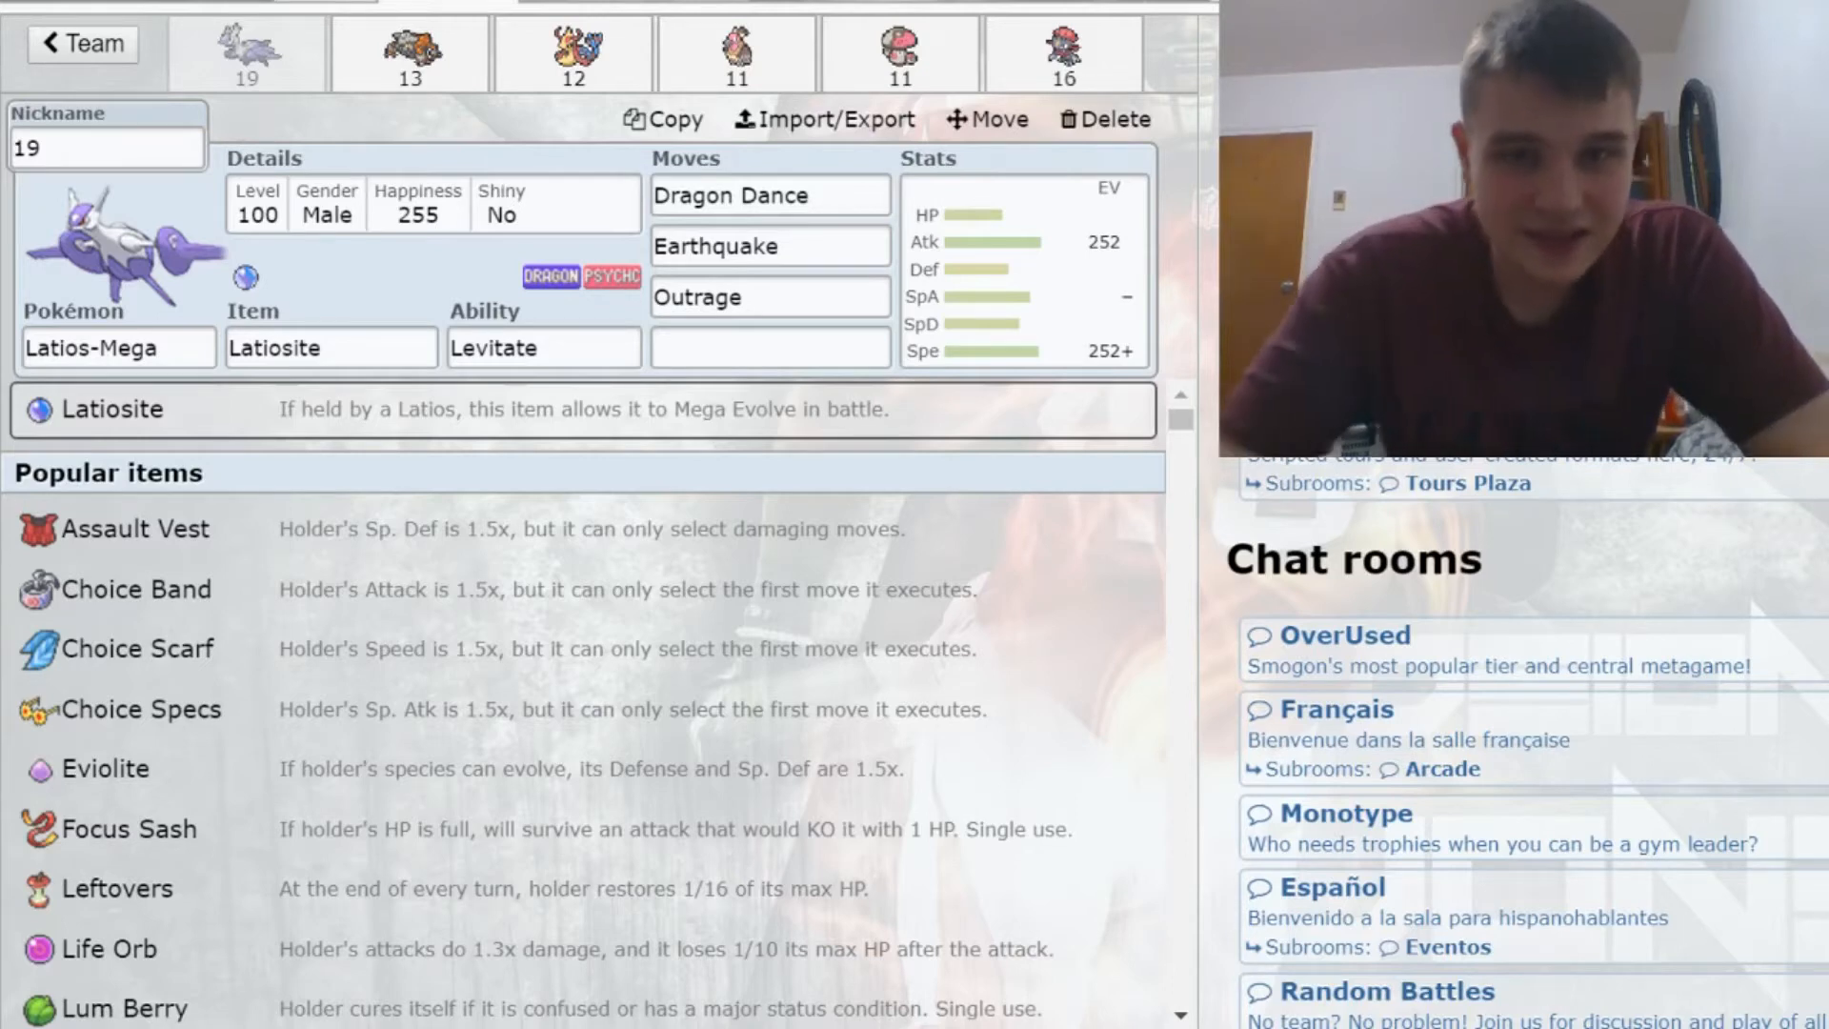
Step: Give Mega Latios 252 Sp. Atk EVs, a Modest nature, and Draco Meteor over Outrage
{"action": "left_click", "coordinate": [1023, 269]}
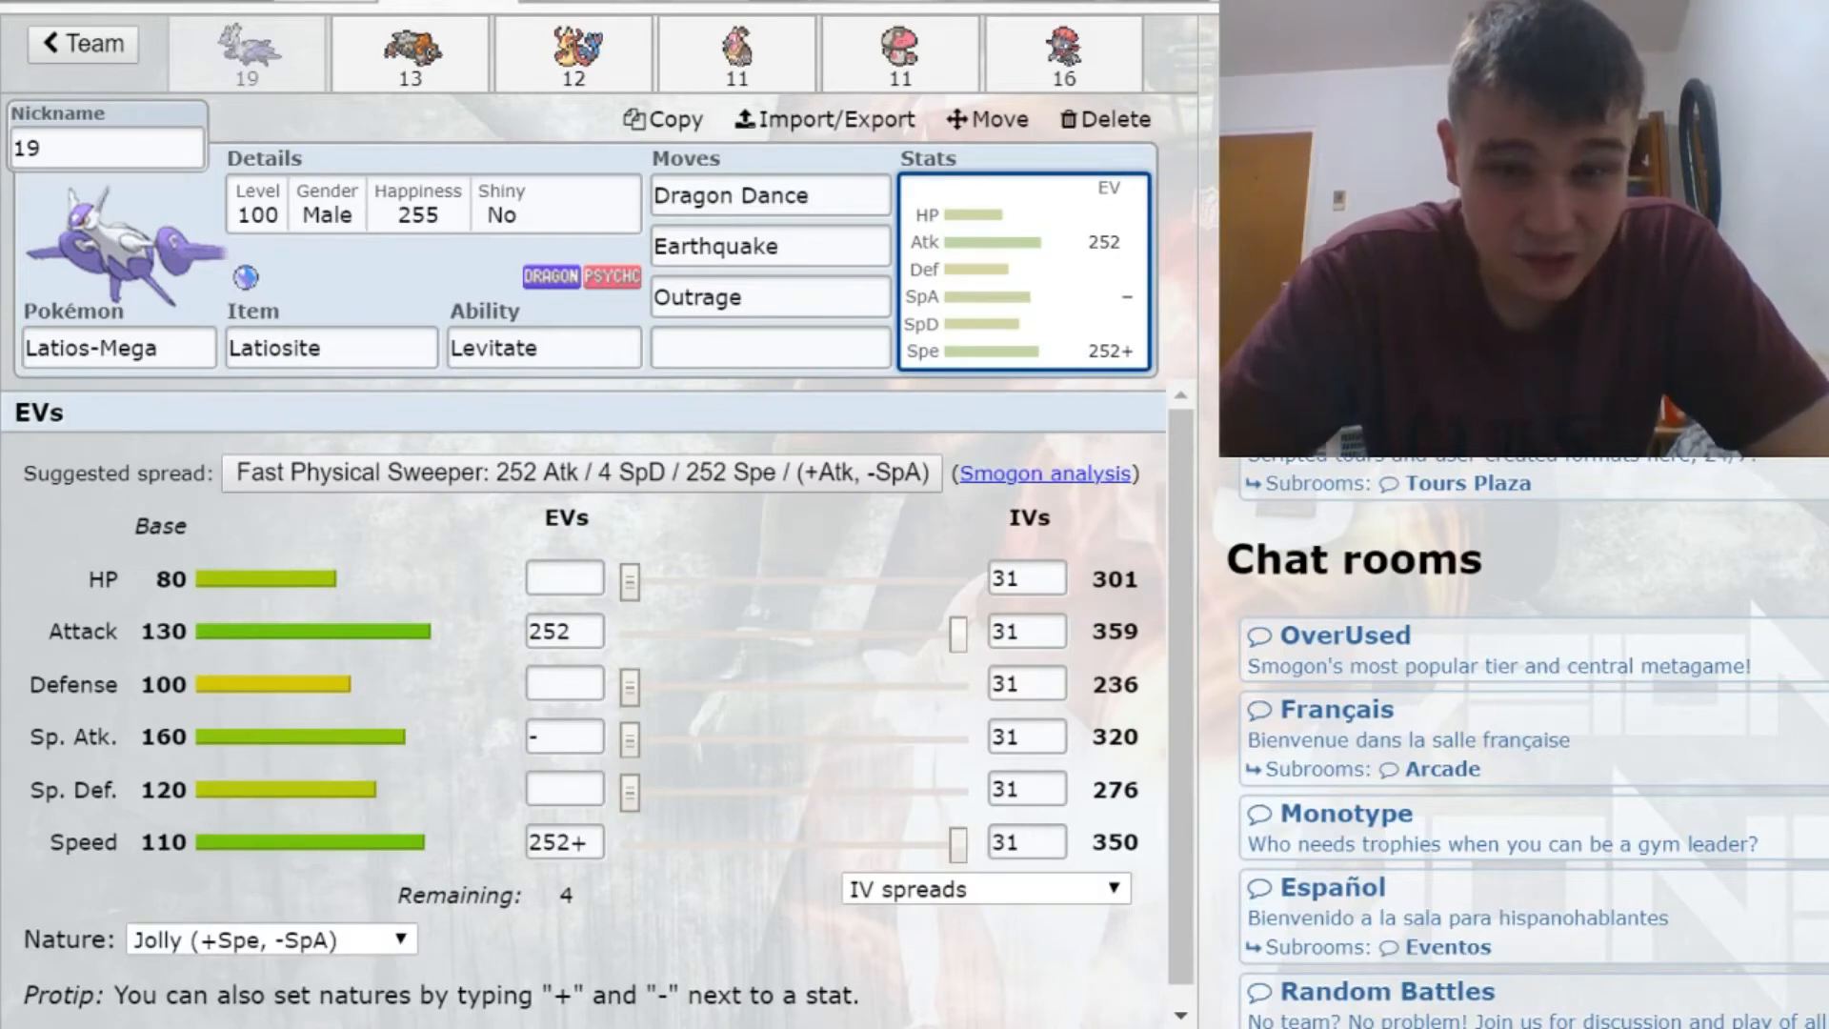
{"action": "left_click", "coordinate": [1025, 630]}
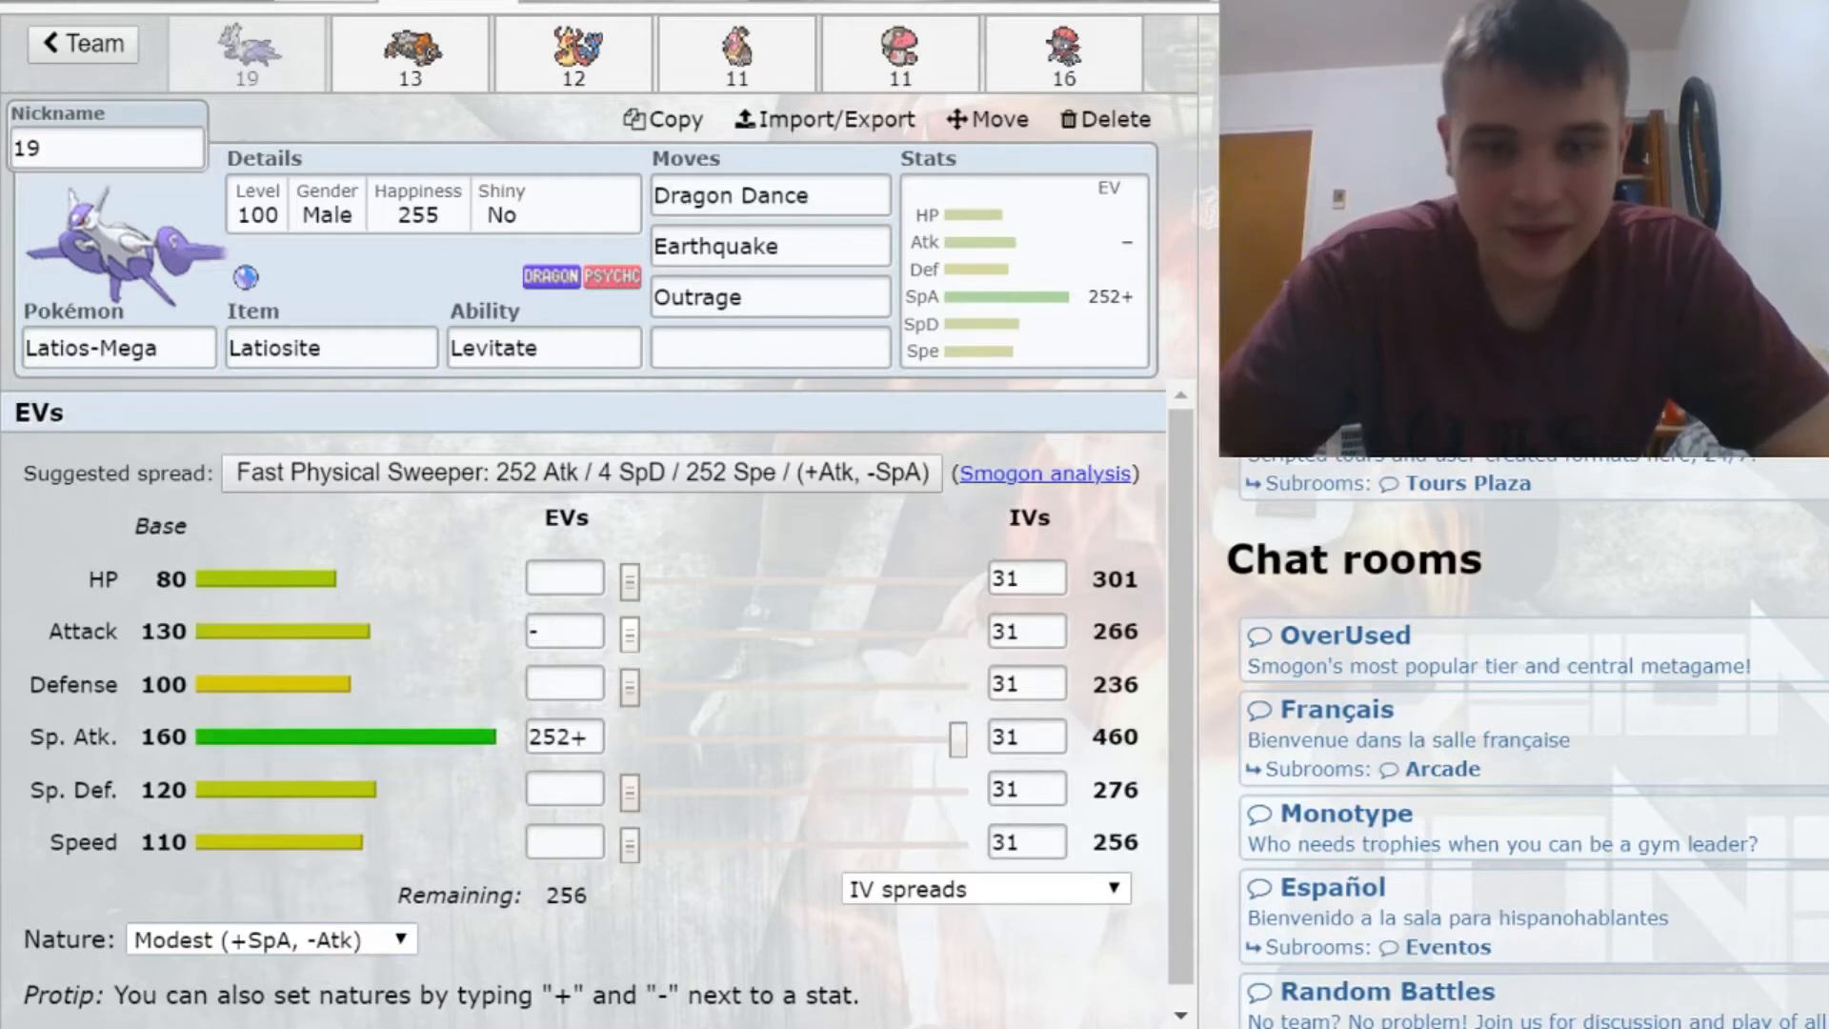
{"action": "left_click", "coordinate": [768, 297]}
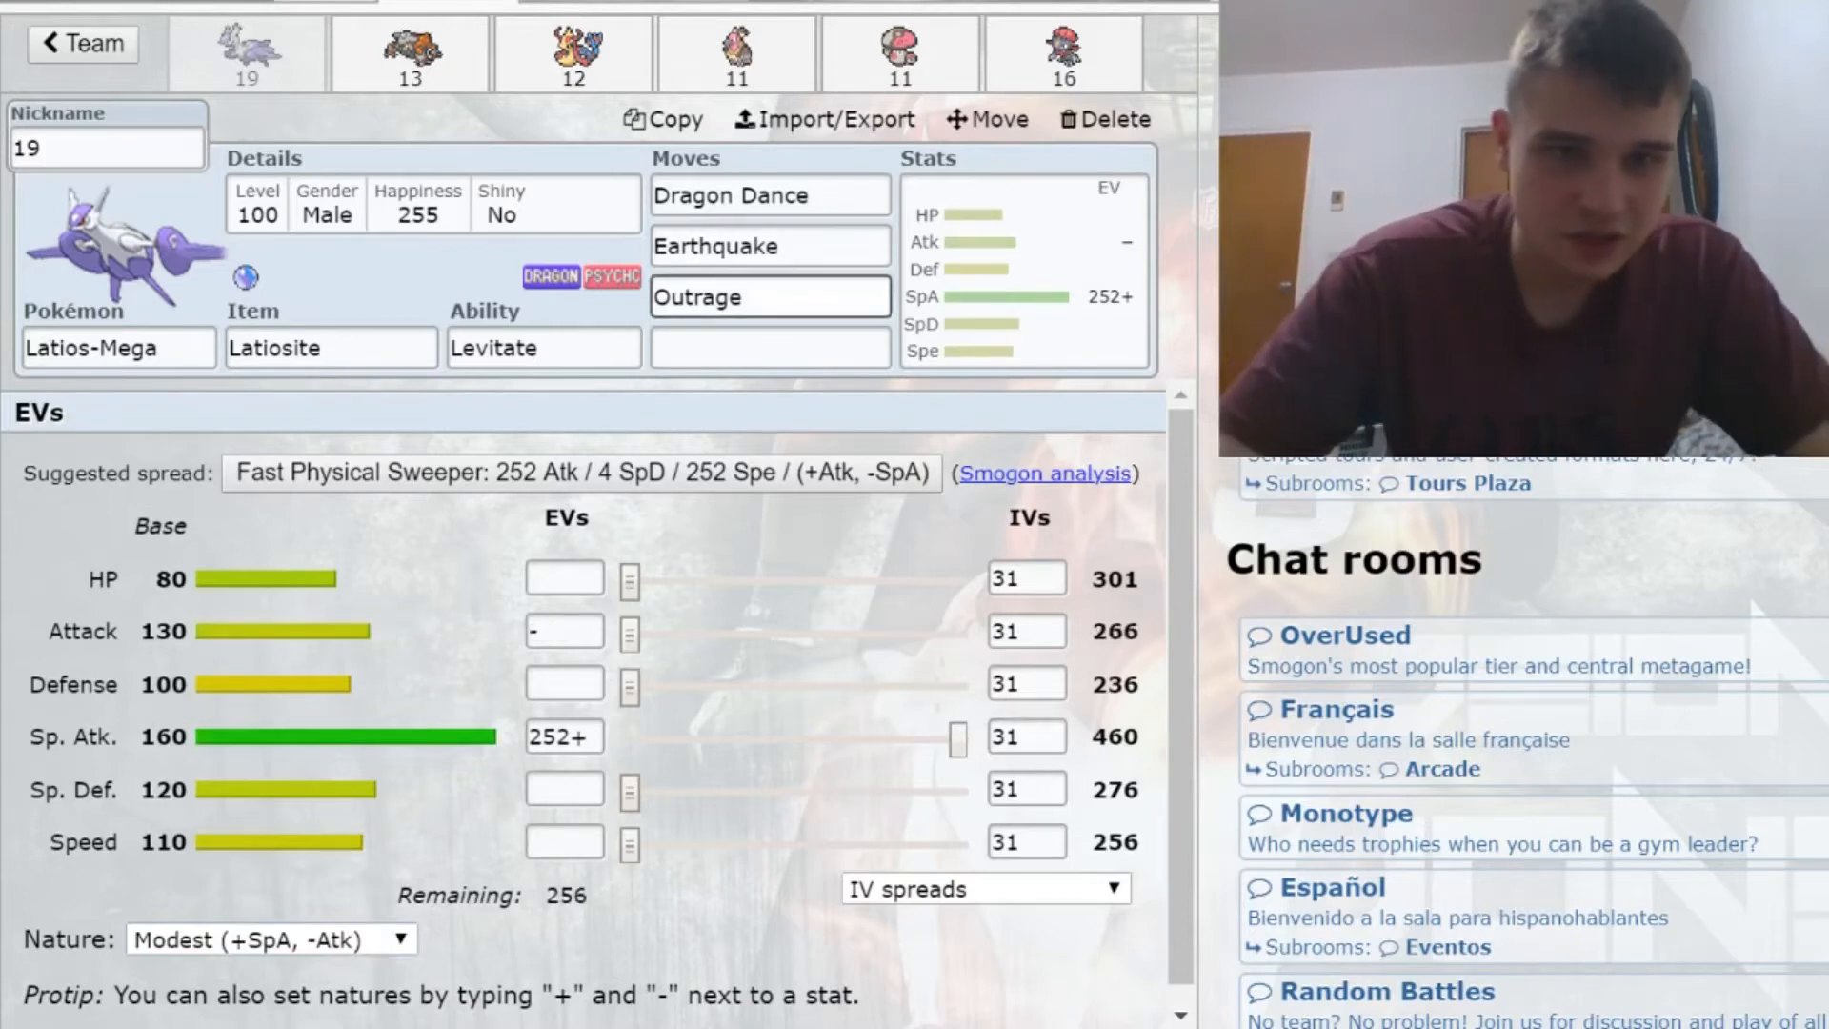
{"action": "type", "text": "dra"}
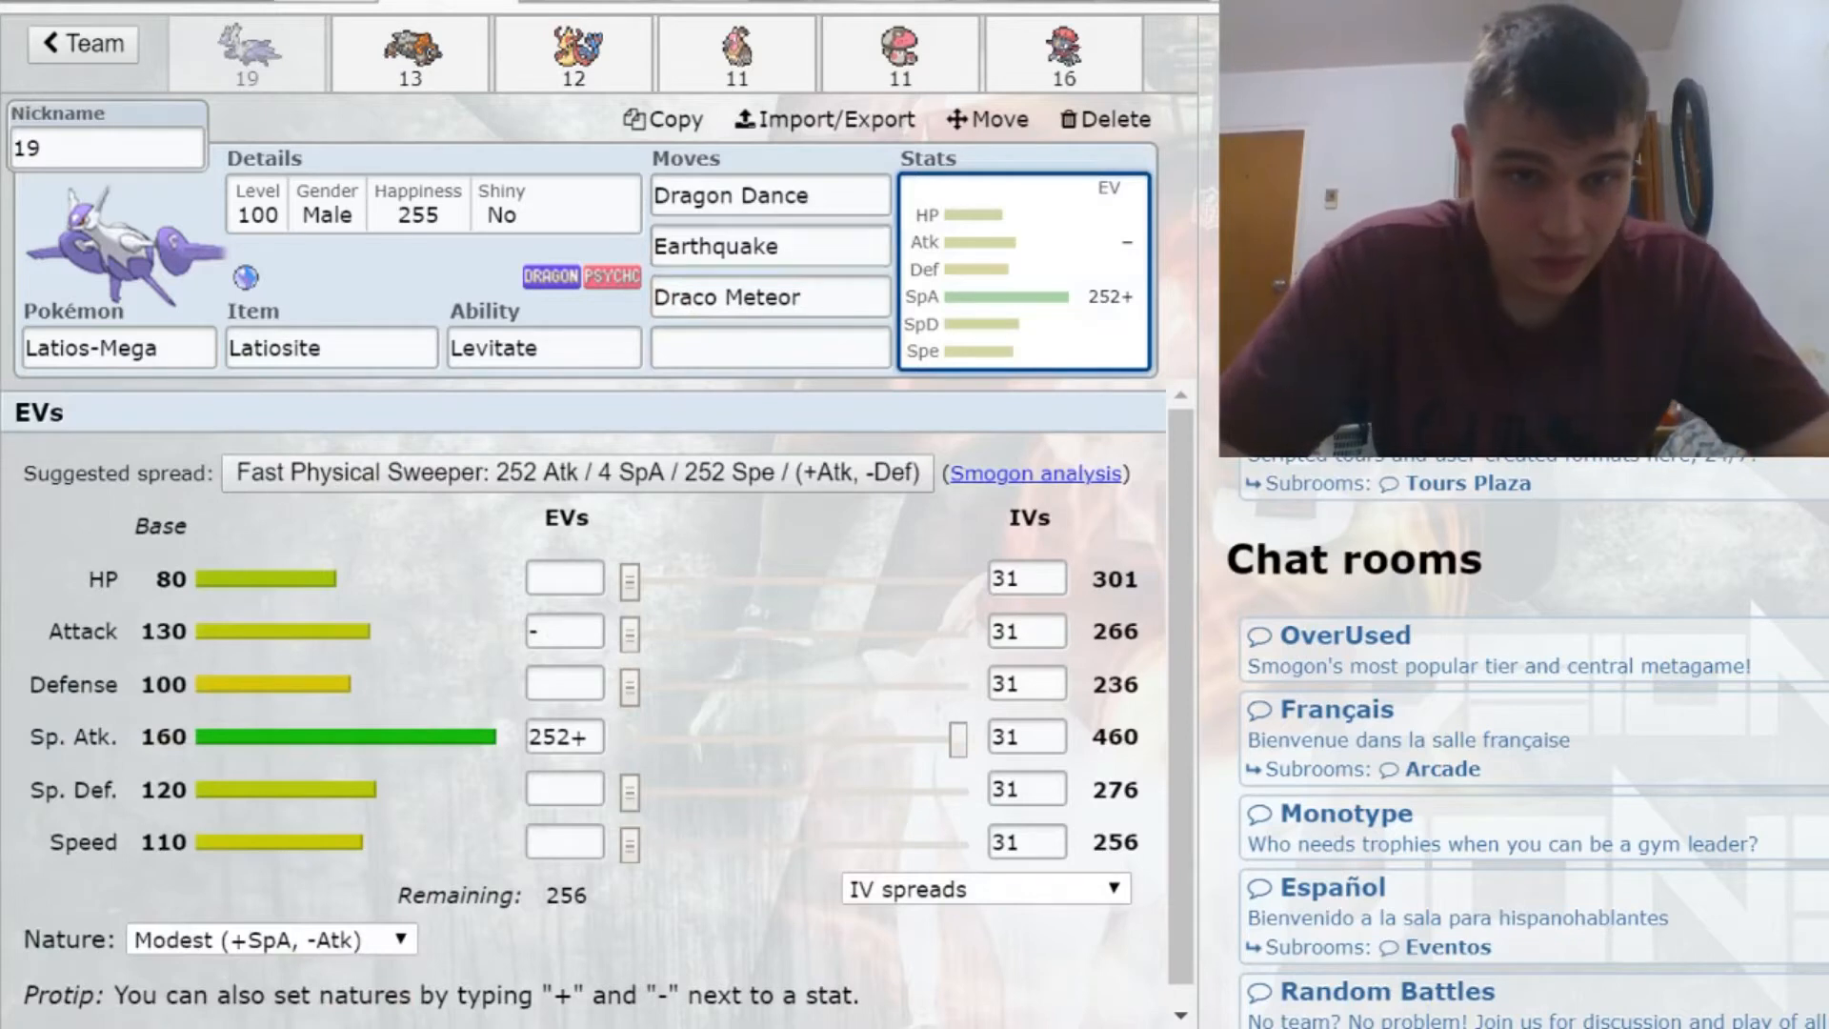
Step: Replace Mega Latios's Earthquake with Roost and clear its Dragon Dance slot
{"action": "type", "text": "4"}
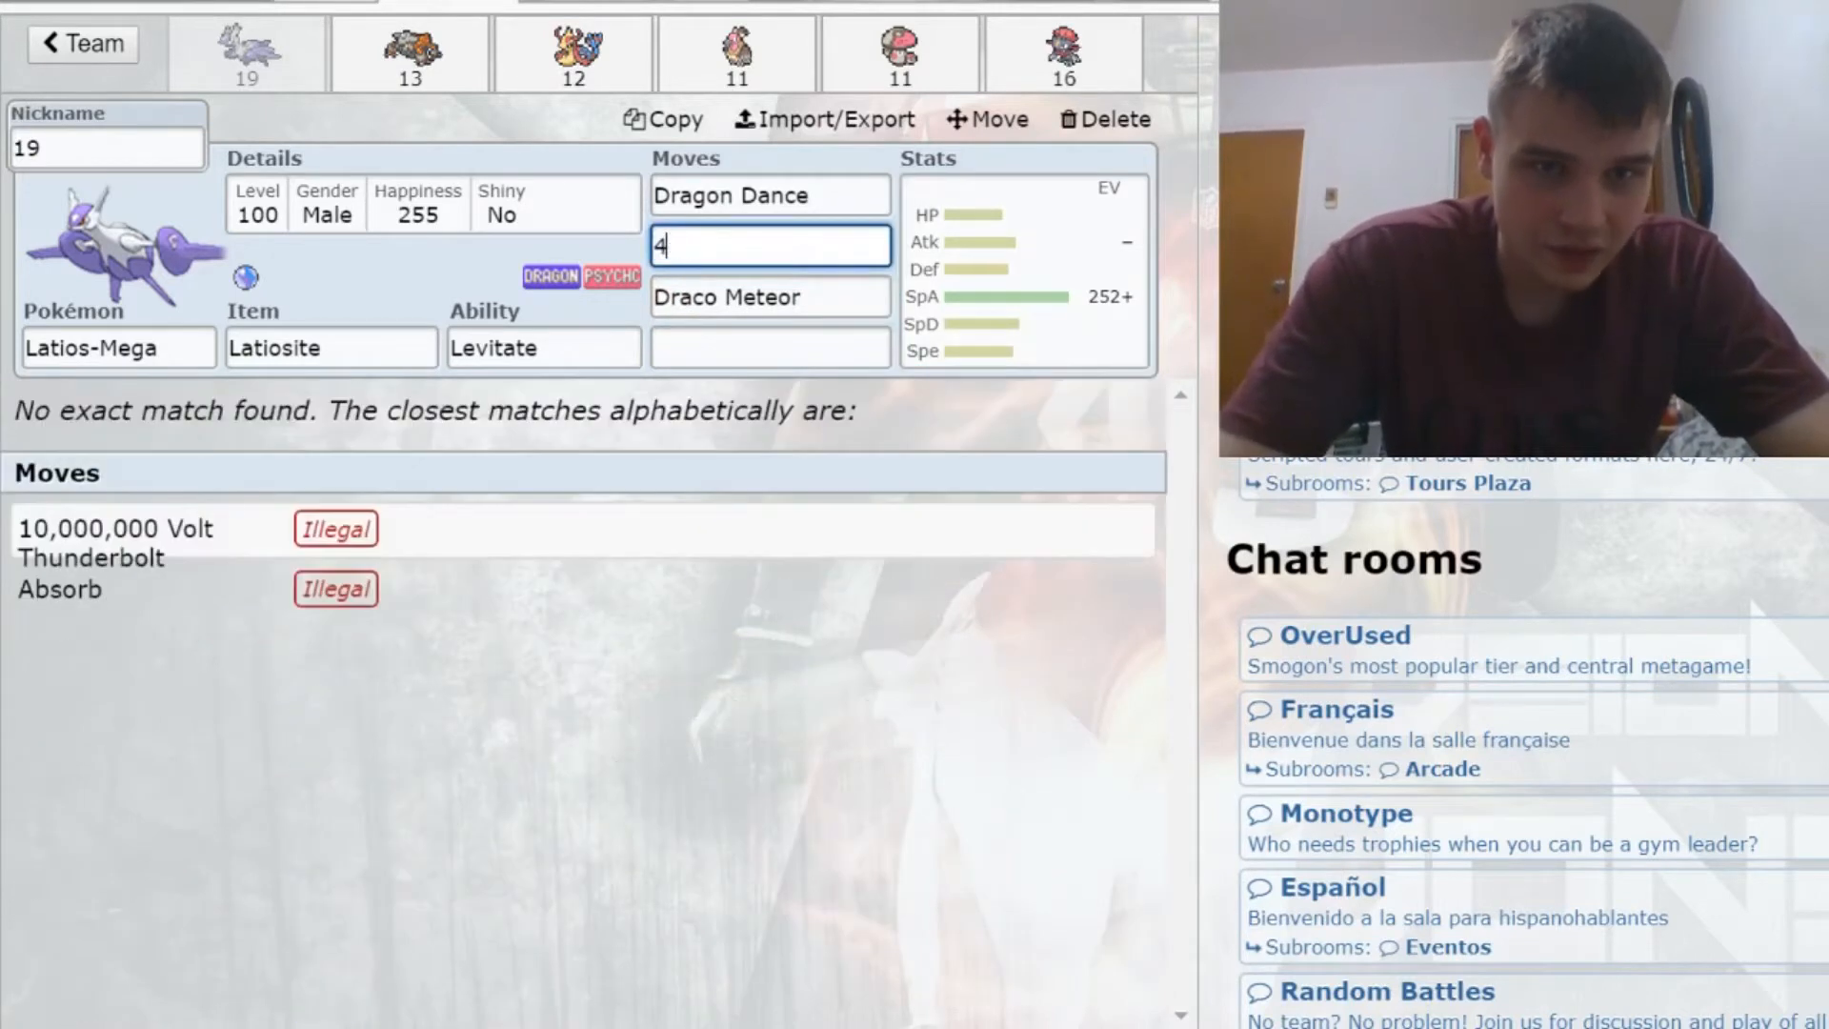
{"action": "type", "text": "roo"}
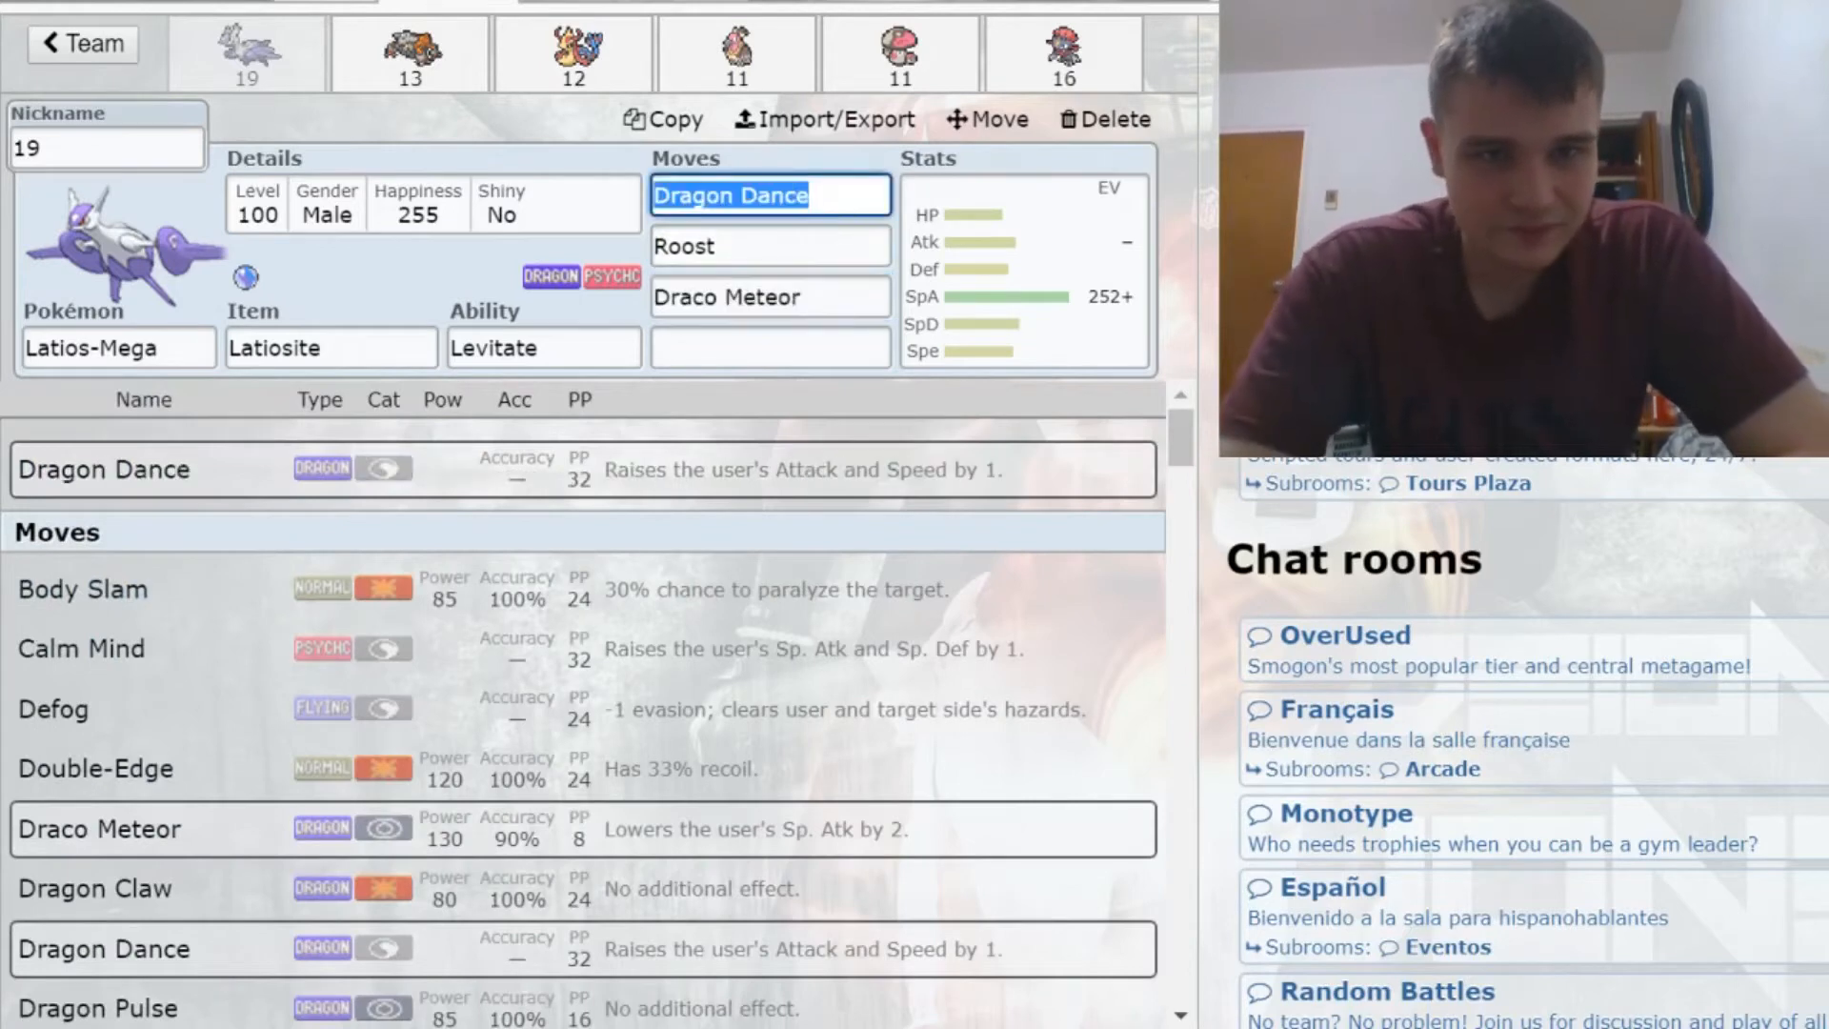
{"action": "left_click", "coordinate": [769, 194]}
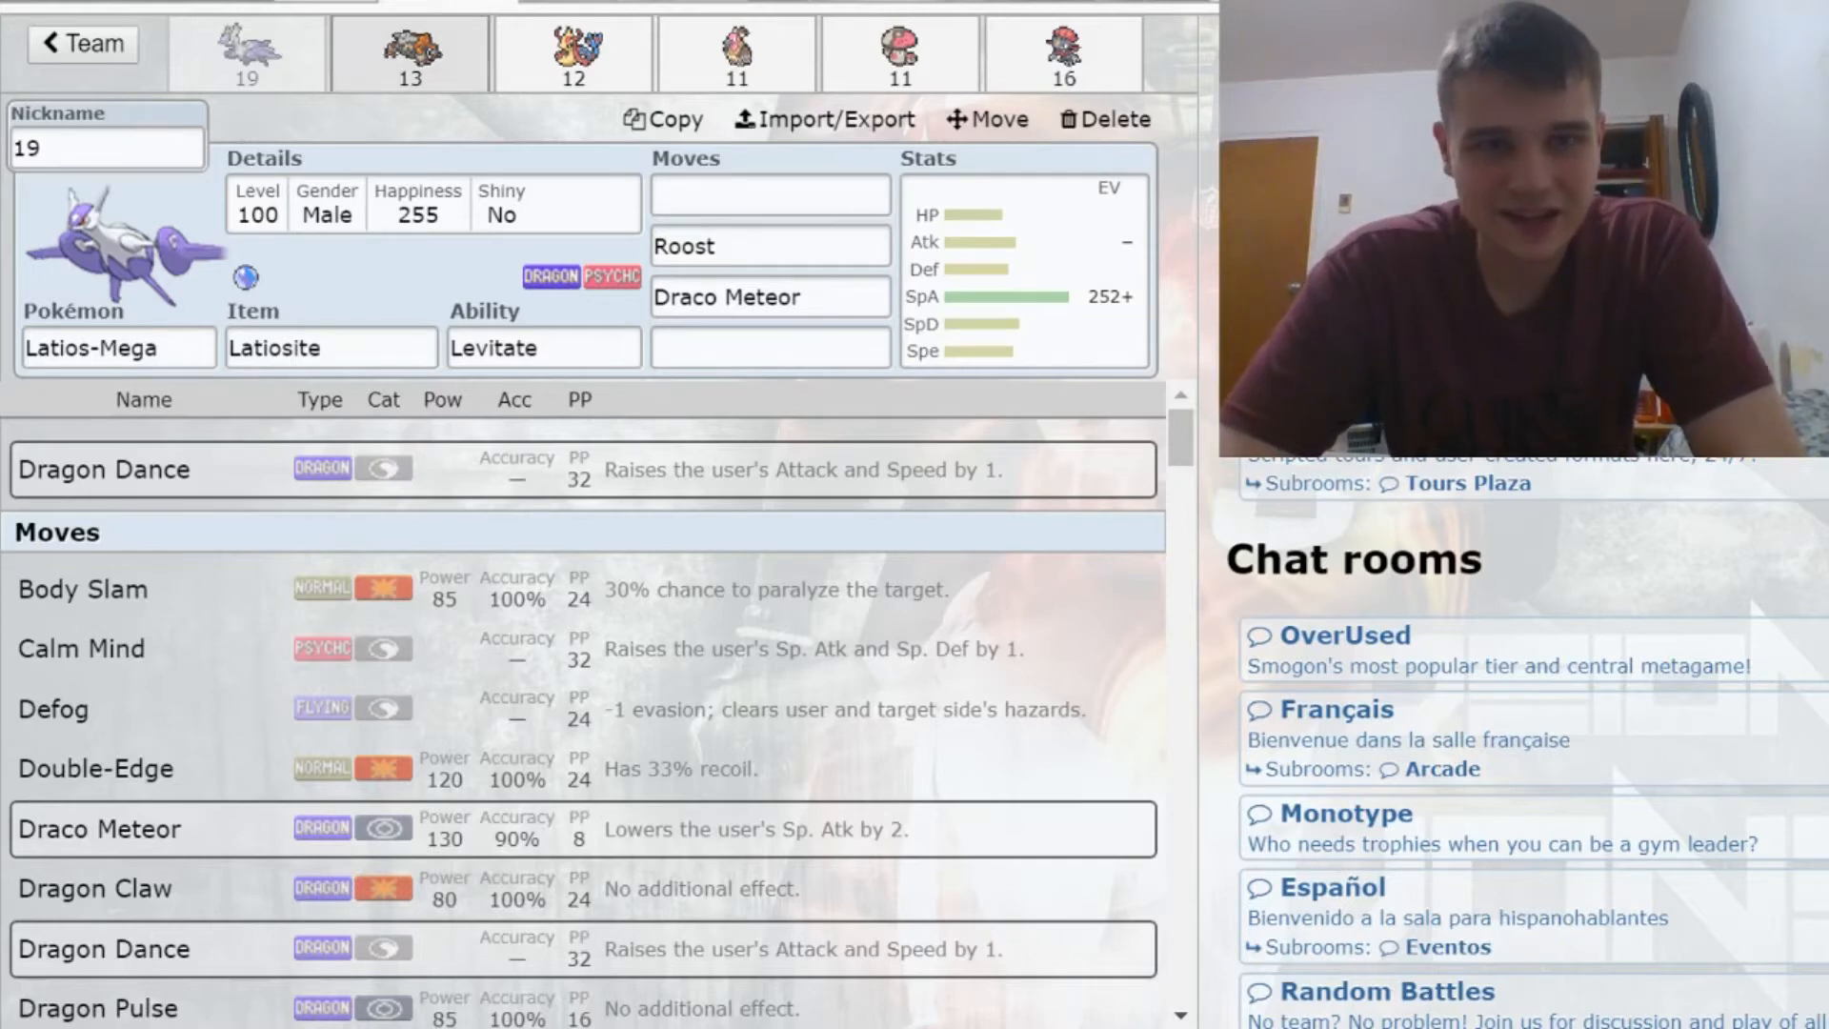
Step: Switch to Heatran's set from the team bar
{"action": "left_click", "coordinate": [408, 53]}
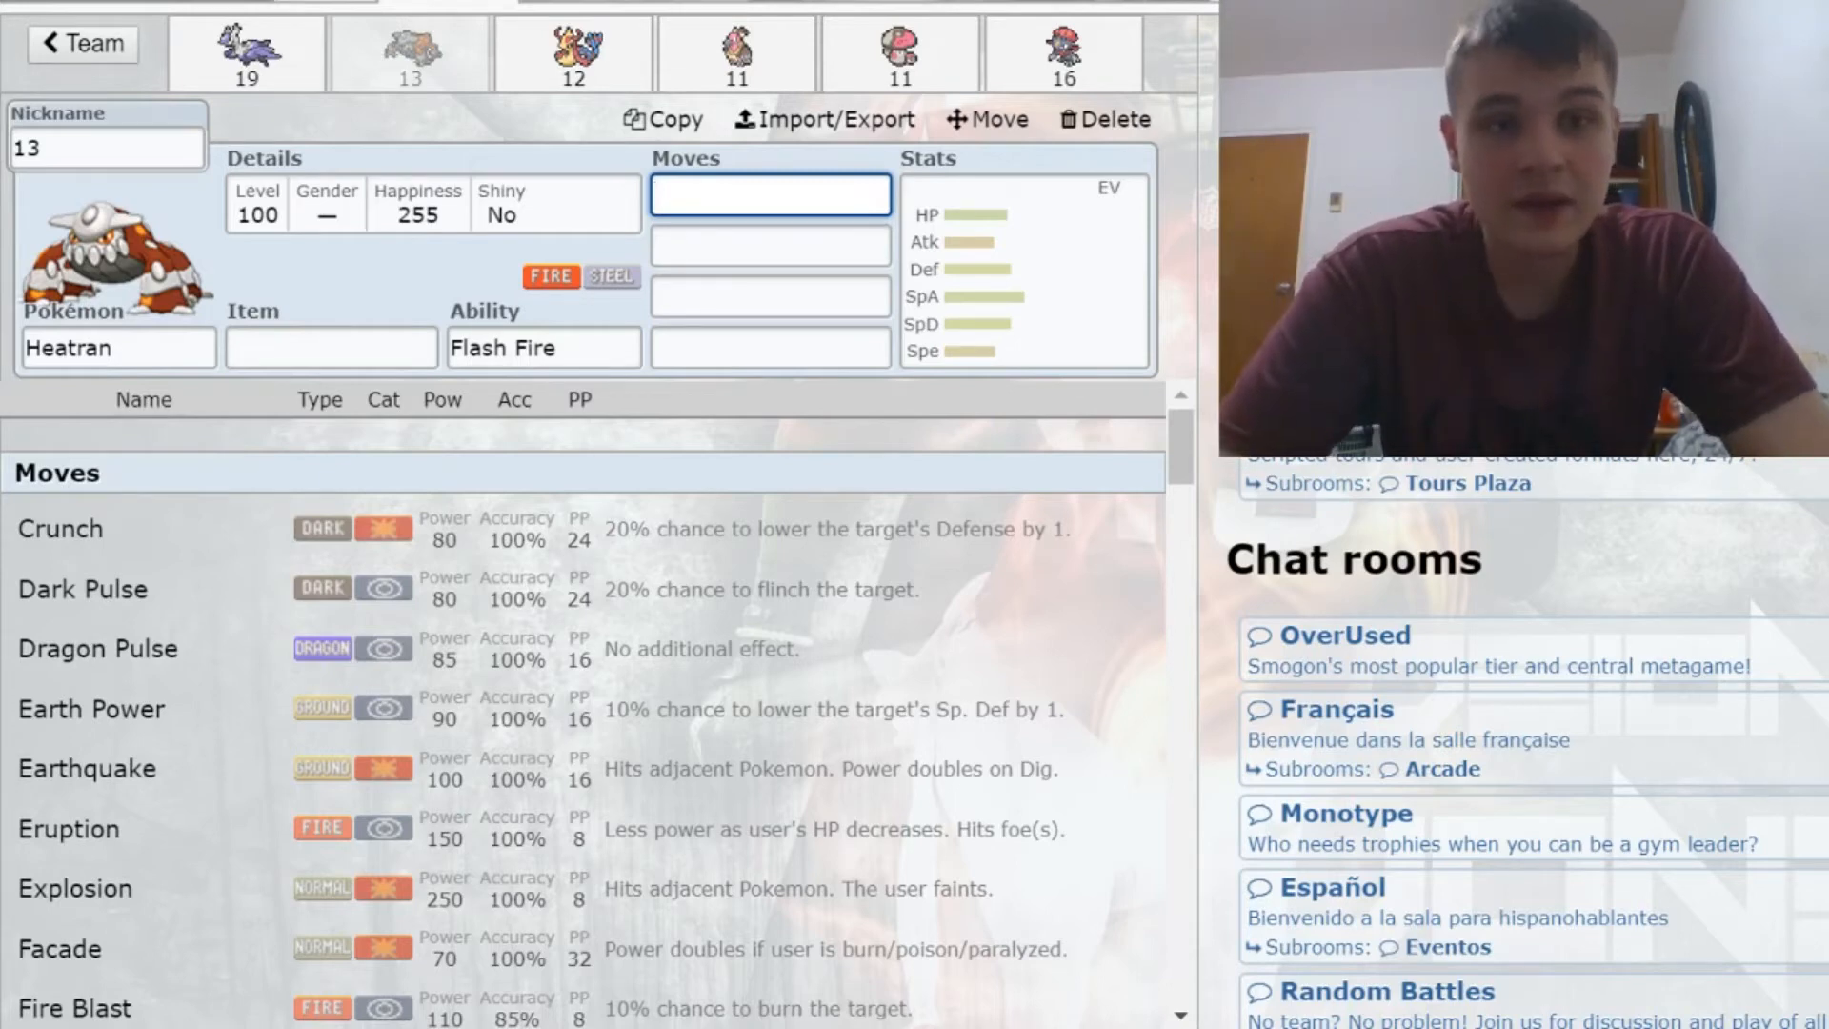
Step: Browse Heatran's item and ability options, then switch to Milotic's set
{"action": "type", "text": "as"}
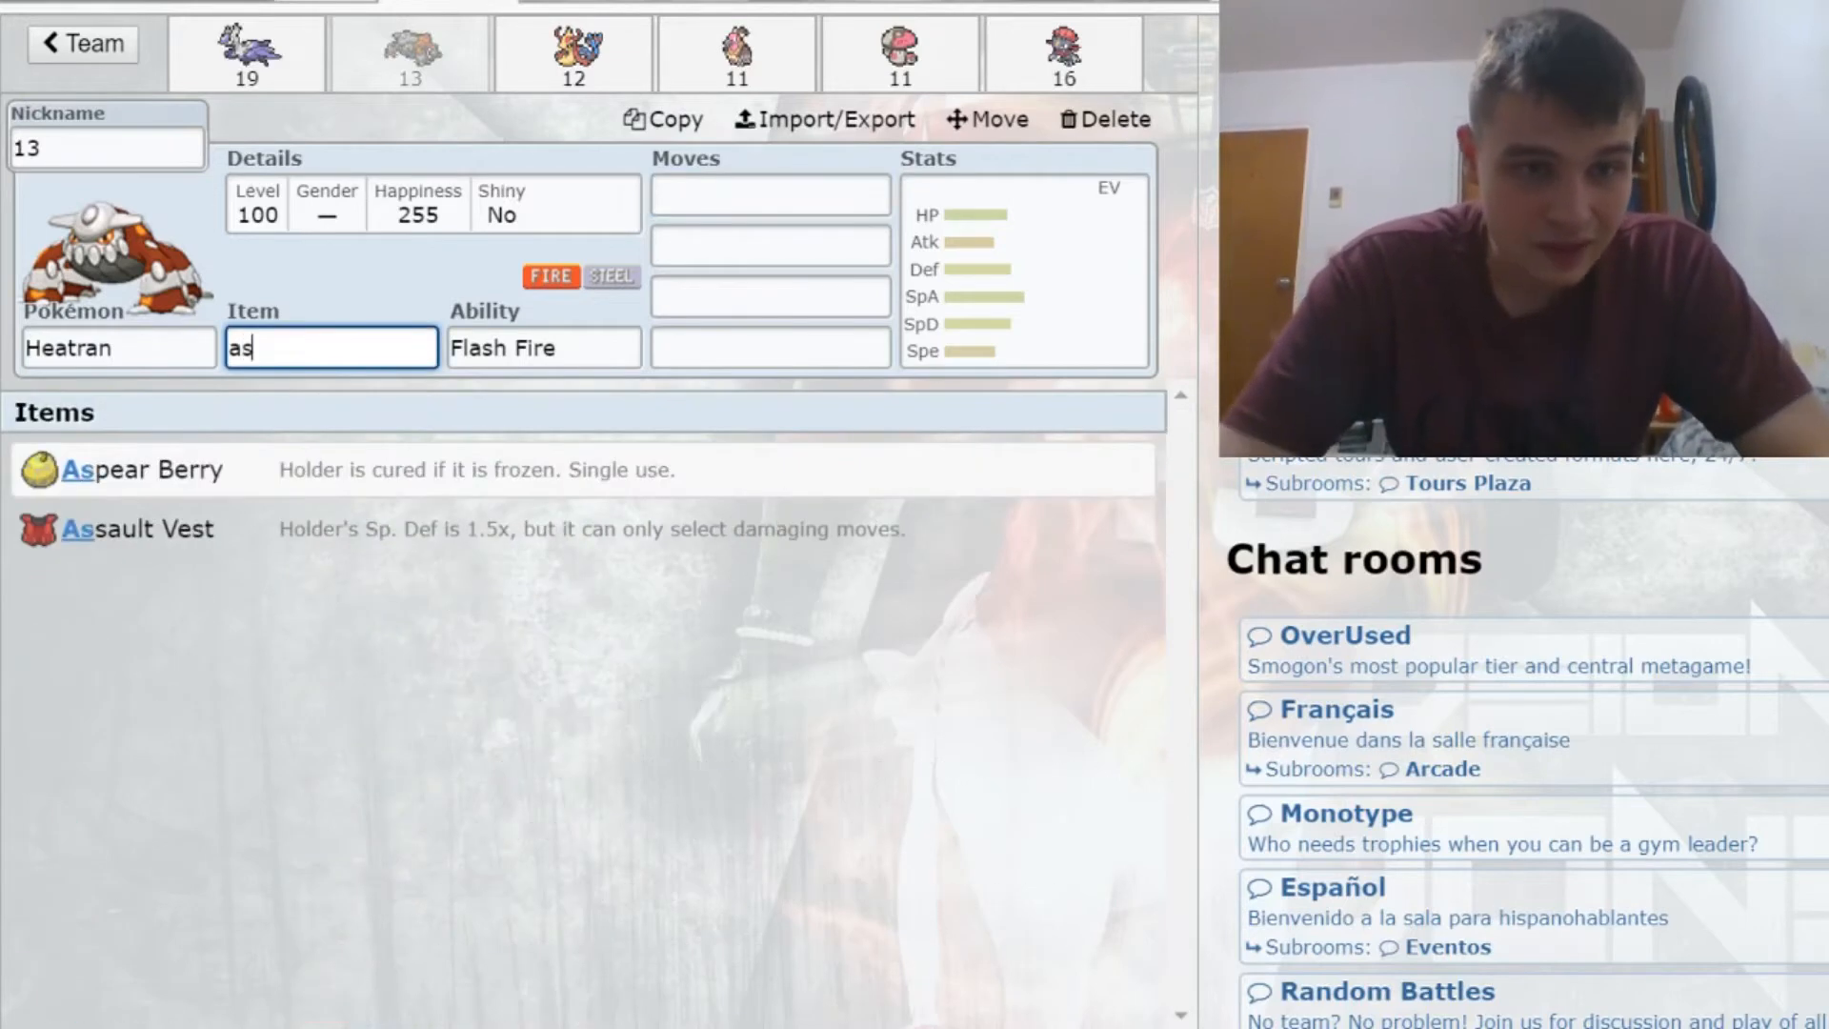
{"action": "left_click", "coordinate": [124, 527]}
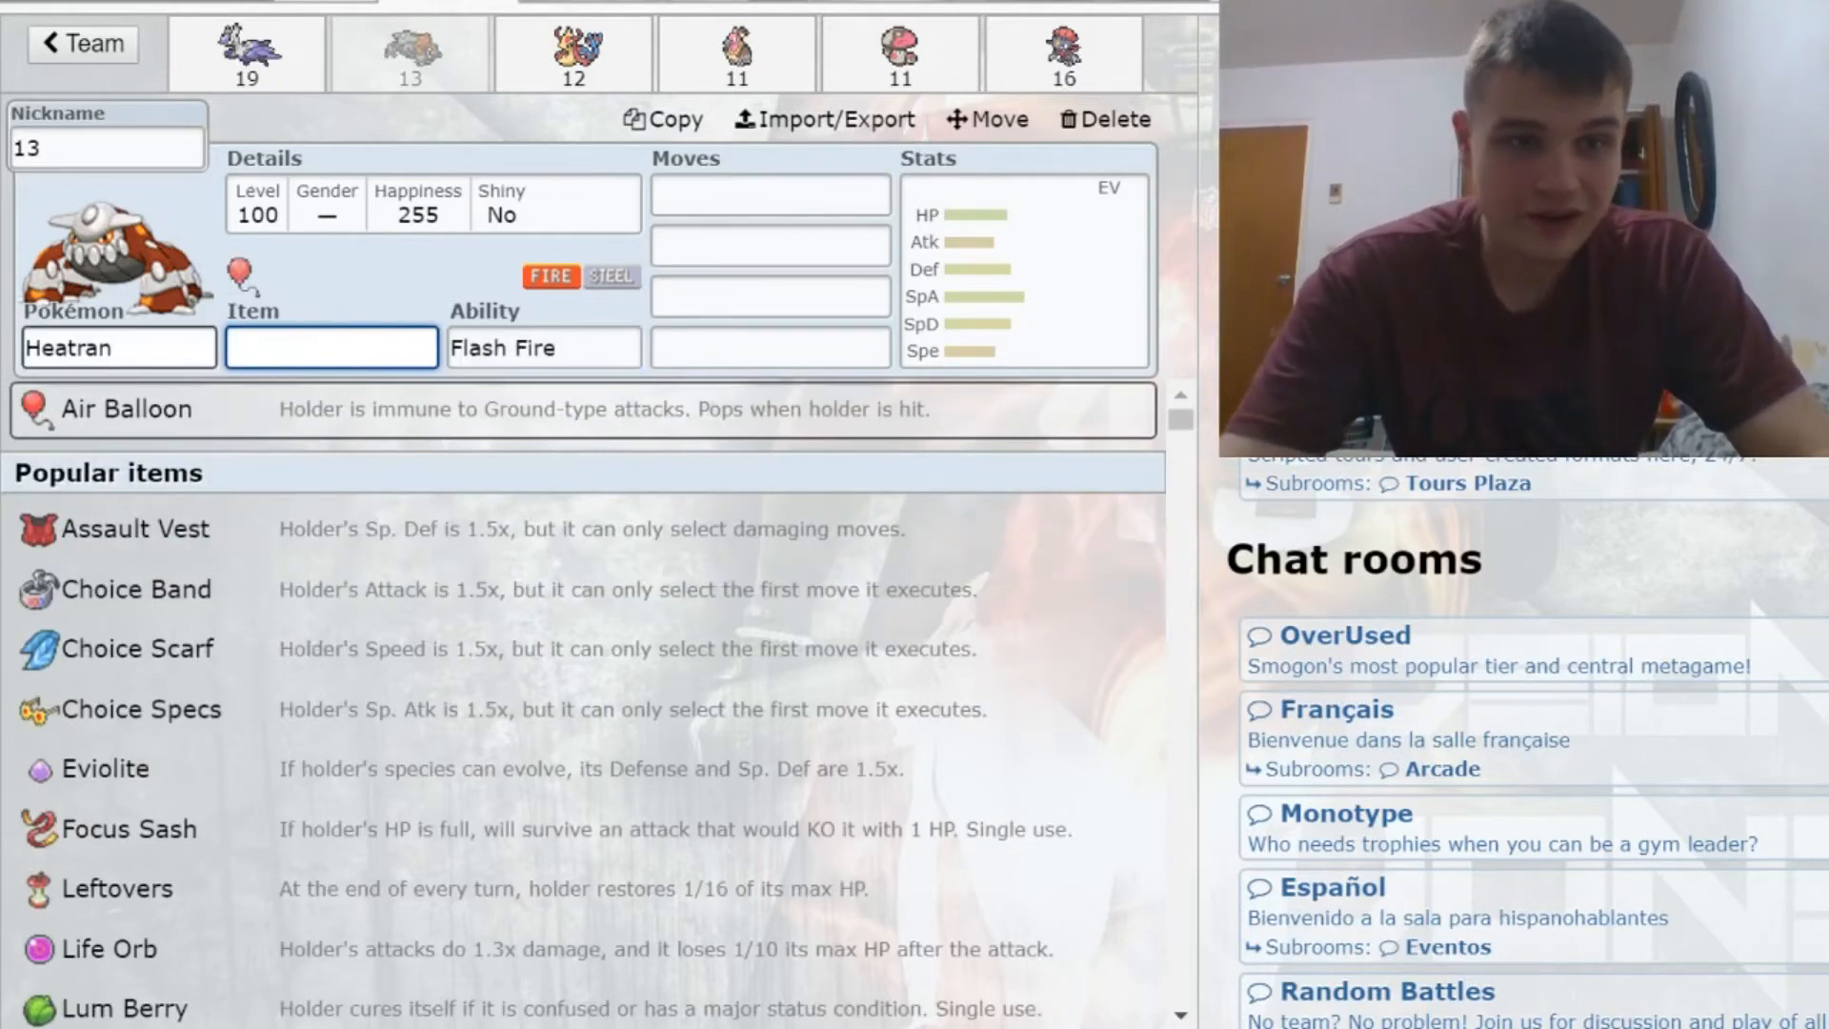
{"action": "left_click", "coordinate": [542, 347]}
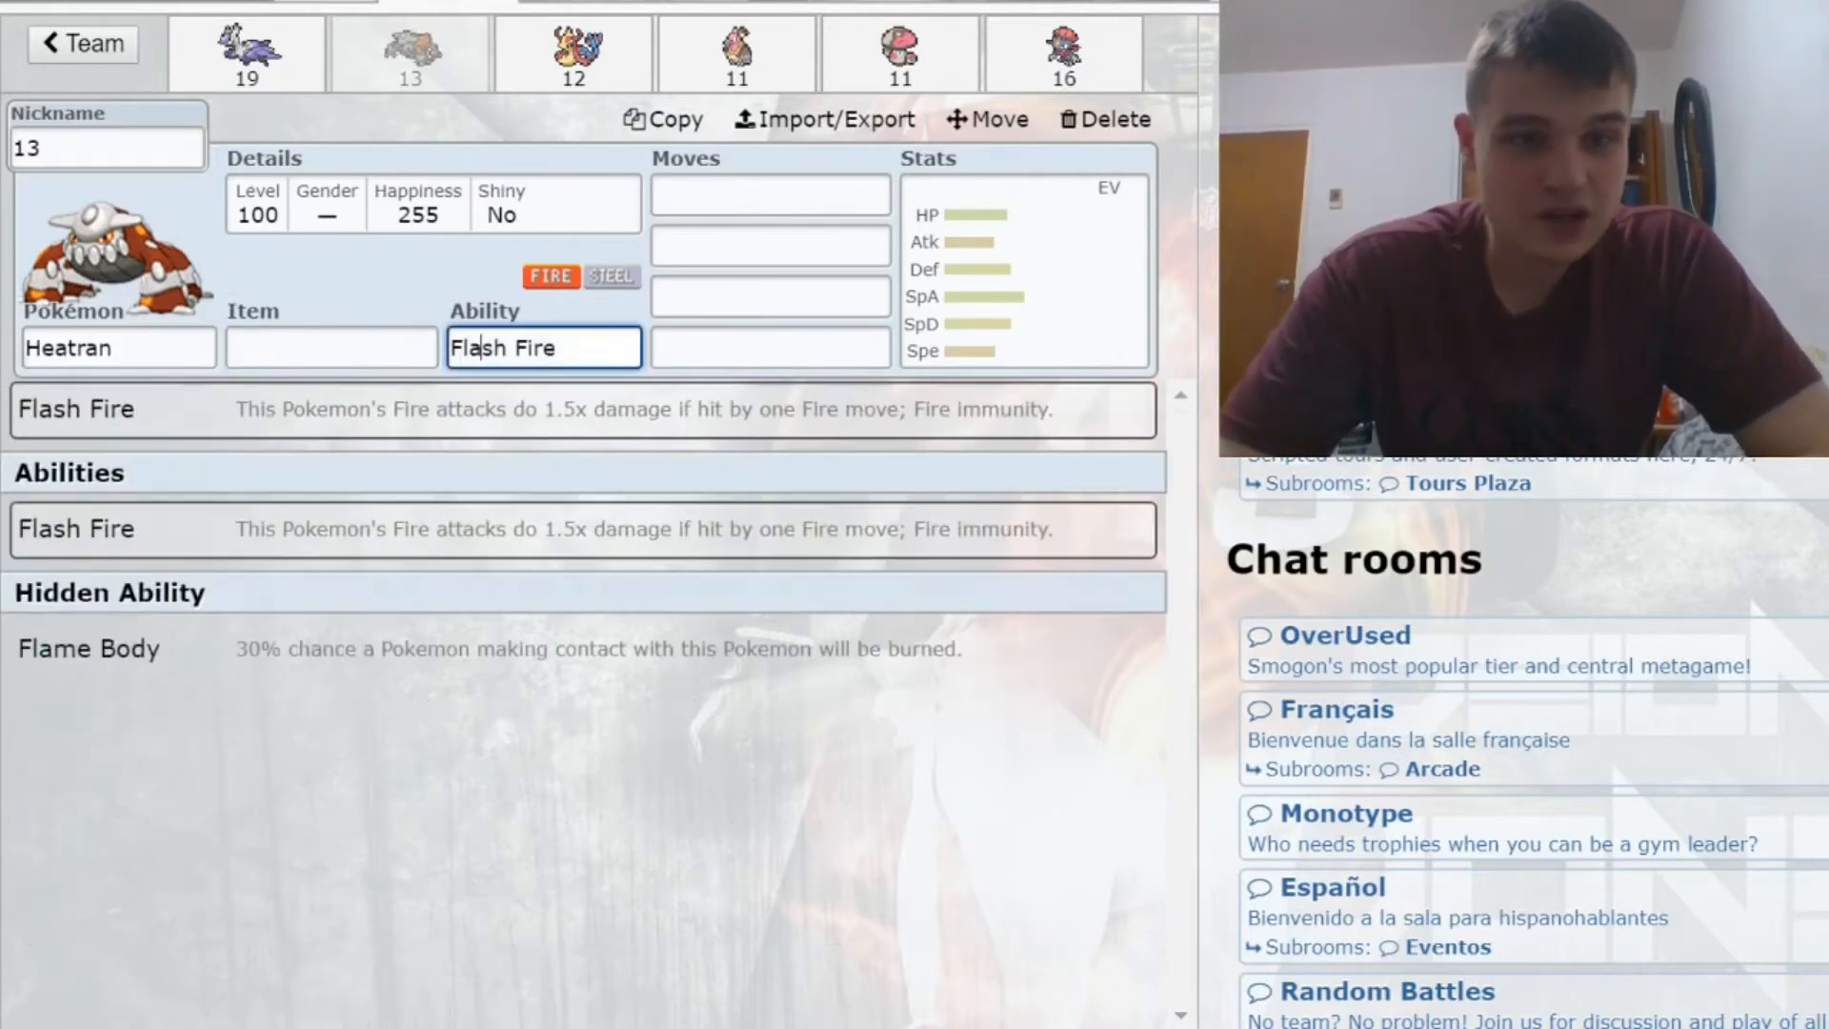
{"action": "left_click", "coordinate": [331, 346]}
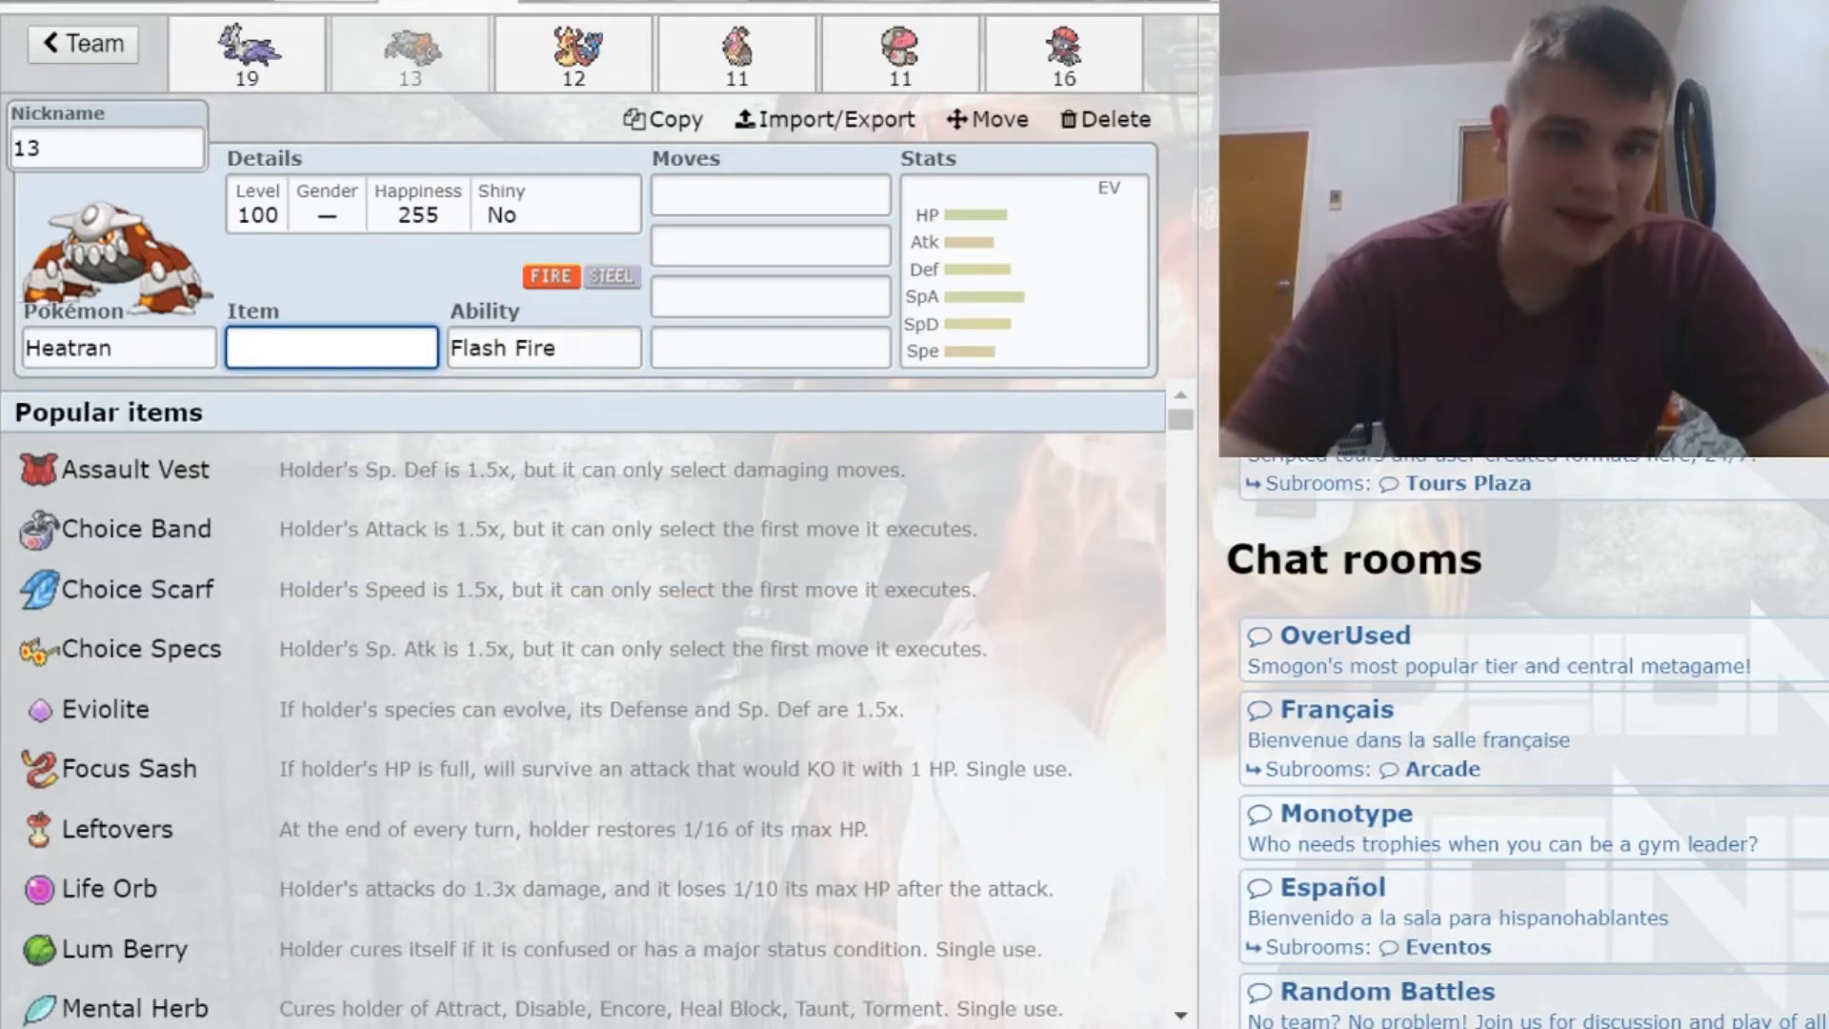
{"action": "left_click", "coordinate": [572, 53]}
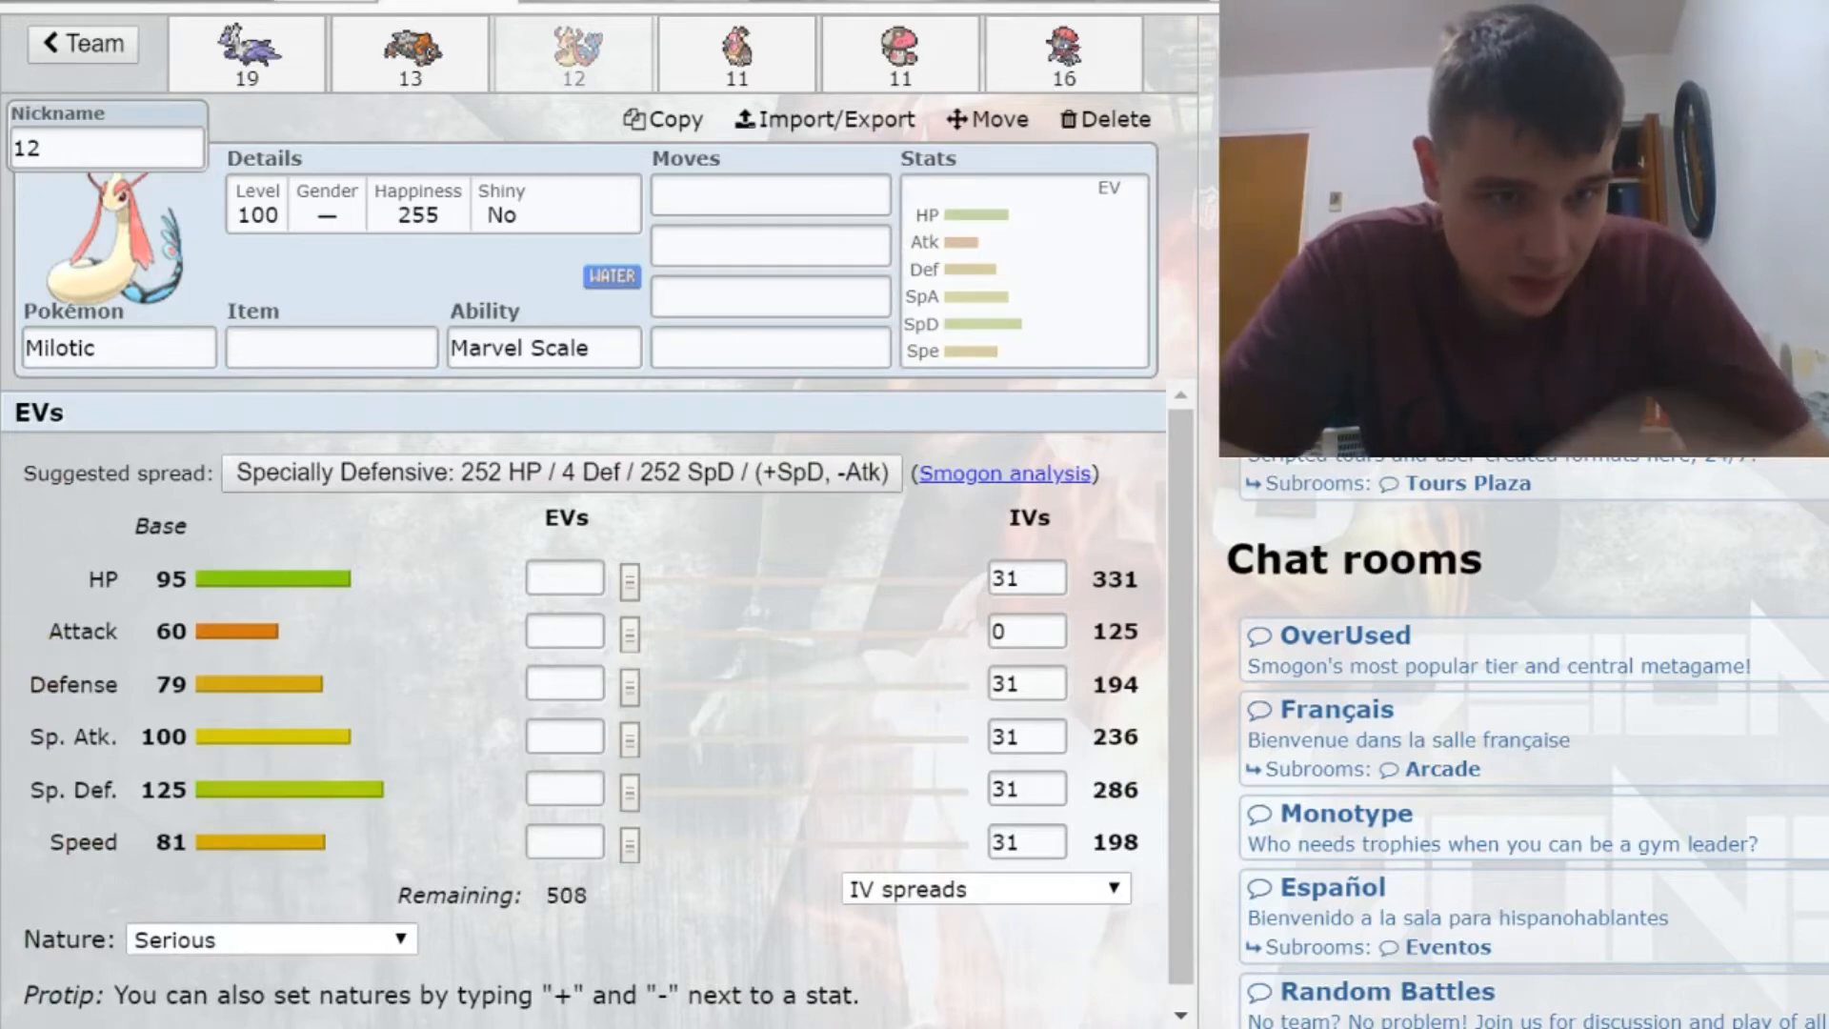
Step: Give Milotic a Flame Orb and switch to Mandibuzz's set
{"action": "type", "text": "flam"}
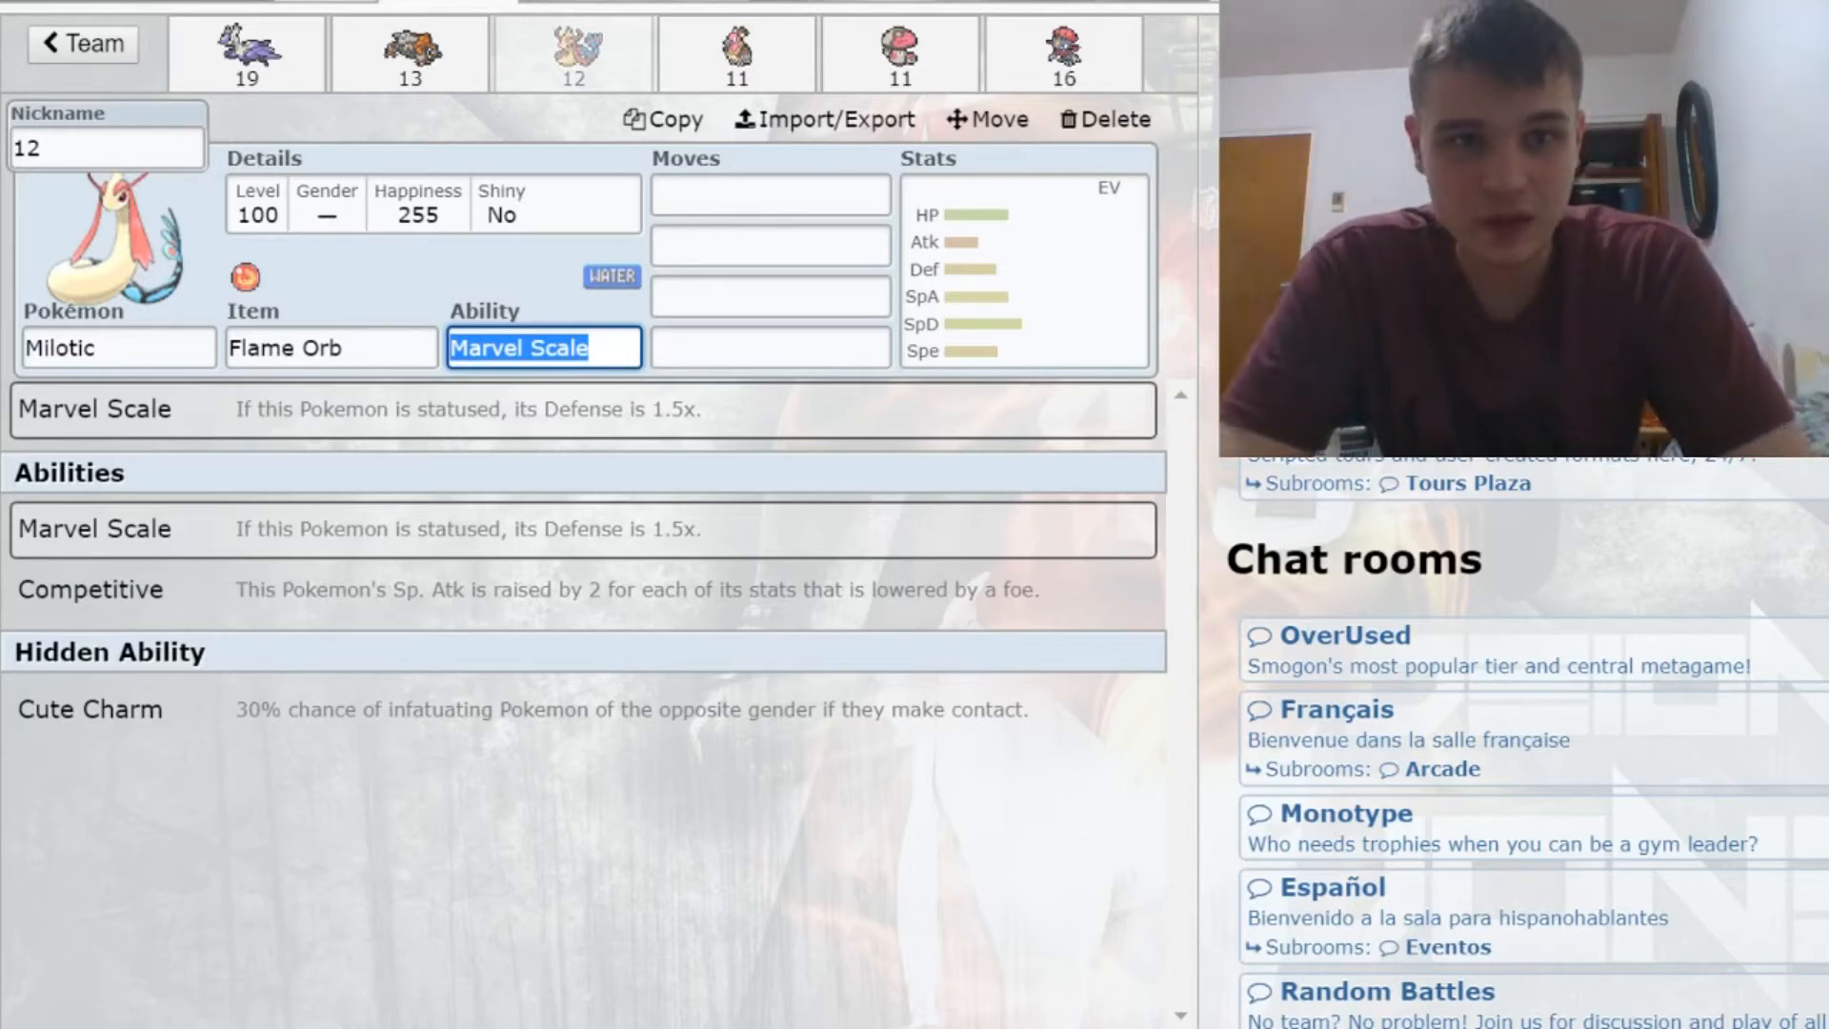
{"action": "left_click", "coordinate": [735, 52]}
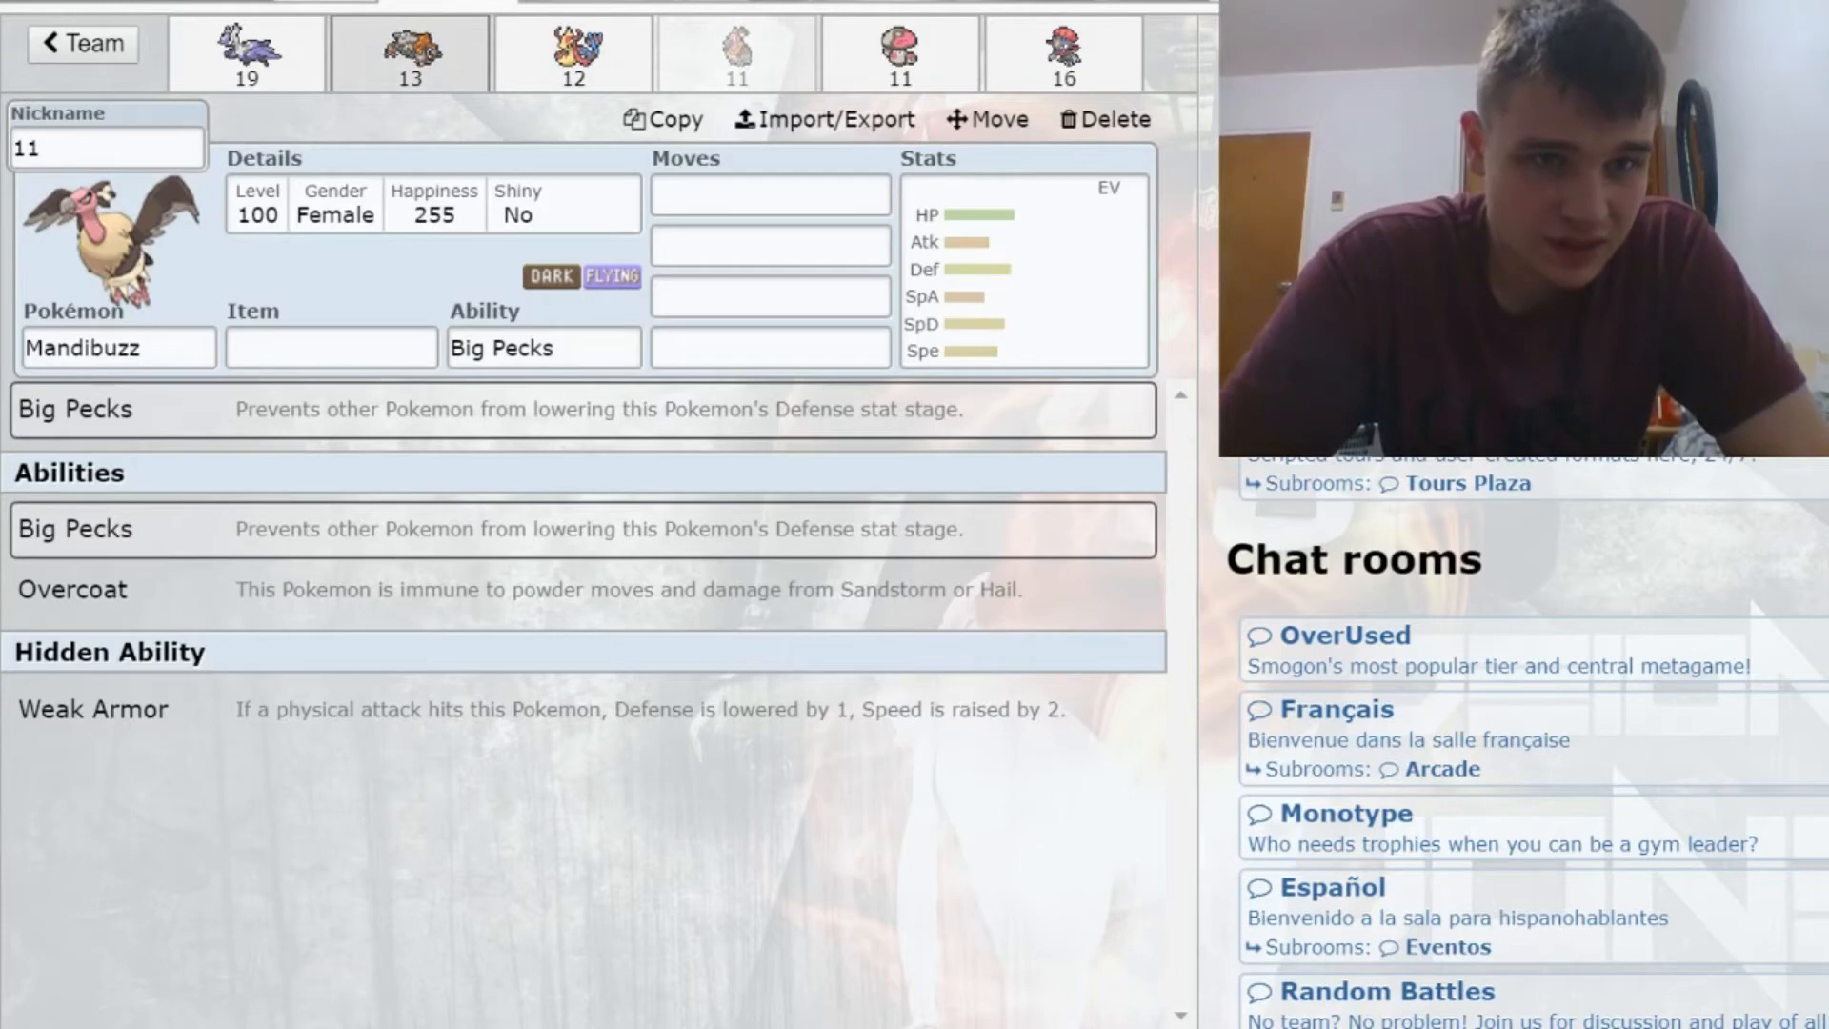
Step: Add Defog, Whirlwind and Taunt to Mandibuzz's moves from the move list
{"action": "left_click", "coordinate": [573, 53]}
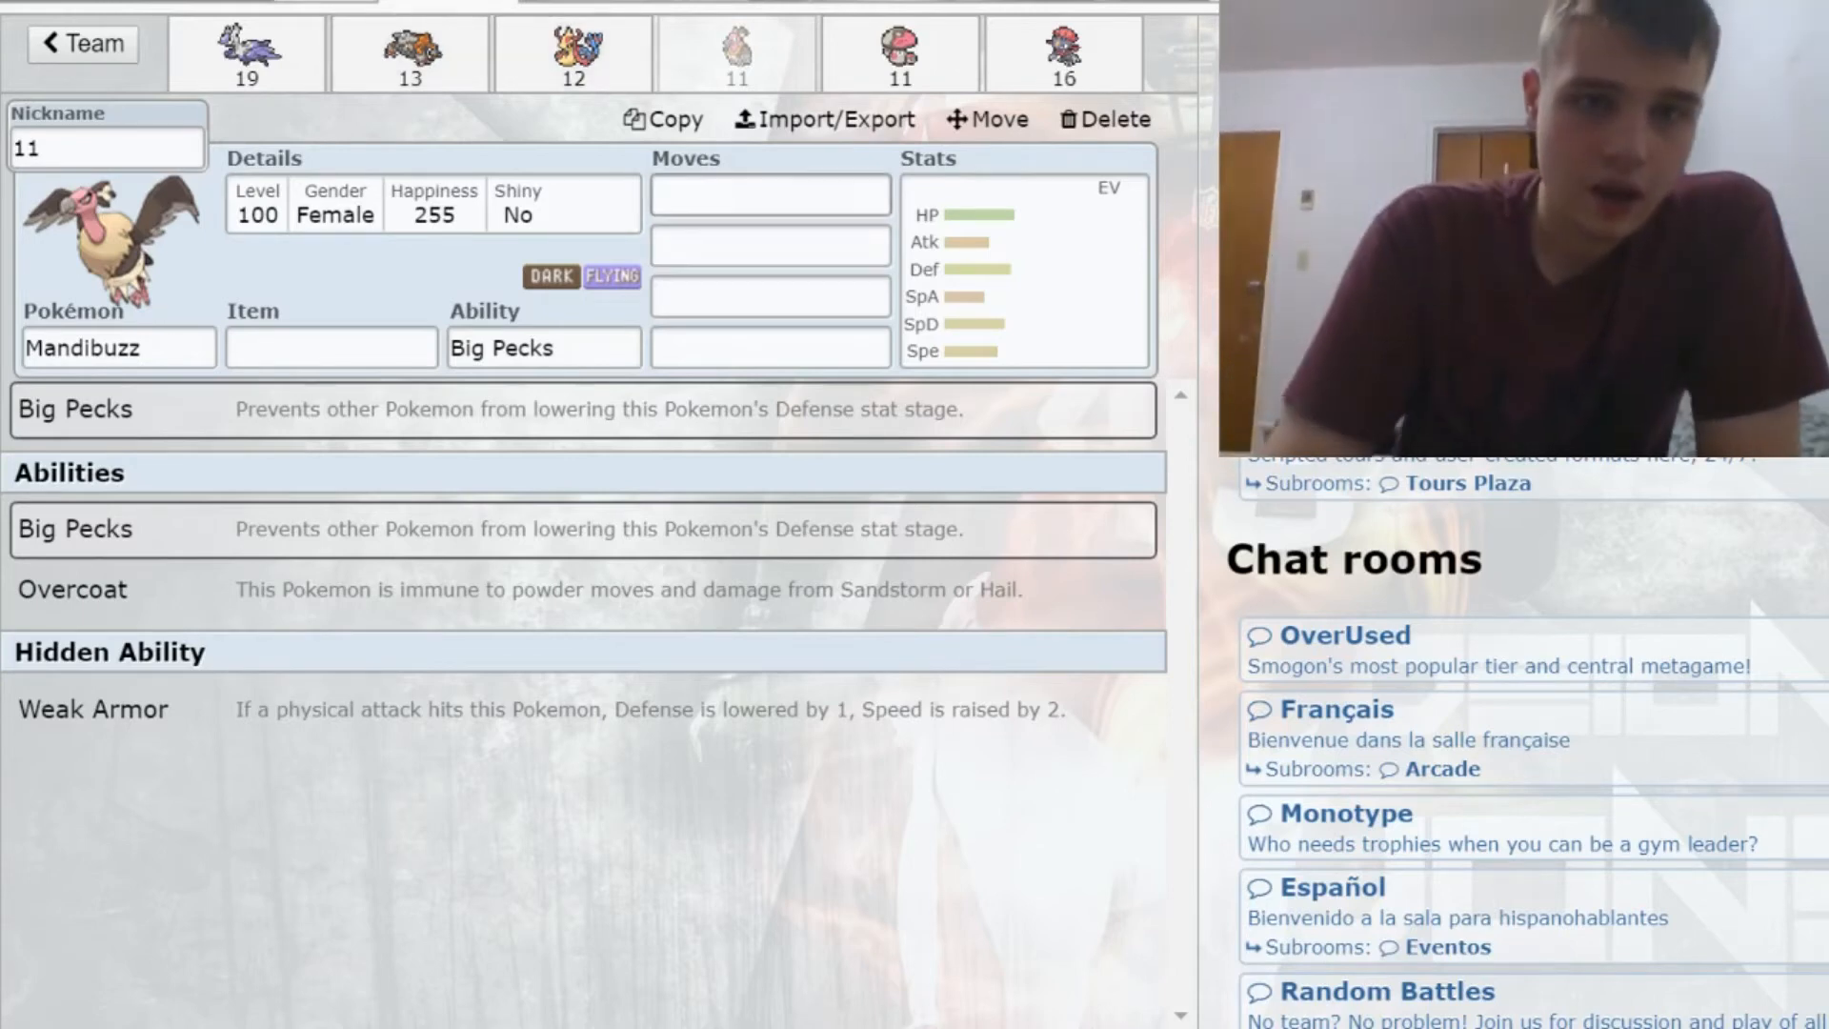
{"action": "left_click", "coordinate": [768, 194]}
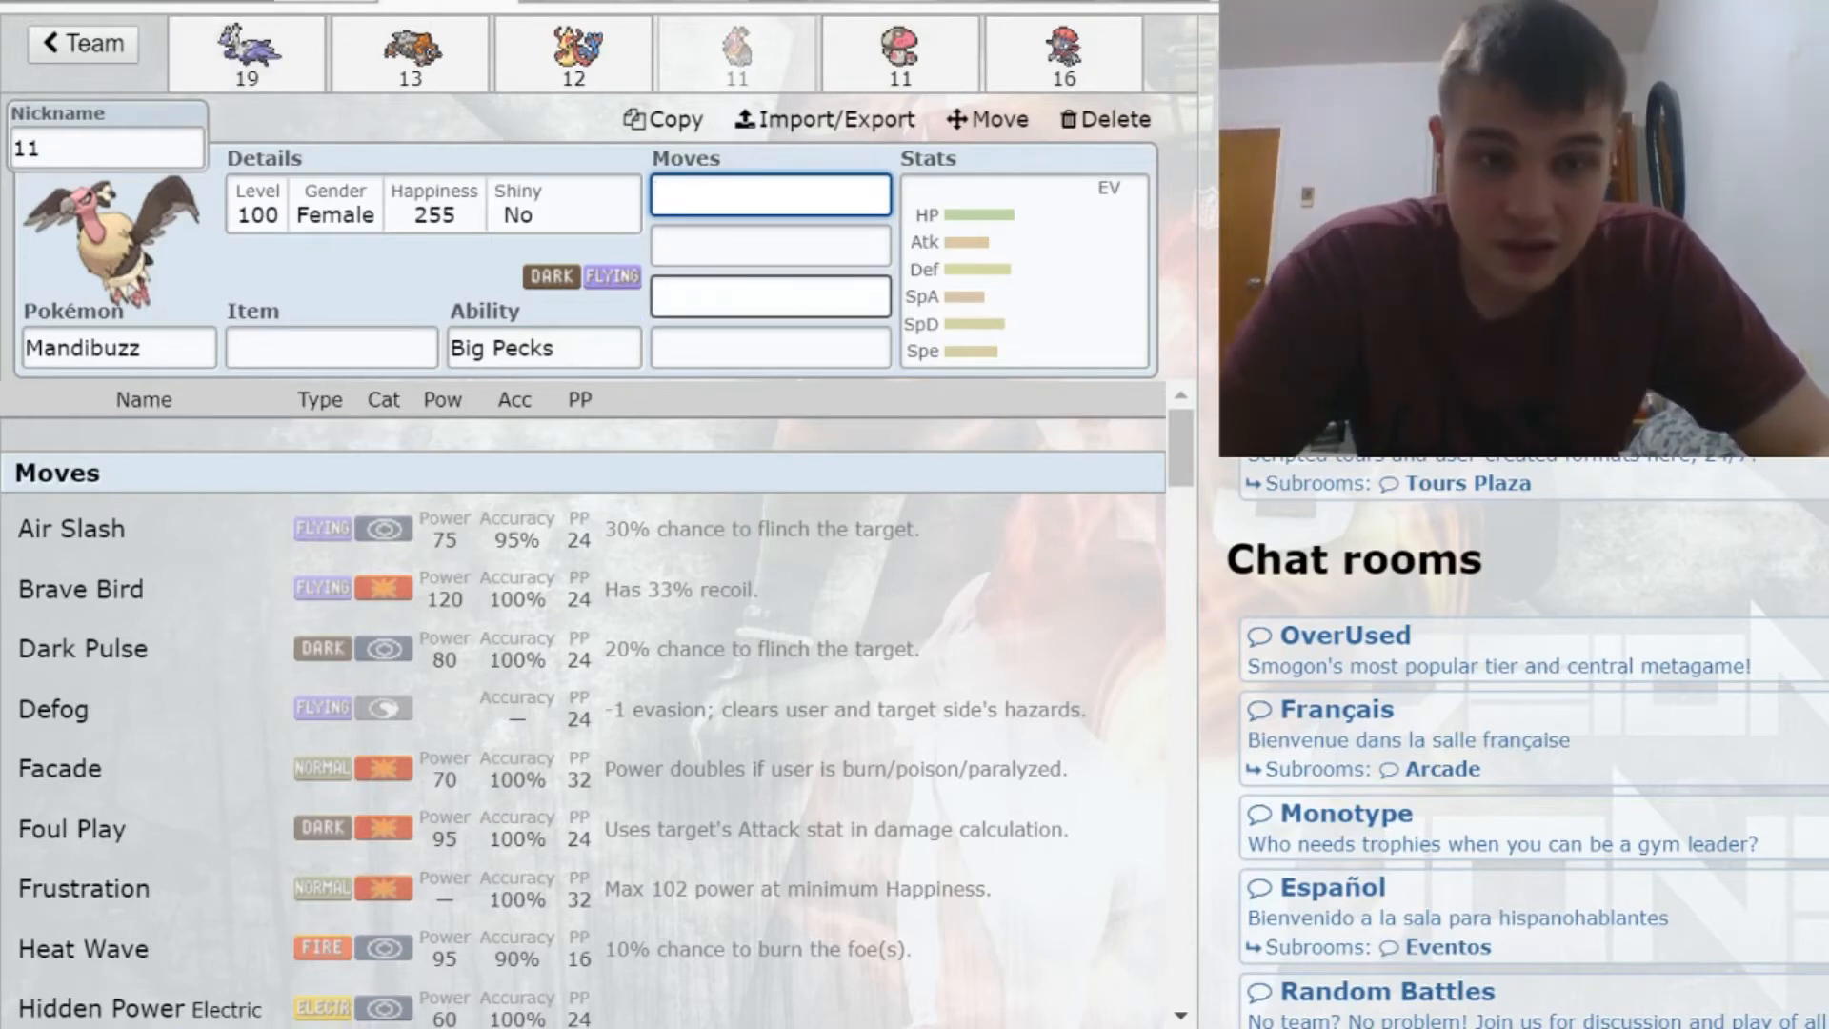
{"action": "left_click", "coordinate": [52, 709]}
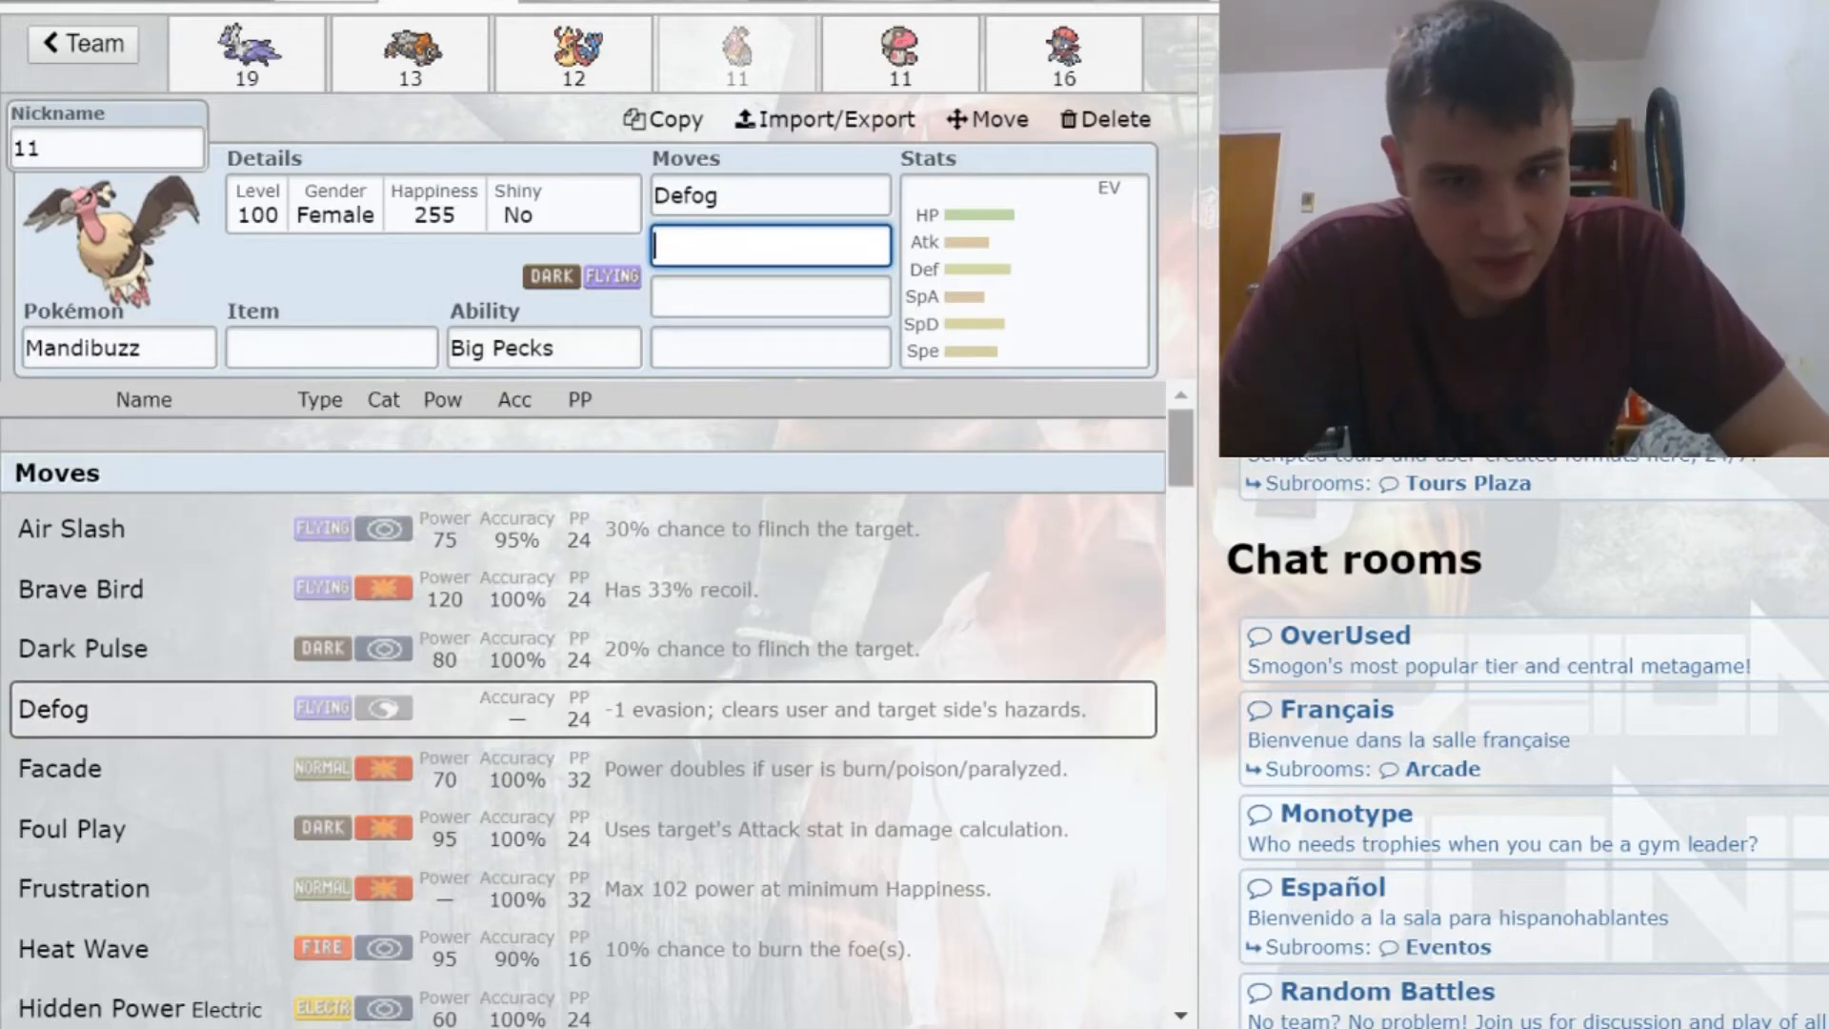
{"action": "scroll", "scroll_direction": "down", "scroll_amount": 3}
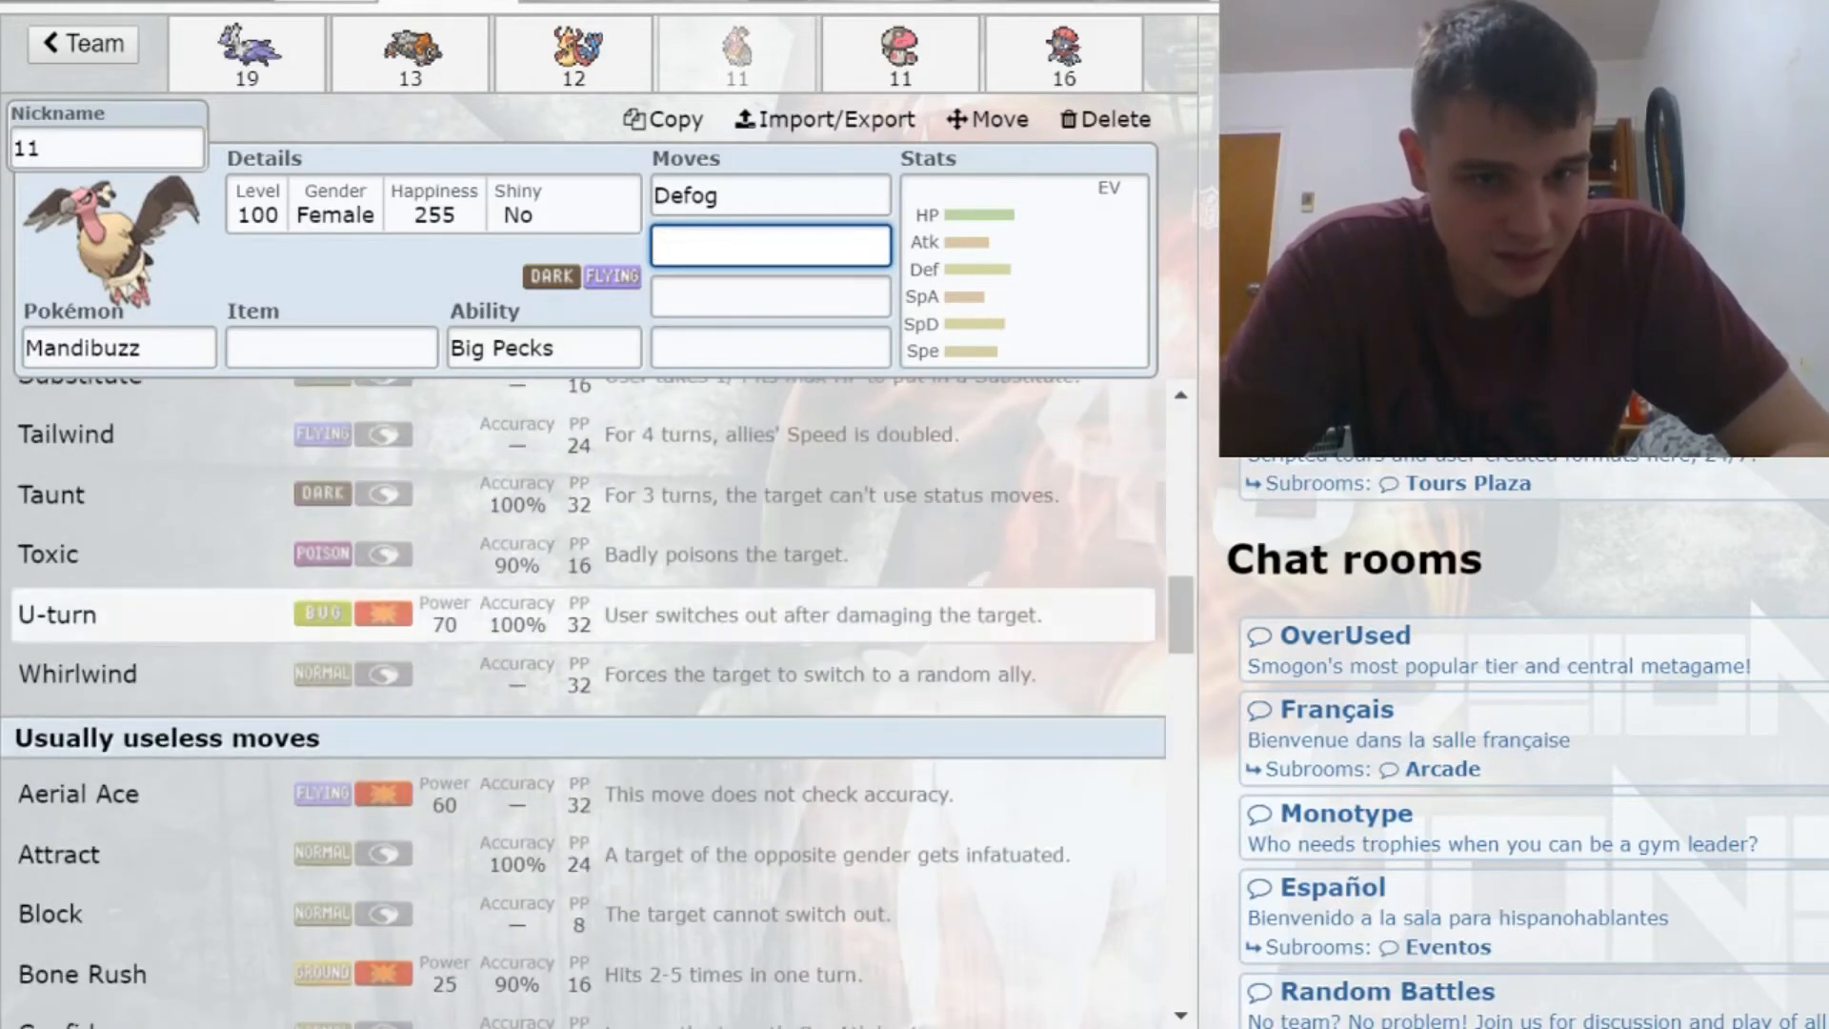
{"action": "left_click", "coordinate": [77, 674]}
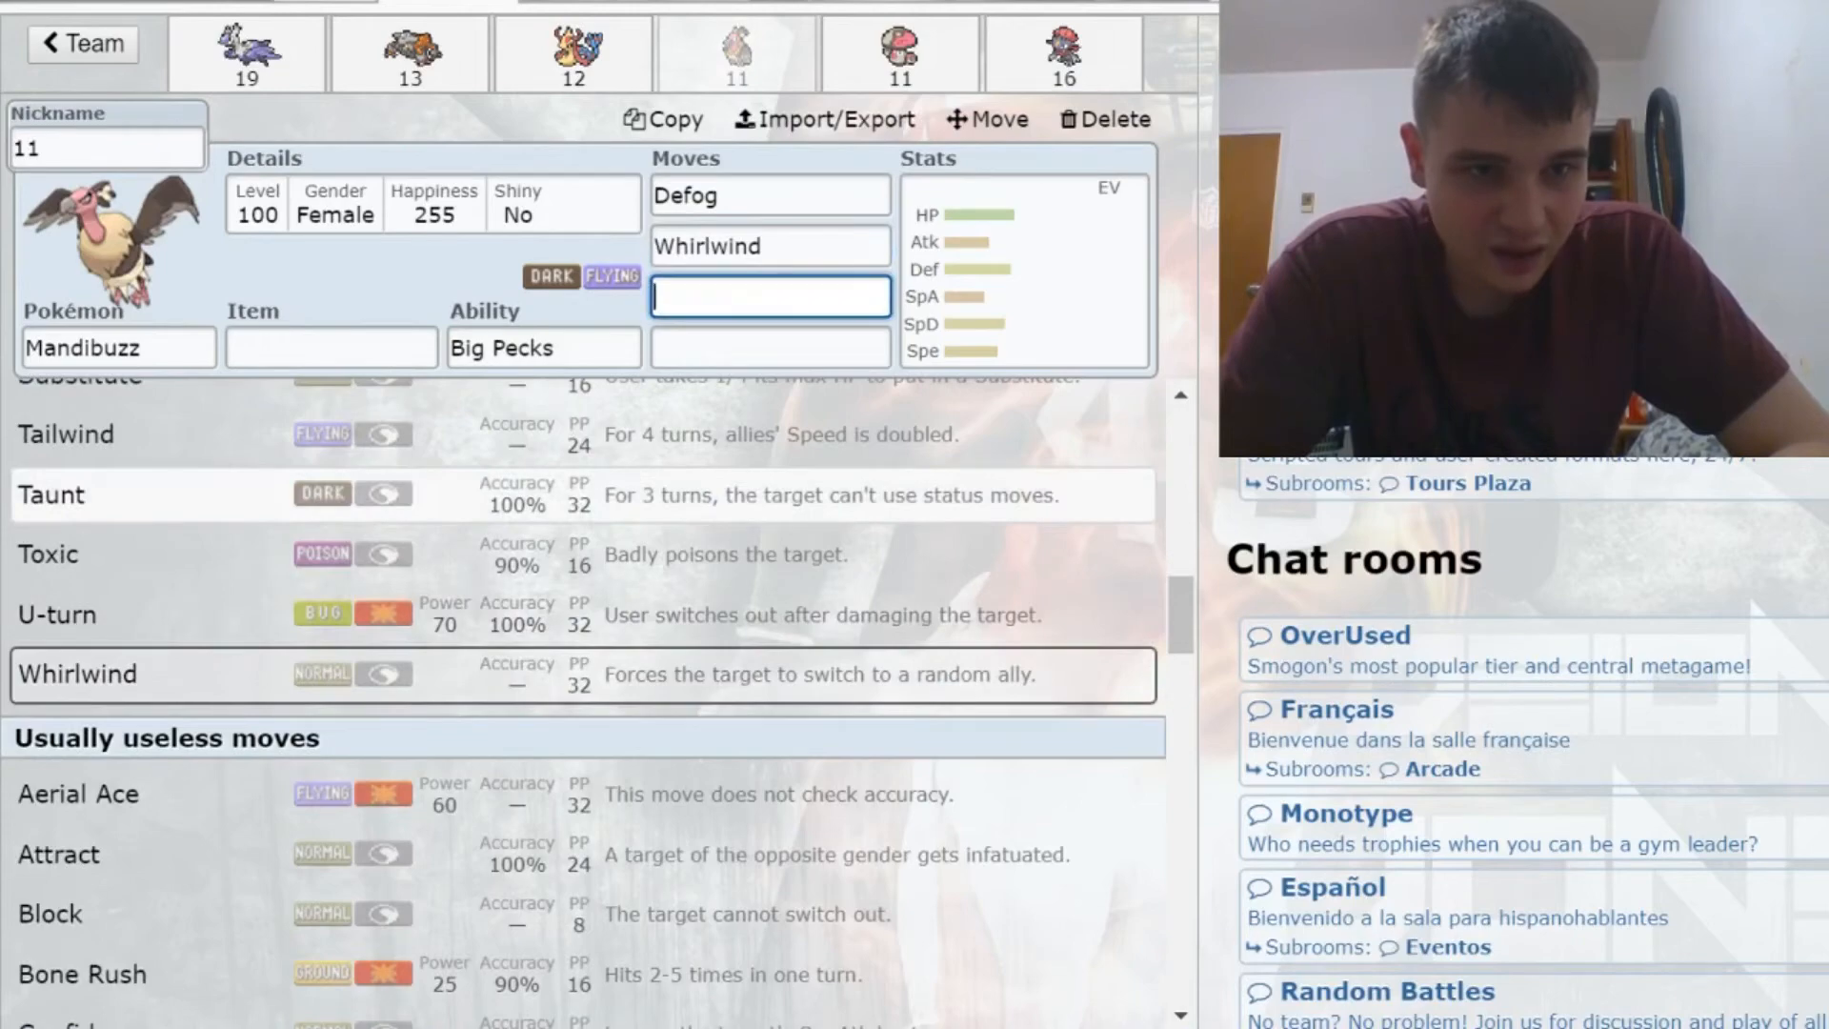
{"action": "left_click", "coordinate": [51, 495]}
{"action": "type", "text": "Foul Play"}
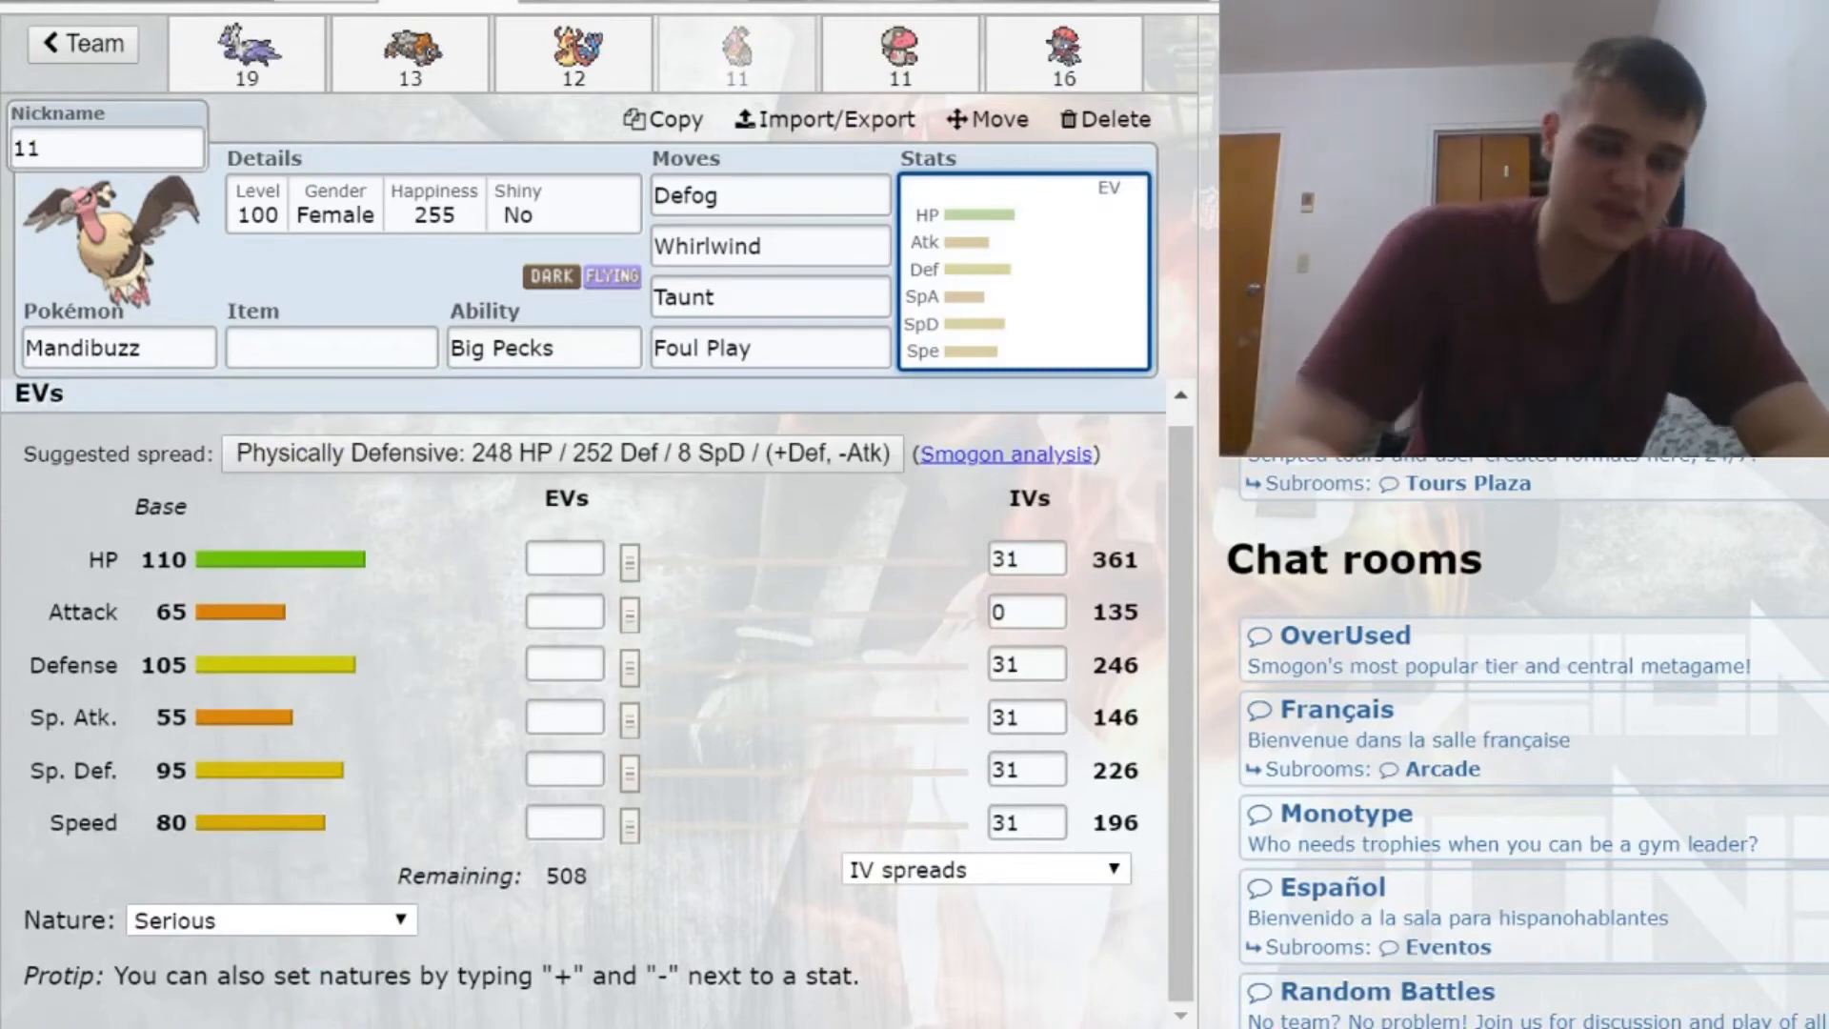
Step: Swap Mandibuzz's Defog for U-turn and switch to Amoonguss's set
{"action": "left_click", "coordinate": [767, 194]}
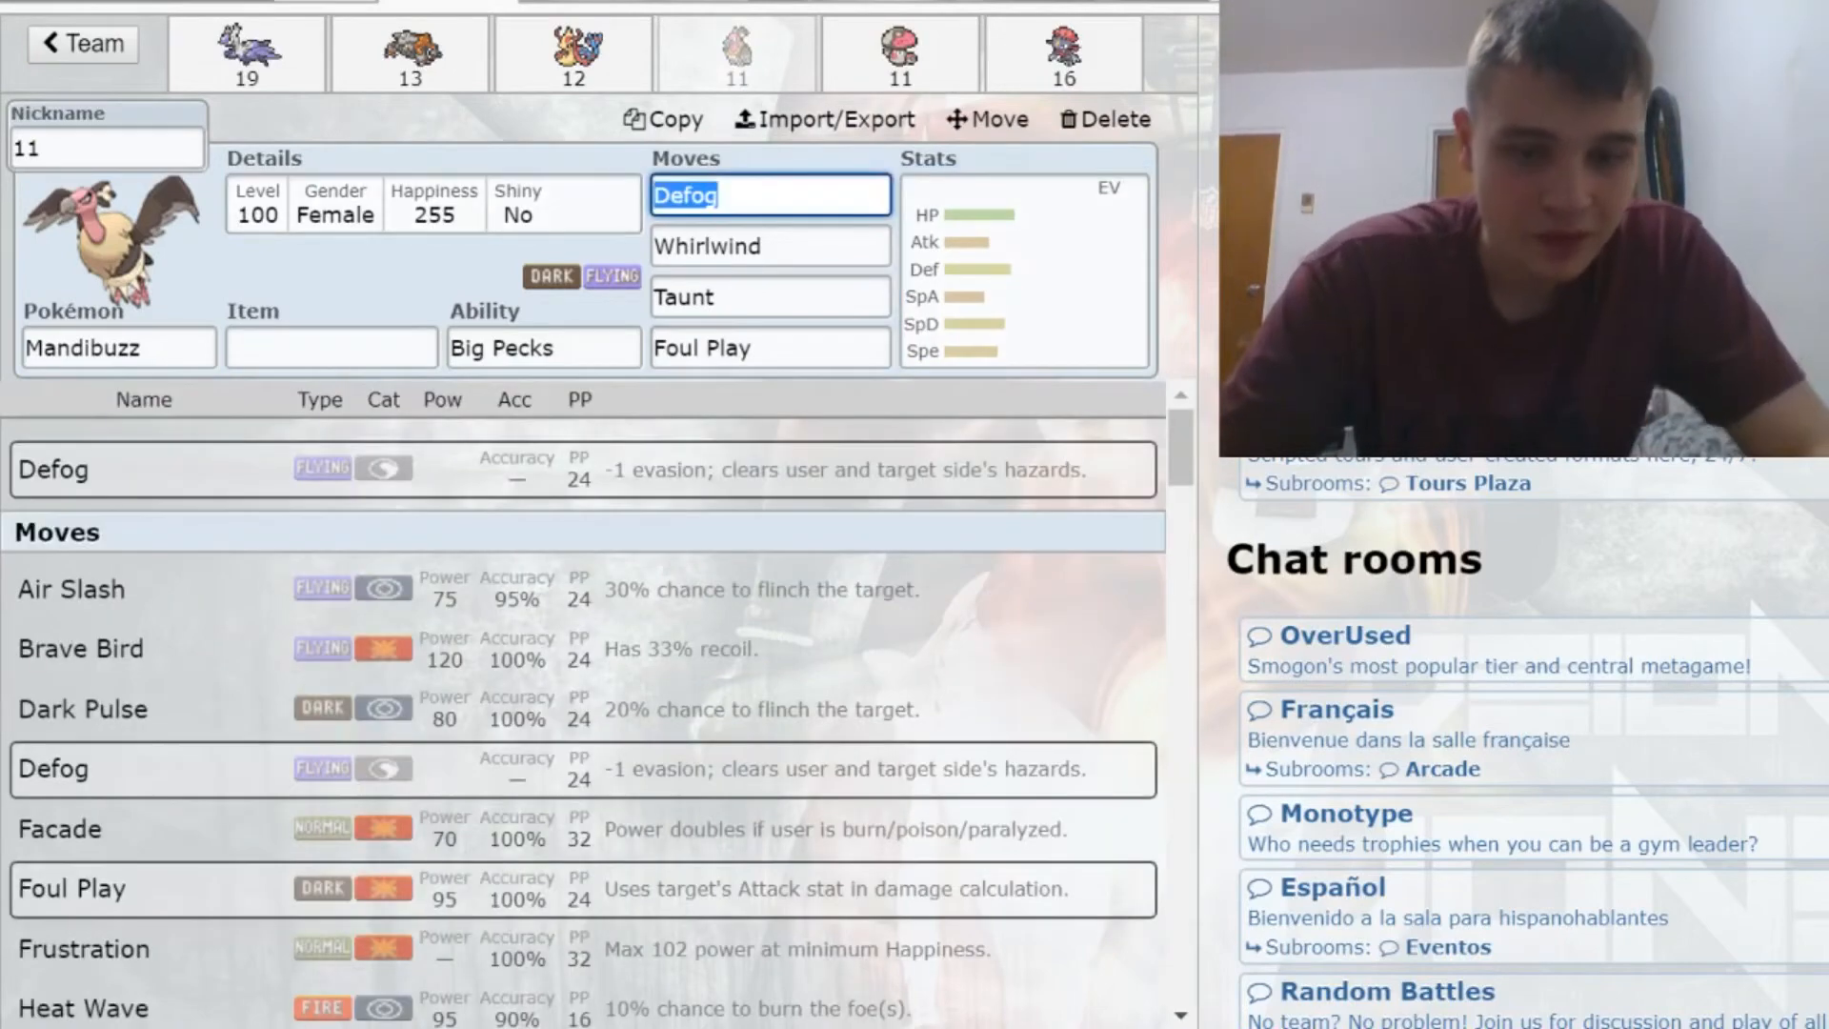
{"action": "type", "text": "u-"}
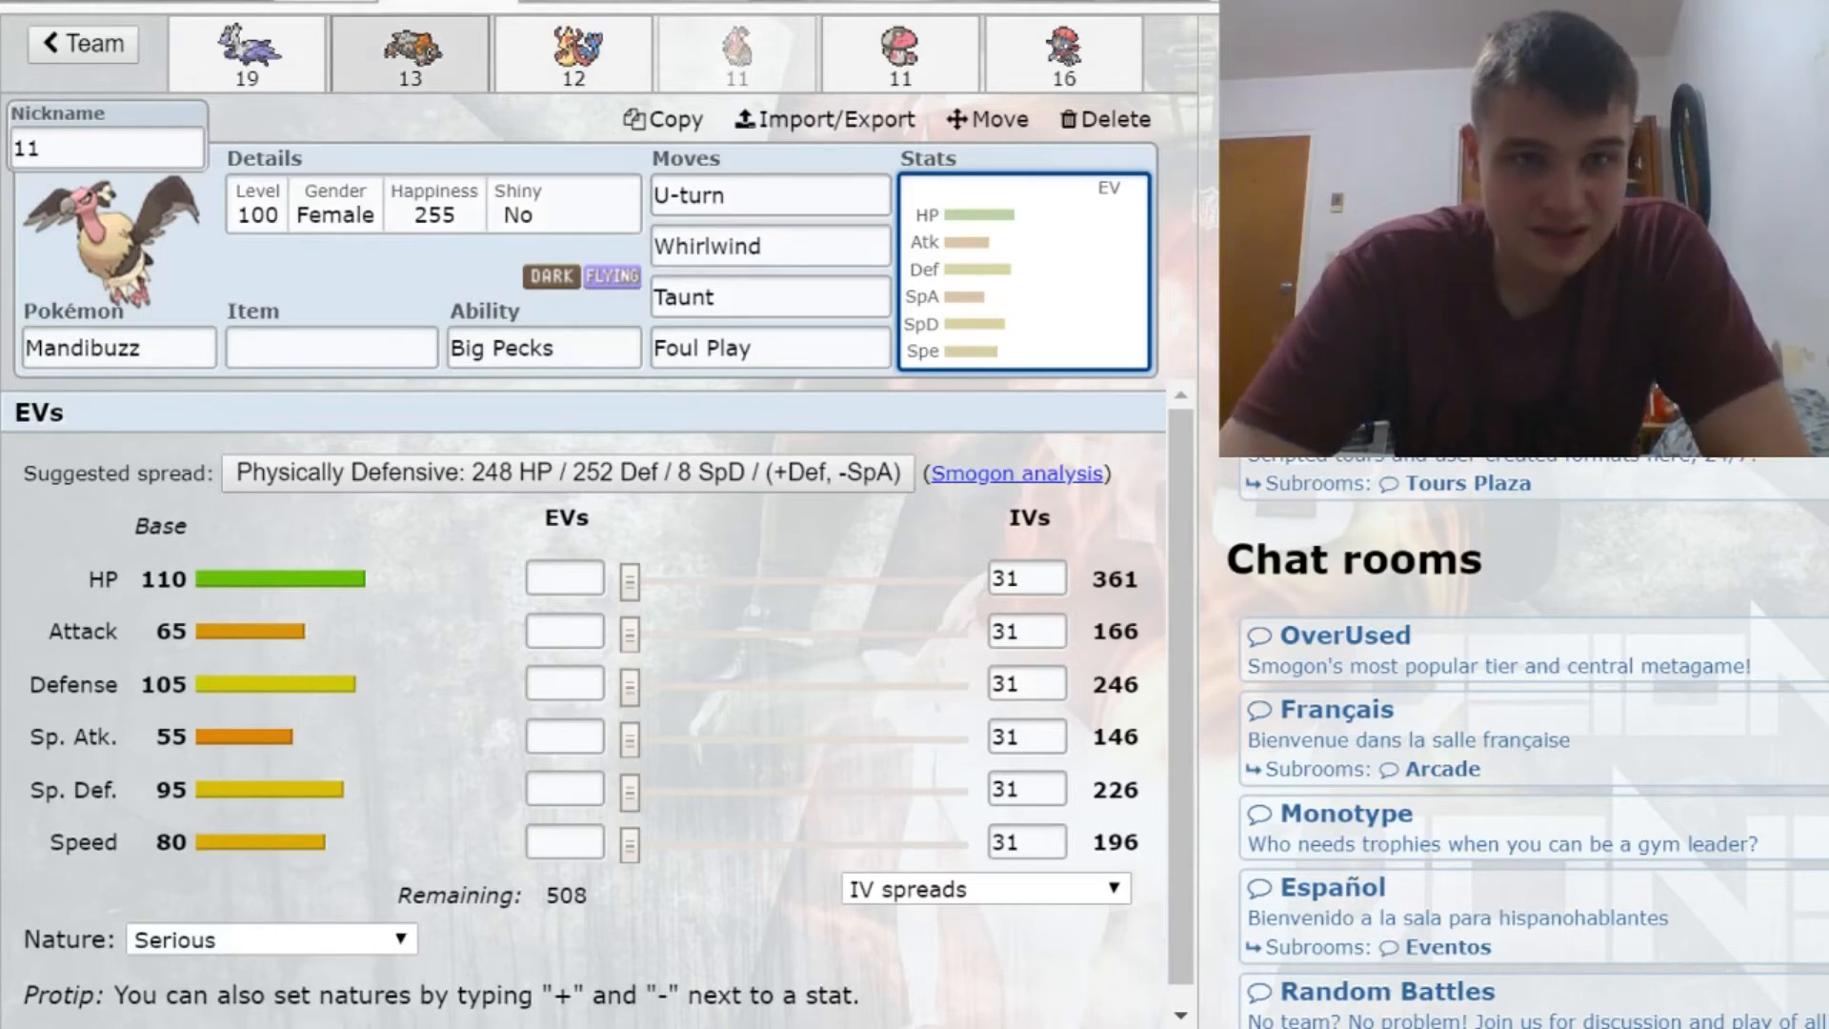
{"action": "left_click", "coordinate": [899, 52]}
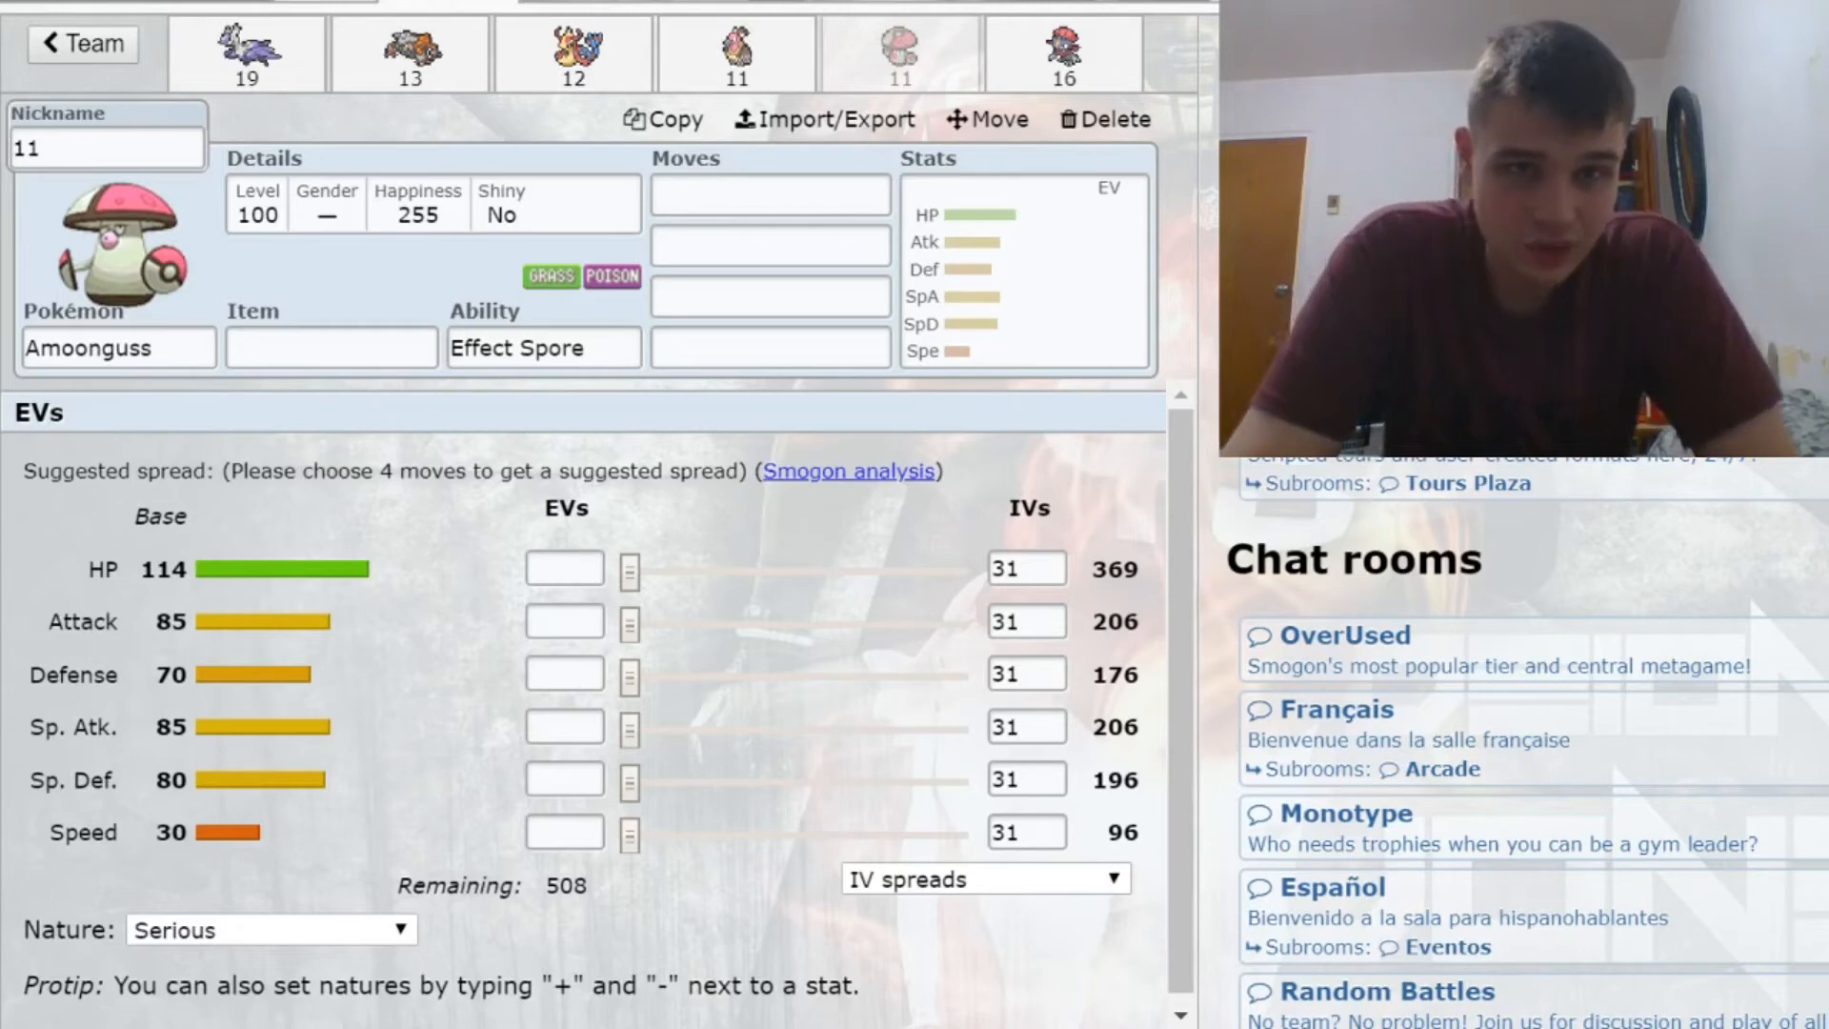
{"action": "left_click", "coordinate": [571, 53]}
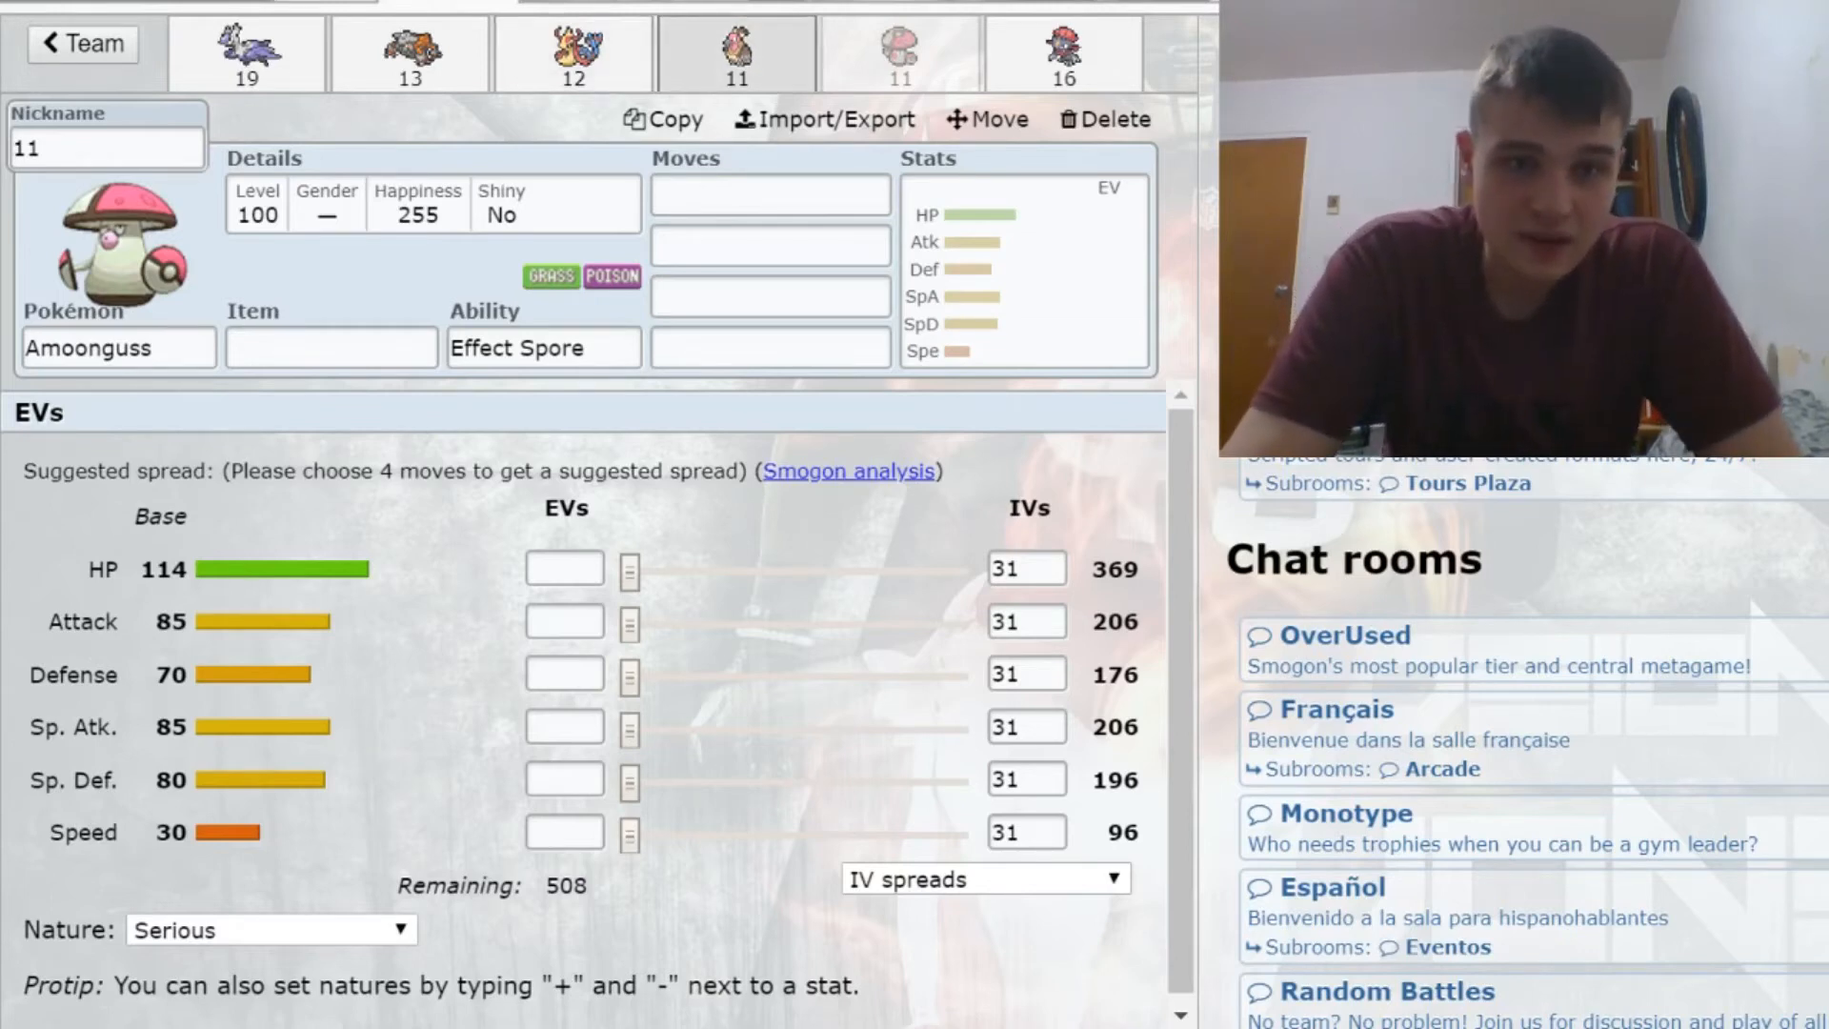
{"action": "left_click", "coordinate": [1060, 53]}
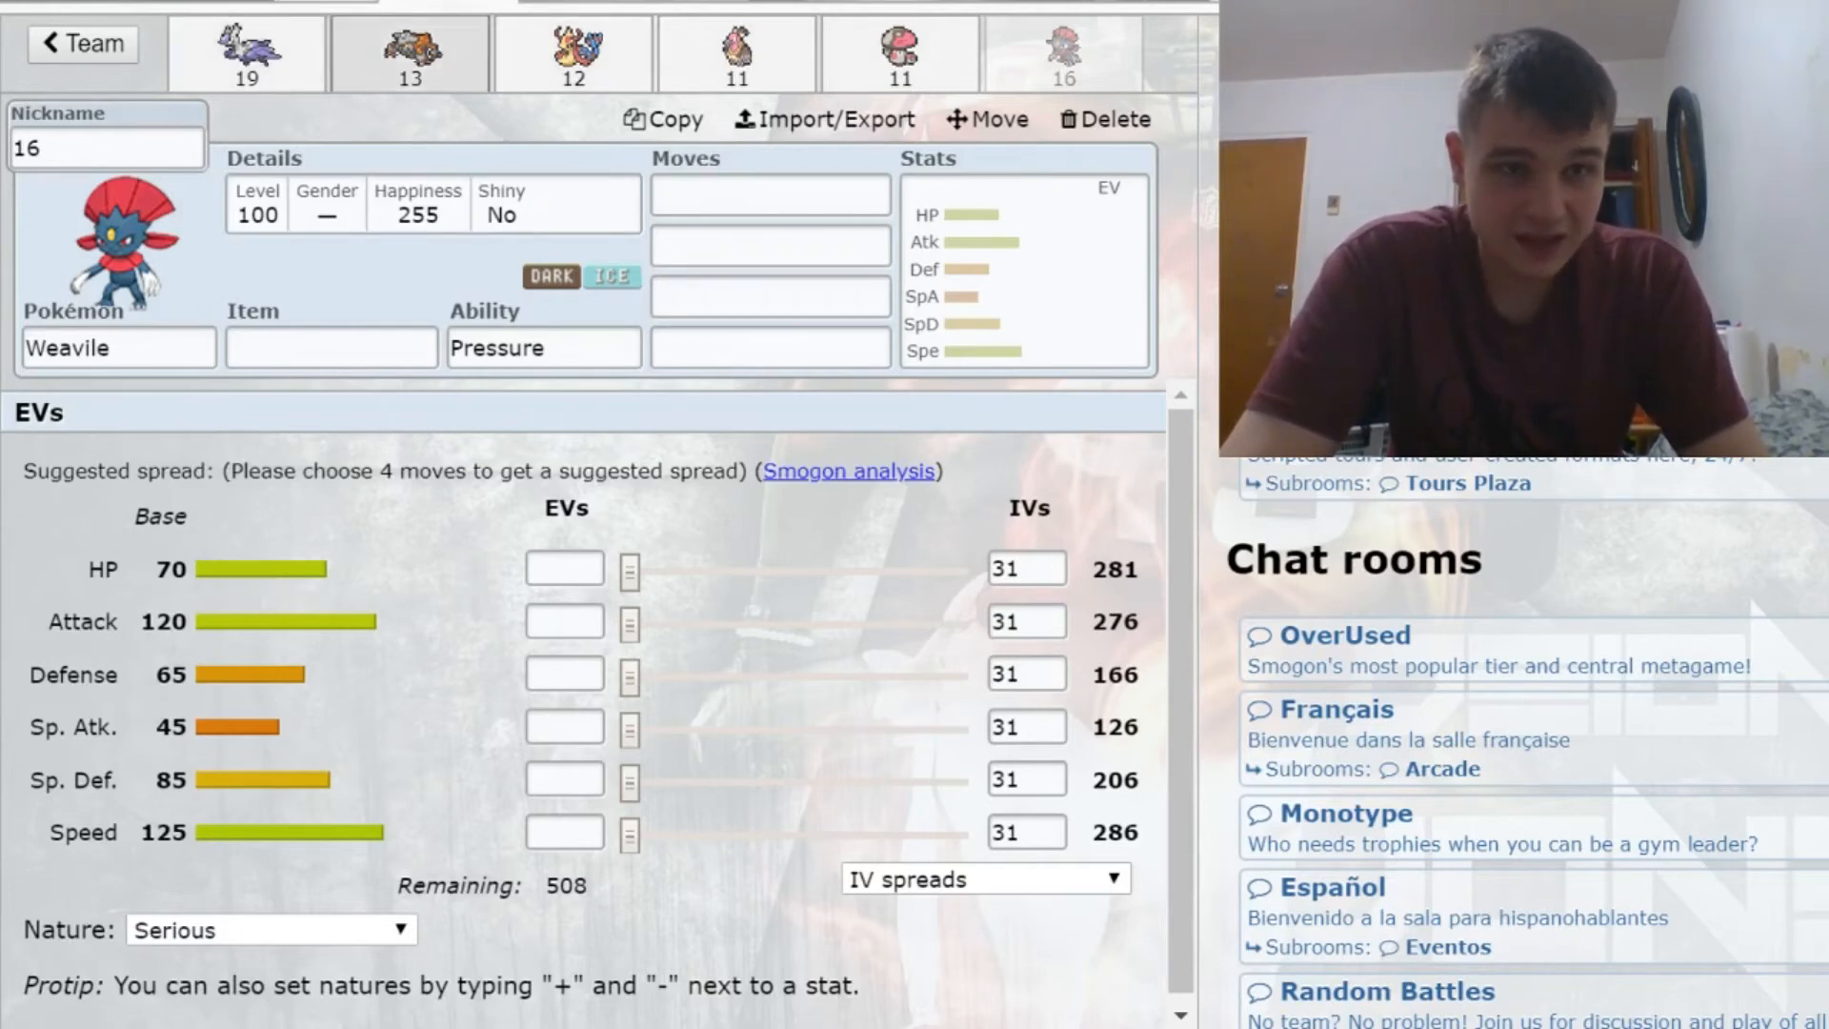
Step: Open the Weavile (16) set for editing
{"action": "left_click", "coordinate": [769, 193]}
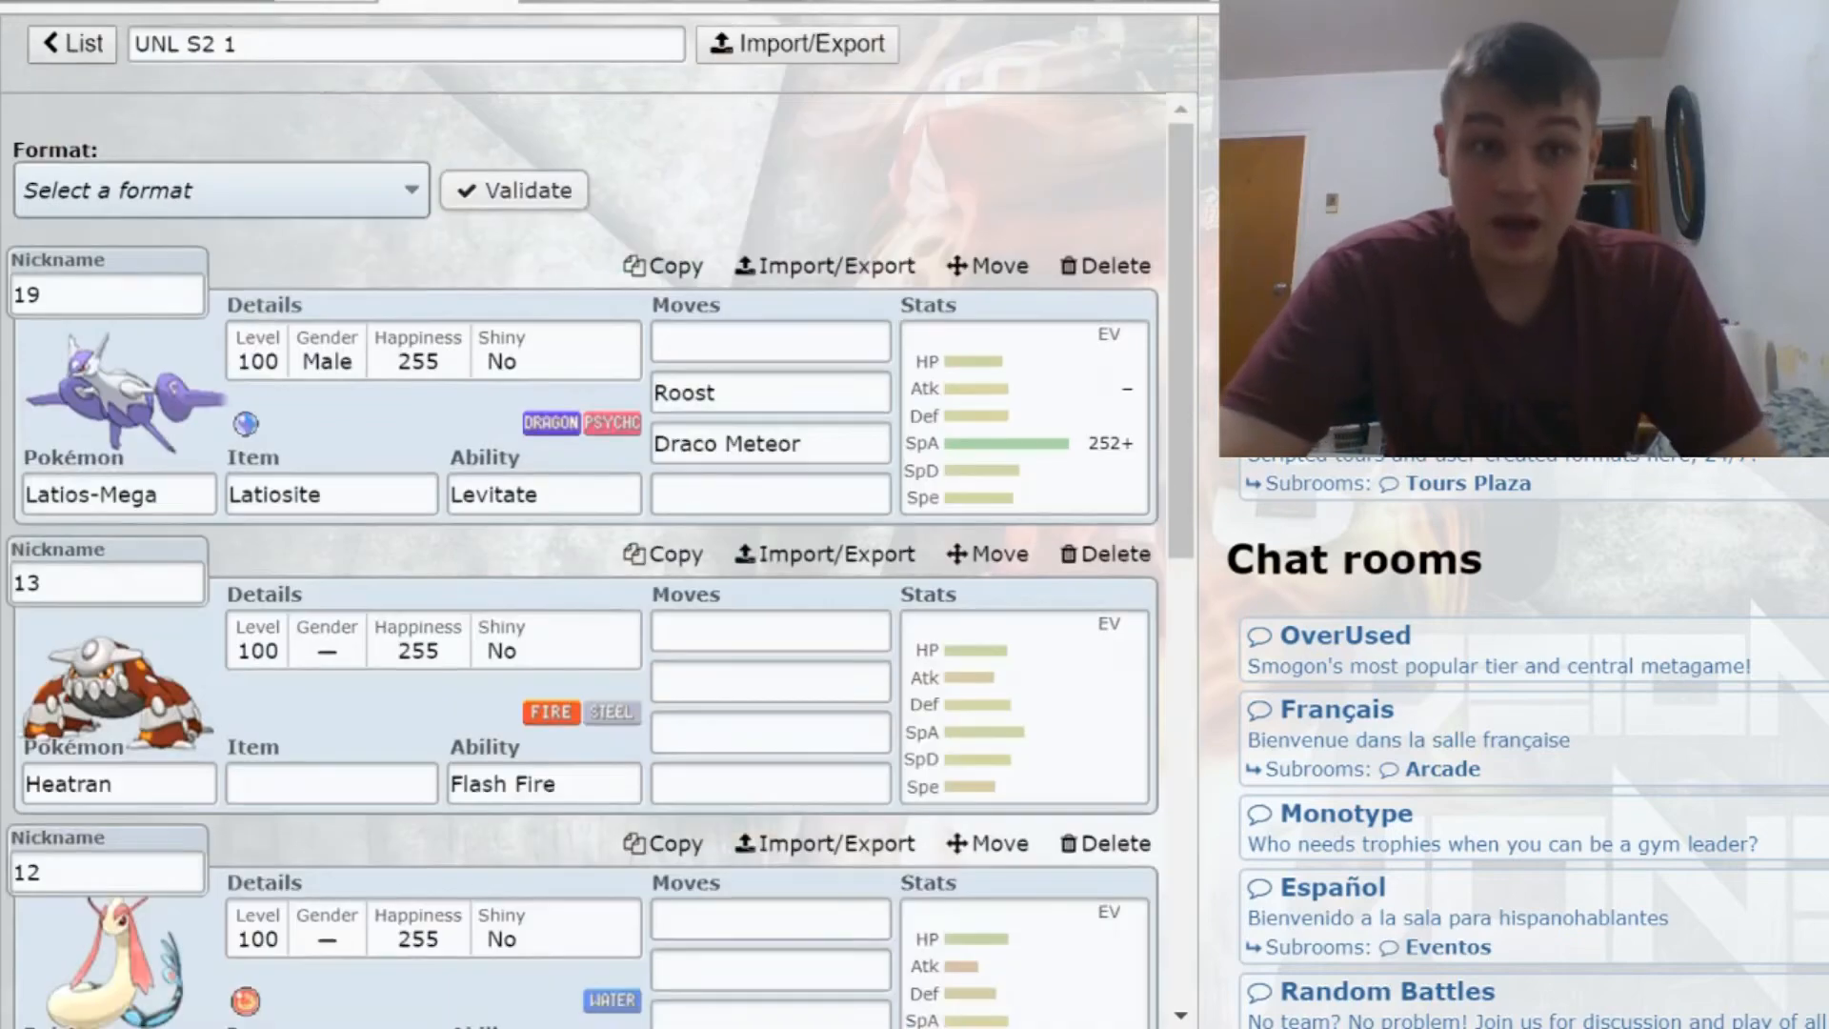
Step: Open Tapu Lele's set from the team list and set its ability to Telepathy
{"action": "left_click", "coordinate": [71, 43]}
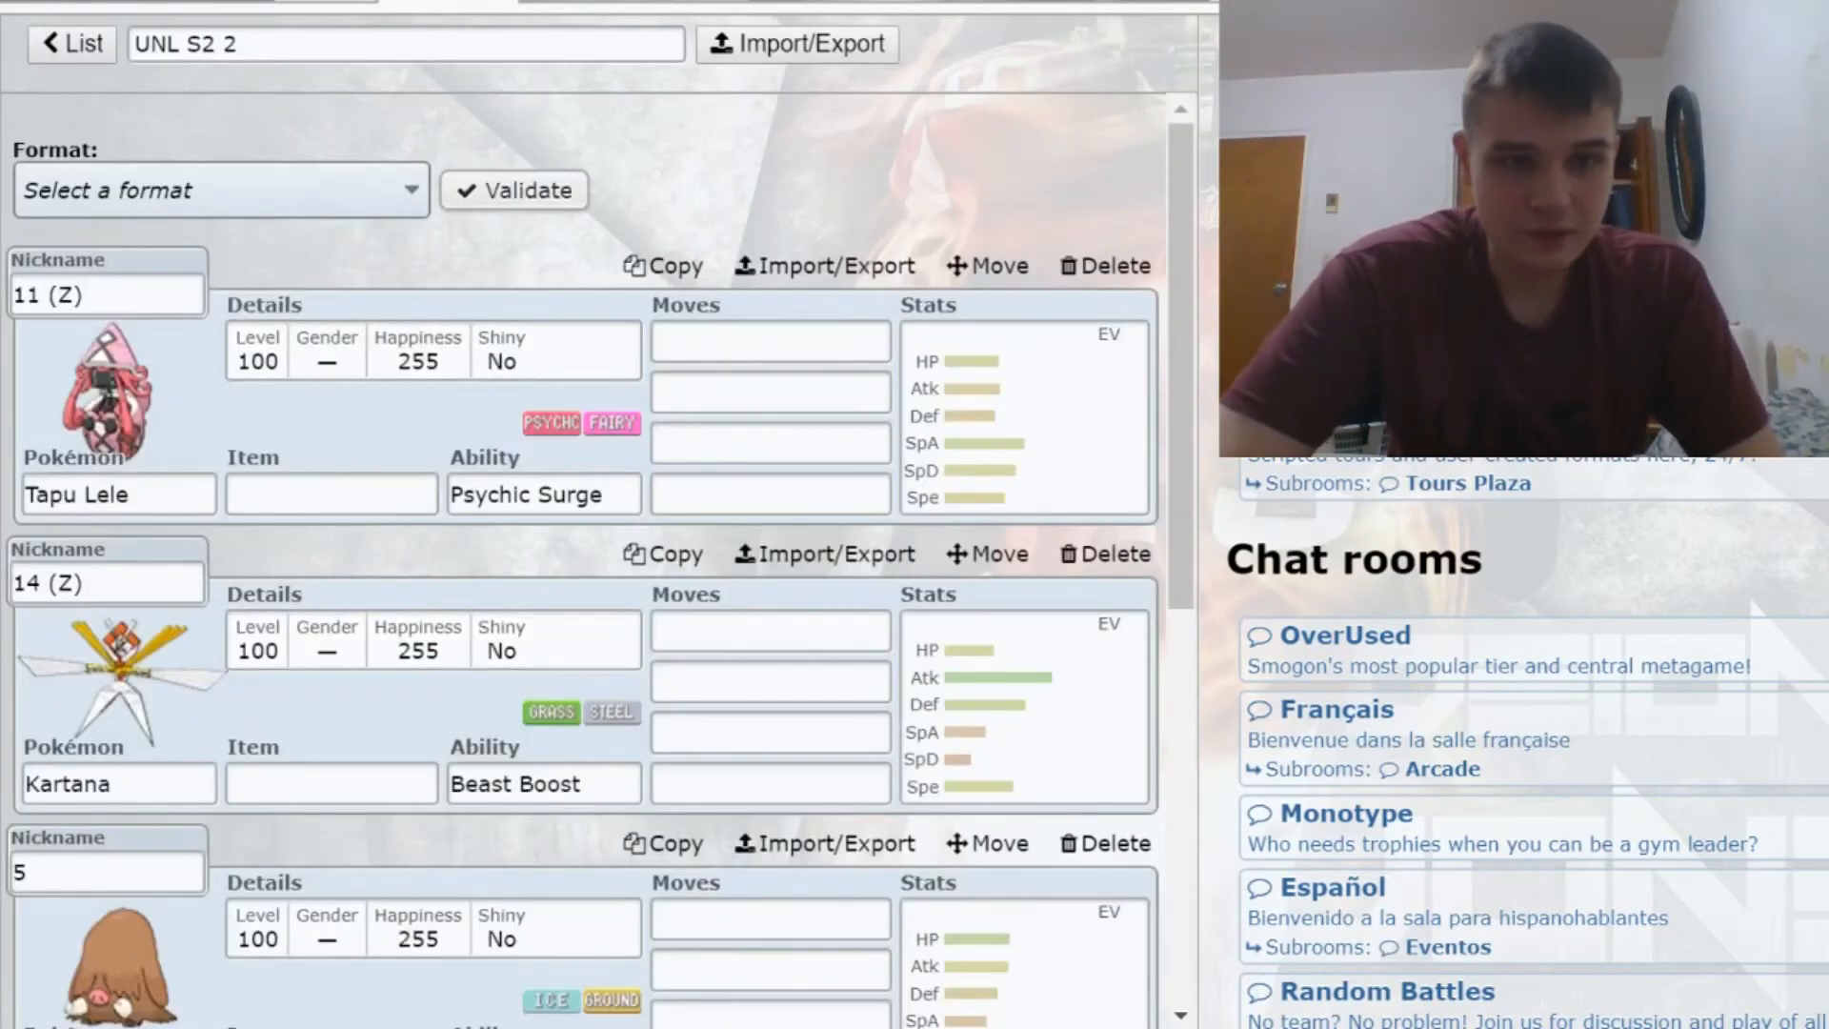
{"action": "left_click", "coordinate": [105, 294]}
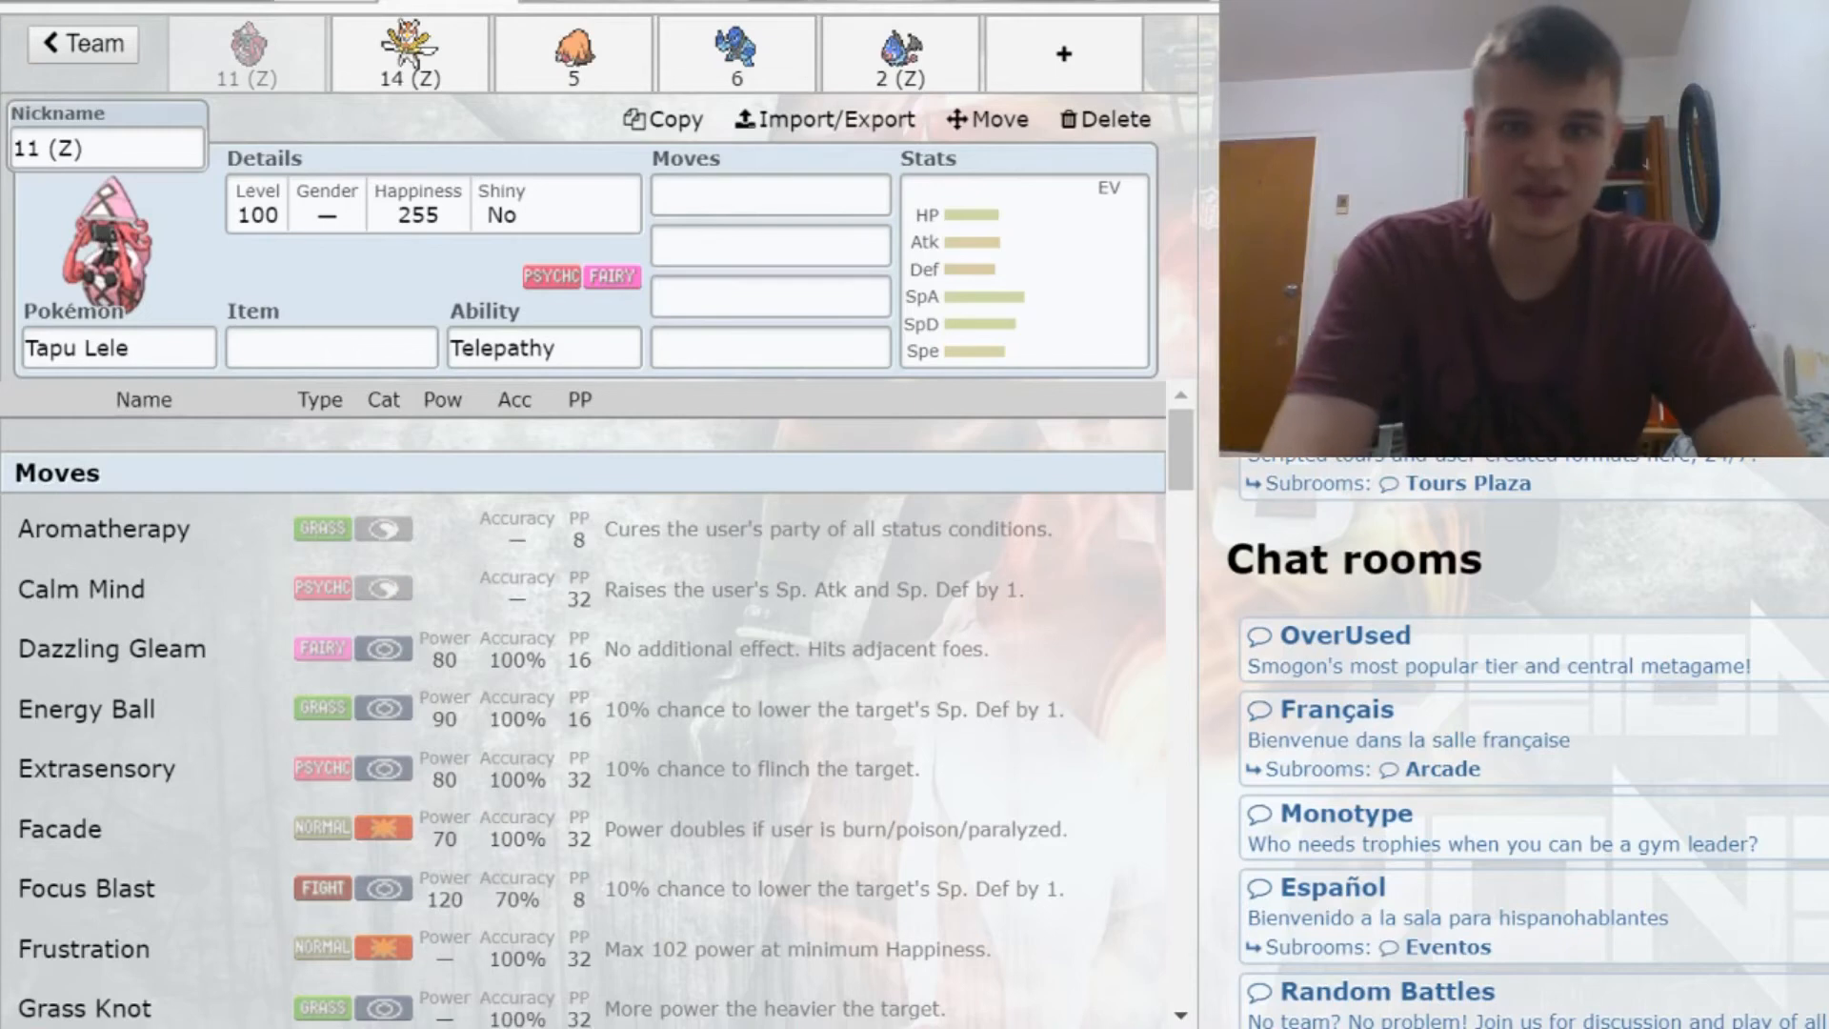
Step: Search 'psy' and pick Psychic Terrain as Tapu Lele's first move
{"action": "left_click", "coordinate": [332, 348]}
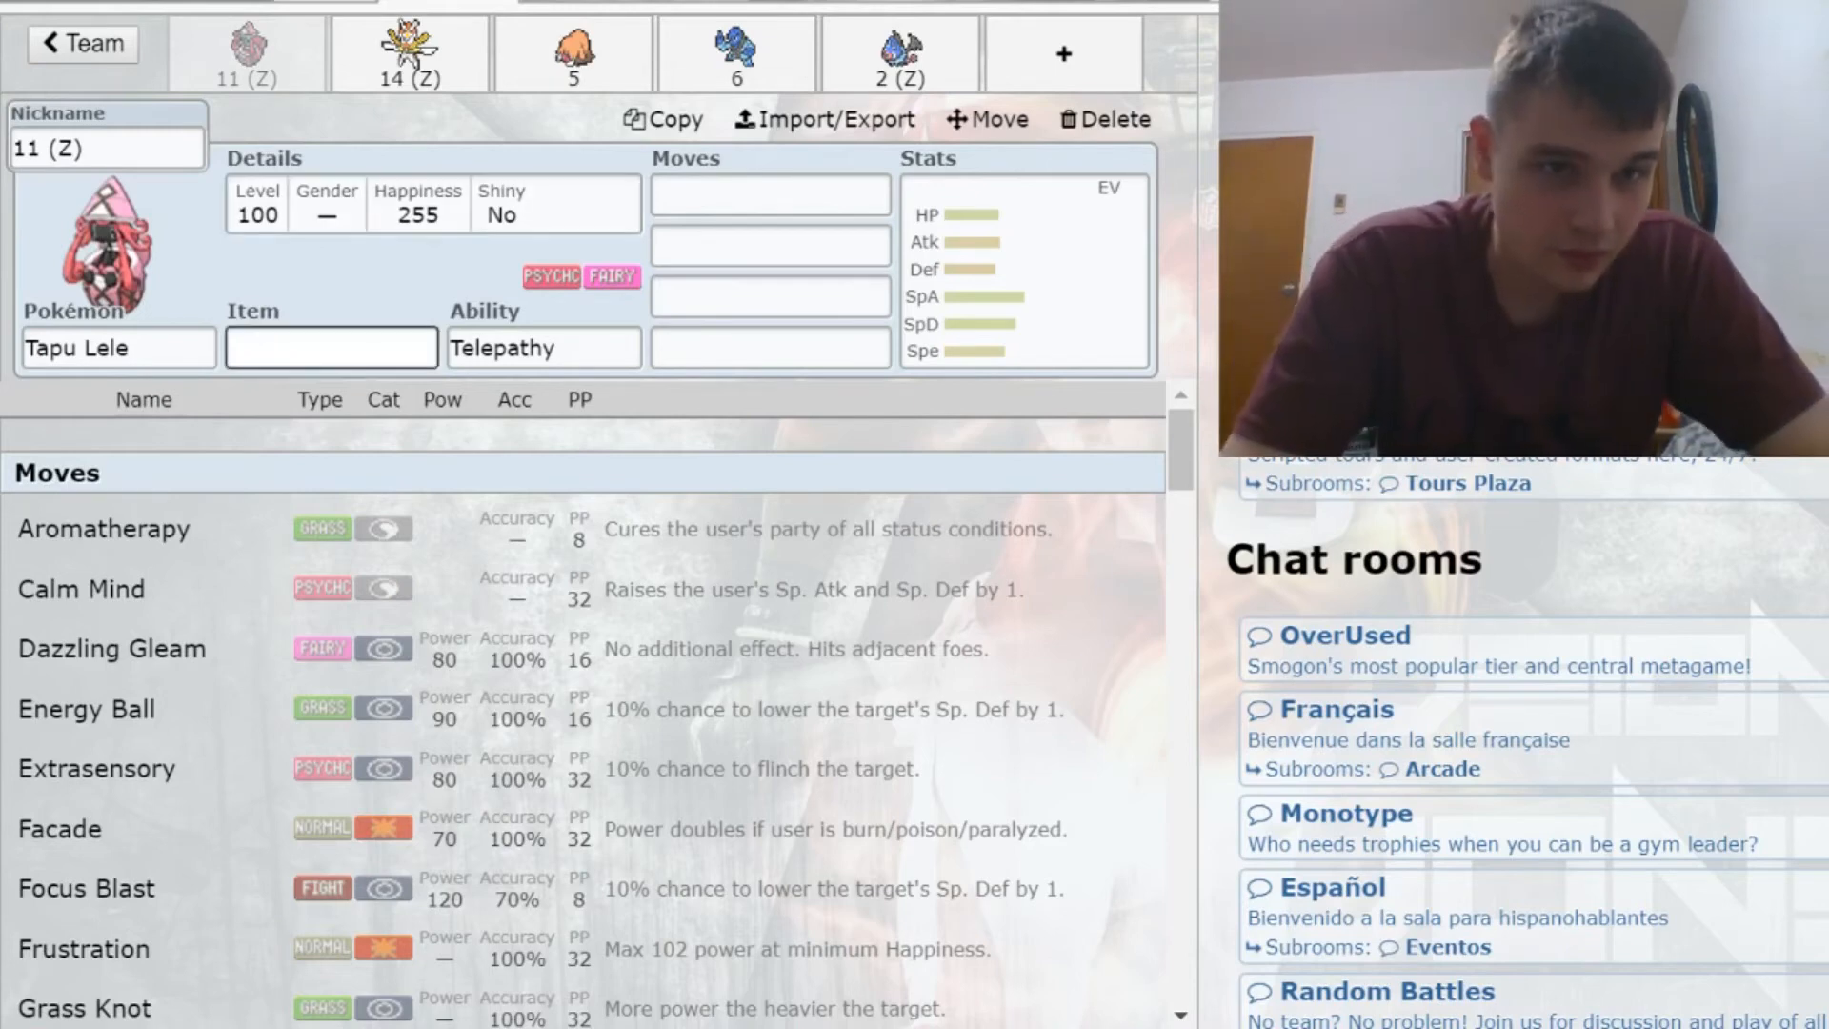
{"action": "type", "text": "p"}
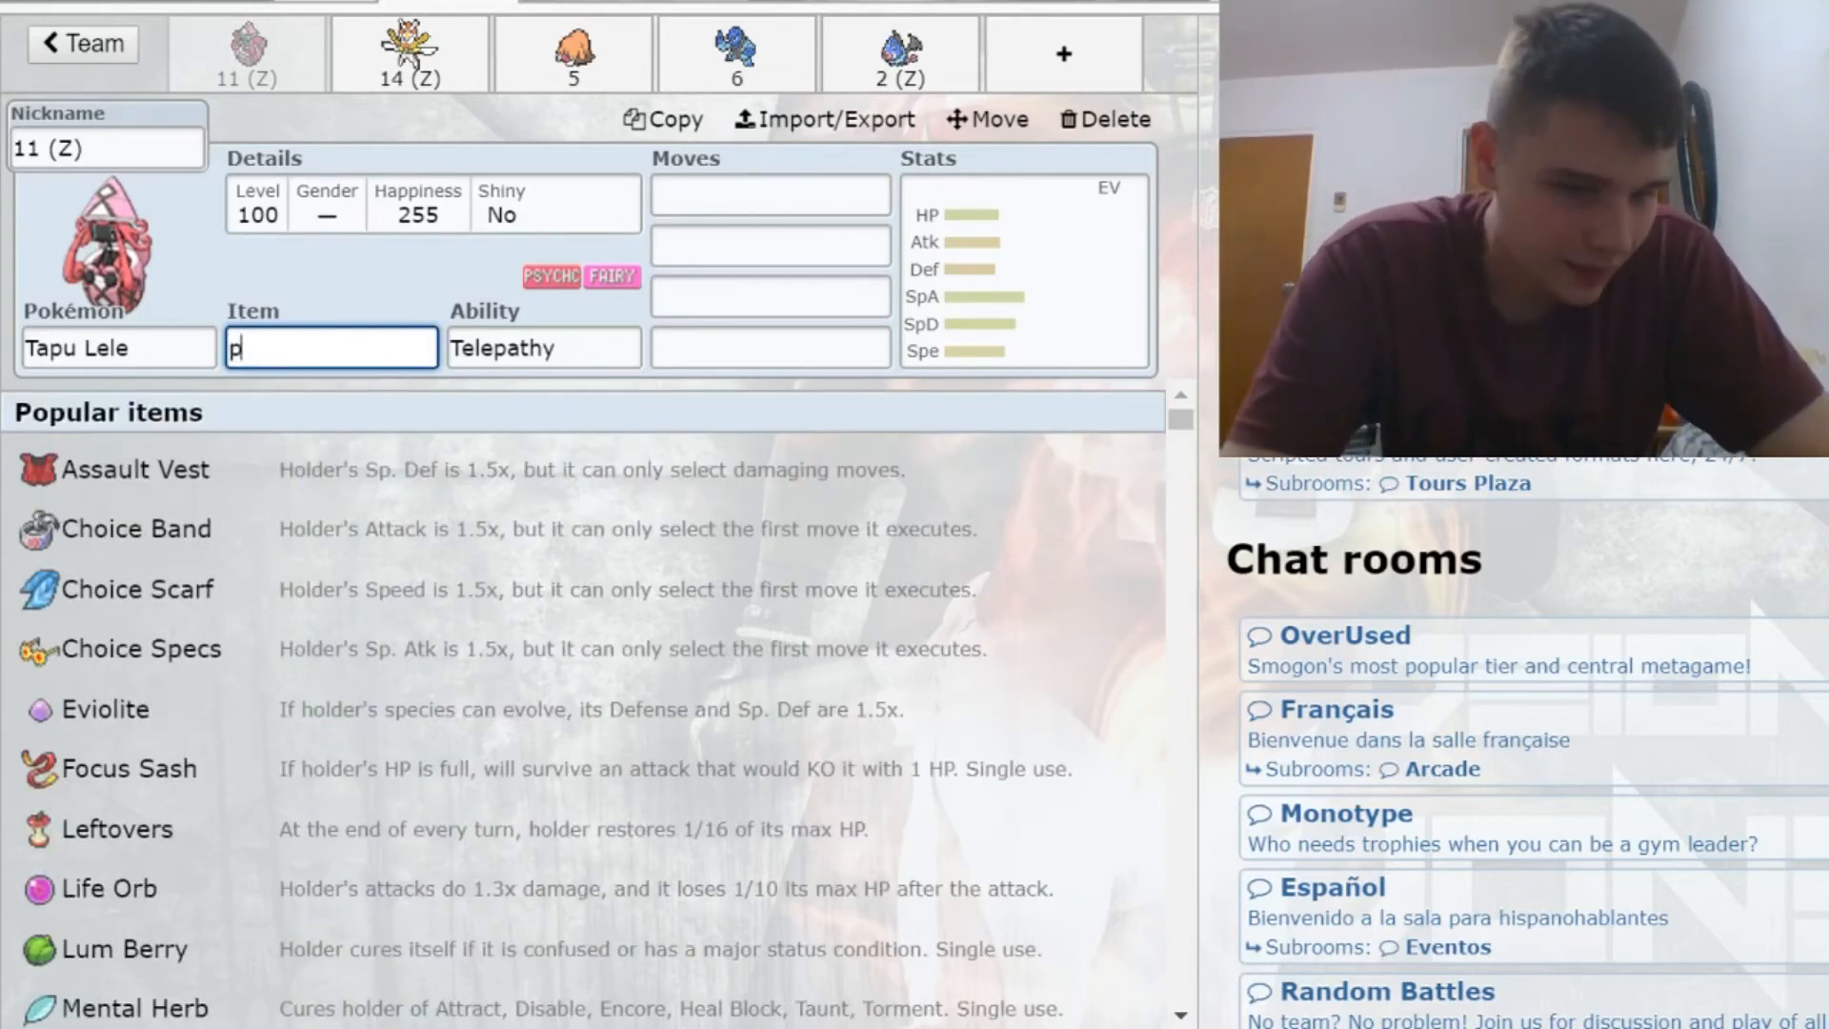
{"action": "type", "text": "sychium Z"}
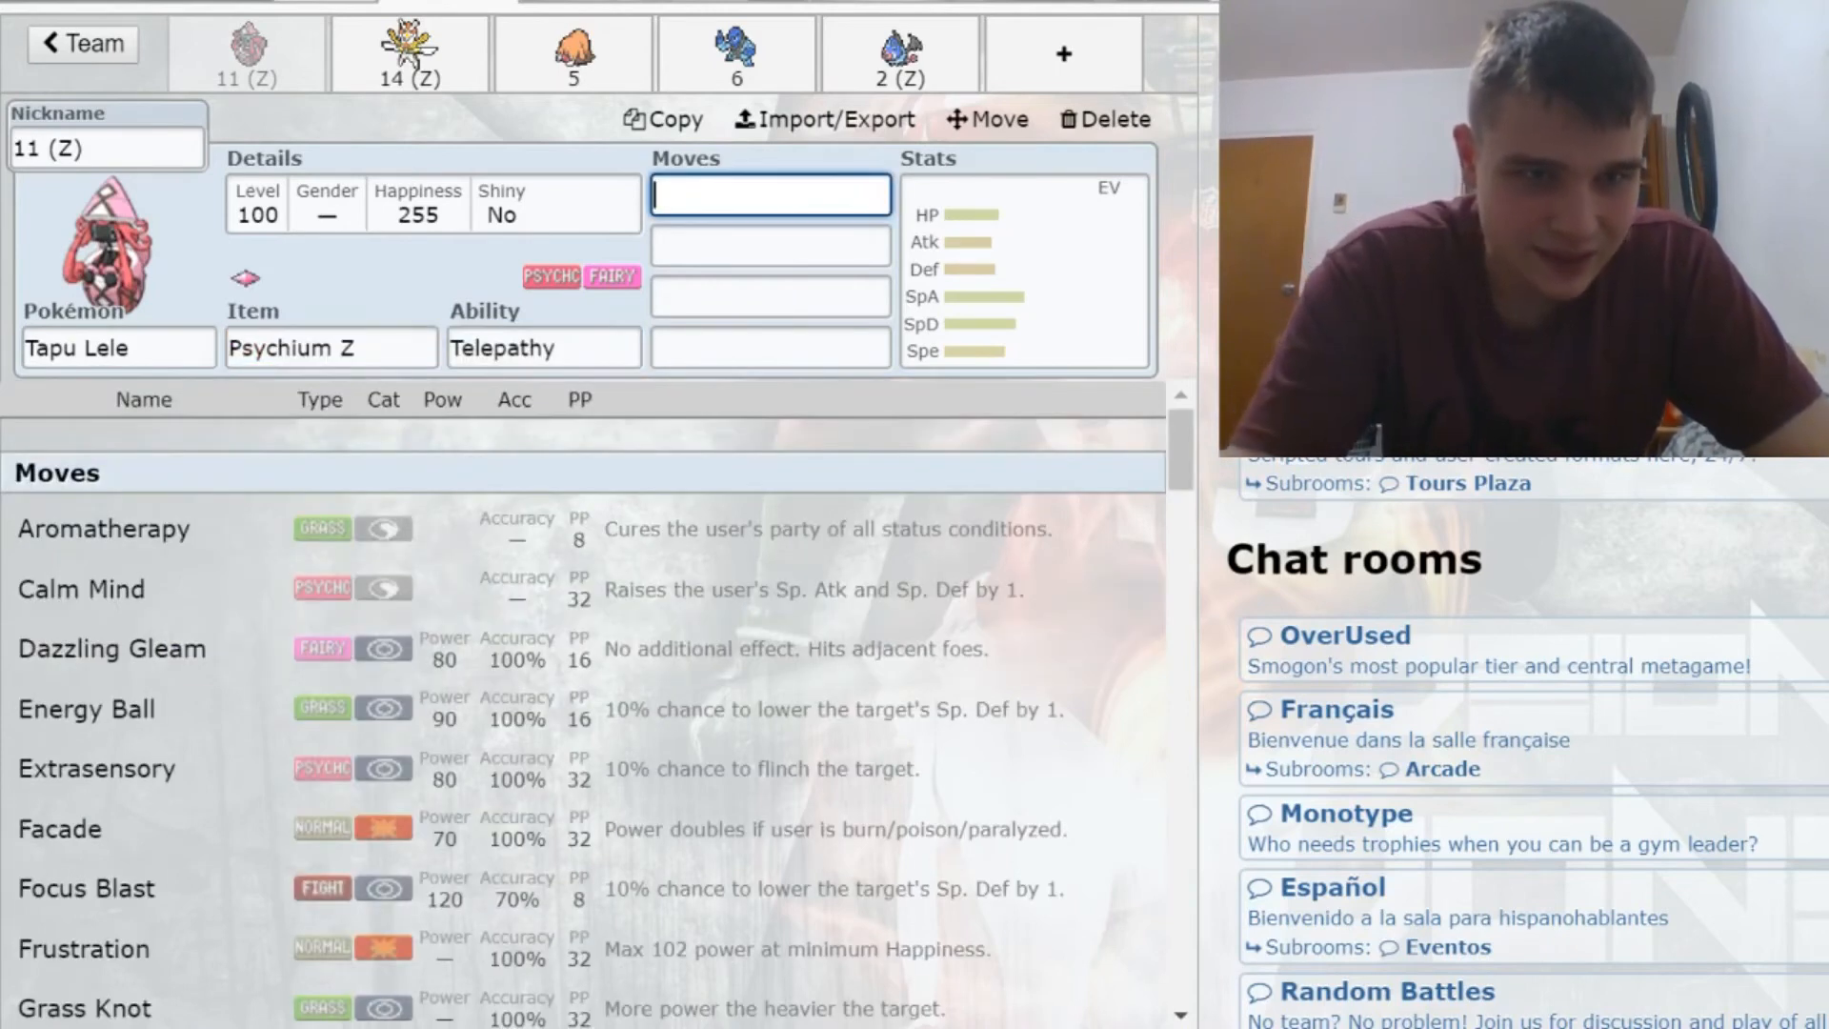
{"action": "type", "text": "psy"}
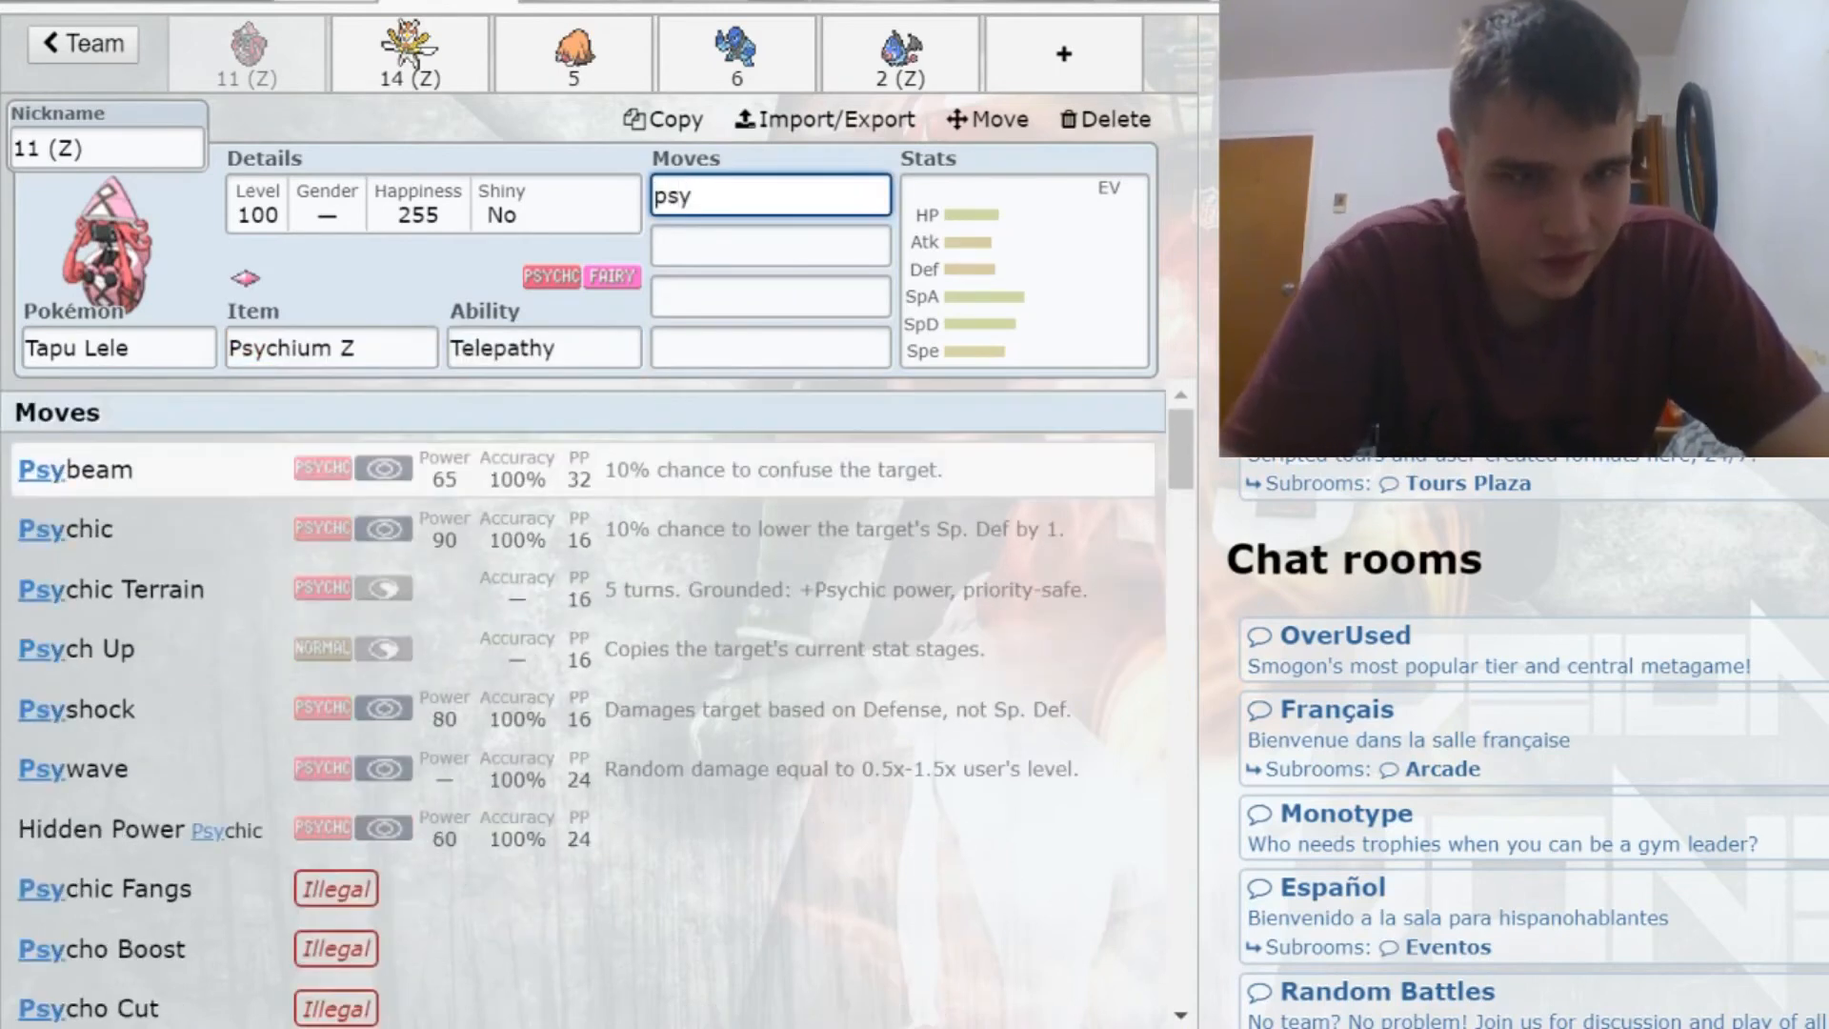
{"action": "left_click", "coordinate": [111, 589]}
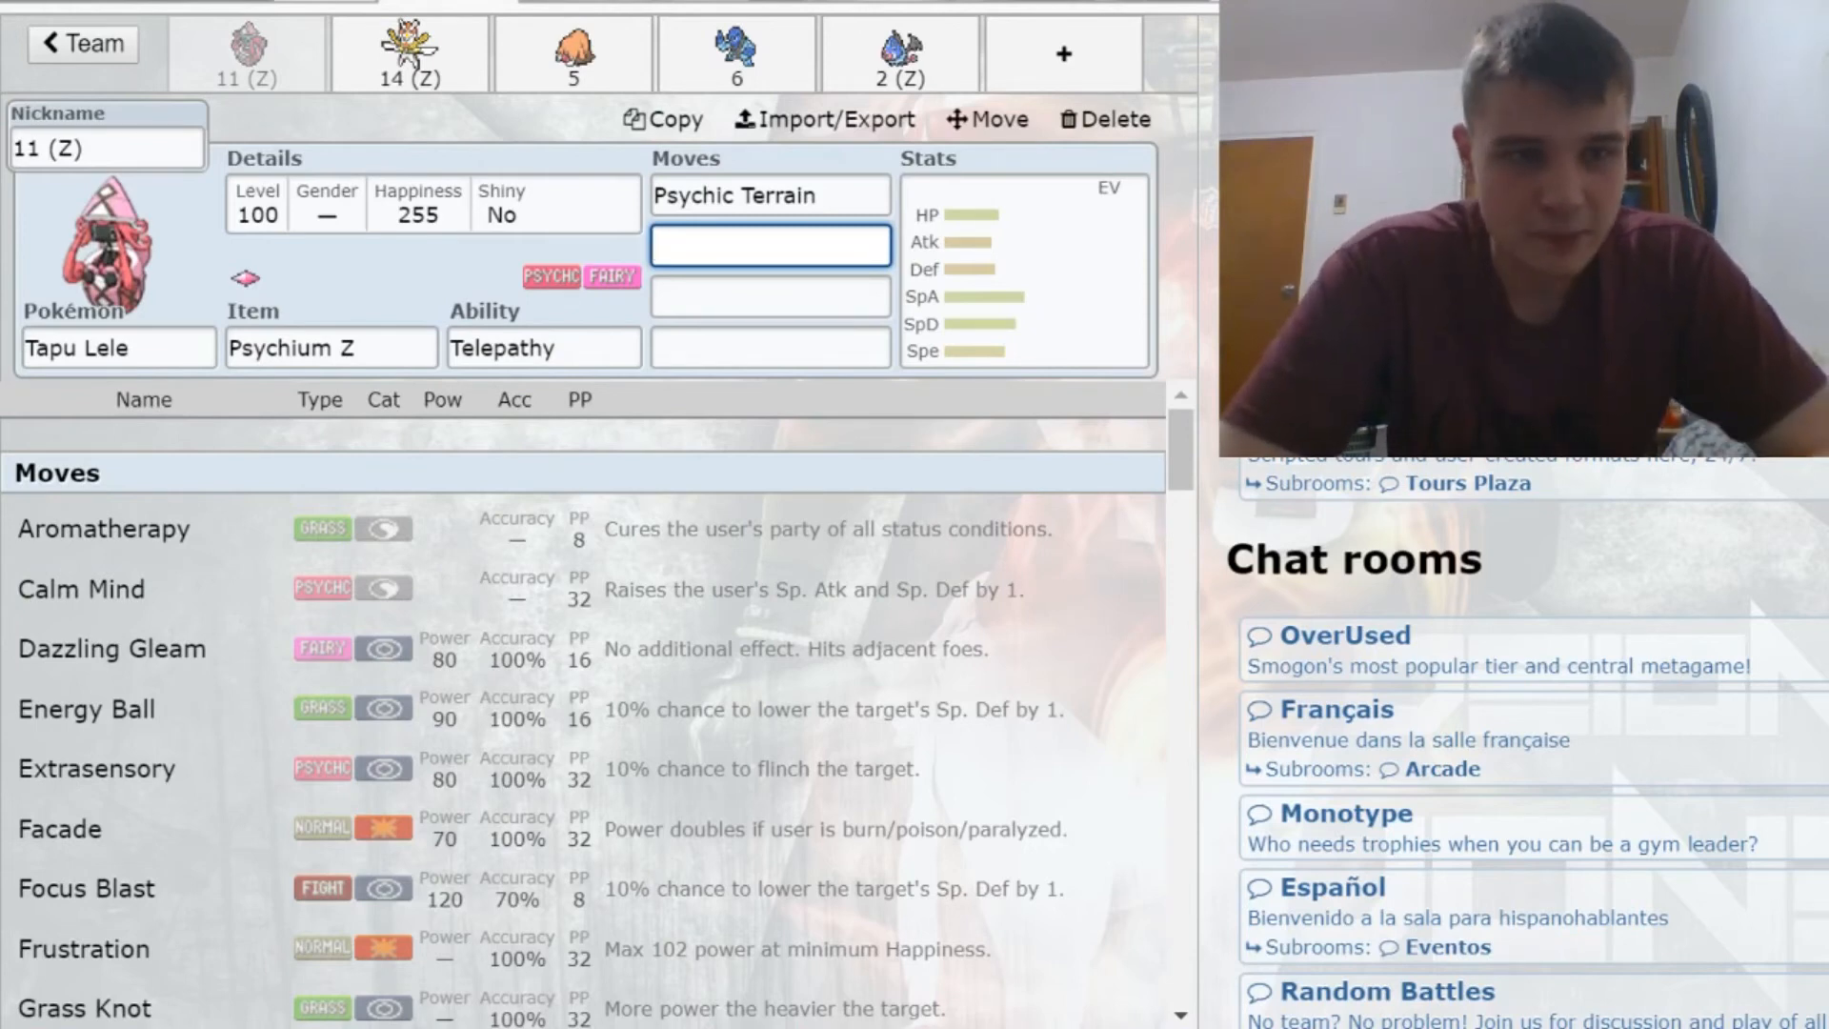
Step: Search items and set Tapu Lele's held item to Assault Vest
{"action": "left_click", "coordinate": [331, 346]}
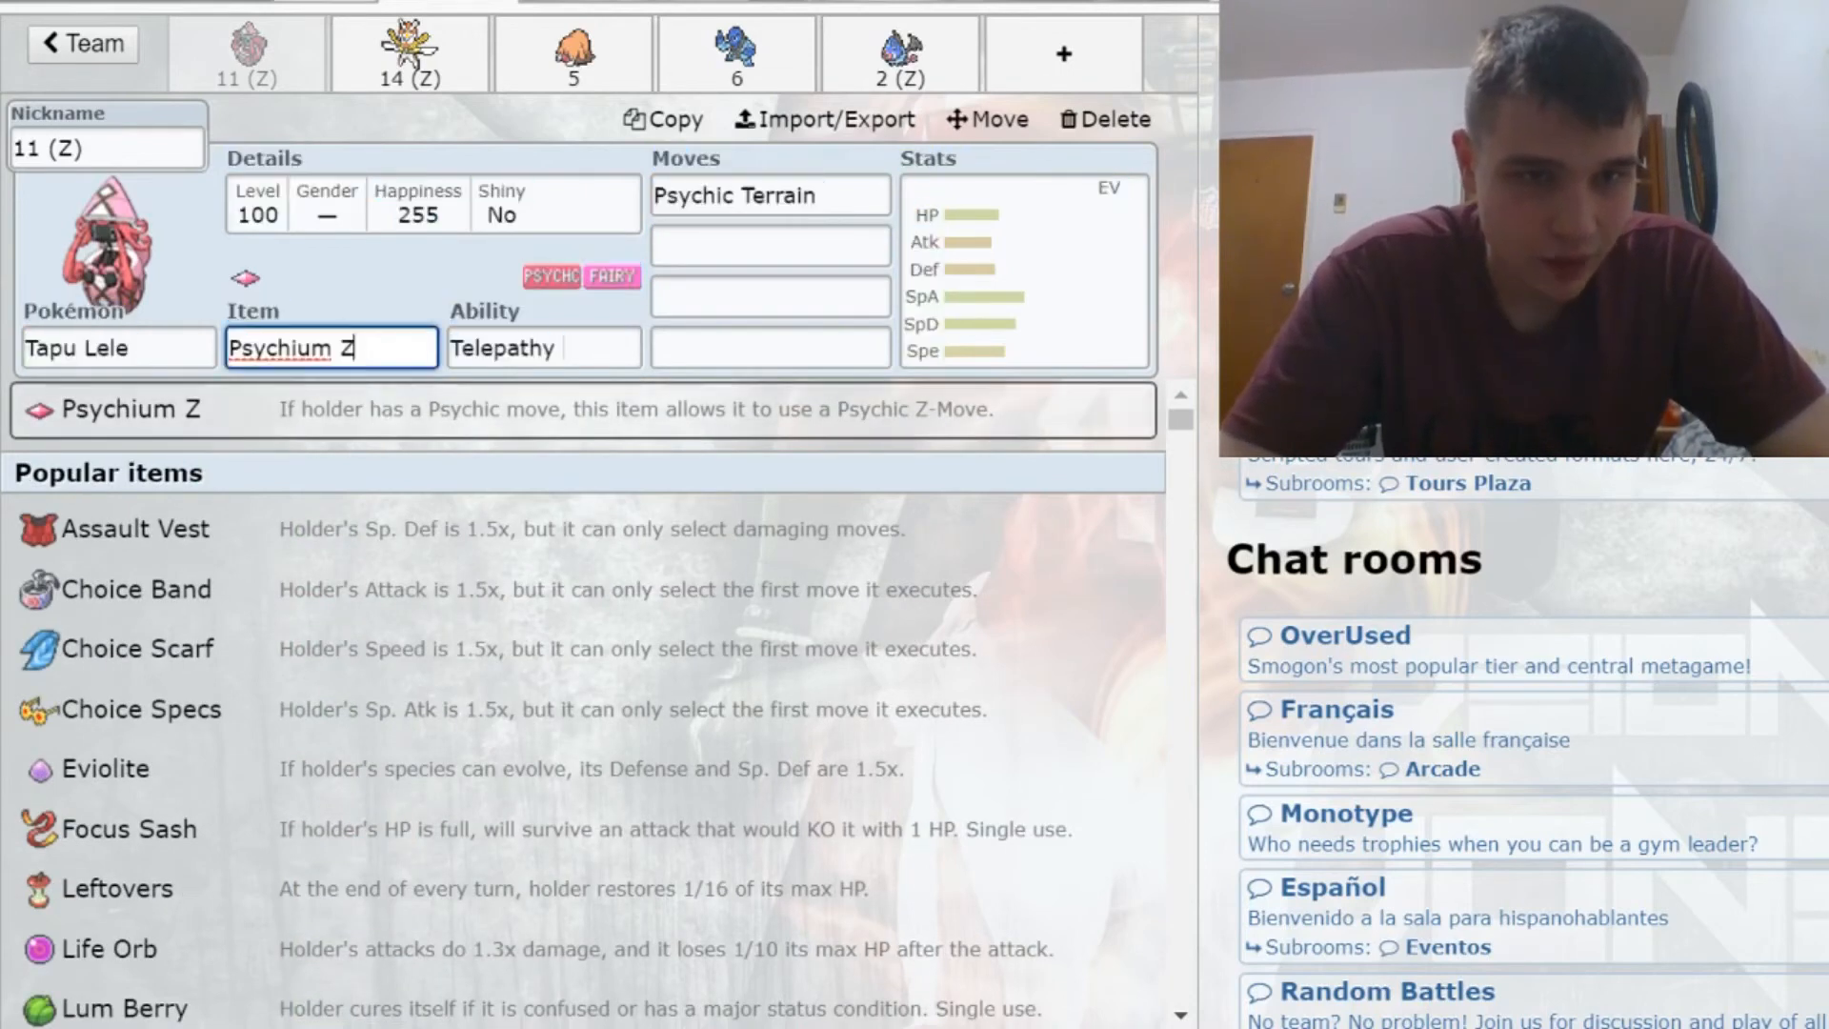
{"action": "type", "text": "figh"}
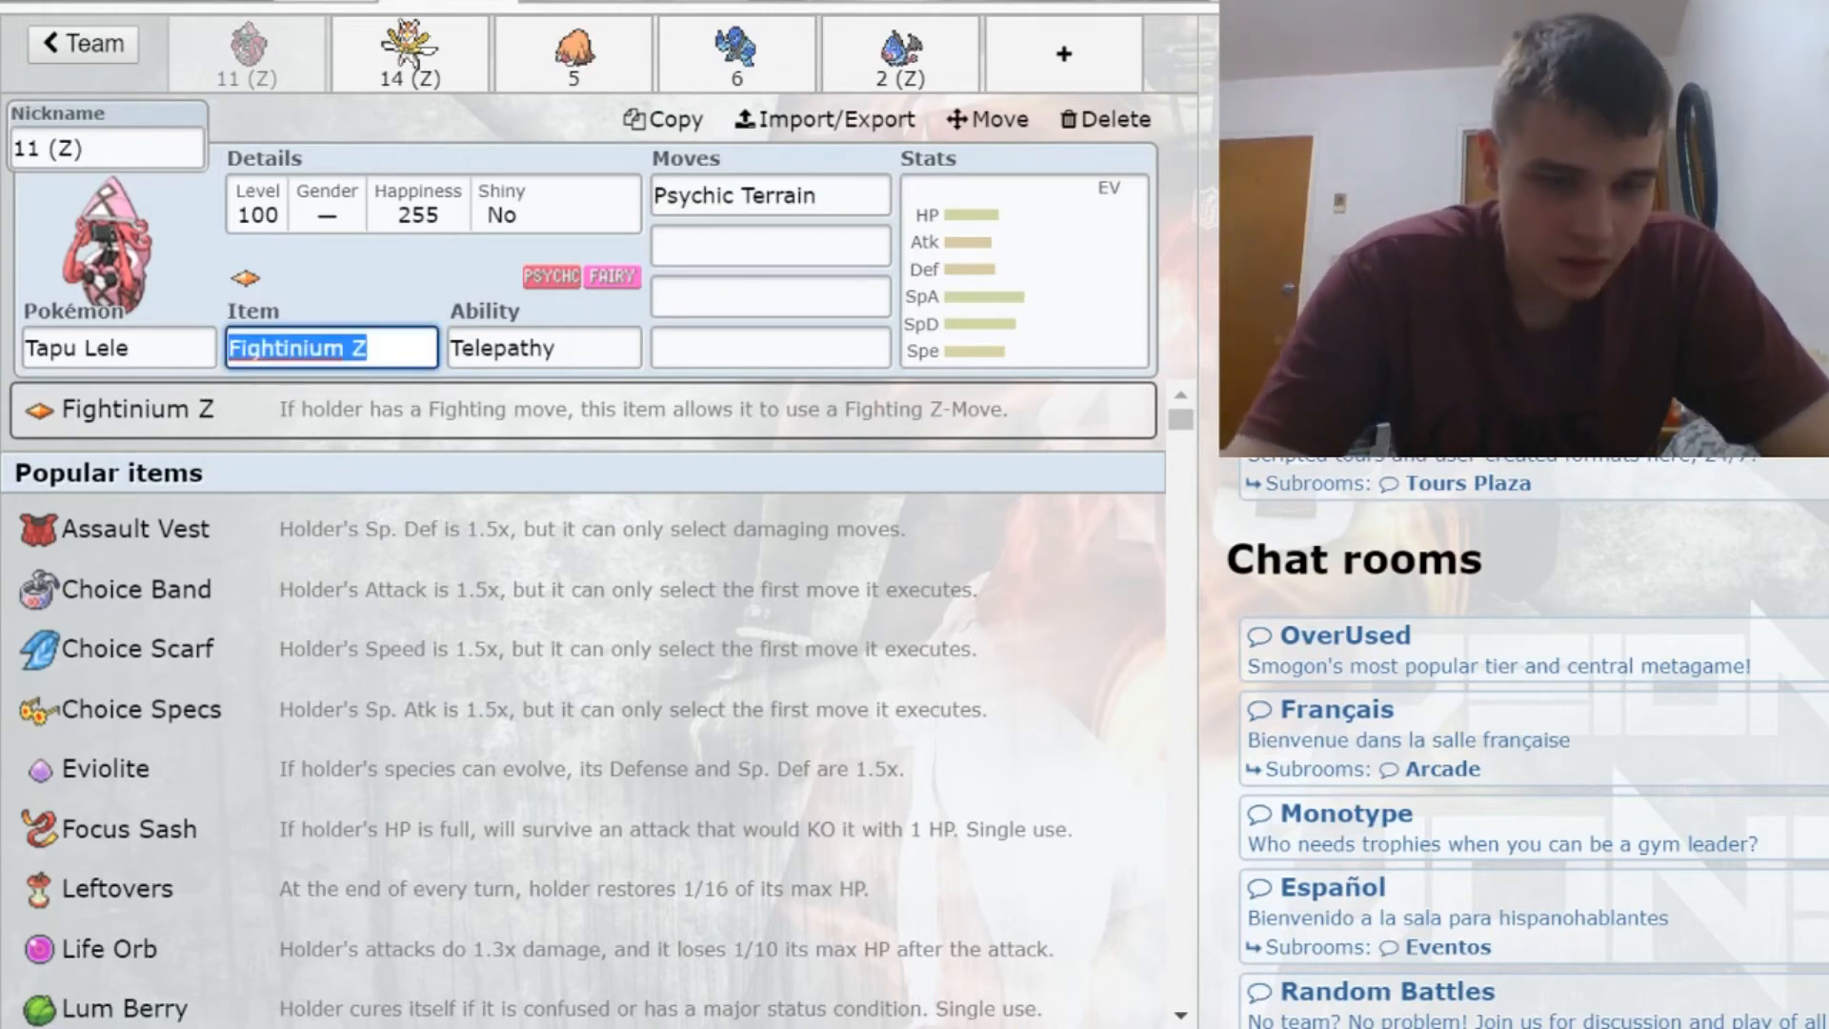
{"action": "type", "text": "choi"}
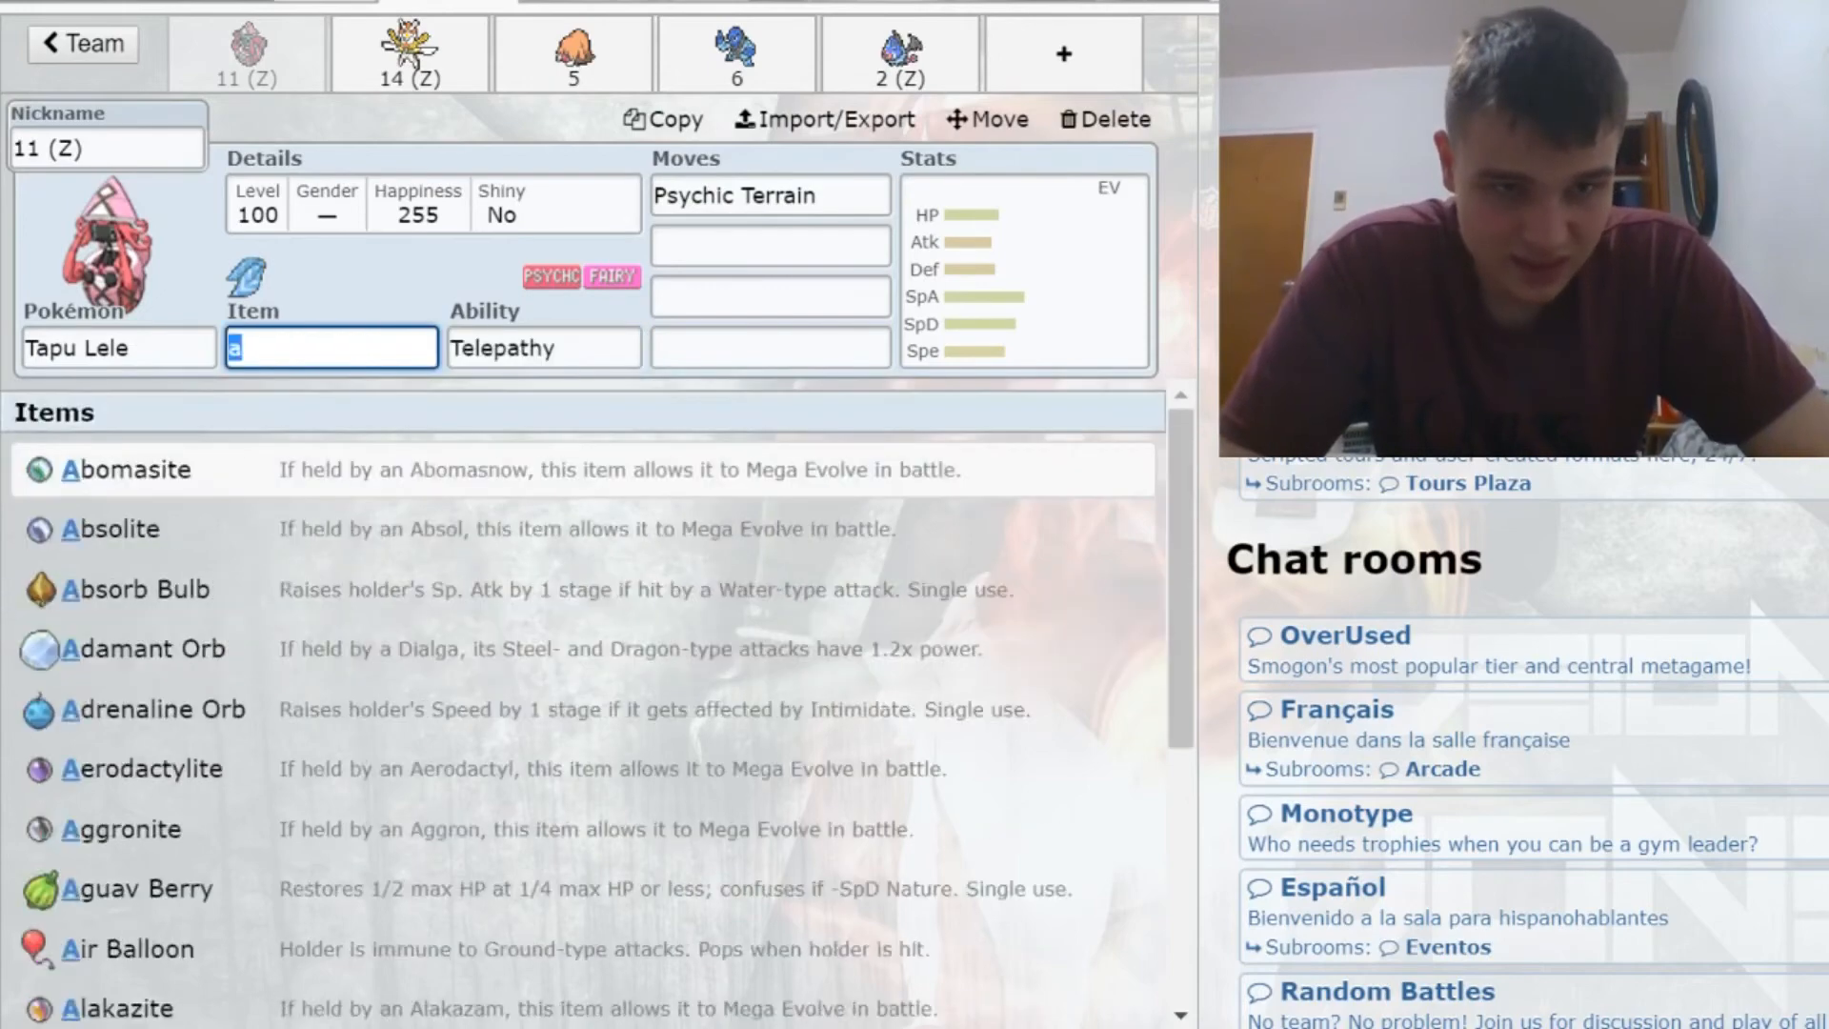
{"action": "type", "text": "ssault Vest"}
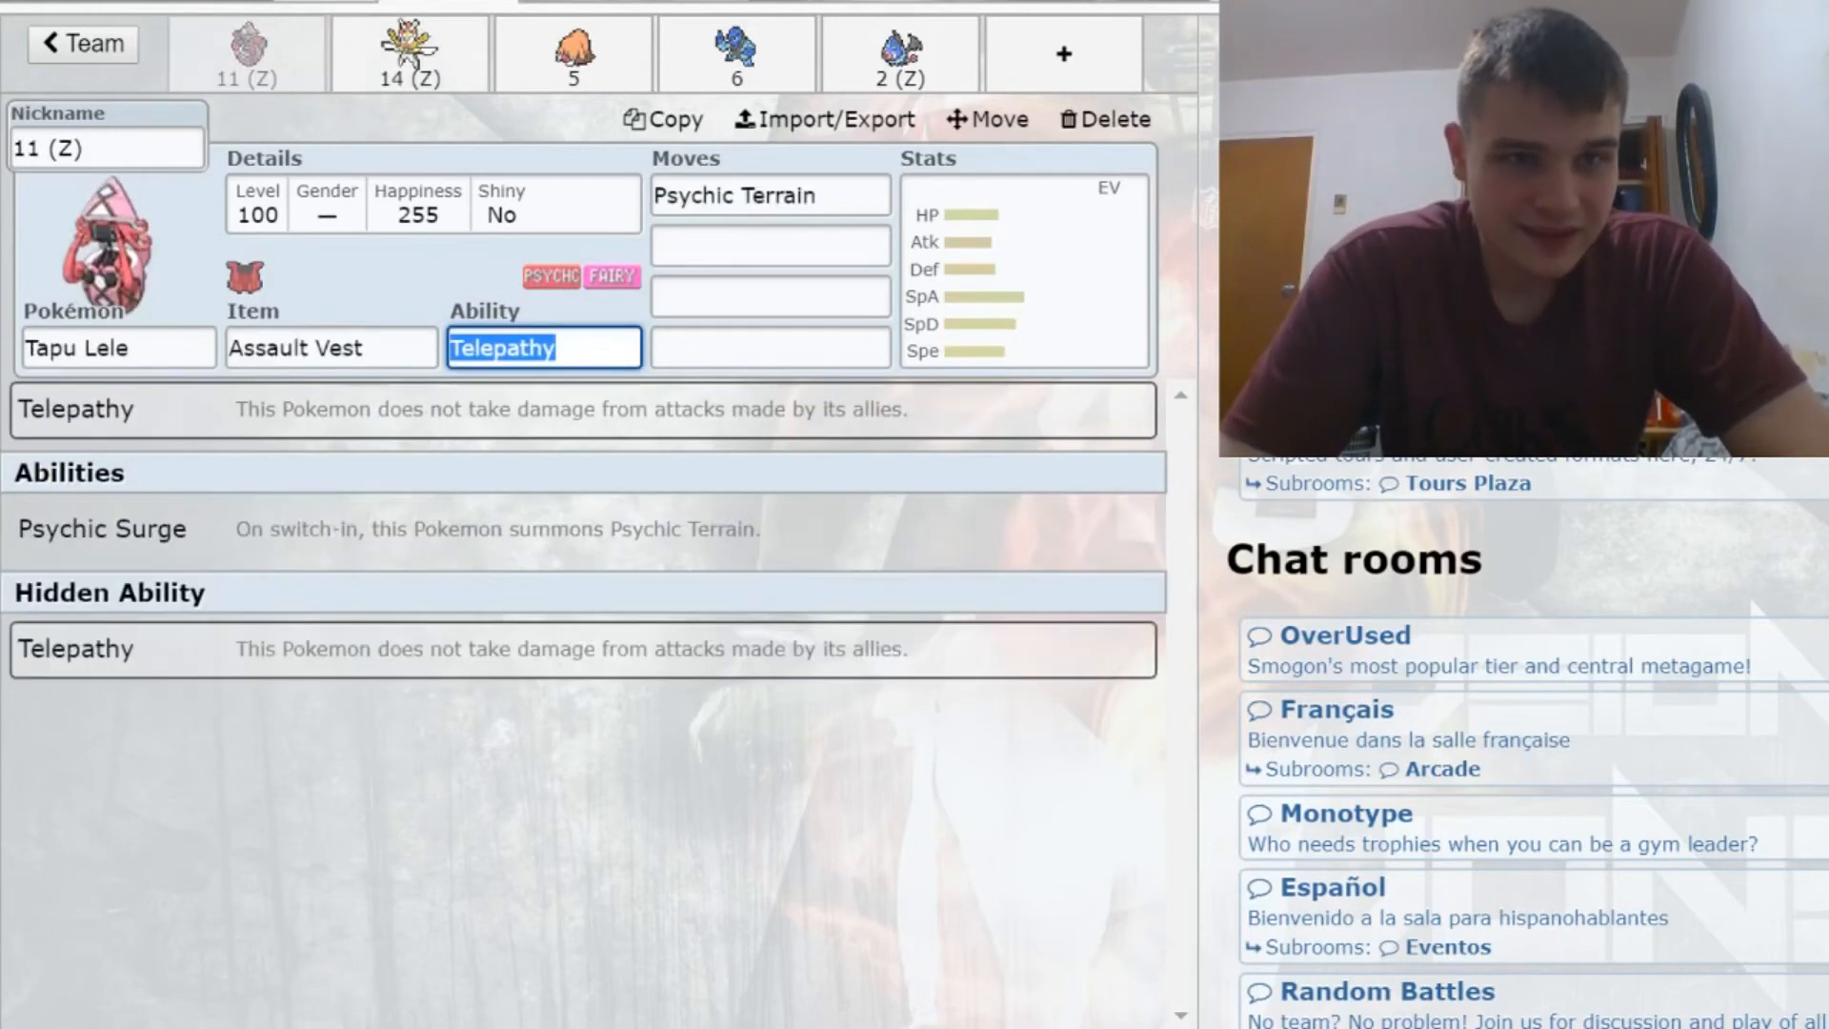
Step: Switch to Kartana's set after briefly revisiting Tapu Lele, and open its EV panel
{"action": "left_click", "coordinate": [408, 53]}
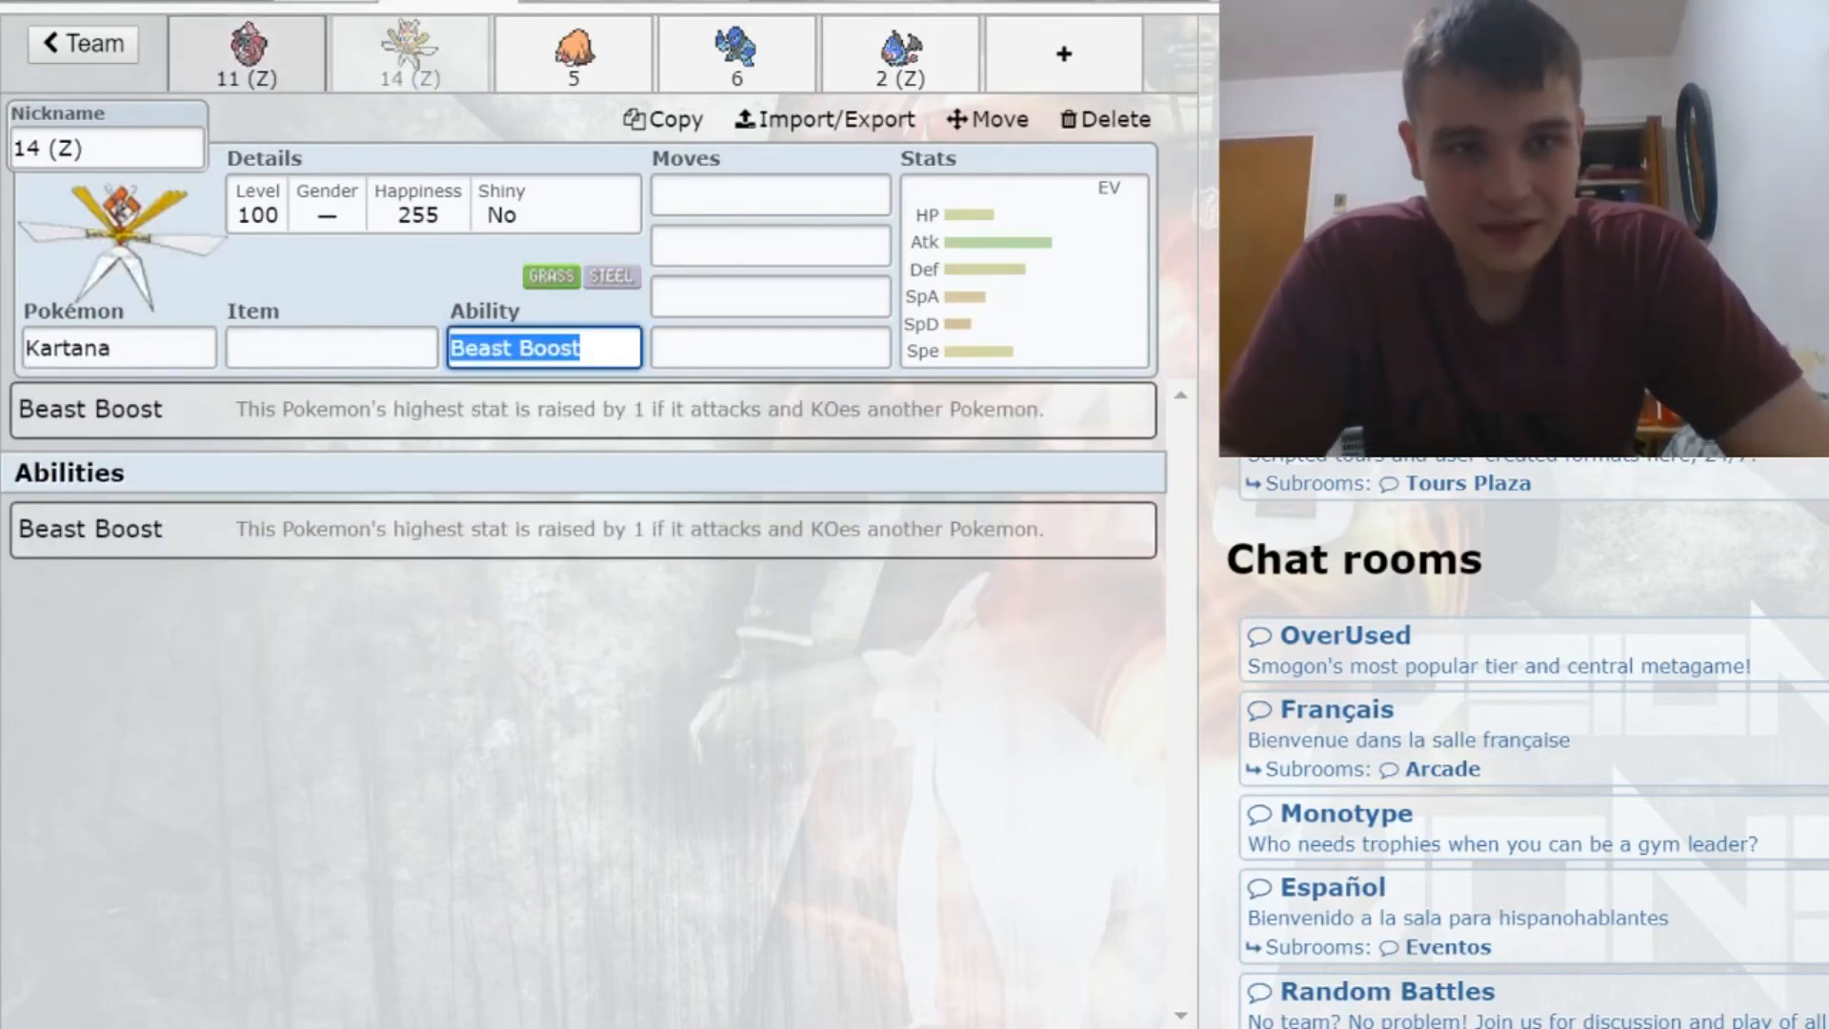
{"action": "left_click", "coordinate": [246, 53]}
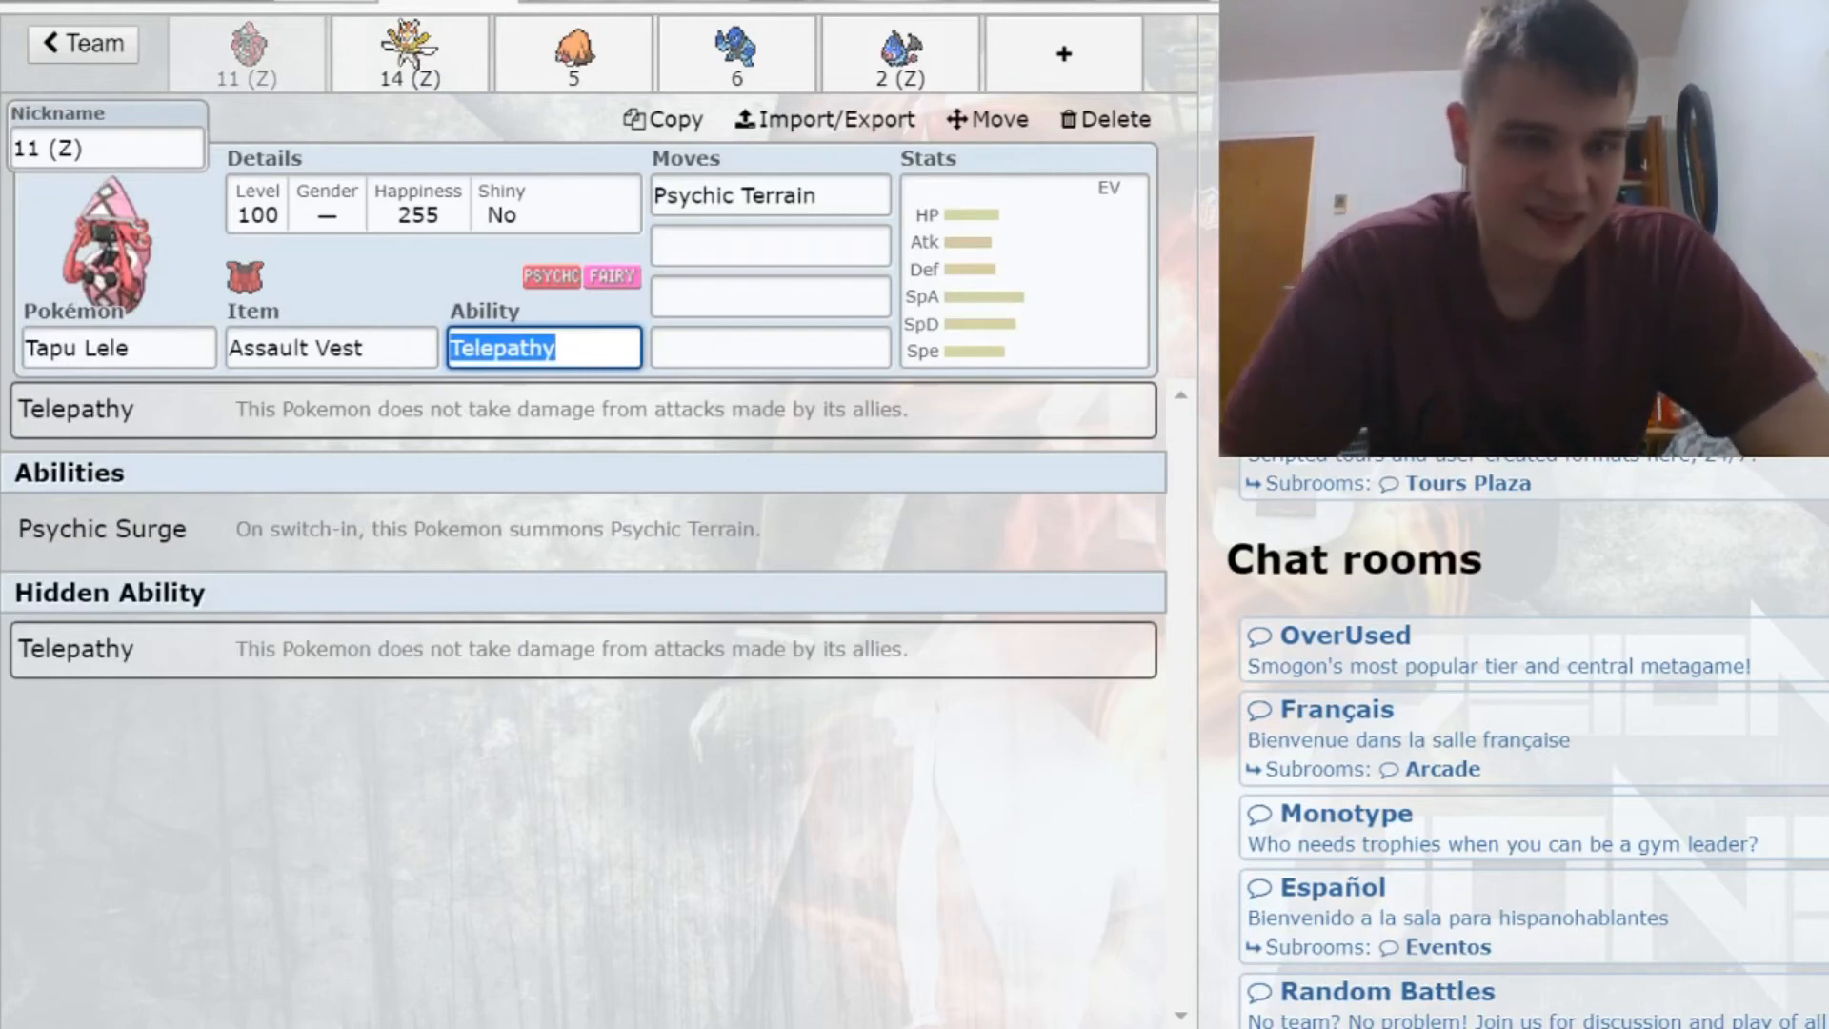
{"action": "left_click", "coordinate": [410, 53]}
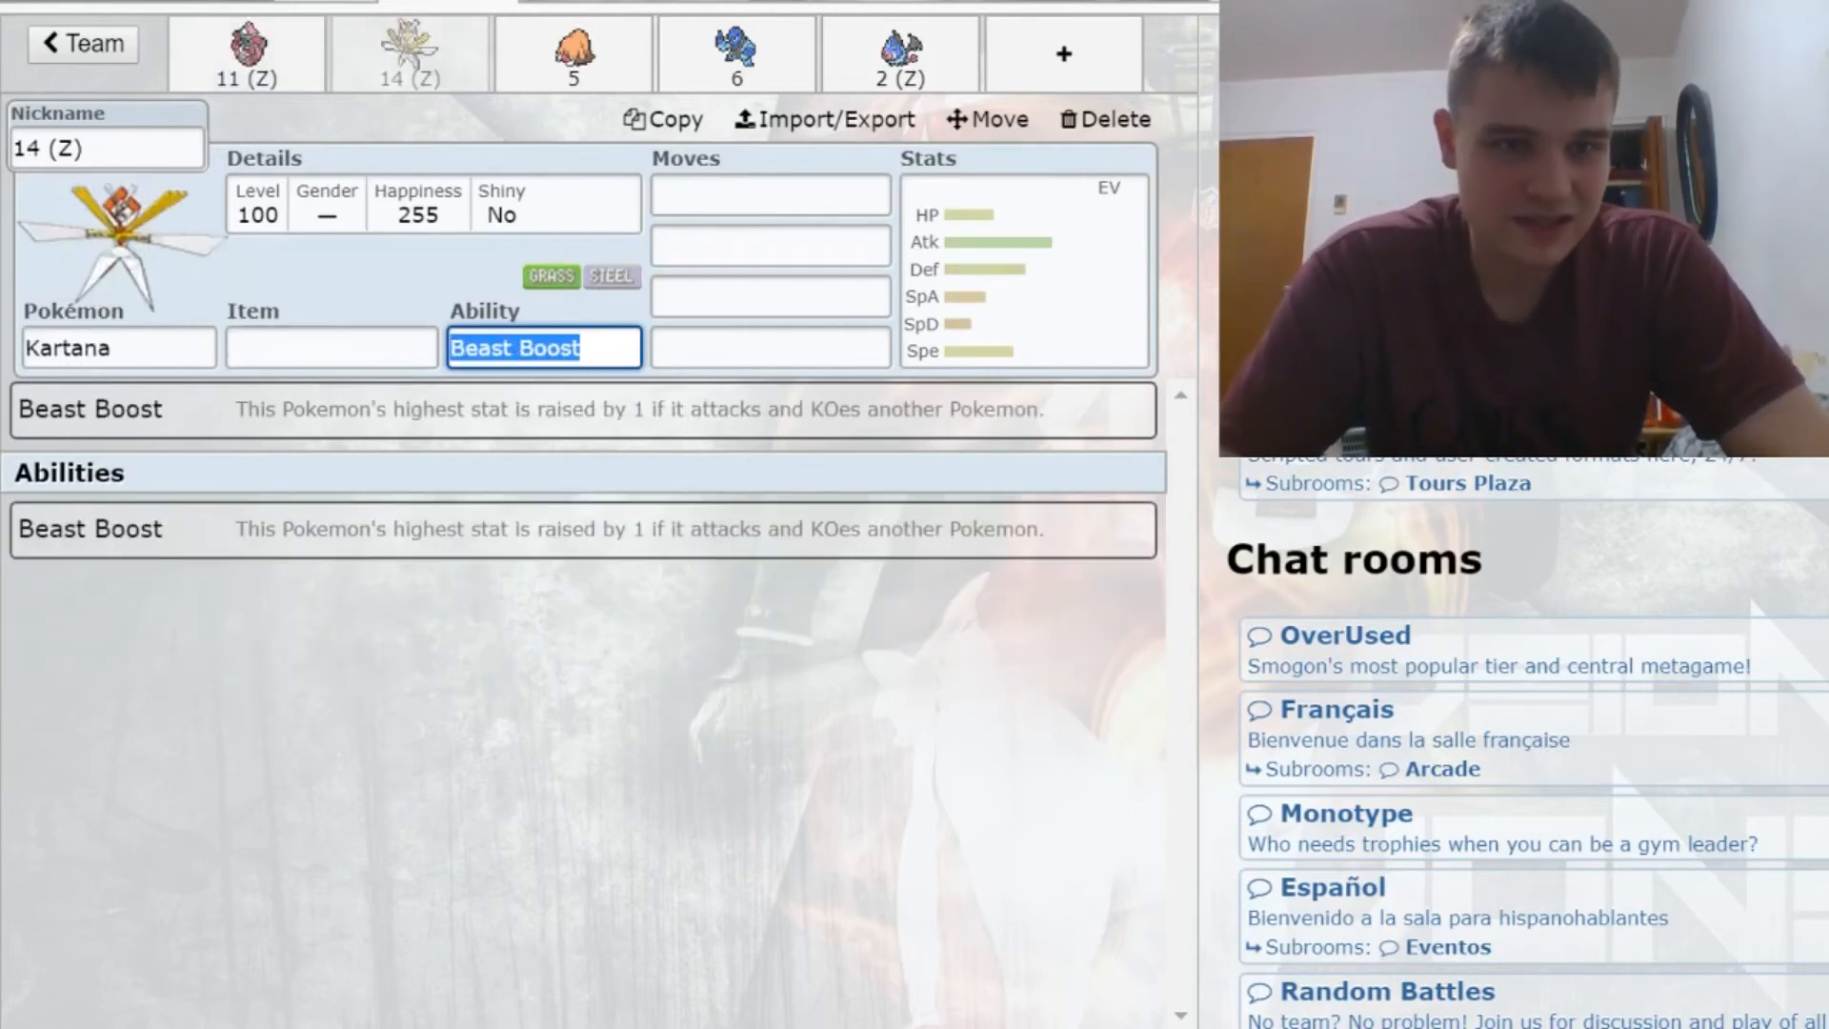
{"action": "left_click", "coordinate": [331, 348]}
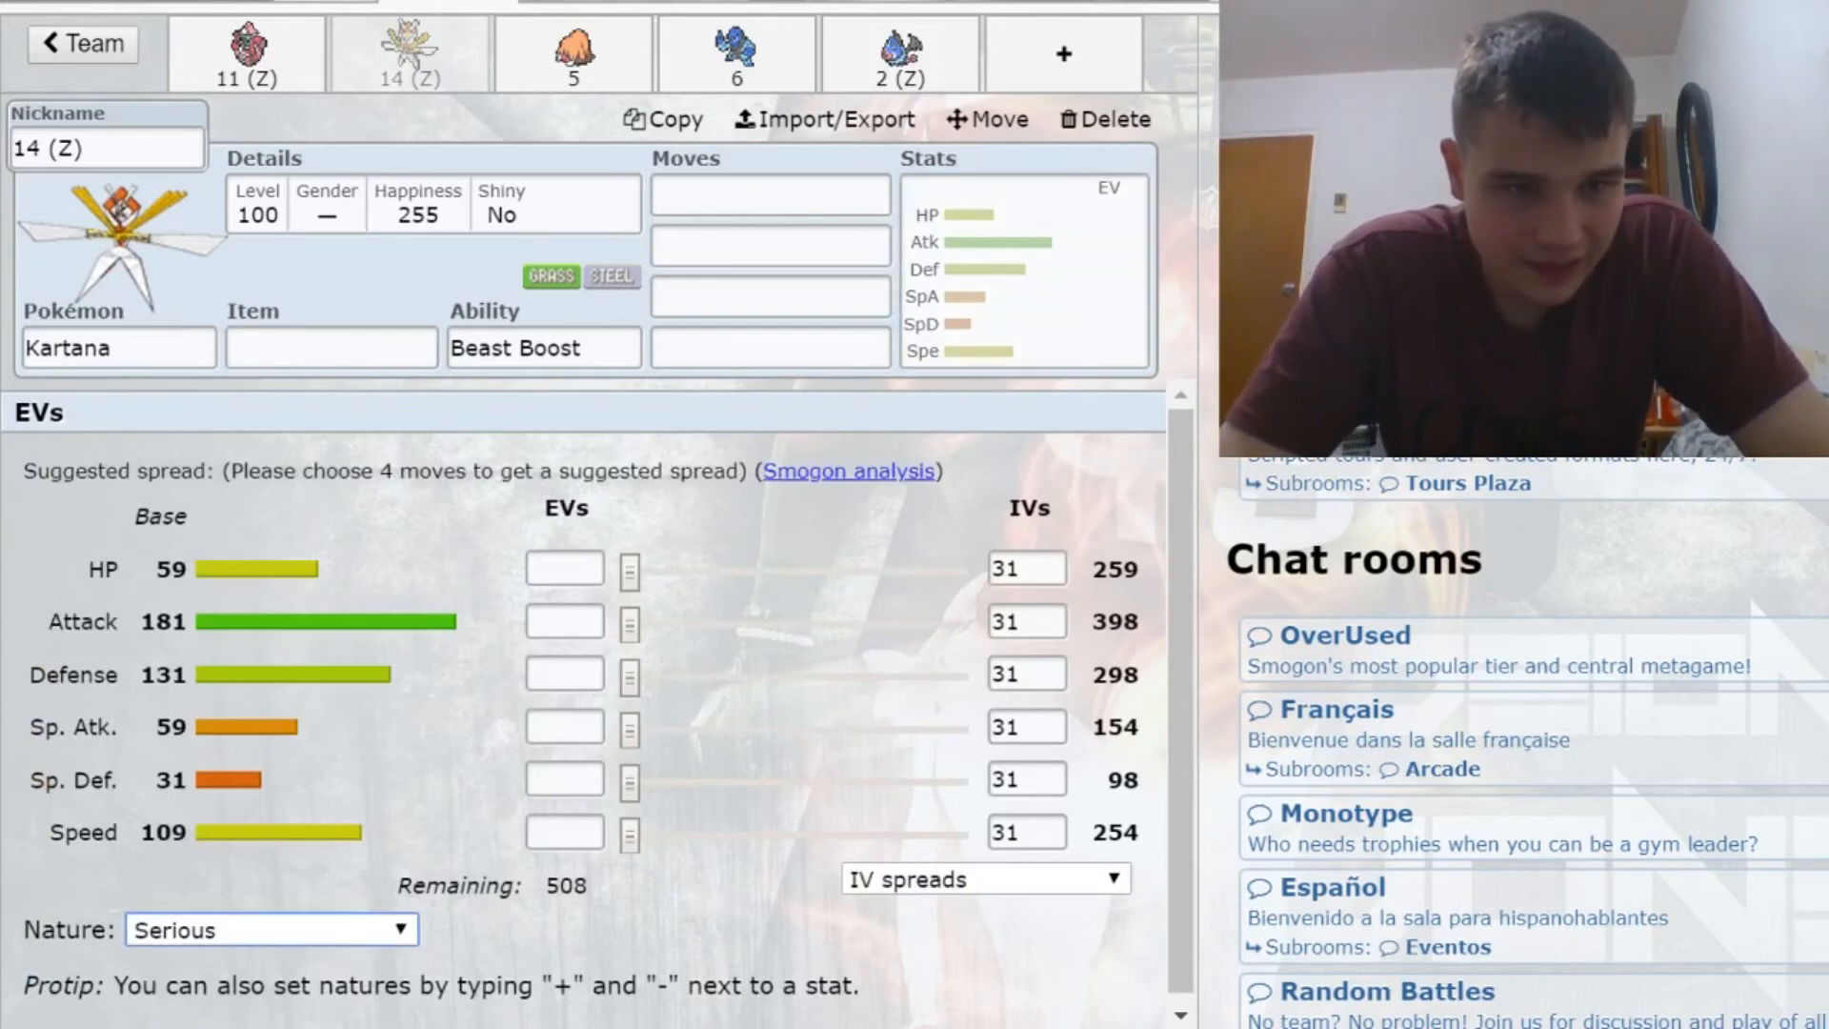
Step: Set Kartana to 252 Speed EVs, Timid nature and a 19 Attack IV
{"action": "left_click", "coordinate": [331, 348]}
{"action": "type", "text": "252+"}
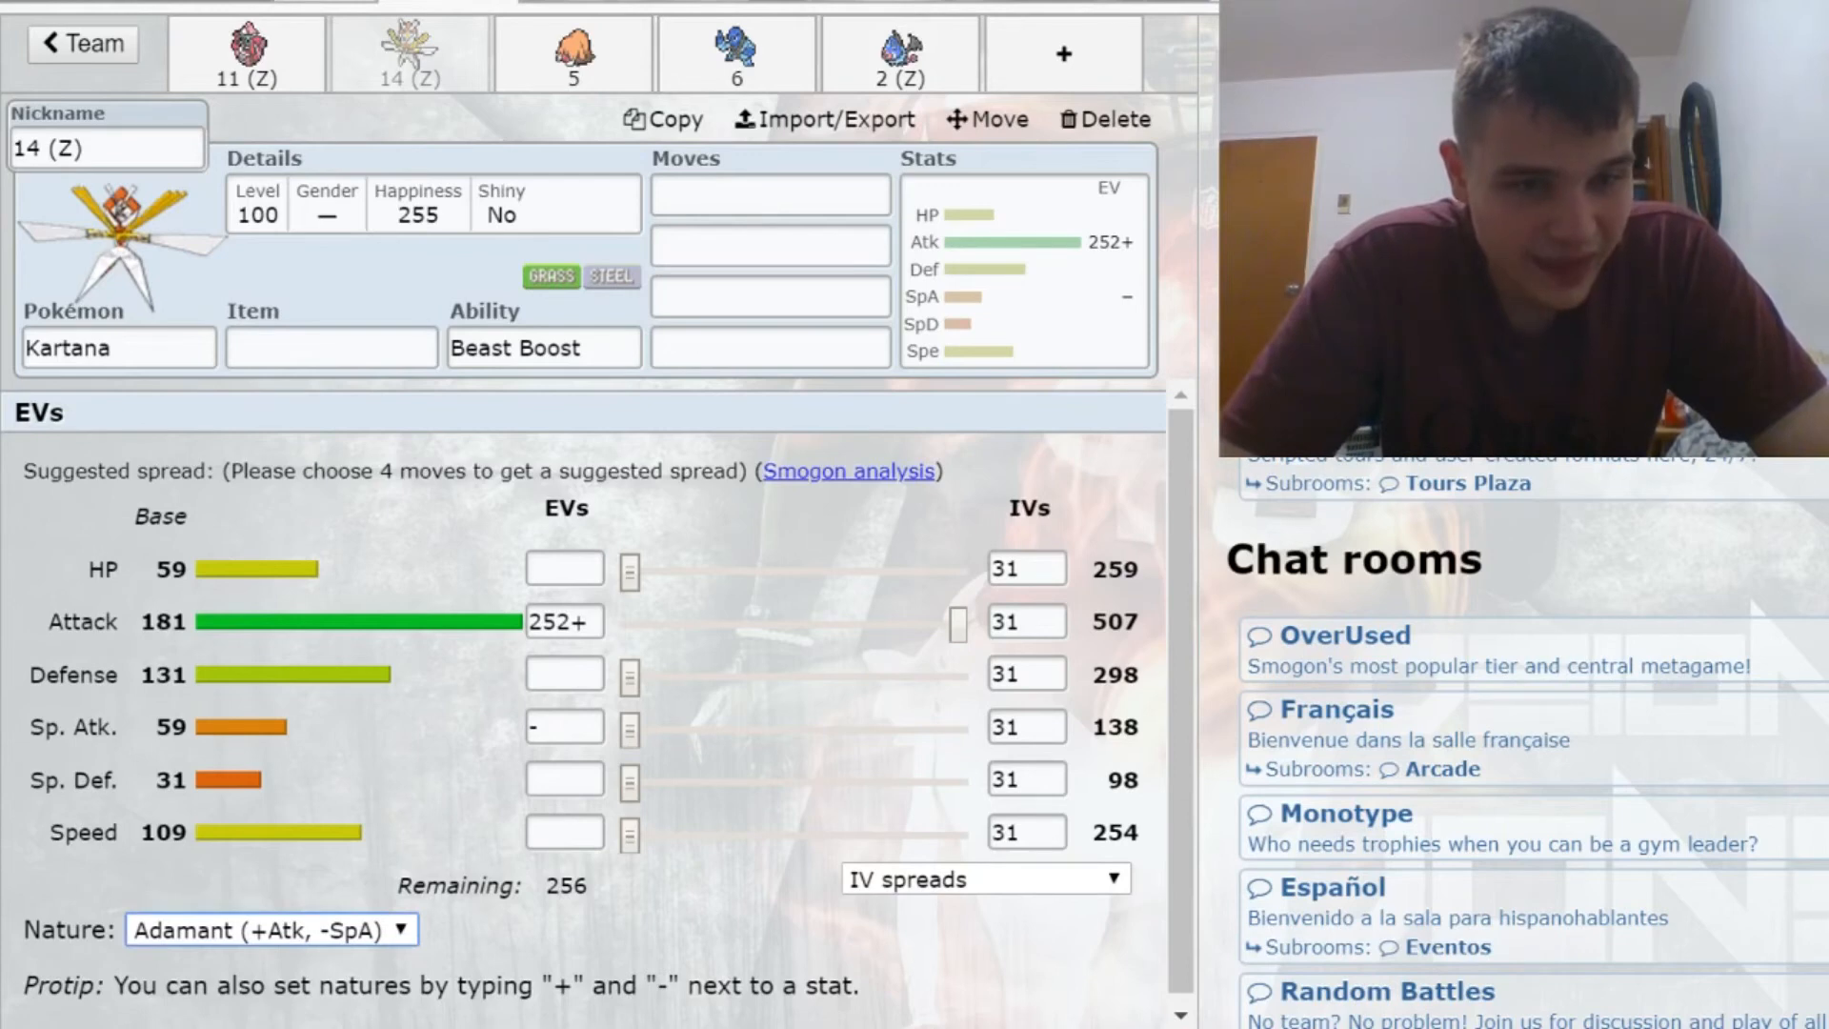
{"action": "left_click", "coordinate": [270, 930]}
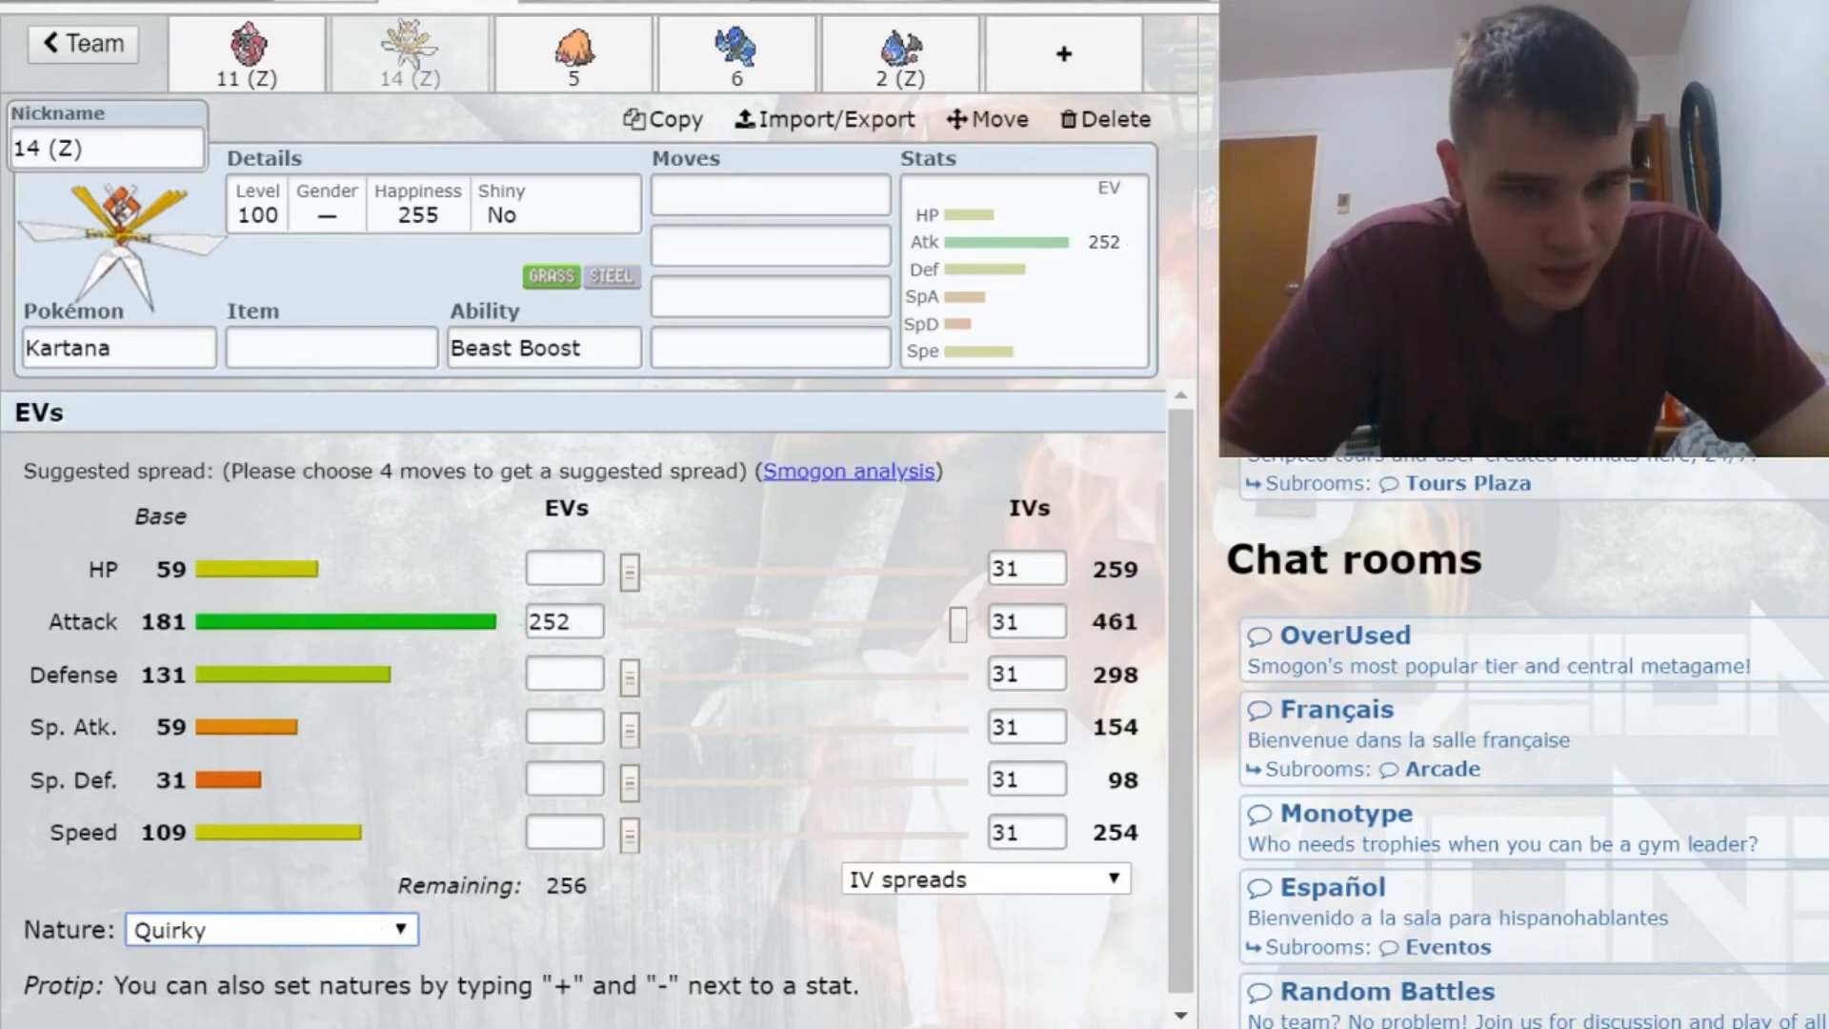
{"action": "left_click", "coordinate": [270, 929]}
{"action": "type", "text": "252+"}
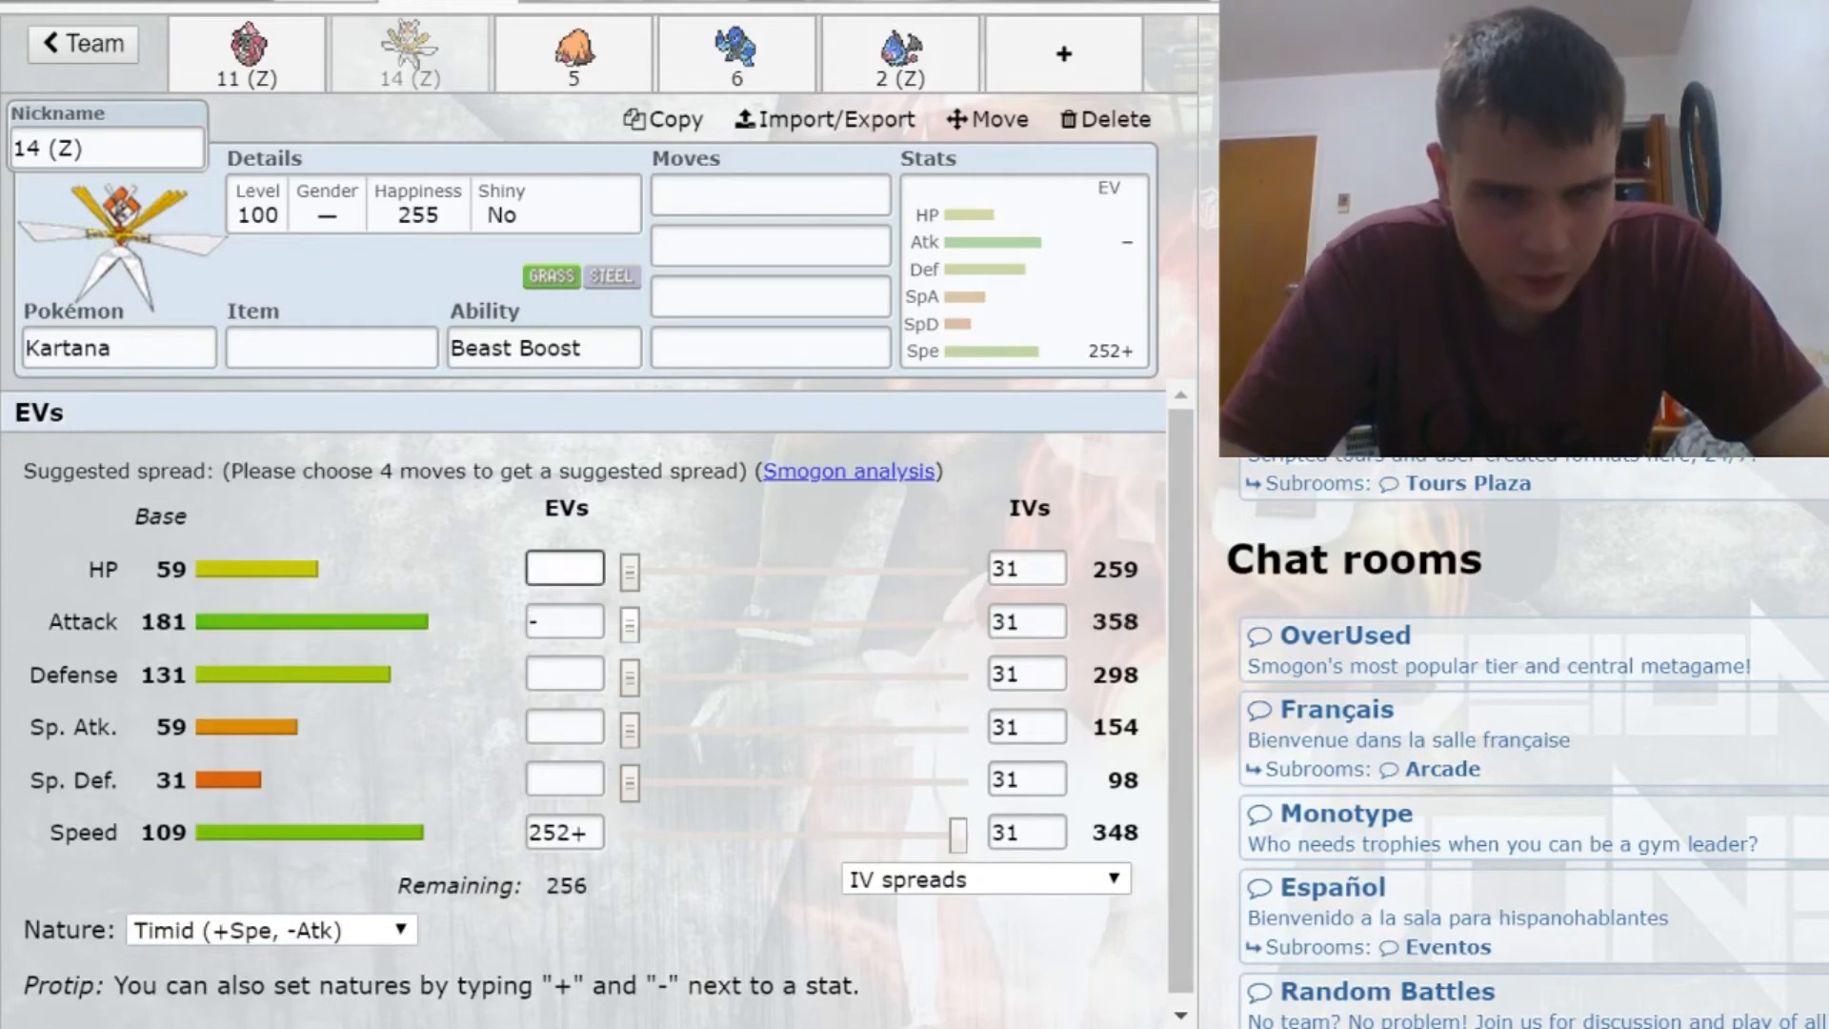
{"action": "left_click", "coordinate": [1018, 620]}
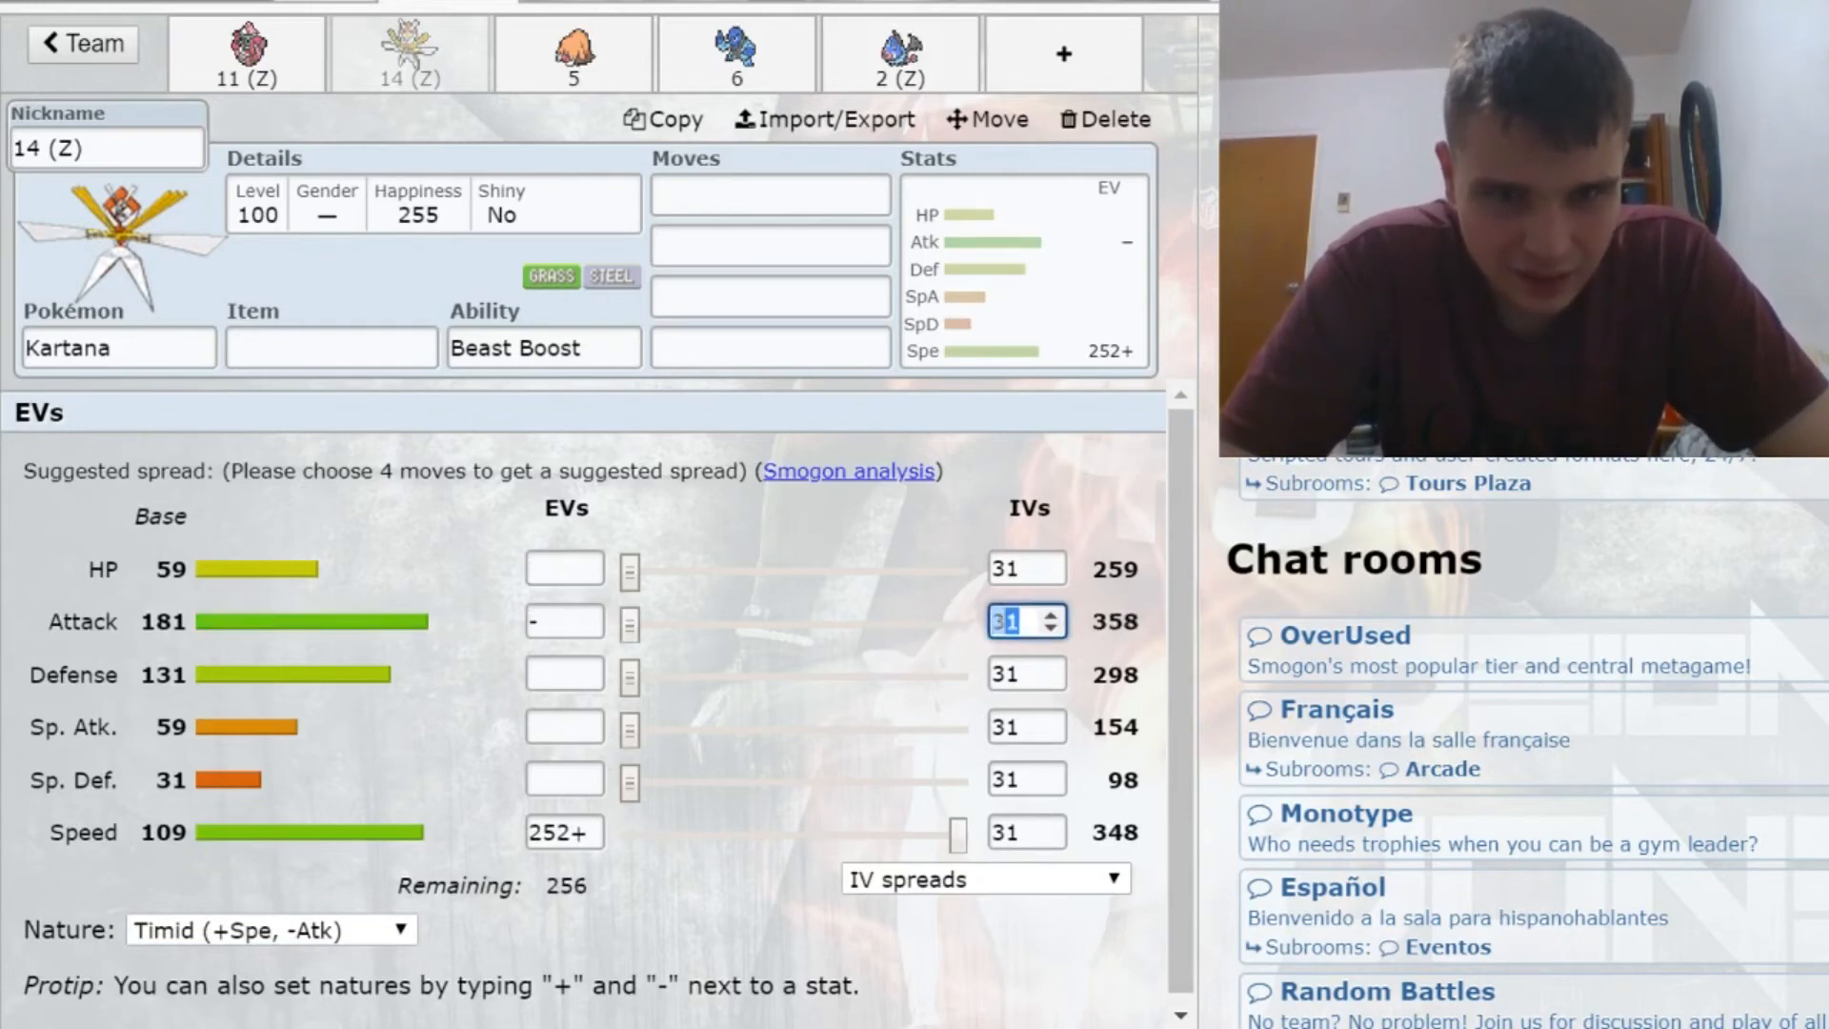
{"action": "type", "text": "21"}
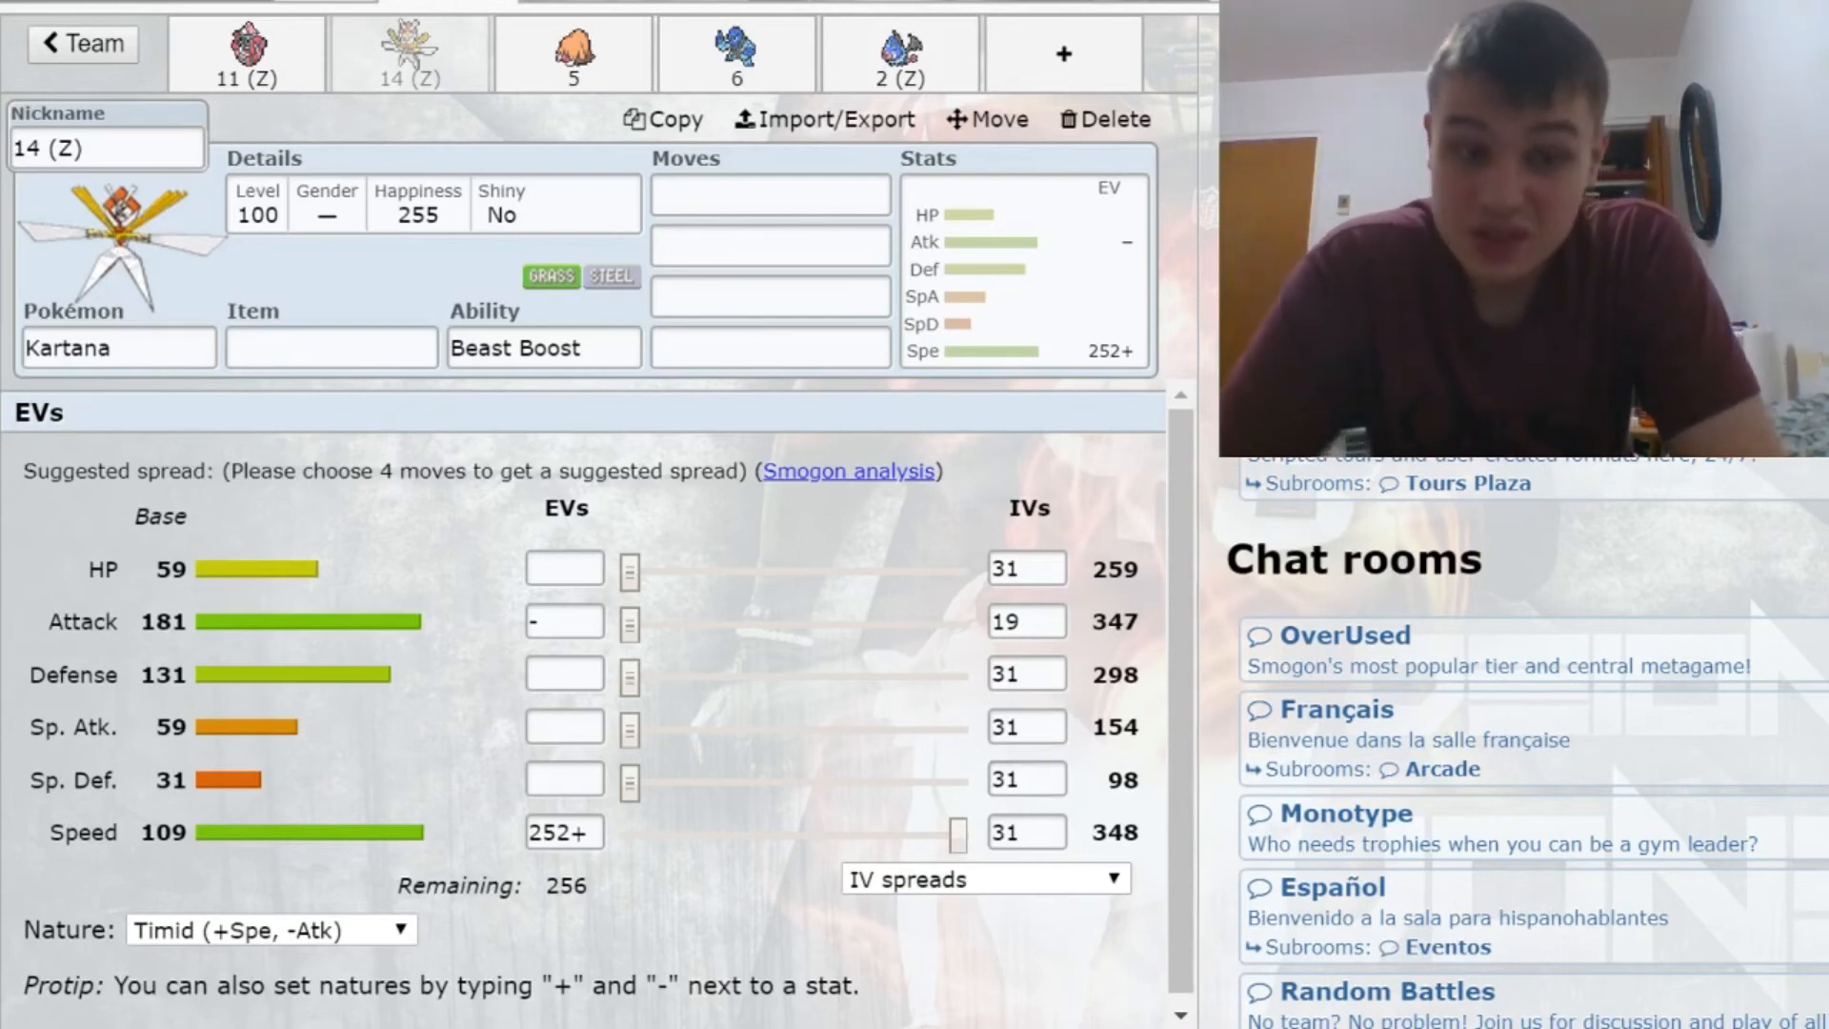
{"action": "left_click", "coordinate": [770, 194]}
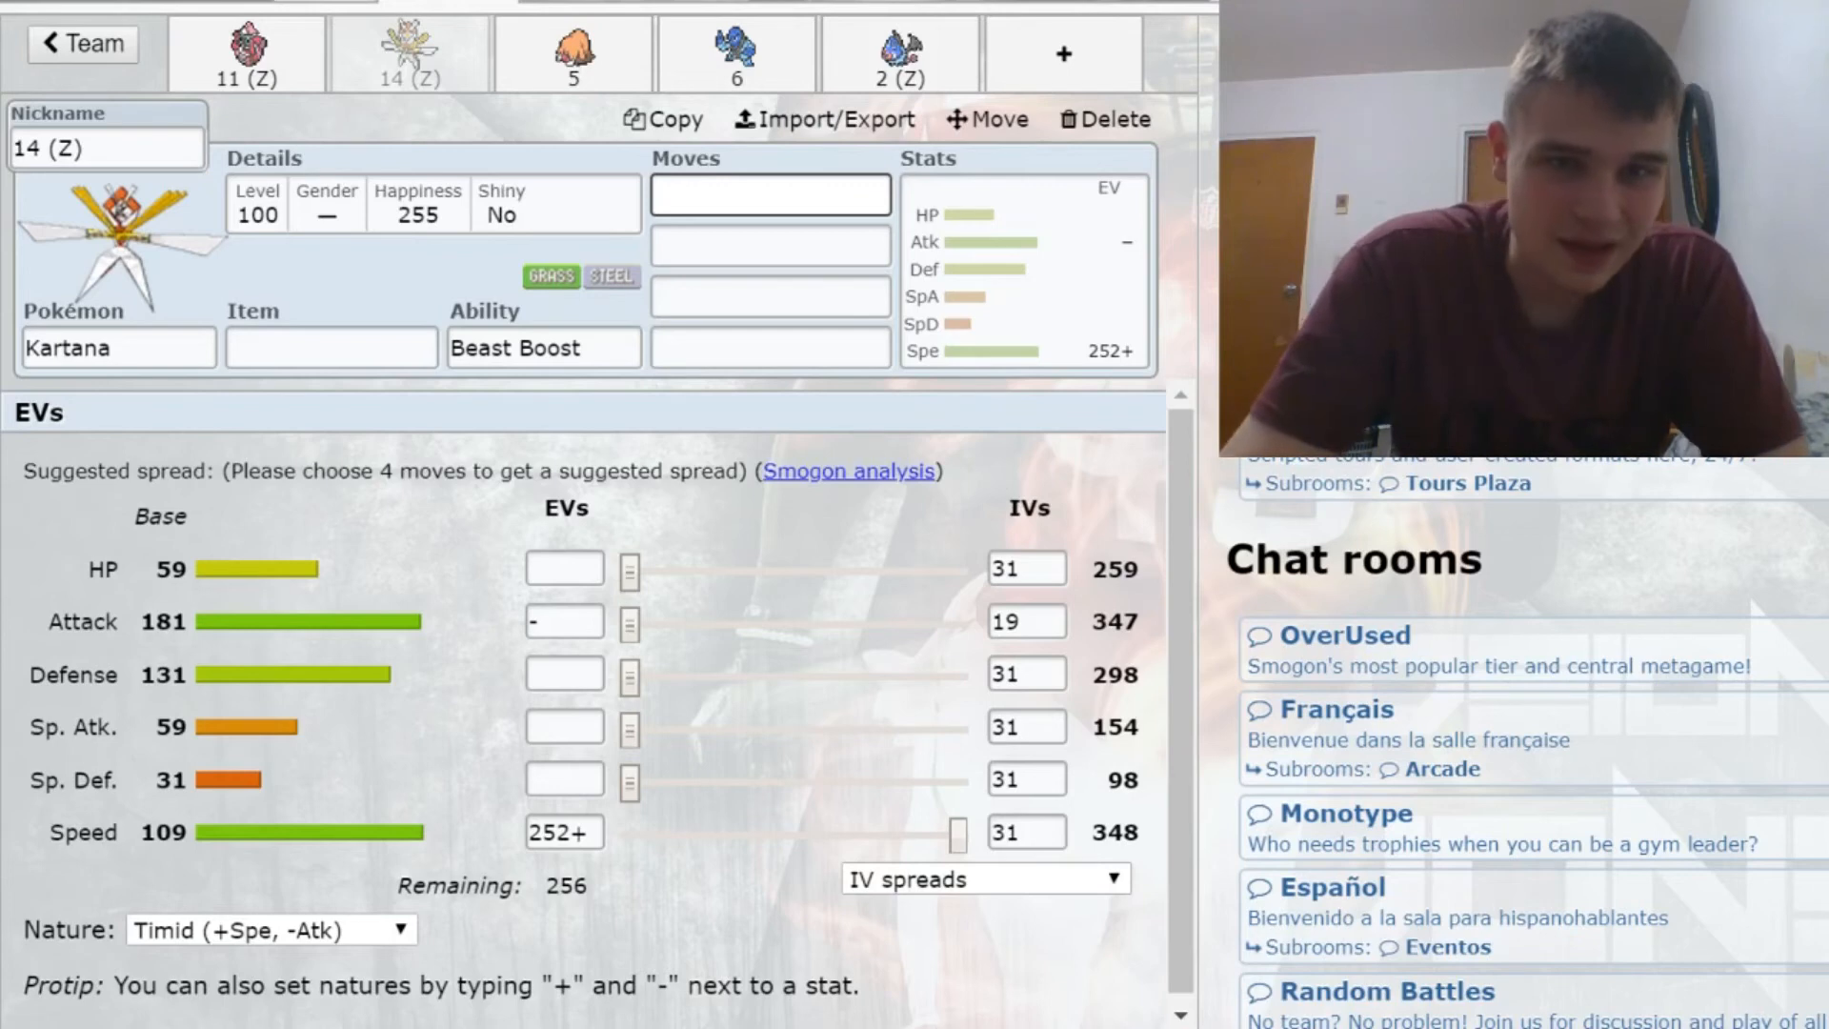
Step: Add Sacred Sword and Knock Off to Kartana, with Assault Vest replacing Choice Scarf
{"action": "type", "text": "sac"}
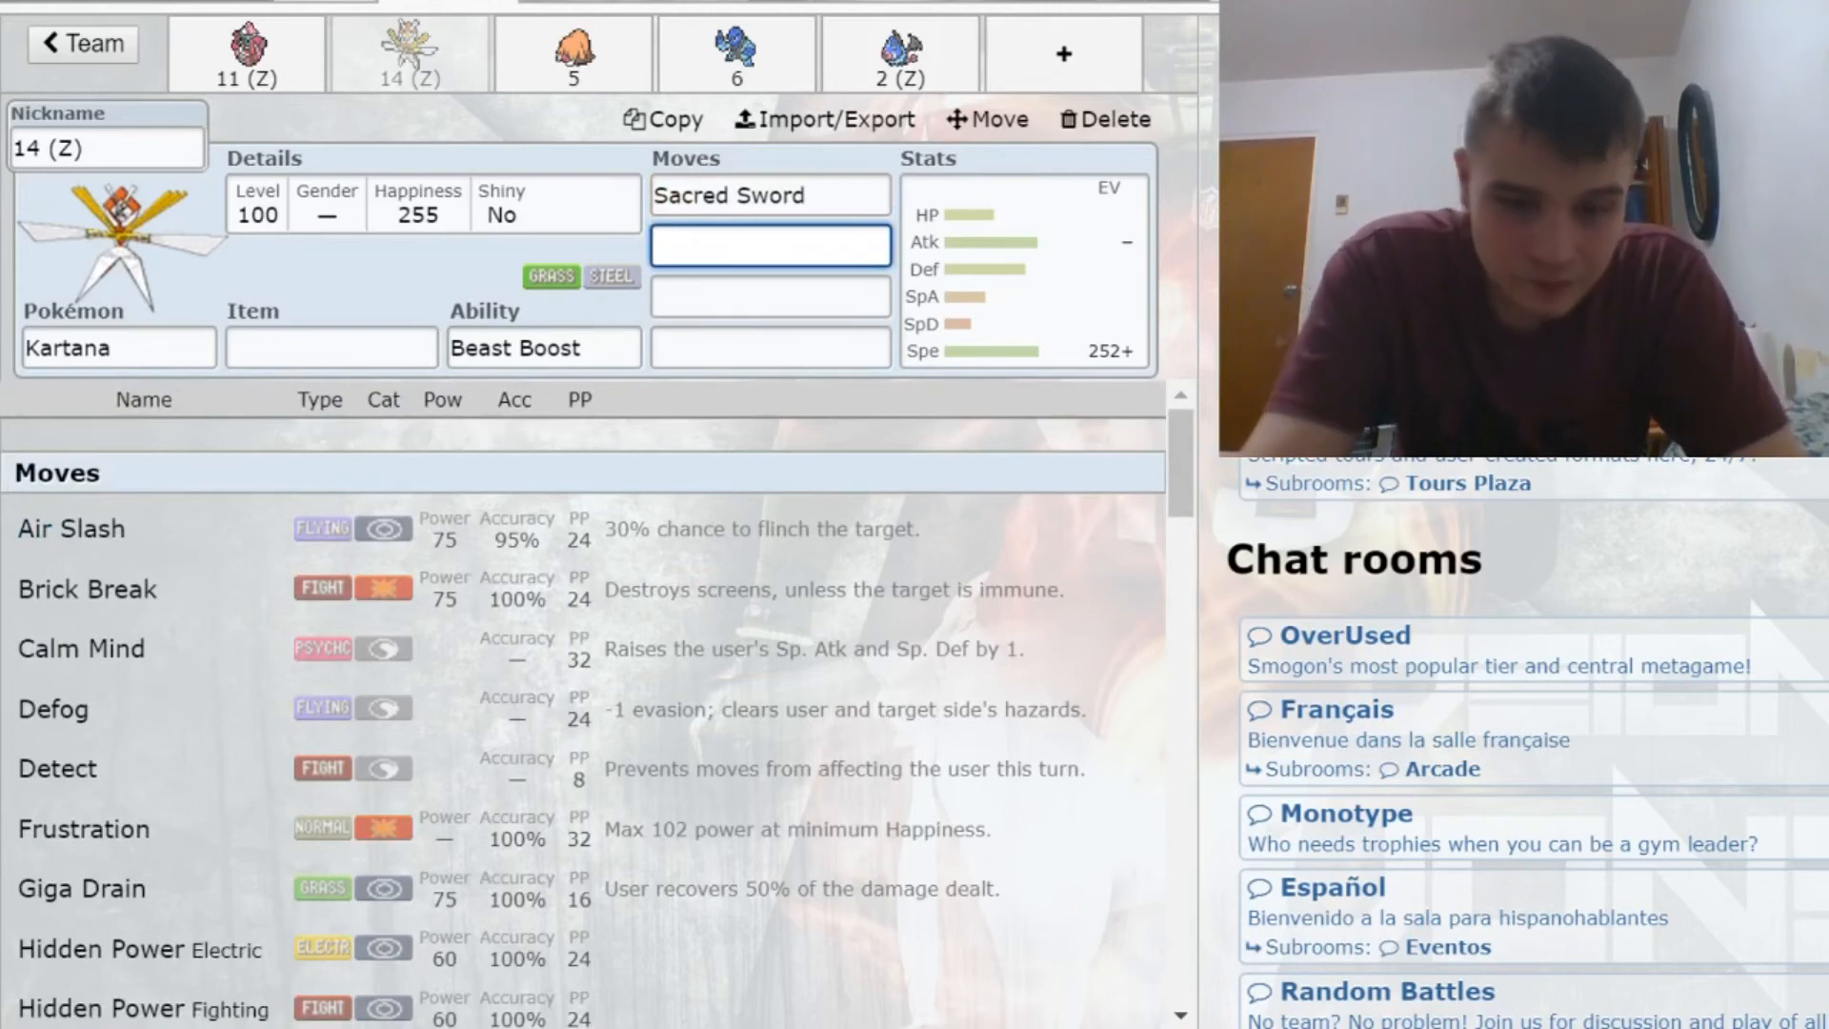
{"action": "type", "text": "kno"}
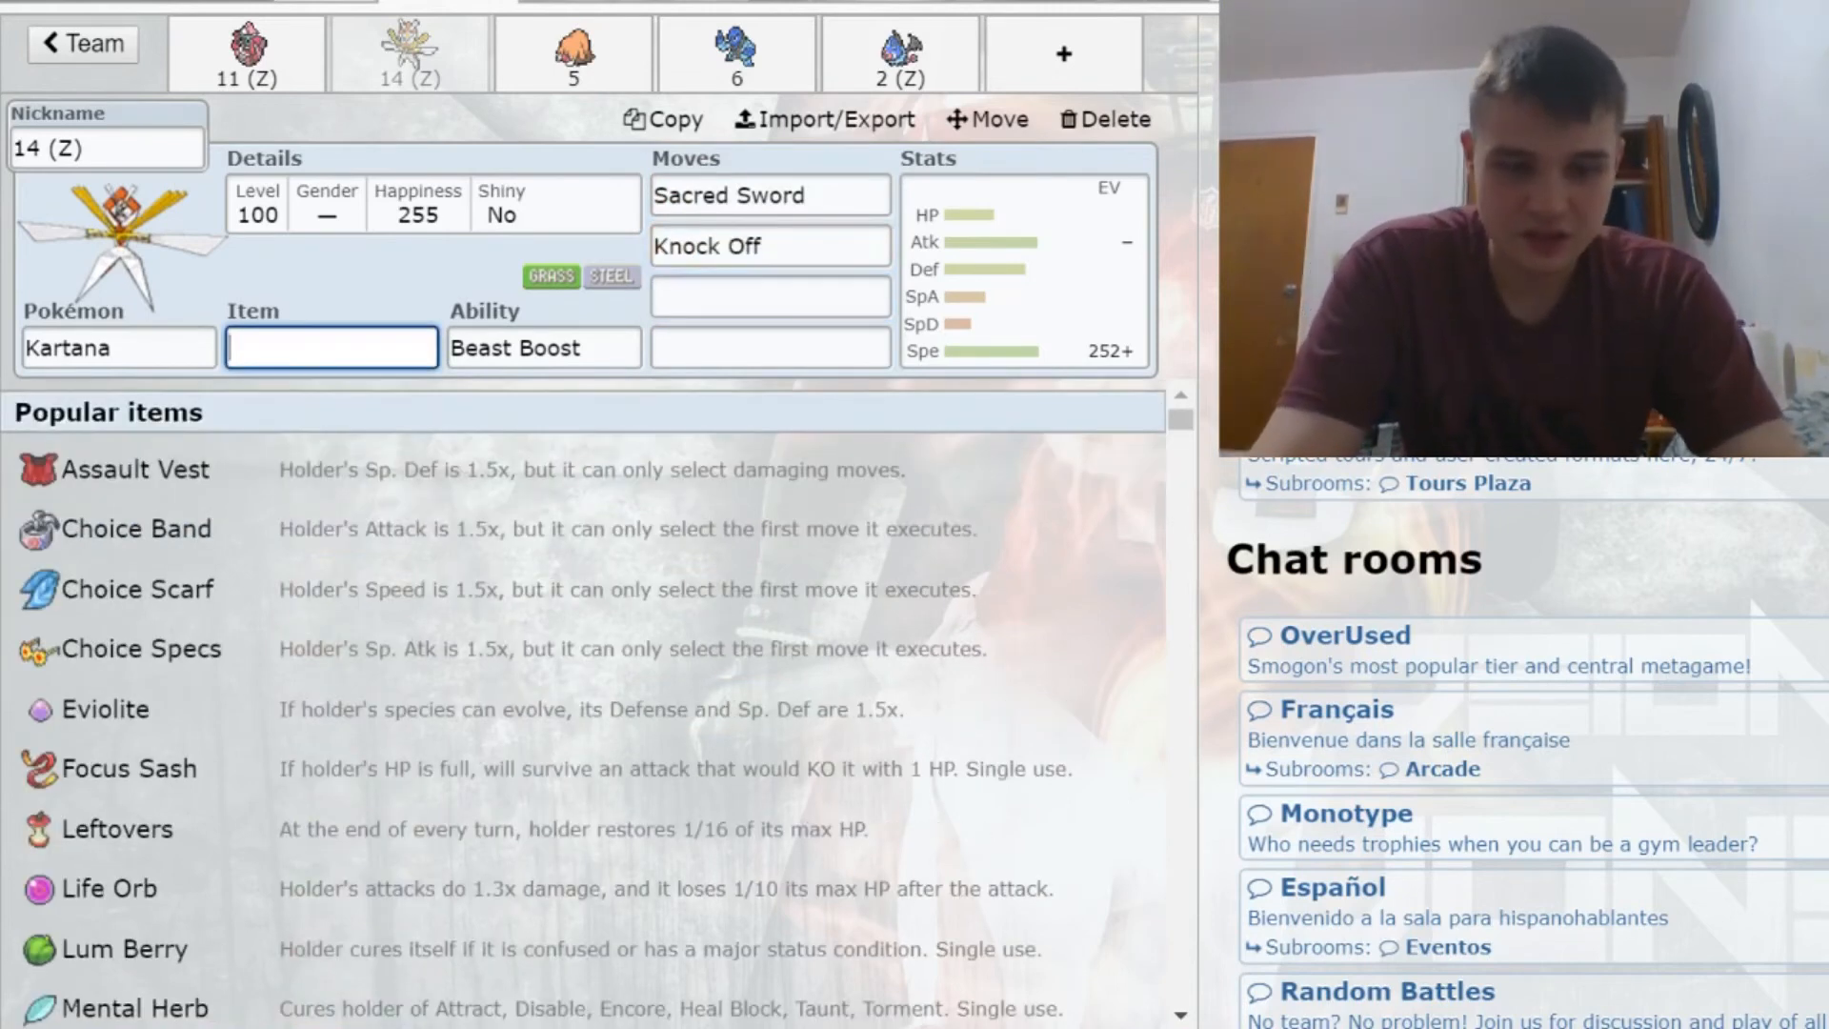
{"action": "type", "text": "choi"}
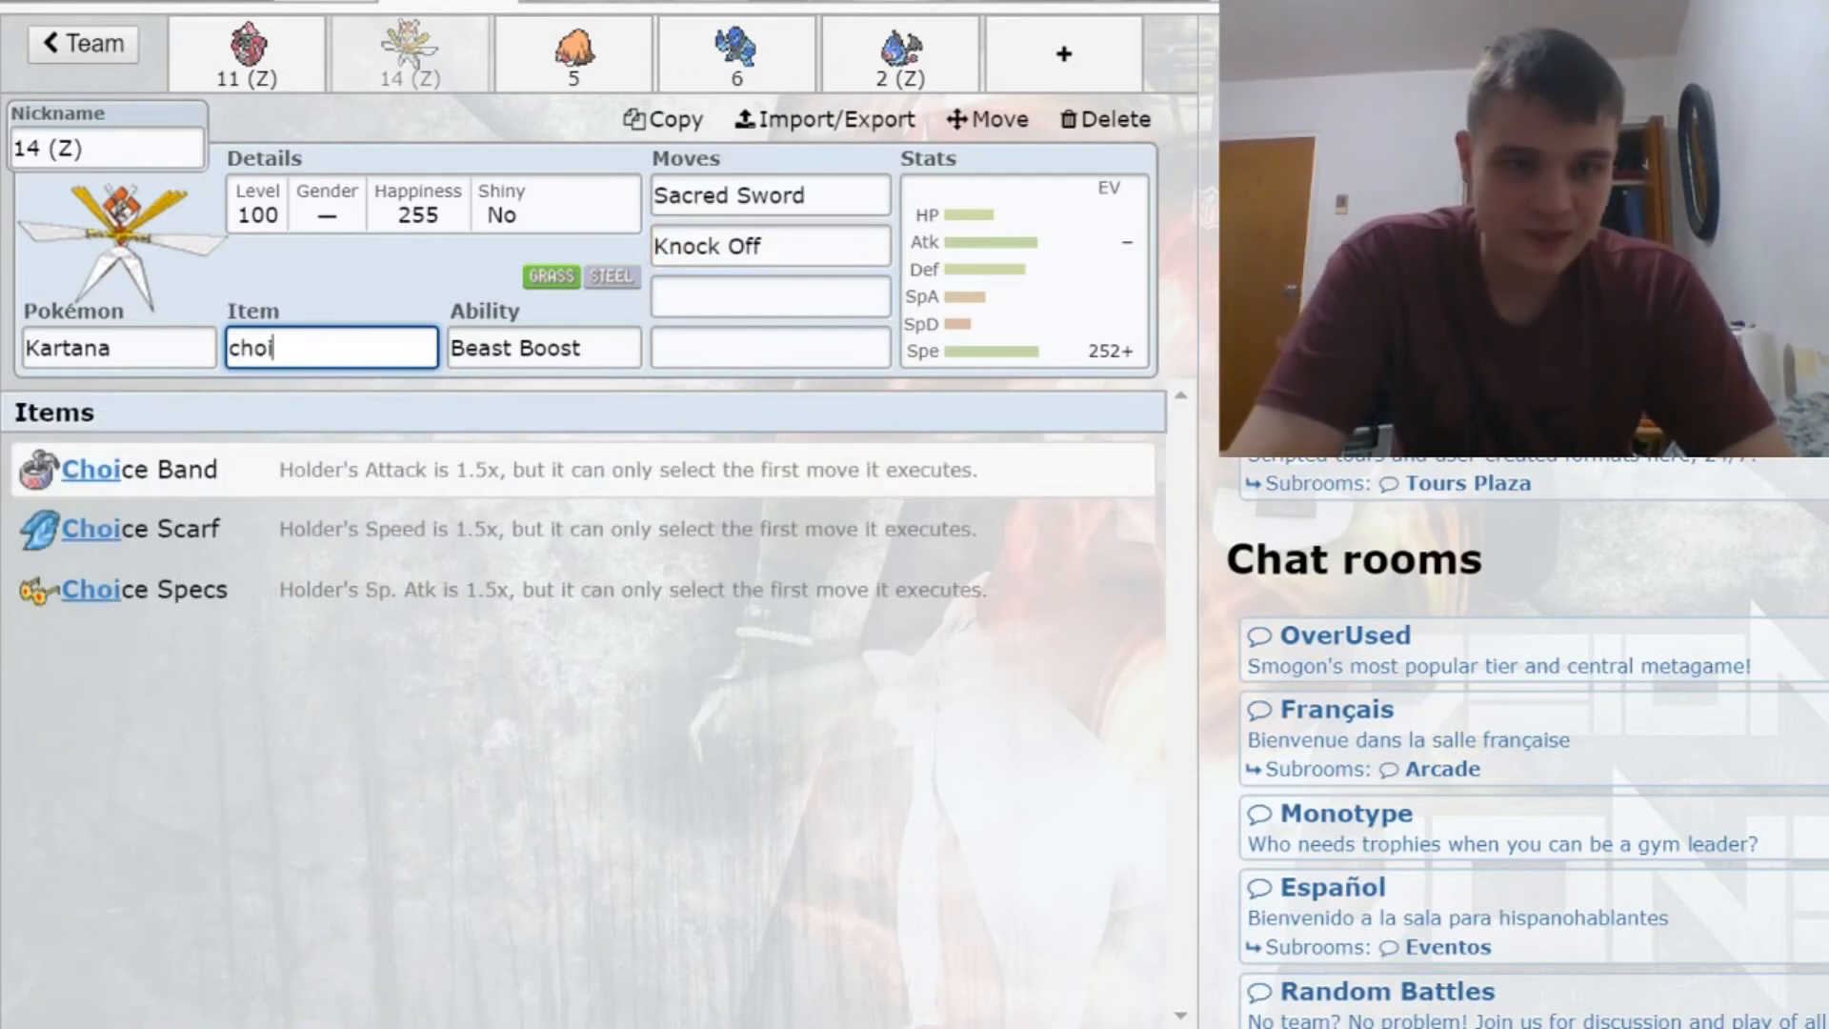
{"action": "left_click", "coordinate": [146, 529]}
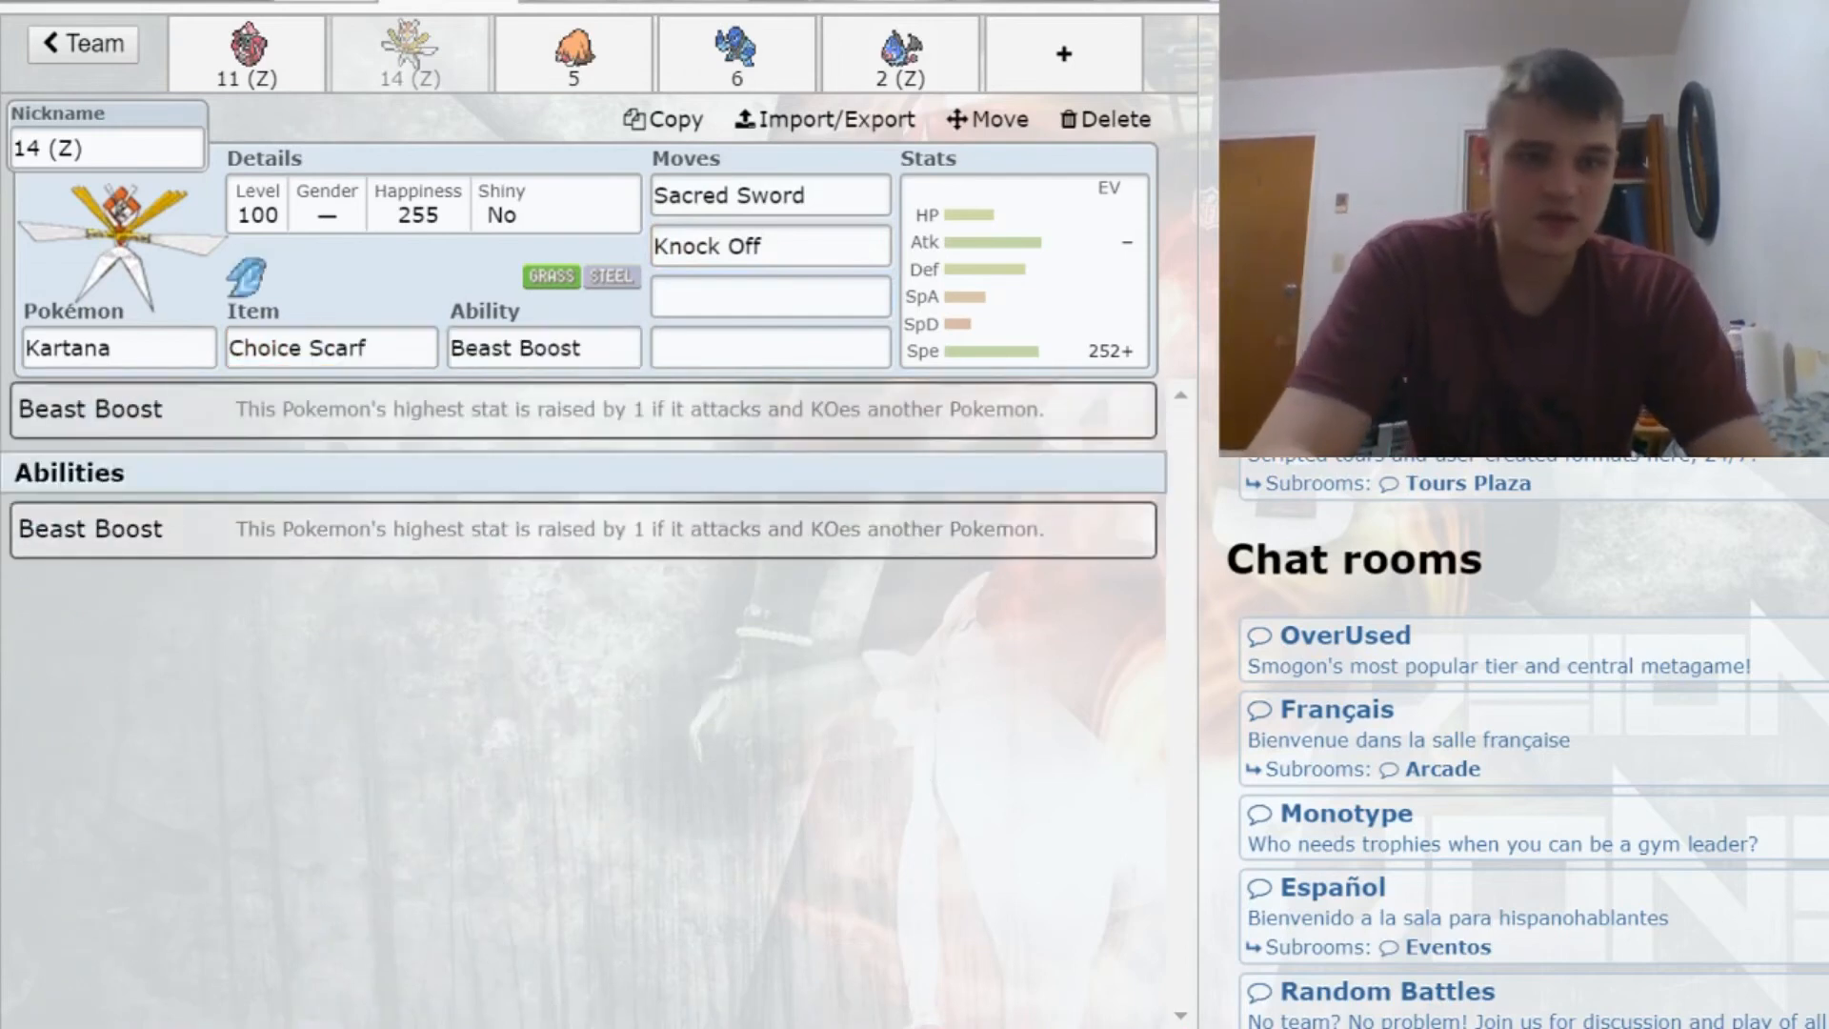
{"action": "left_click", "coordinate": [330, 348]}
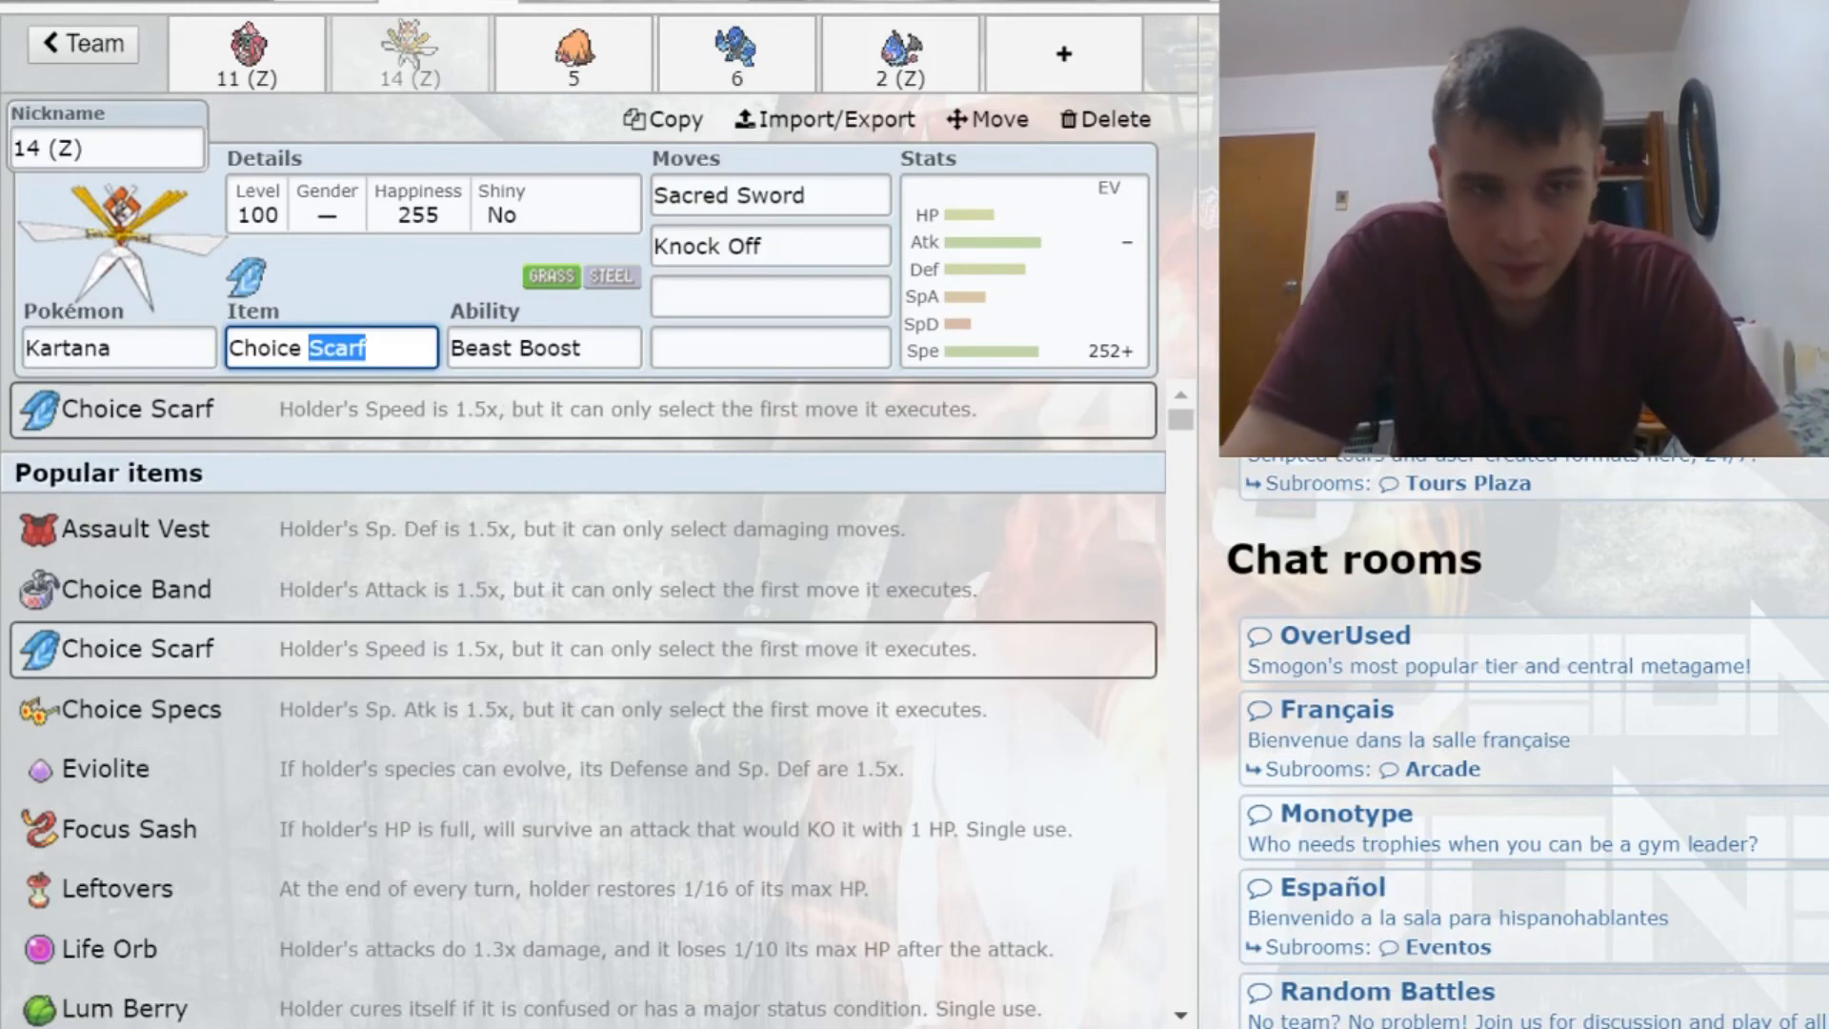
{"action": "left_click", "coordinate": [135, 528]}
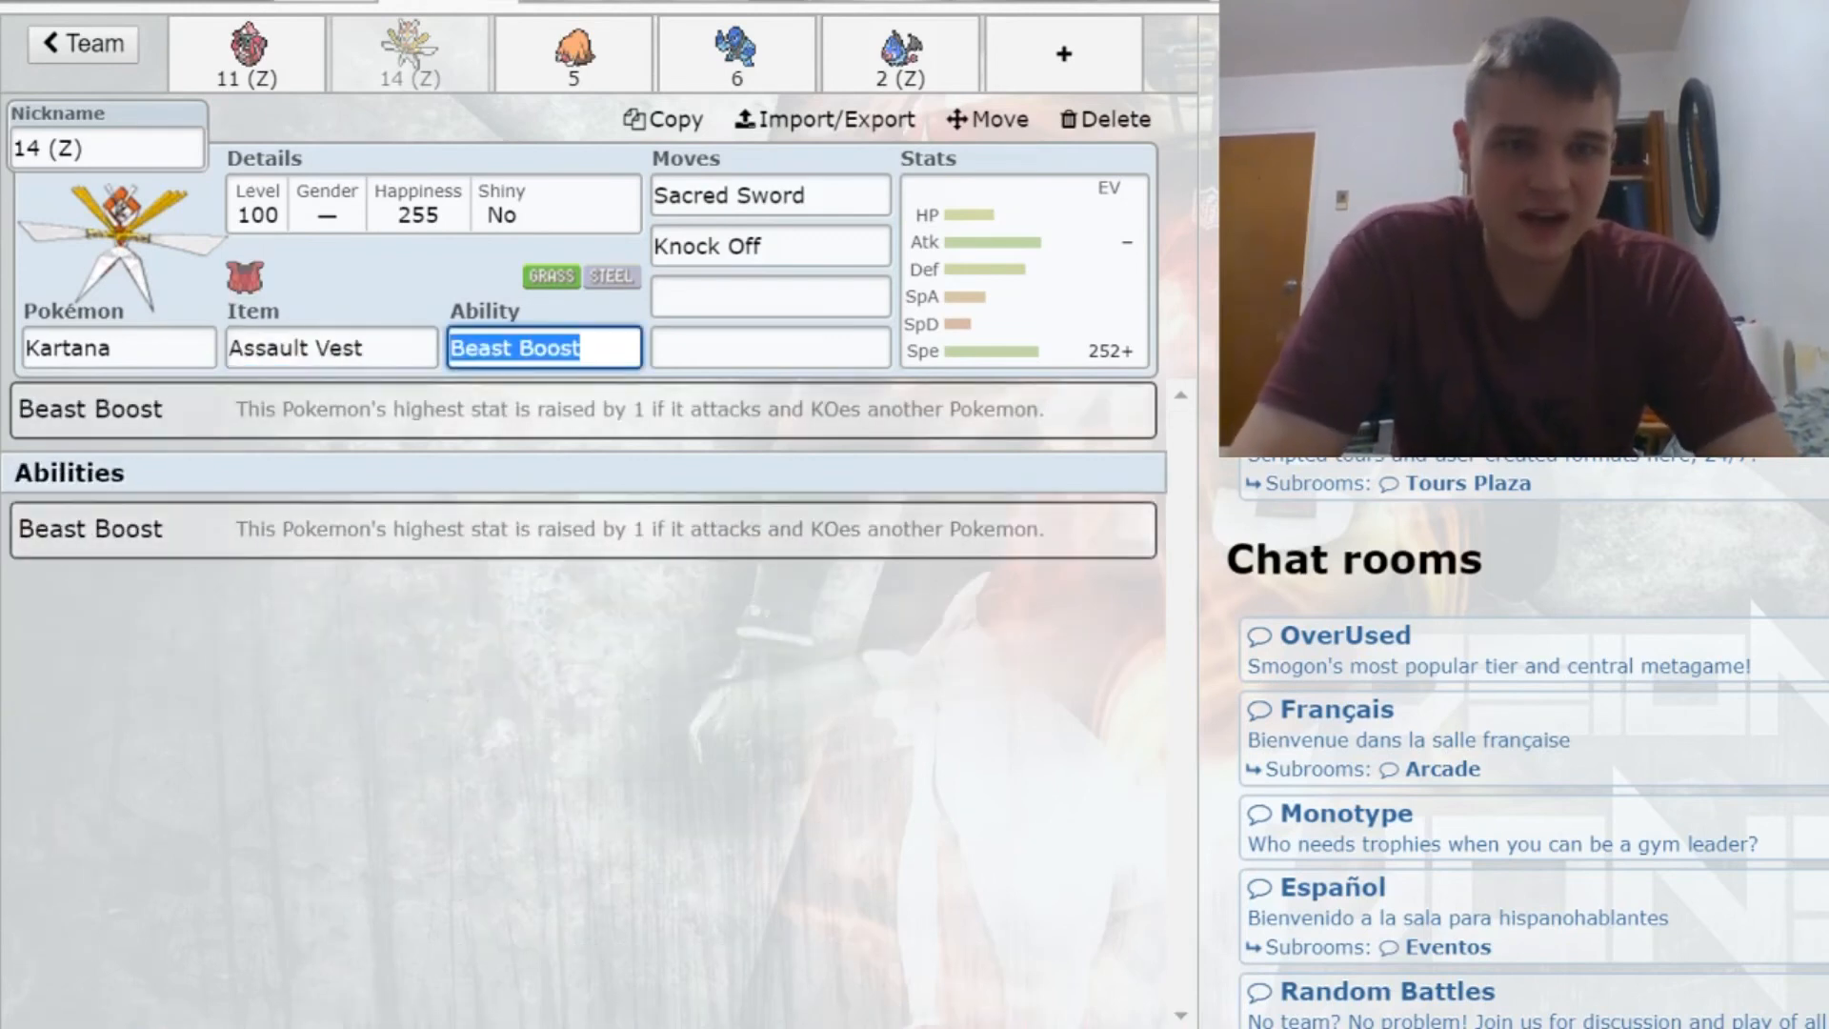
{"action": "left_click", "coordinate": [573, 53]}
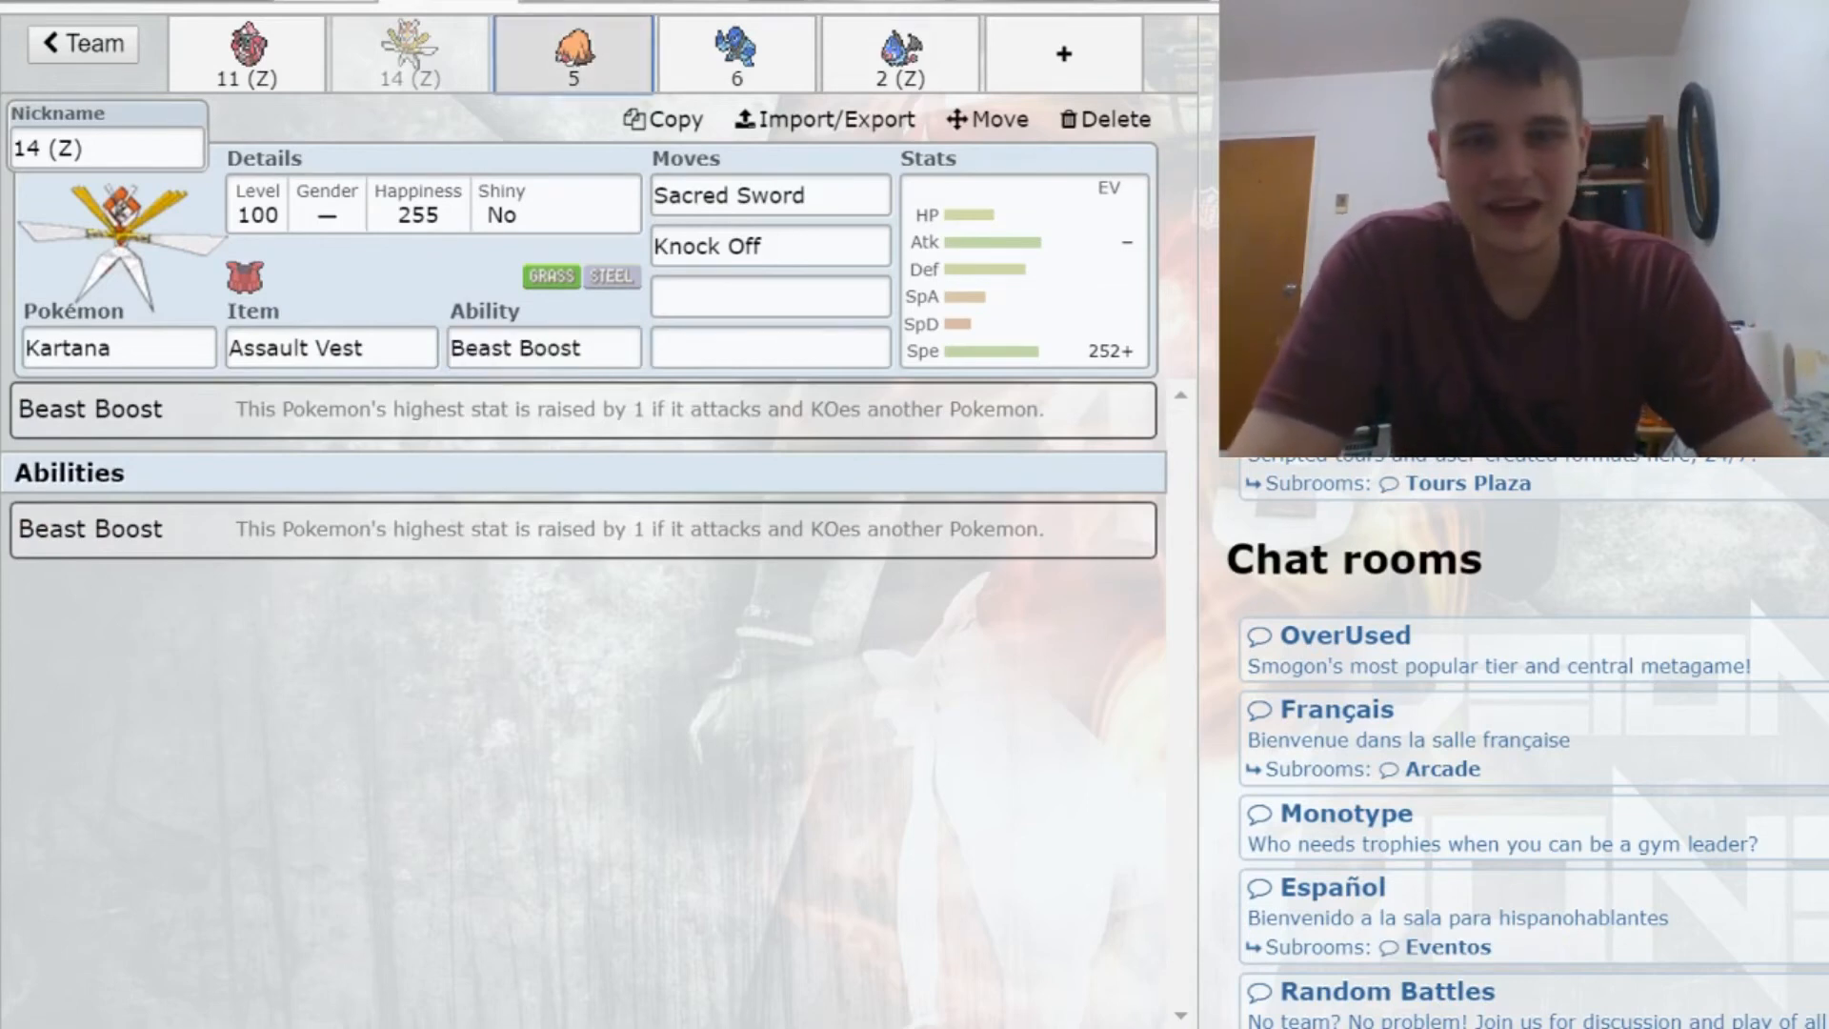
Step: Set Piloswine to Eviolite, Impish 252 Defense EVs, and Stealth Rock as first move
{"action": "left_click", "coordinate": [572, 52]}
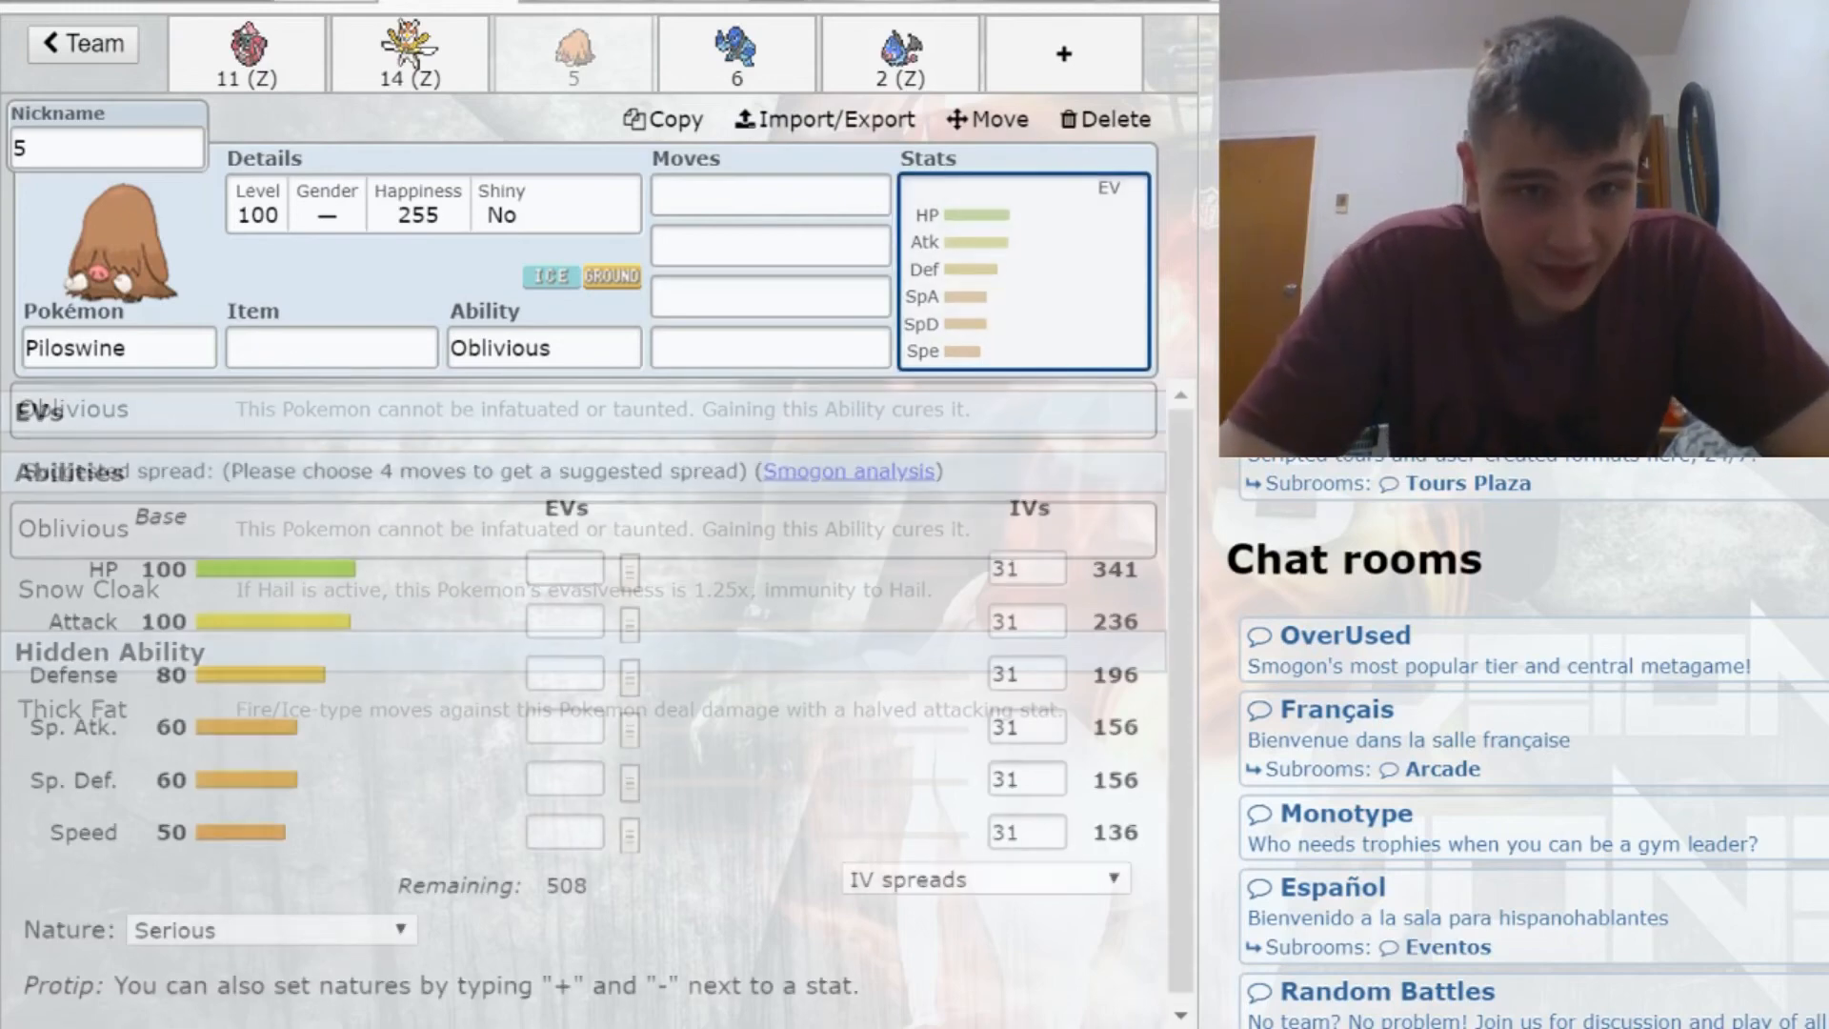
{"action": "type", "text": "ev"}
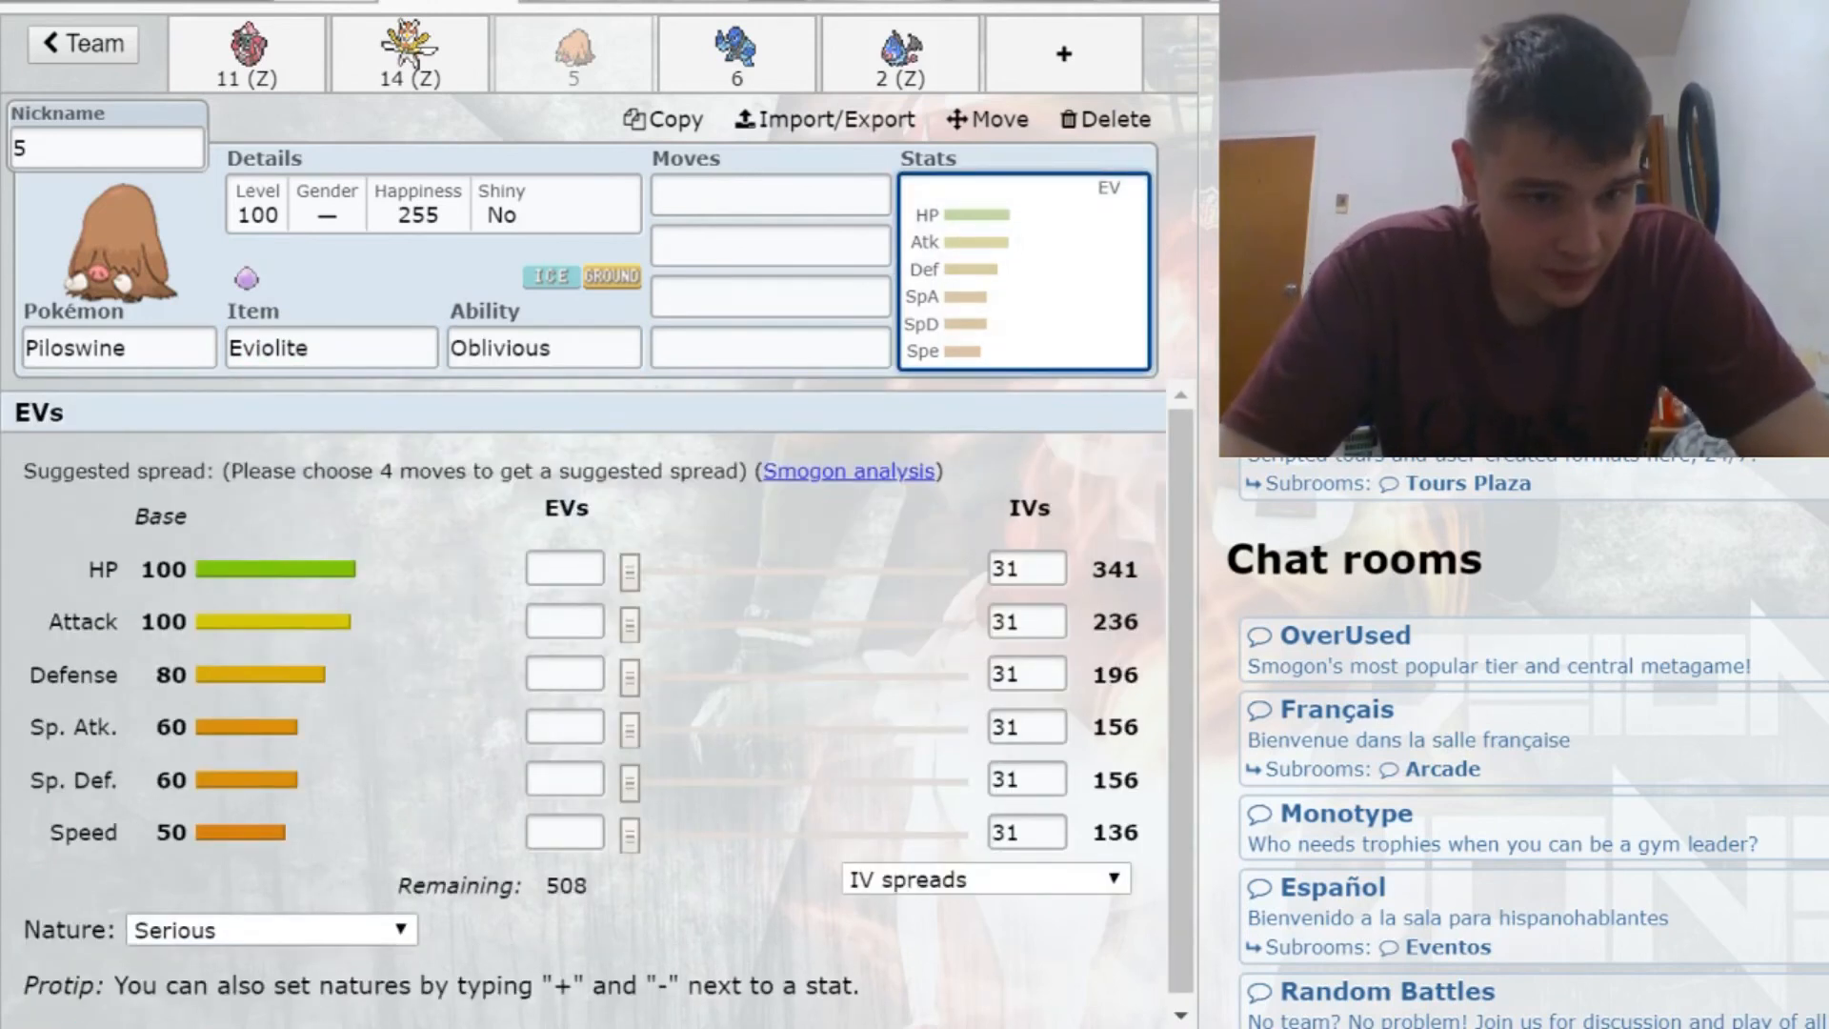
{"action": "left_click", "coordinate": [268, 929]}
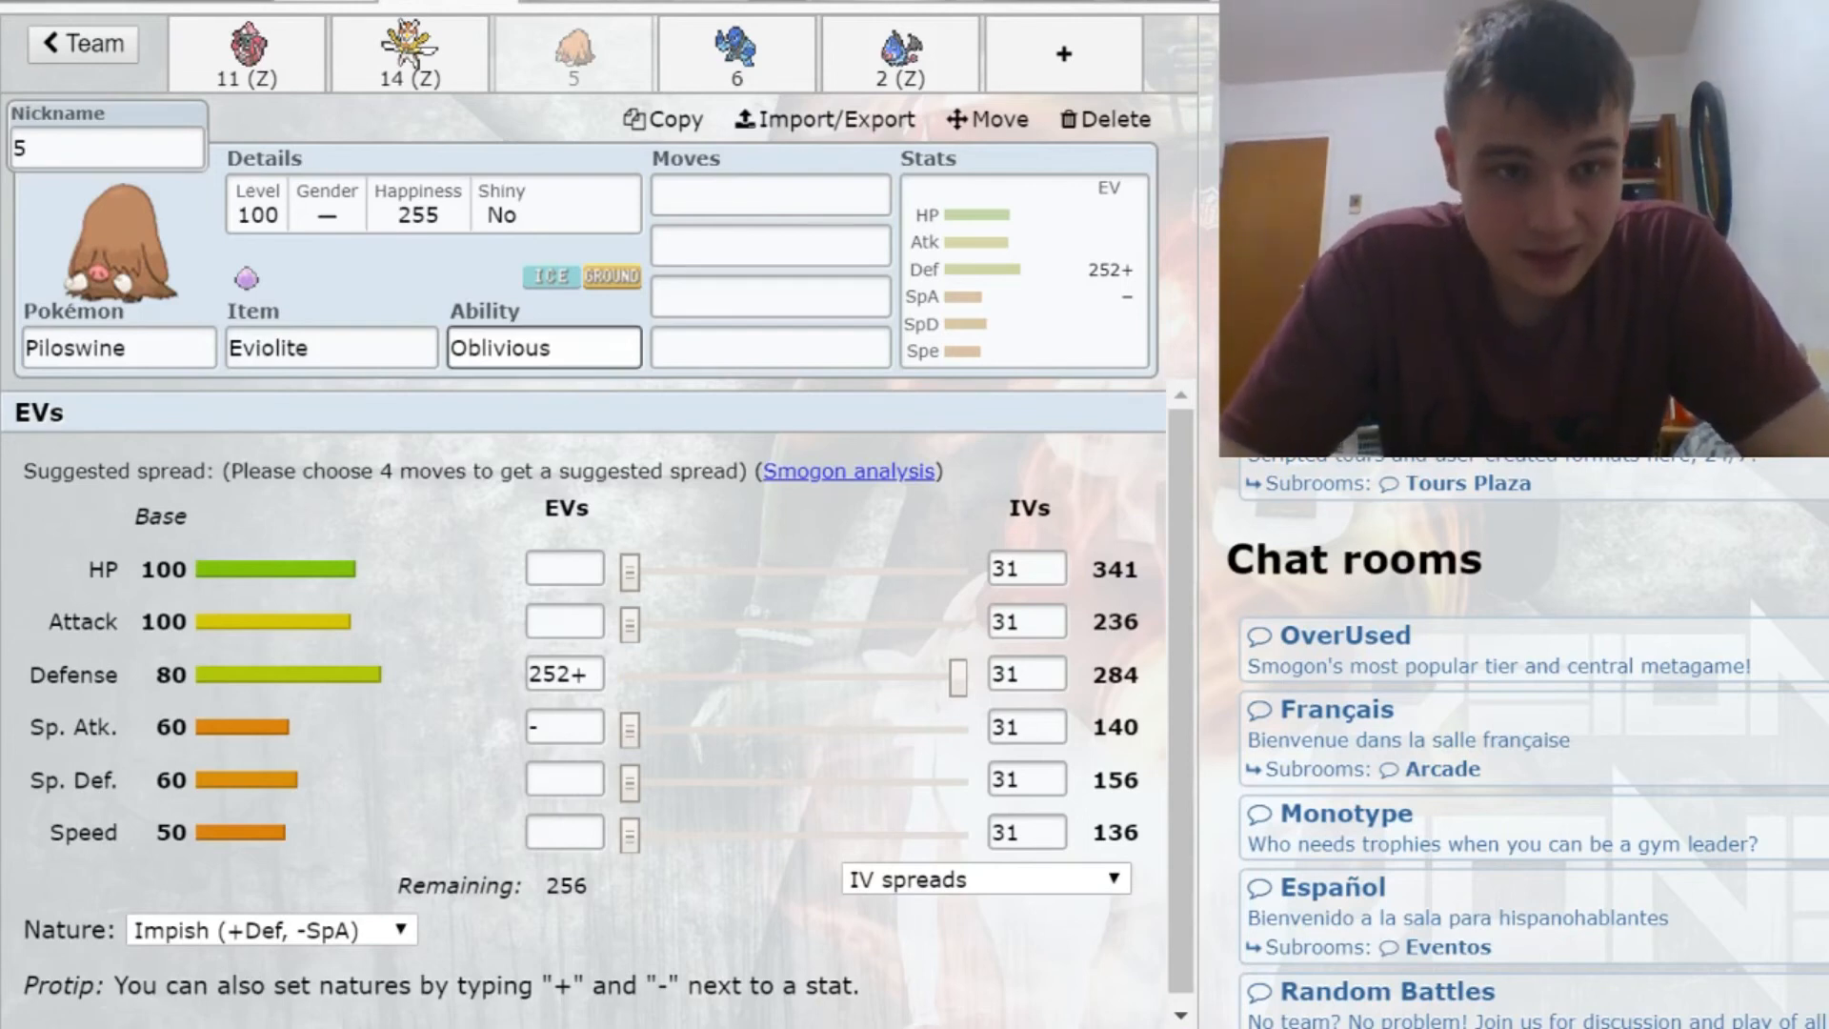
{"action": "type", "text": "ste"}
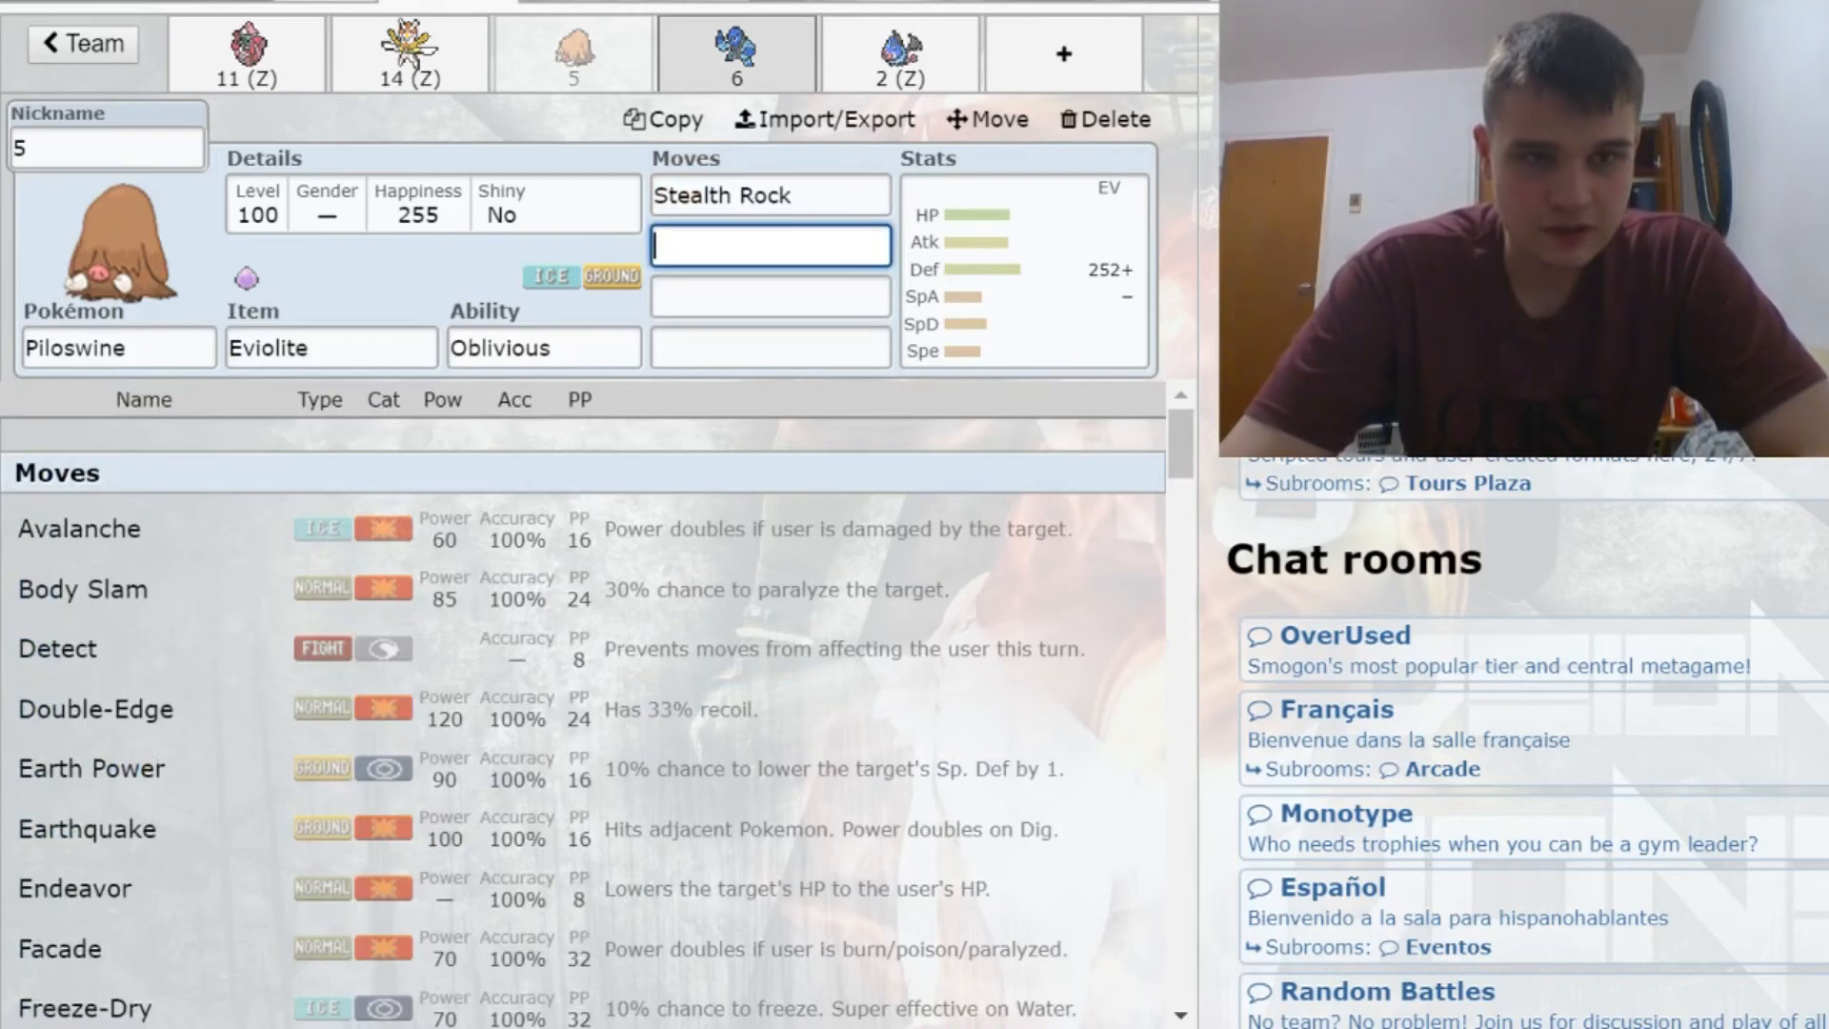
Step: Open Sawk's set, labelled 6, in the teambuilder
{"action": "left_click", "coordinate": [736, 54]}
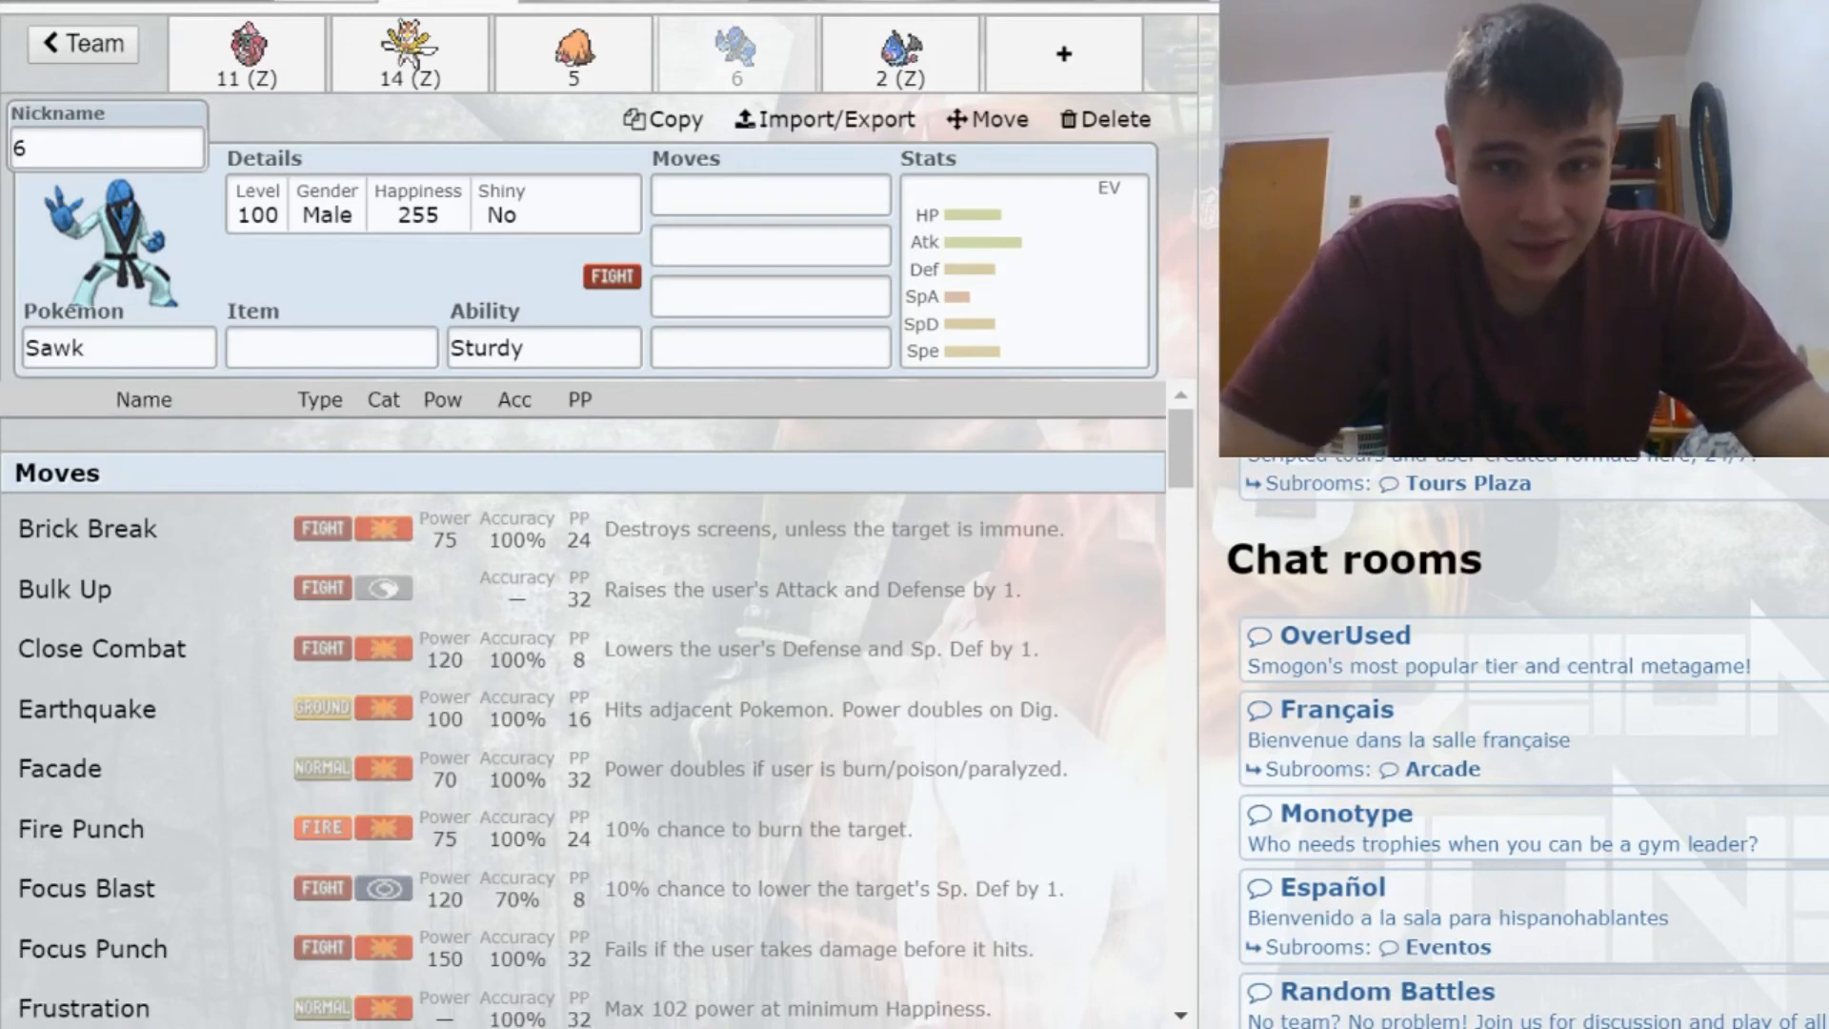
Step: Give Sawk a Choice Band, replacing the initially picked Choice Scarf
{"action": "left_click", "coordinate": [331, 348]}
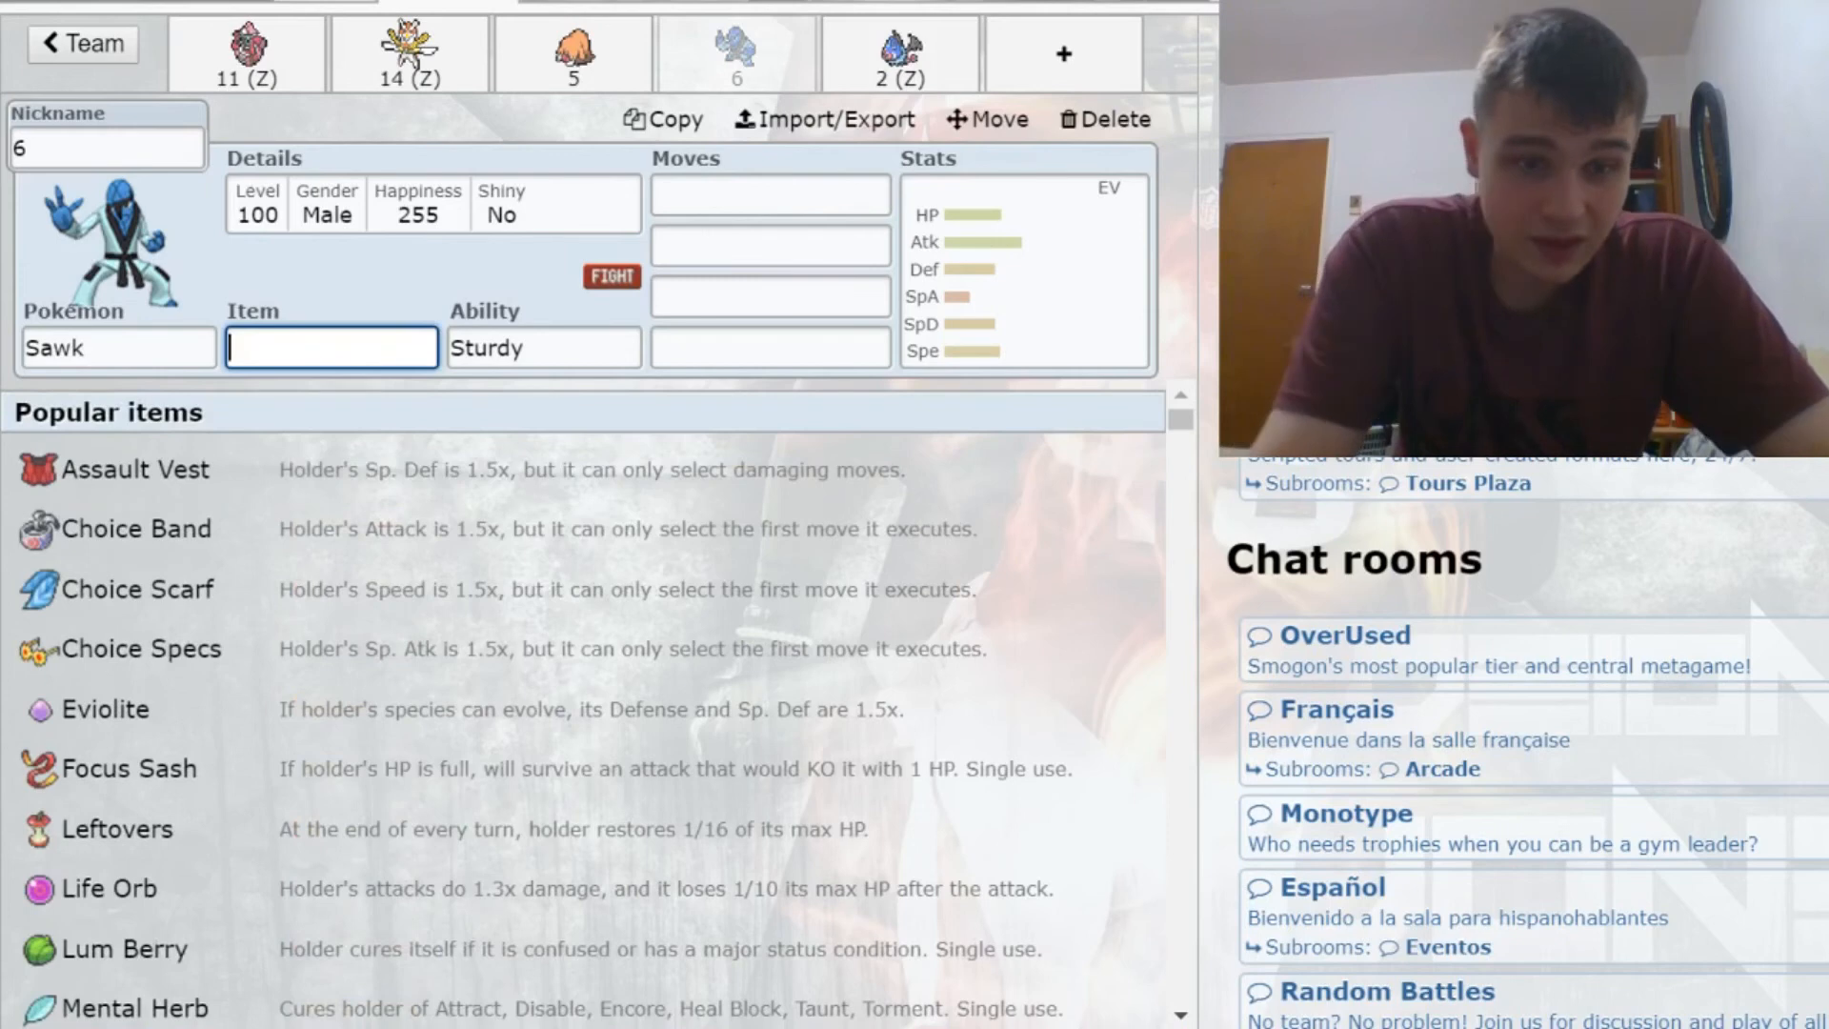
{"action": "type", "text": "choi"}
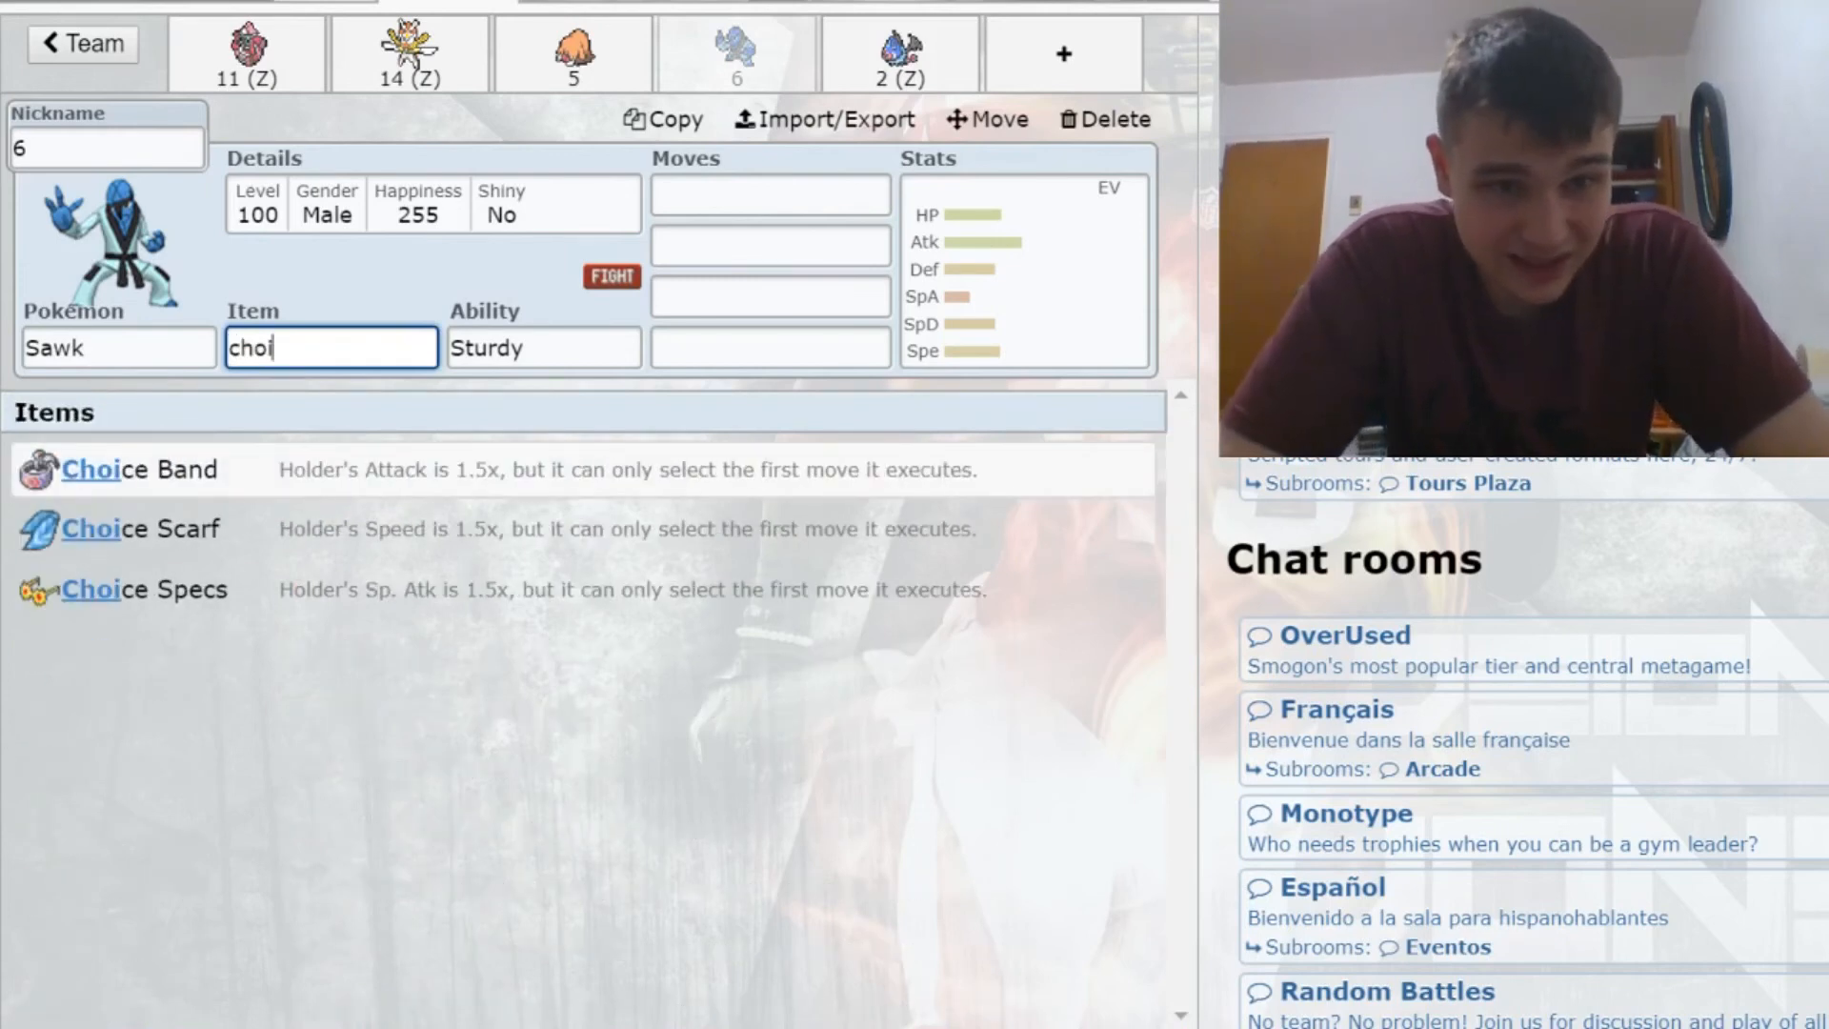
{"action": "left_click", "coordinate": [157, 526]}
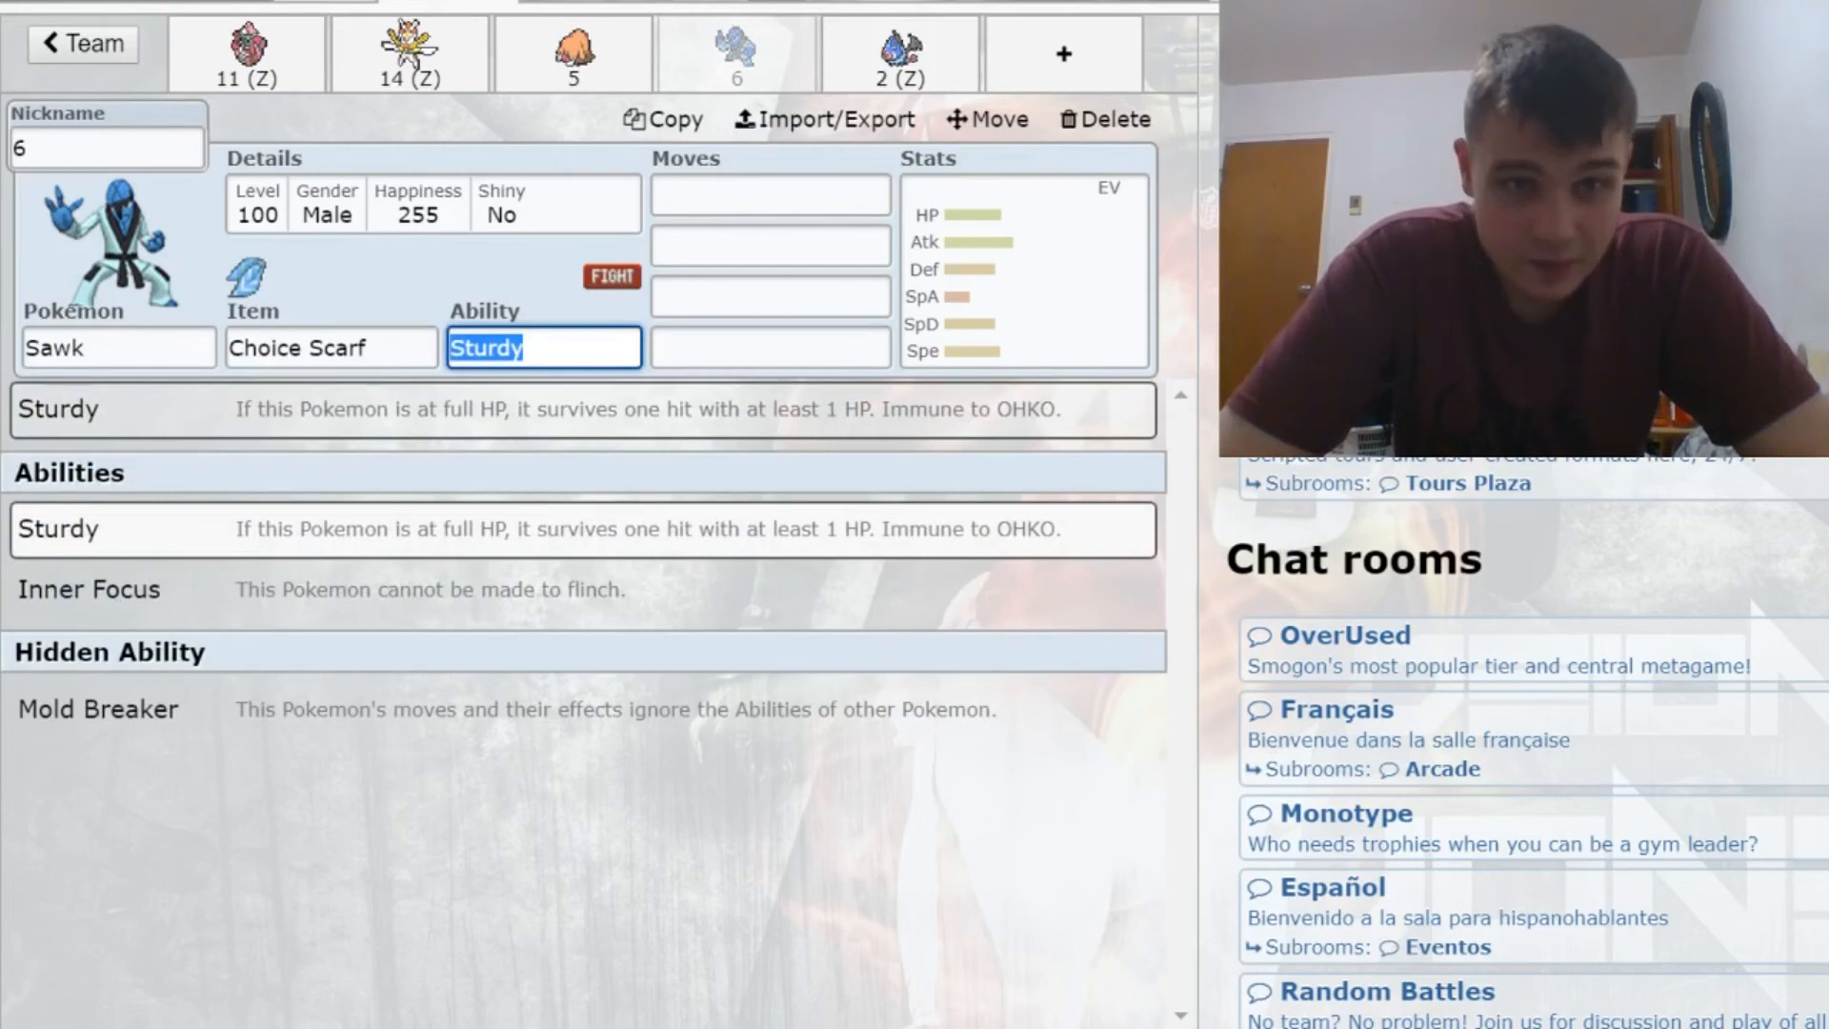
{"action": "left_click", "coordinate": [330, 348]}
{"action": "type", "text": "band"}
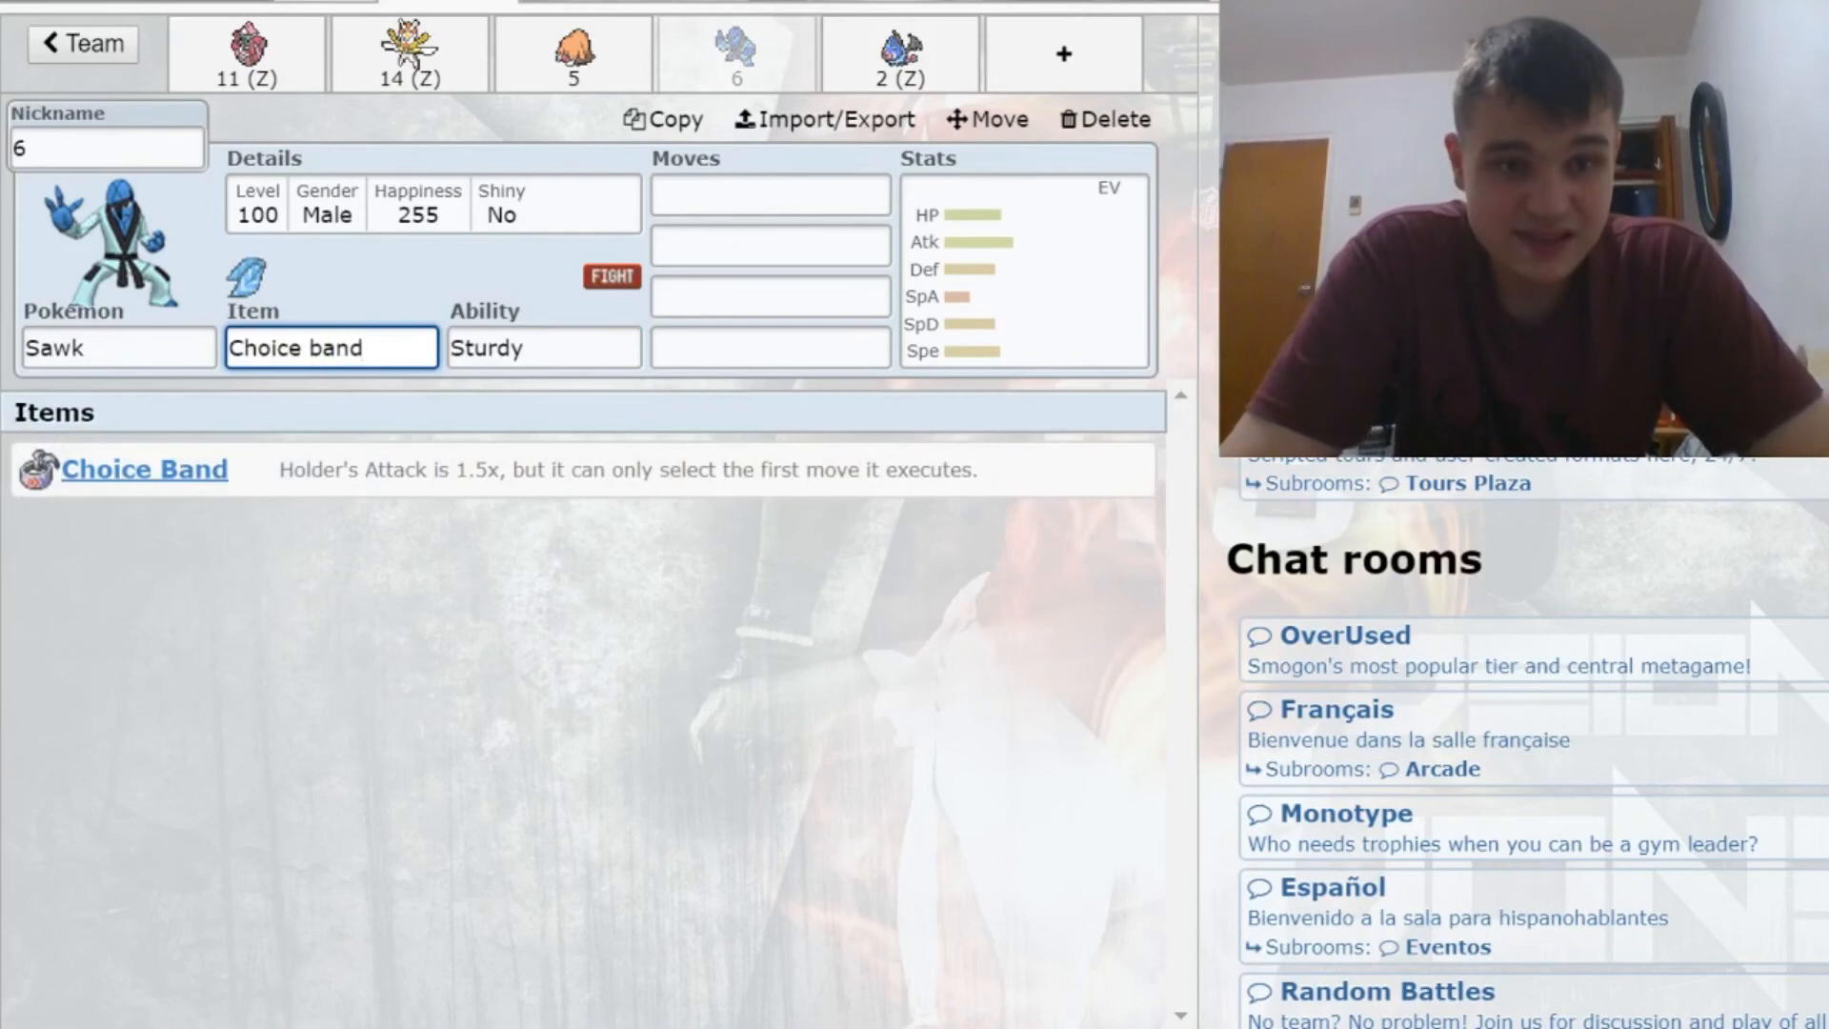
{"action": "left_click", "coordinate": [768, 193]}
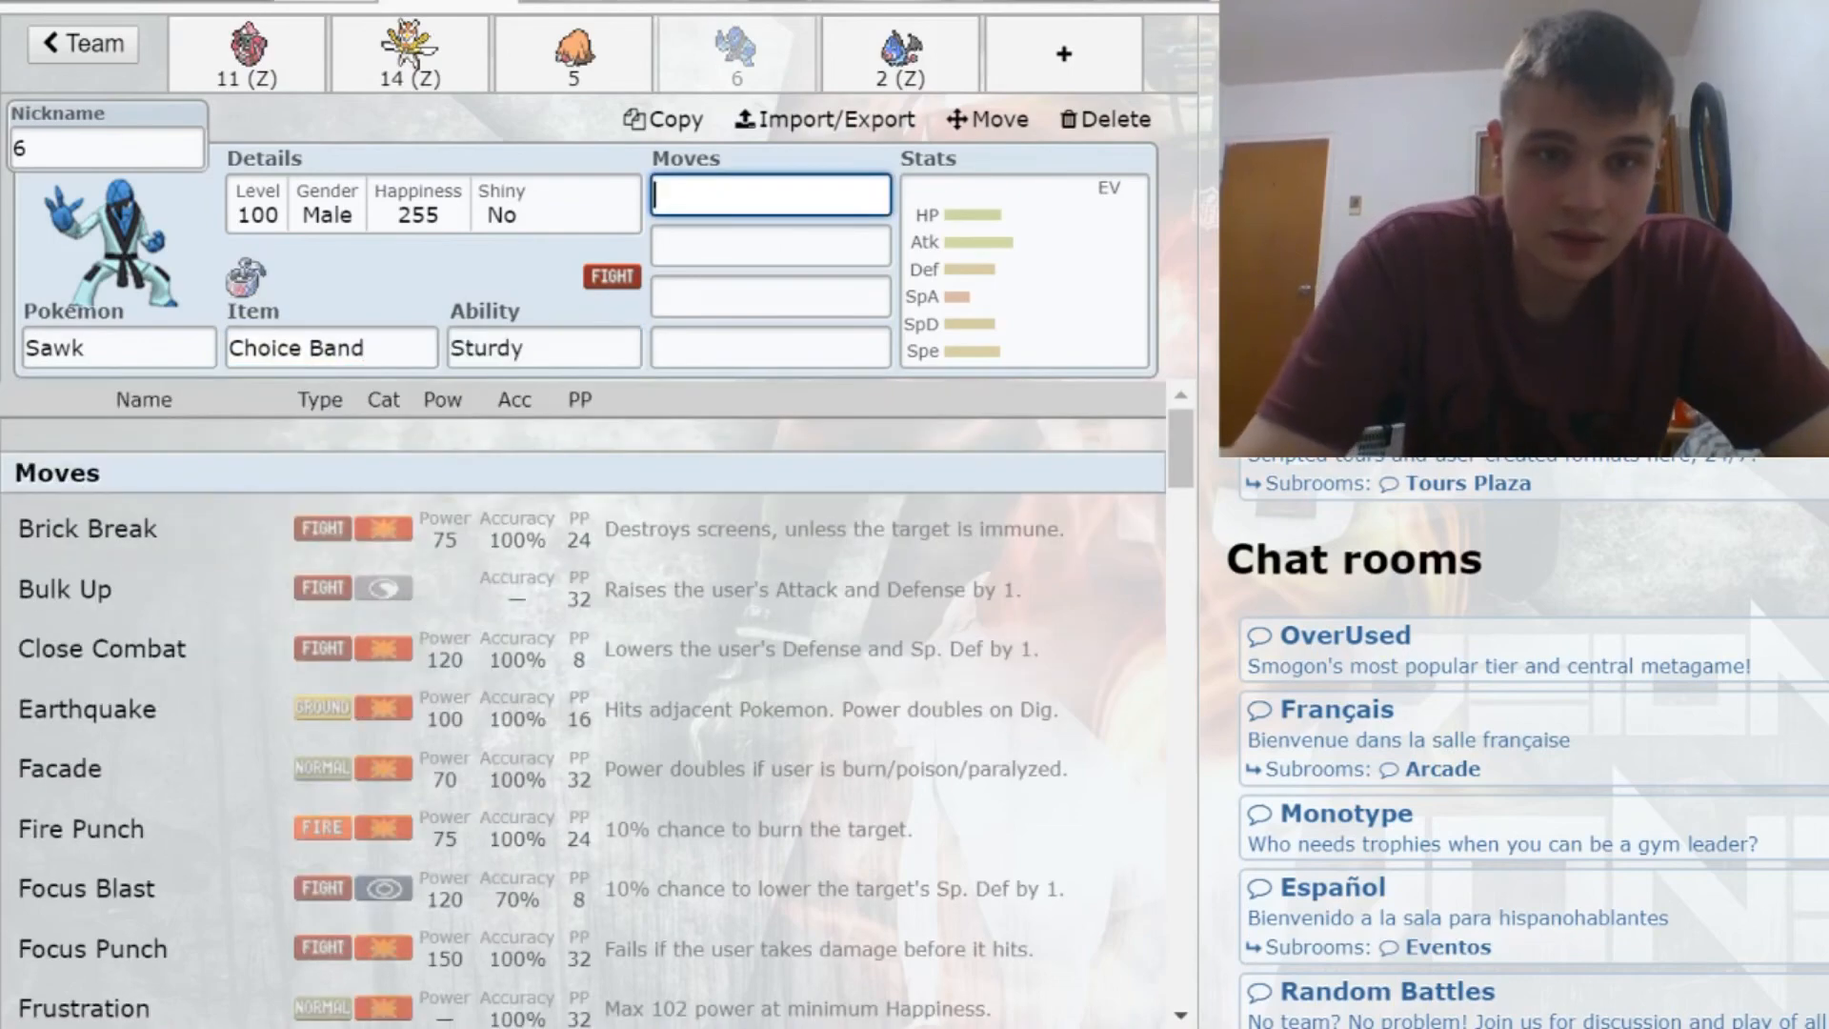
Step: Give Sawk Close Combat, Knock Off, Ice Punch and Adamant 252 Attack, then open Swoobat
{"action": "left_click", "coordinate": [103, 649]}
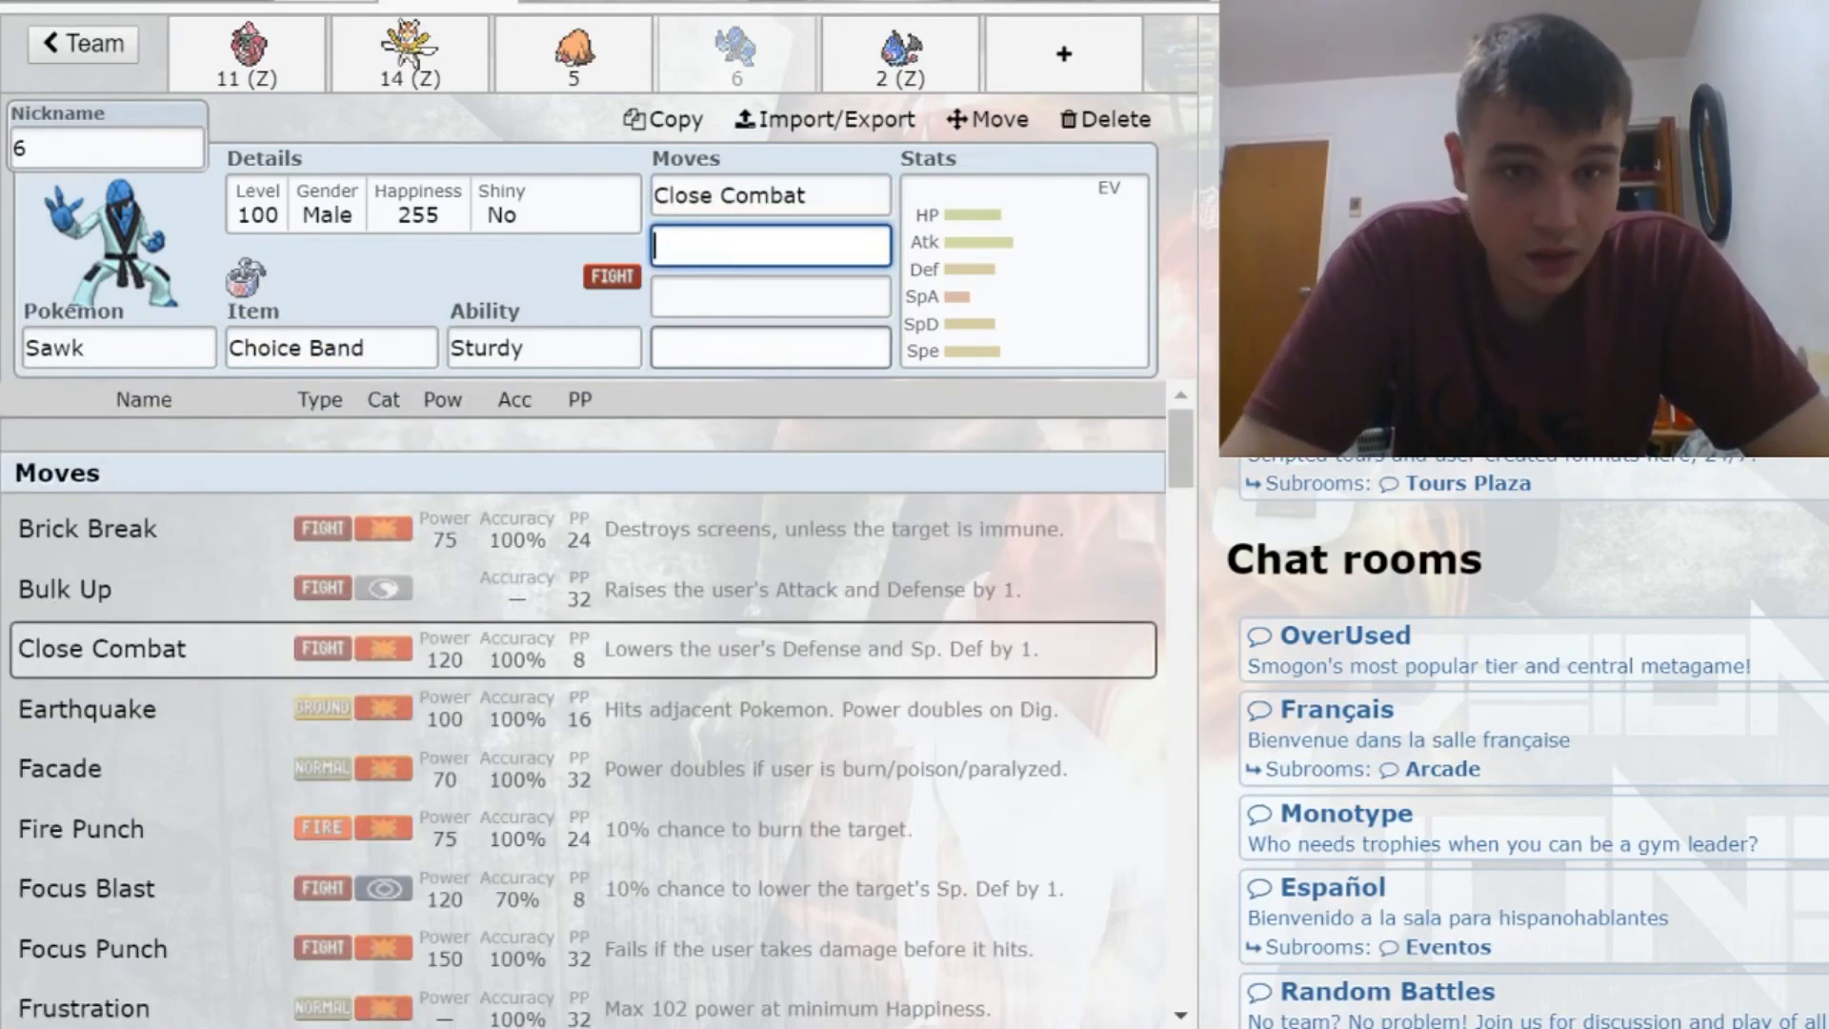
{"action": "type", "text": "kno"}
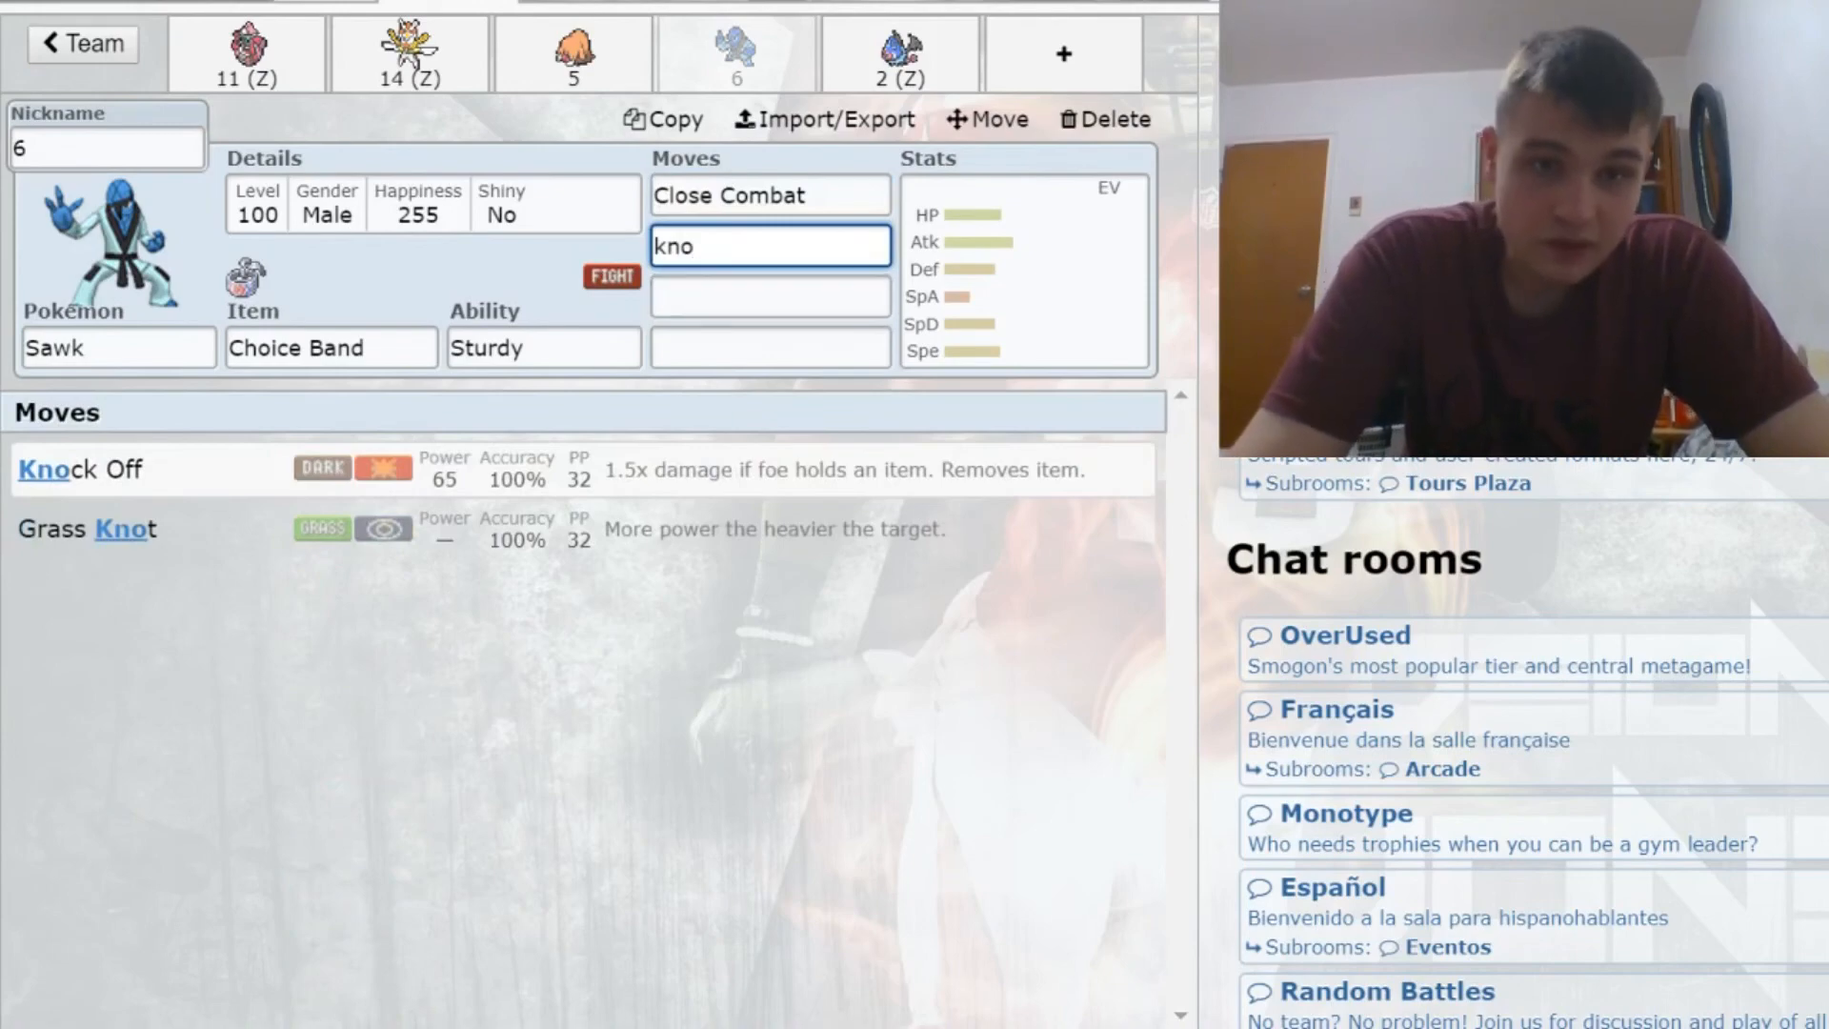
{"action": "type", "text": "ice"}
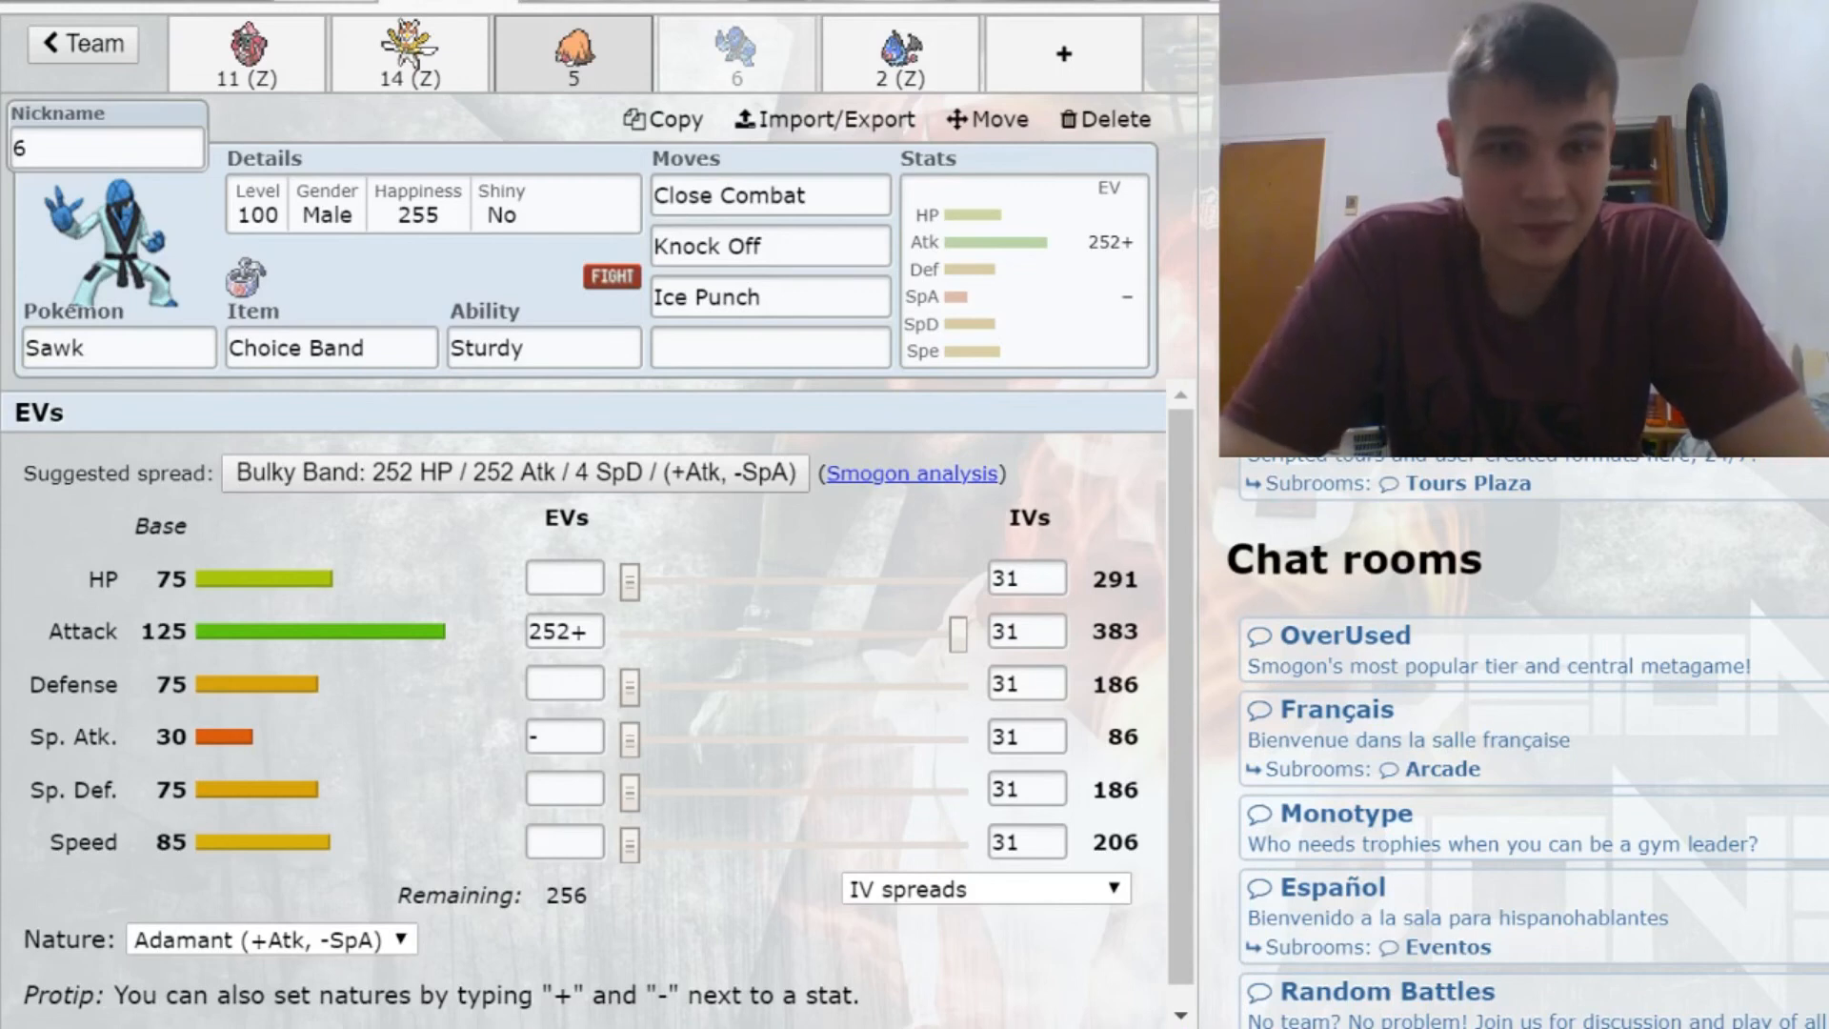
{"action": "left_click", "coordinate": [900, 53]}
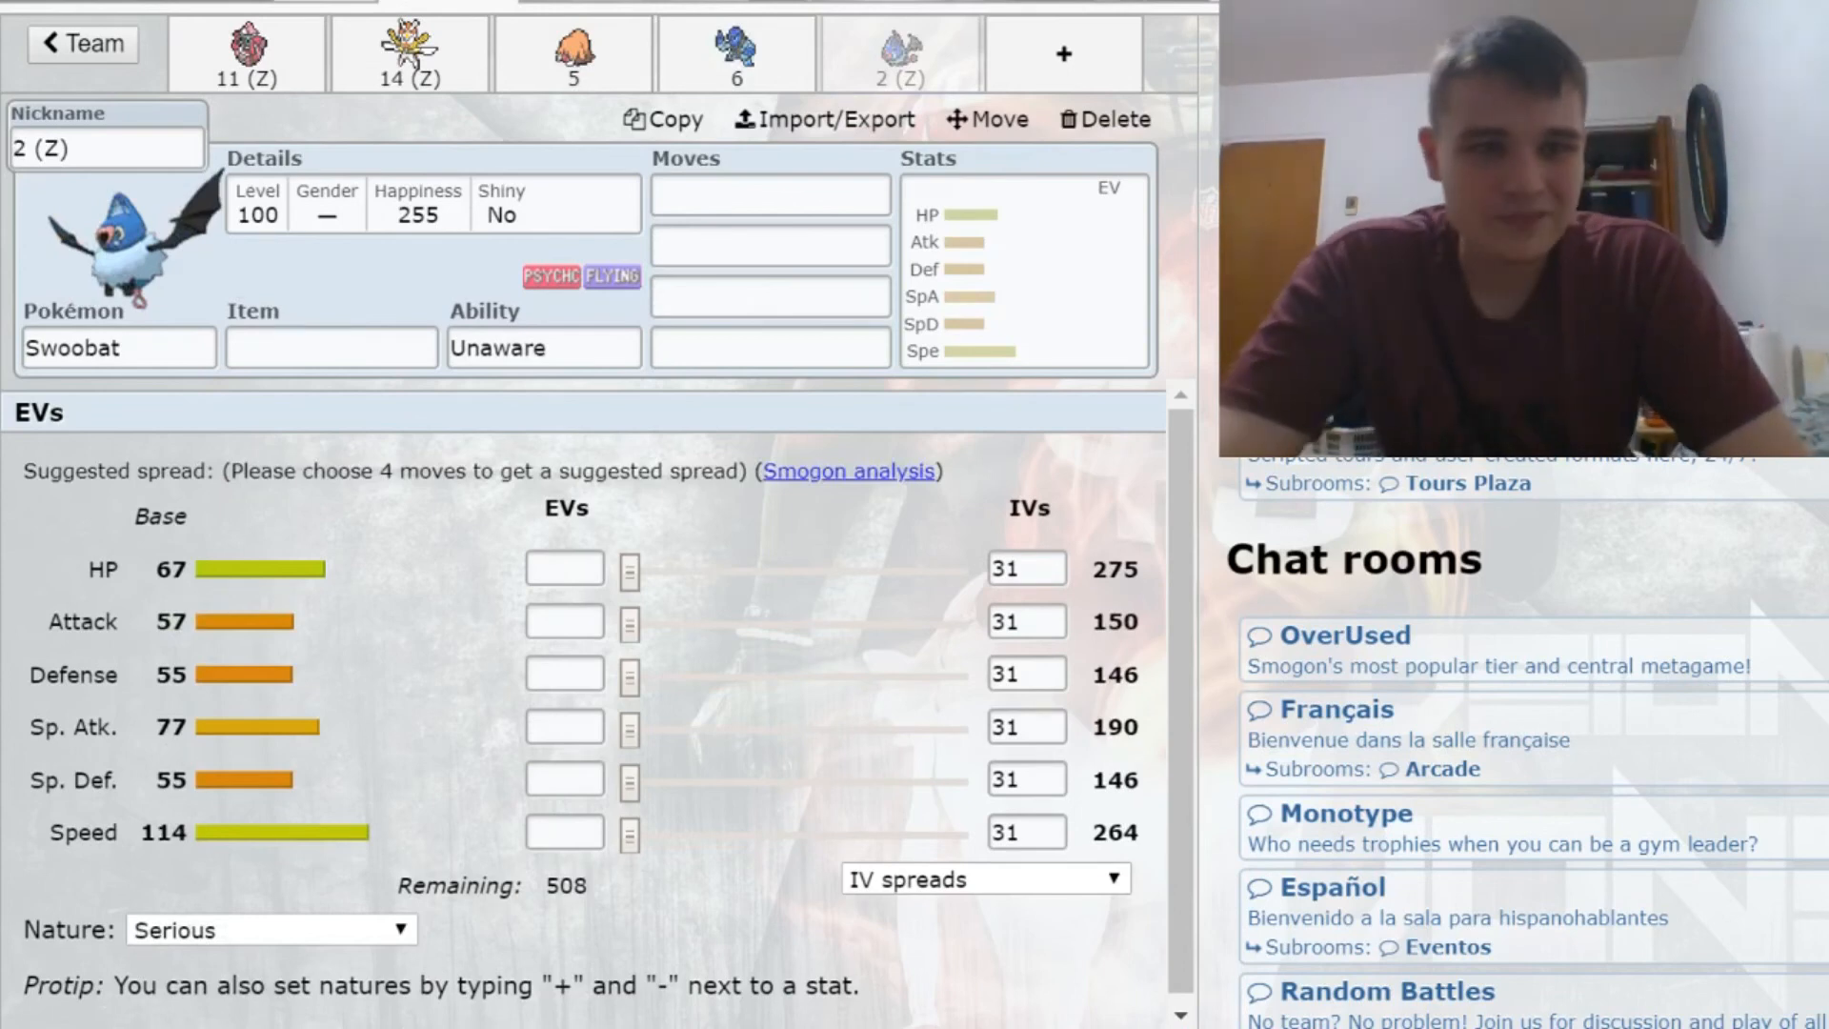
Step: Set Swoobat's ability to Simple in place of Unaware
{"action": "left_click", "coordinate": [331, 347]}
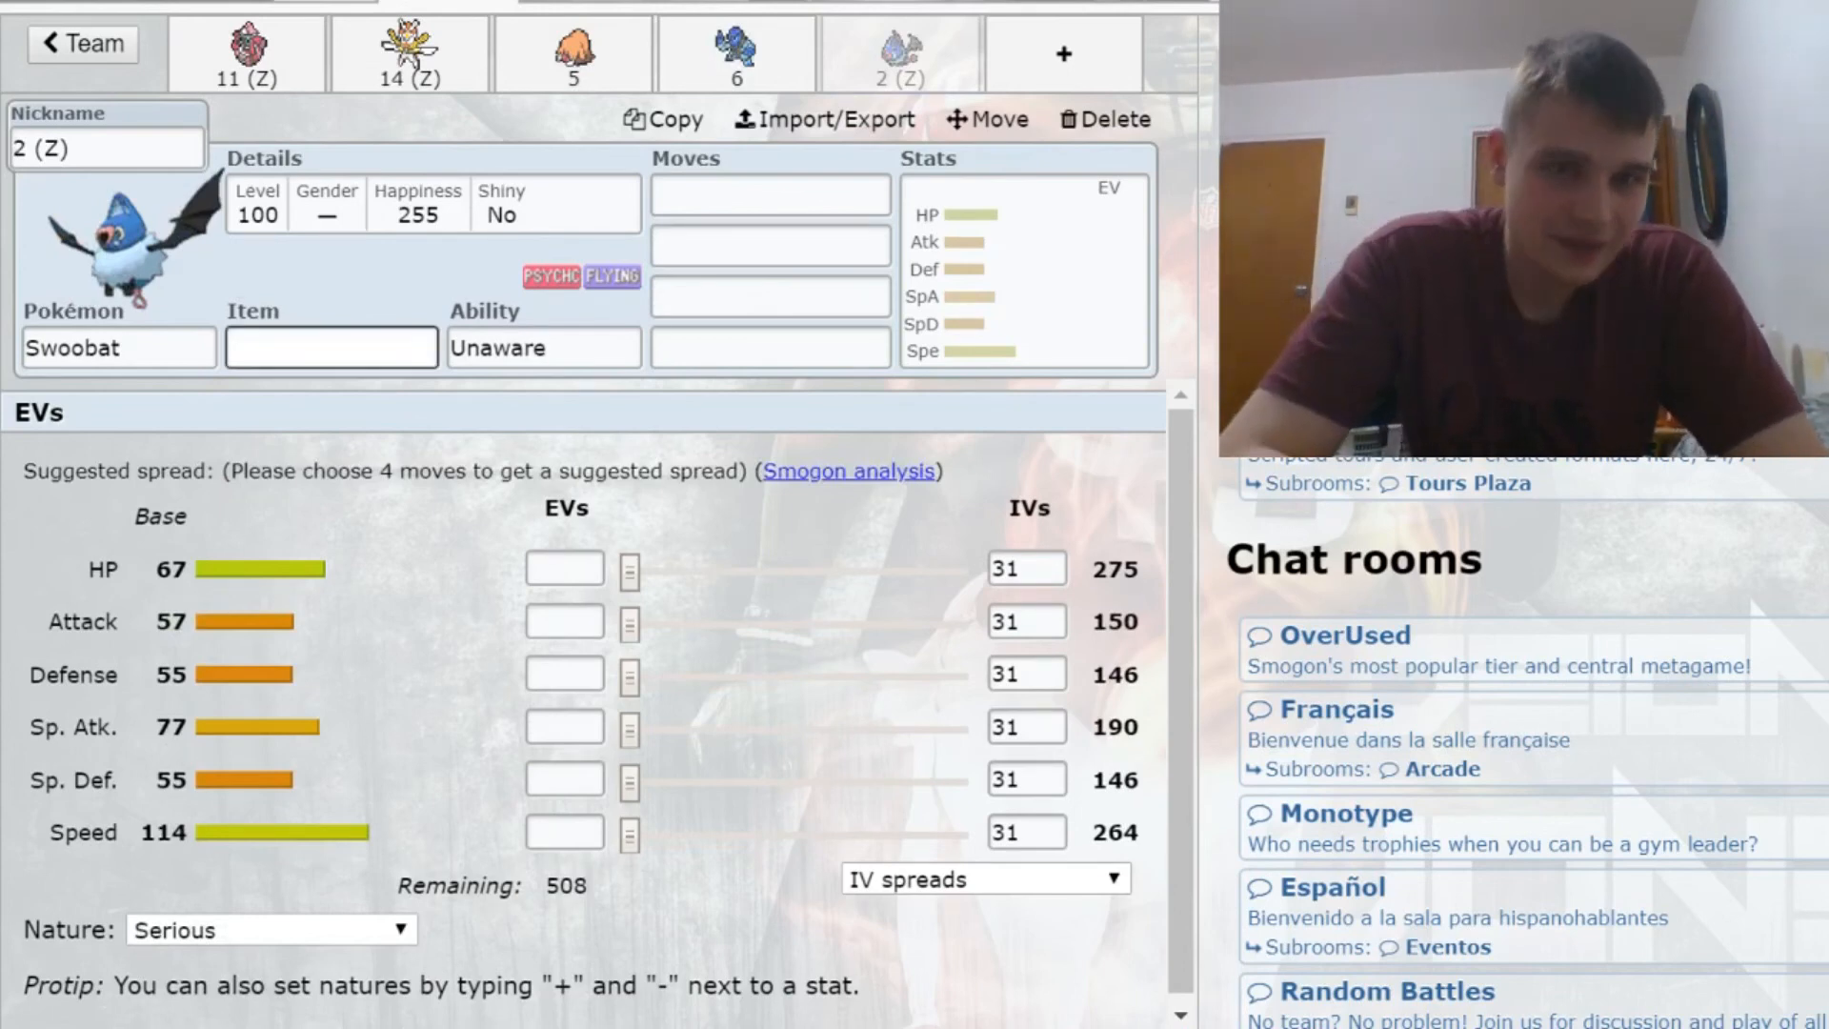
{"action": "left_click", "coordinate": [330, 347]}
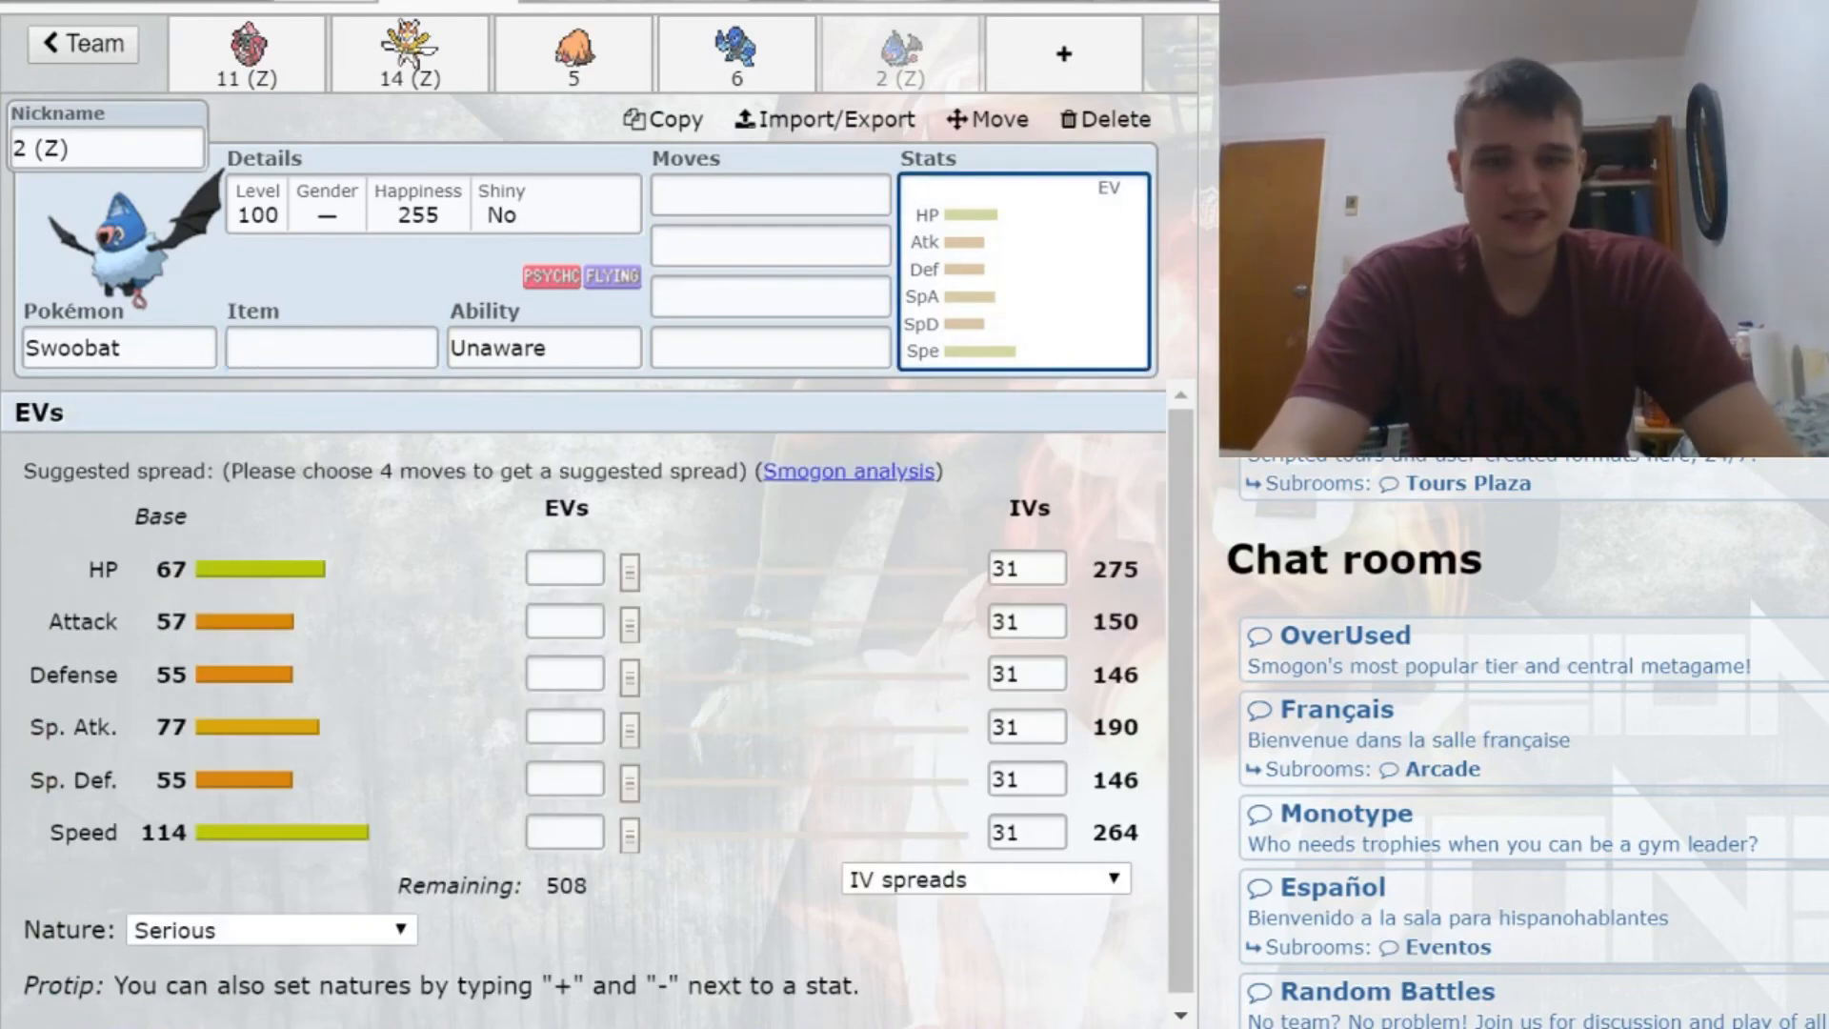
{"action": "left_click", "coordinate": [330, 347]}
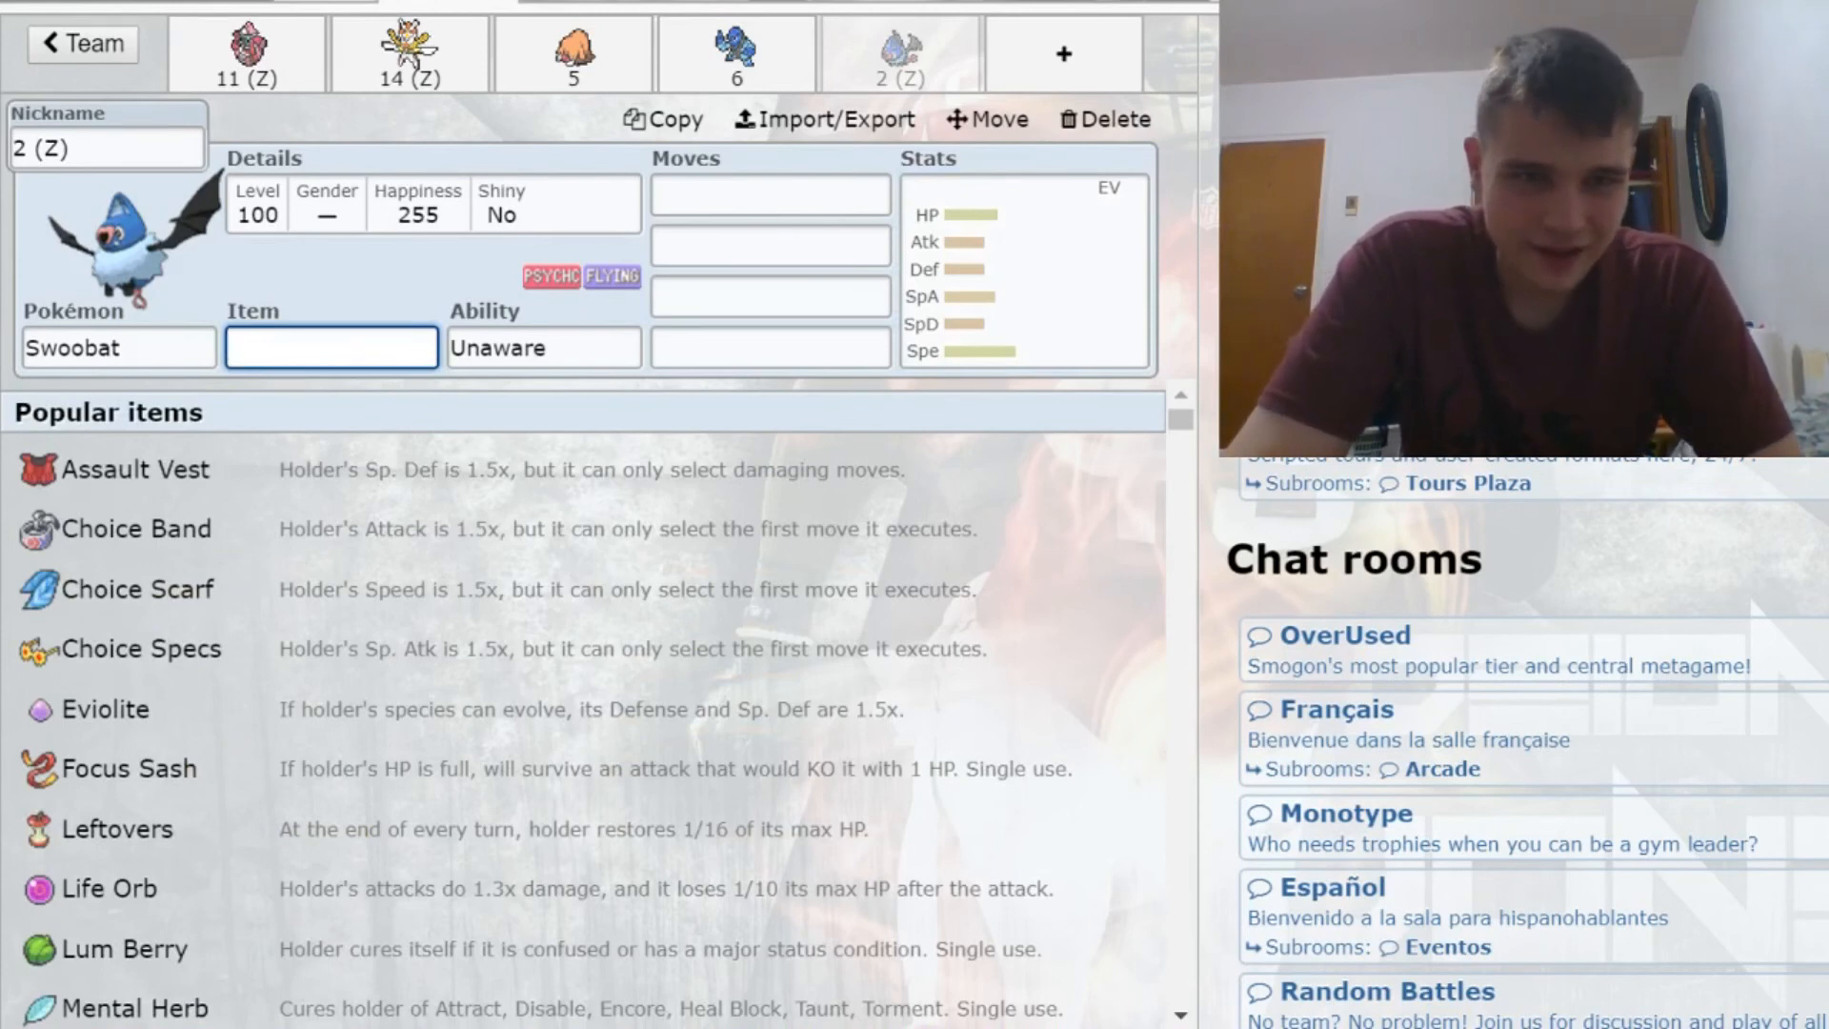
{"action": "left_click", "coordinate": [768, 193]}
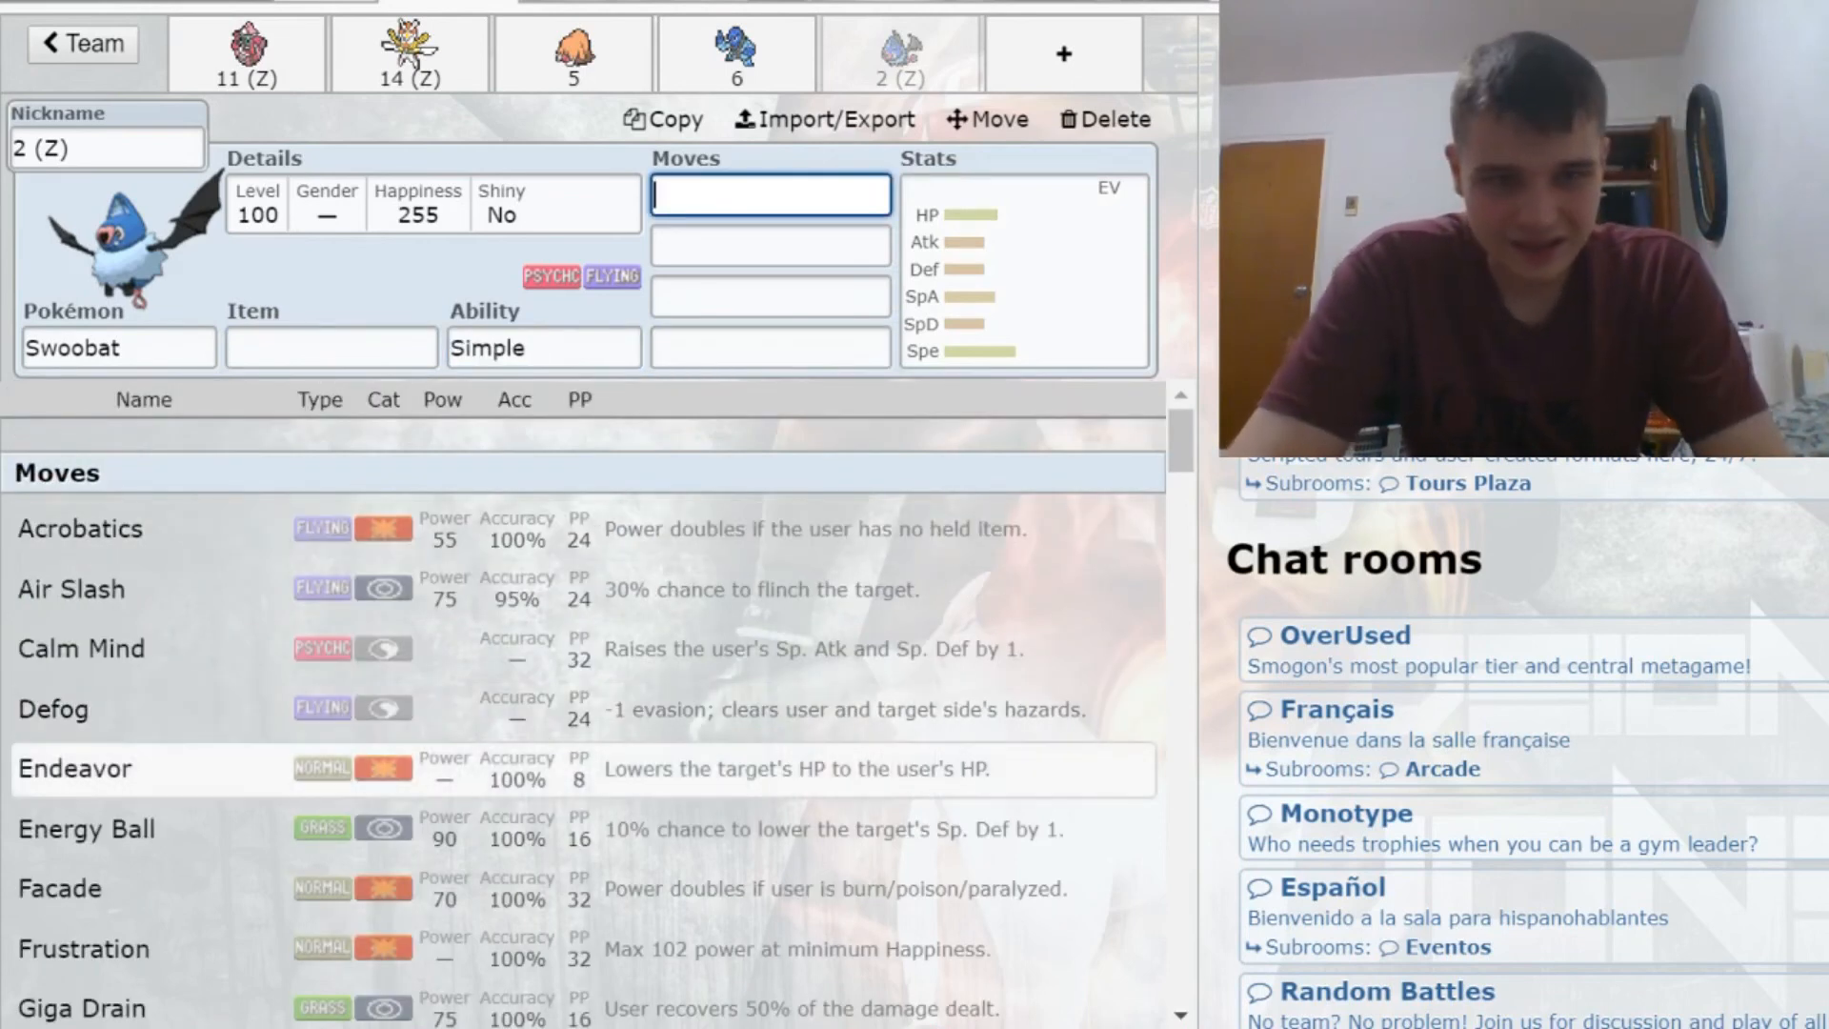
Step: Add Calm Mind and Roost as Swoobat's first two moves
{"action": "left_click", "coordinate": [82, 649]}
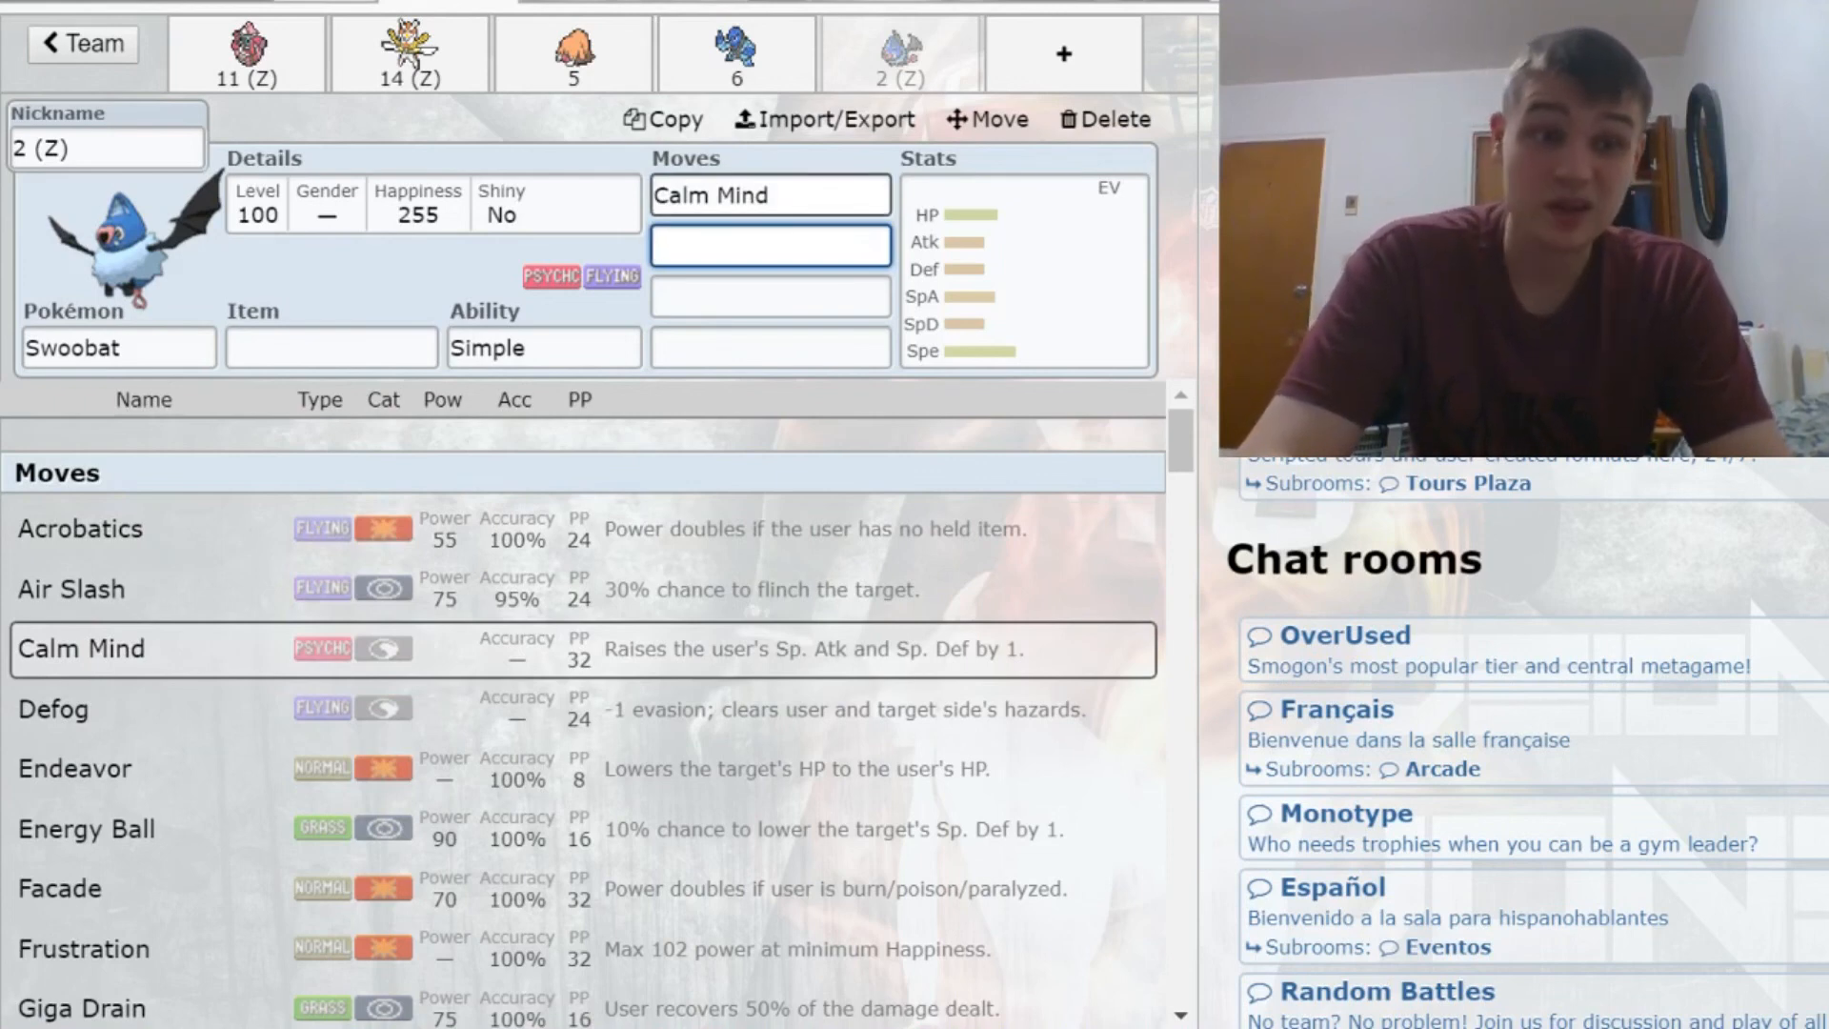
{"action": "type", "text": "char"}
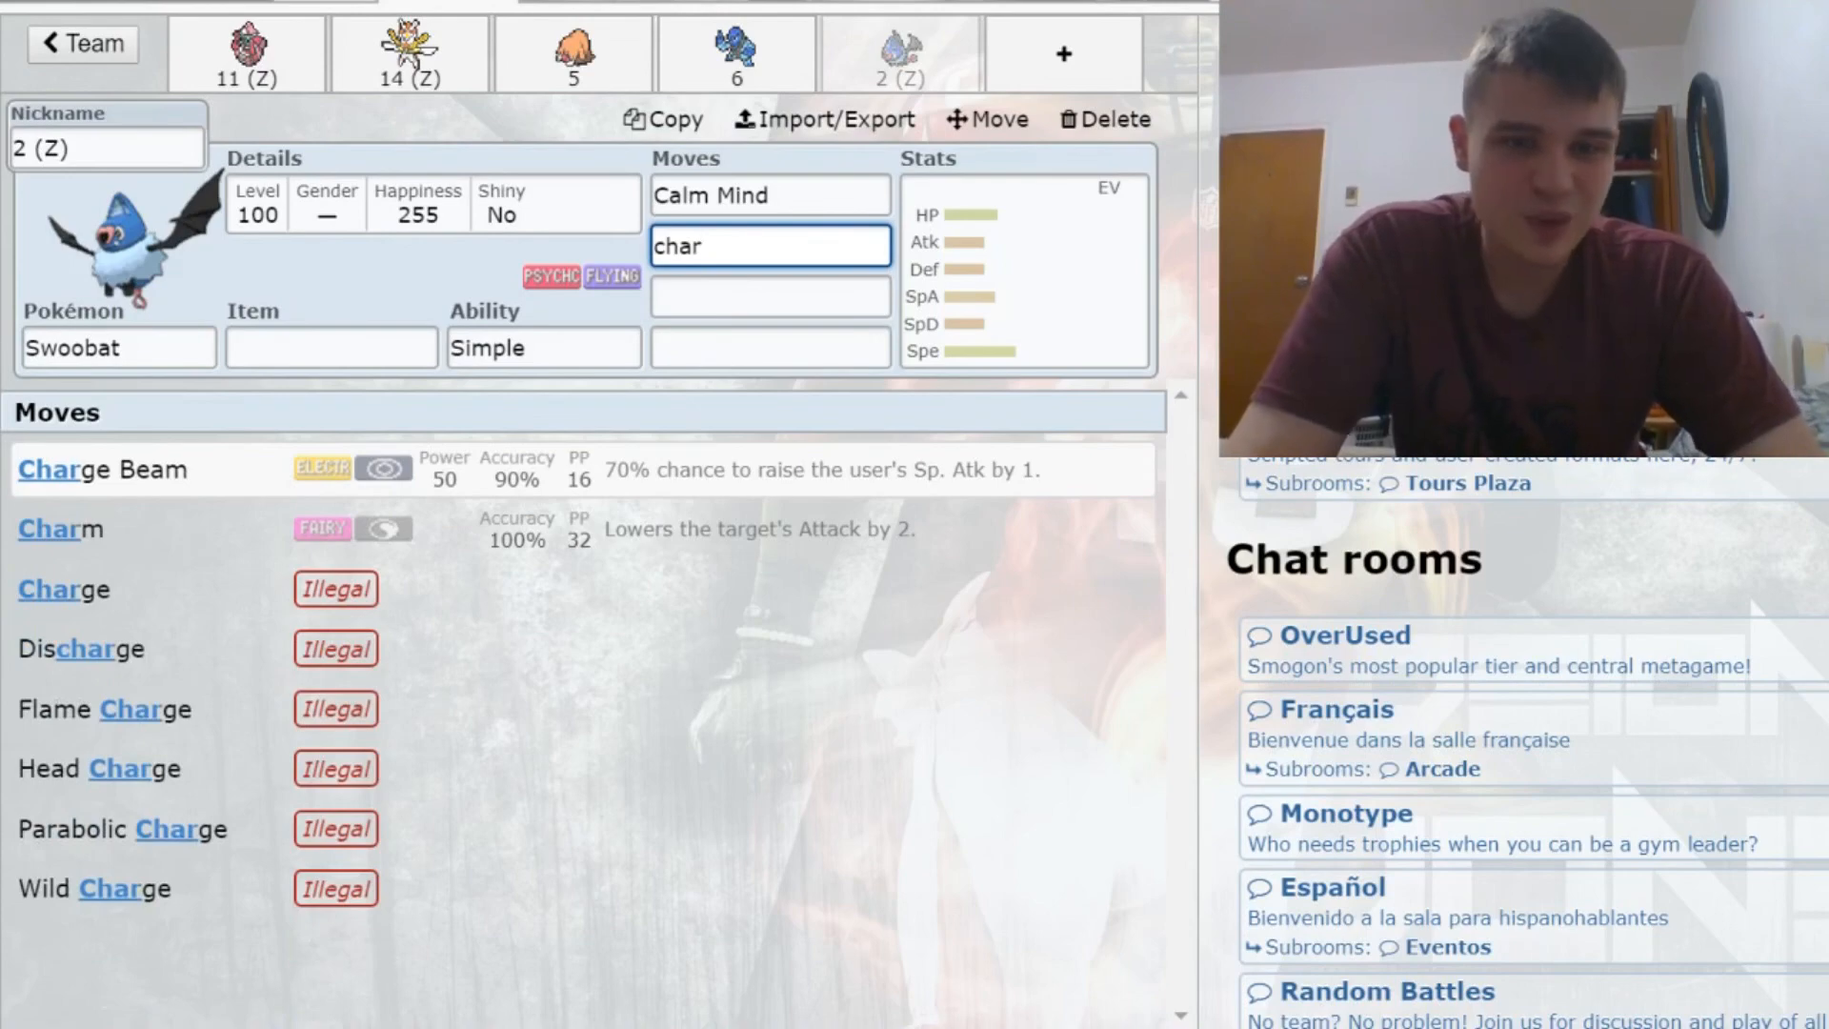
{"action": "left_click", "coordinate": [103, 468]}
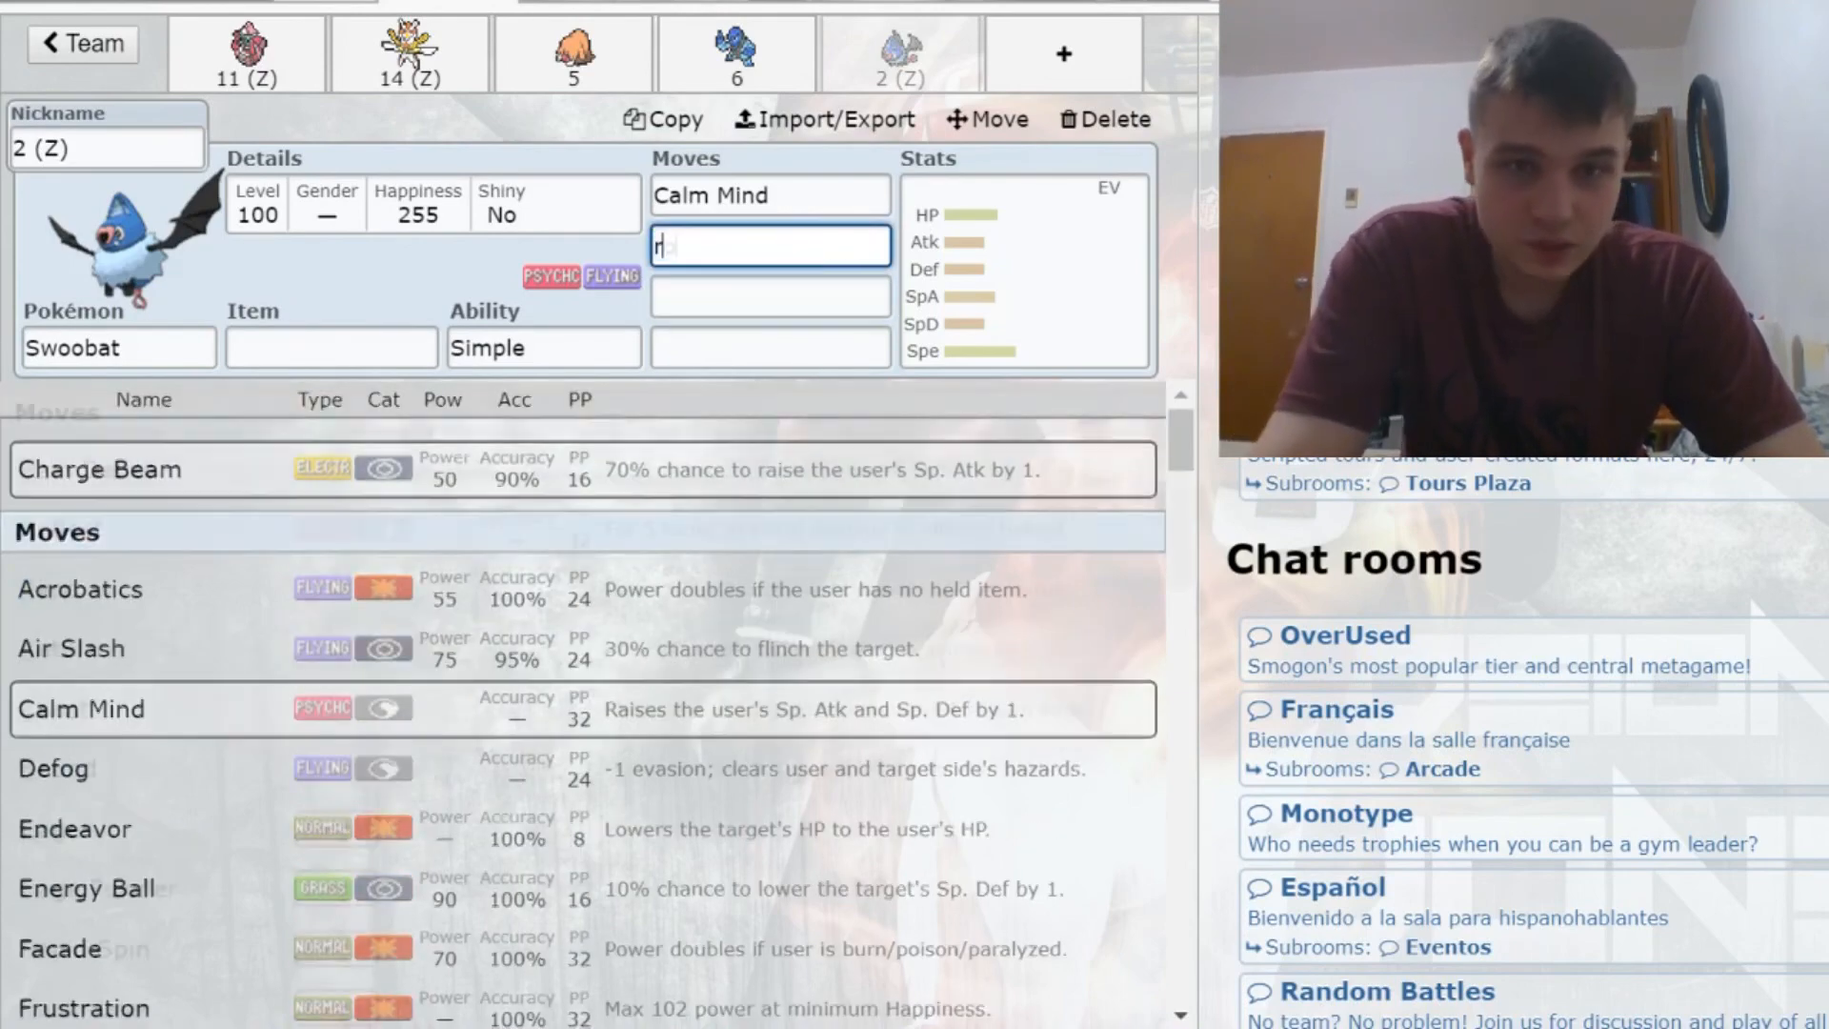
{"action": "type", "text": "o"}
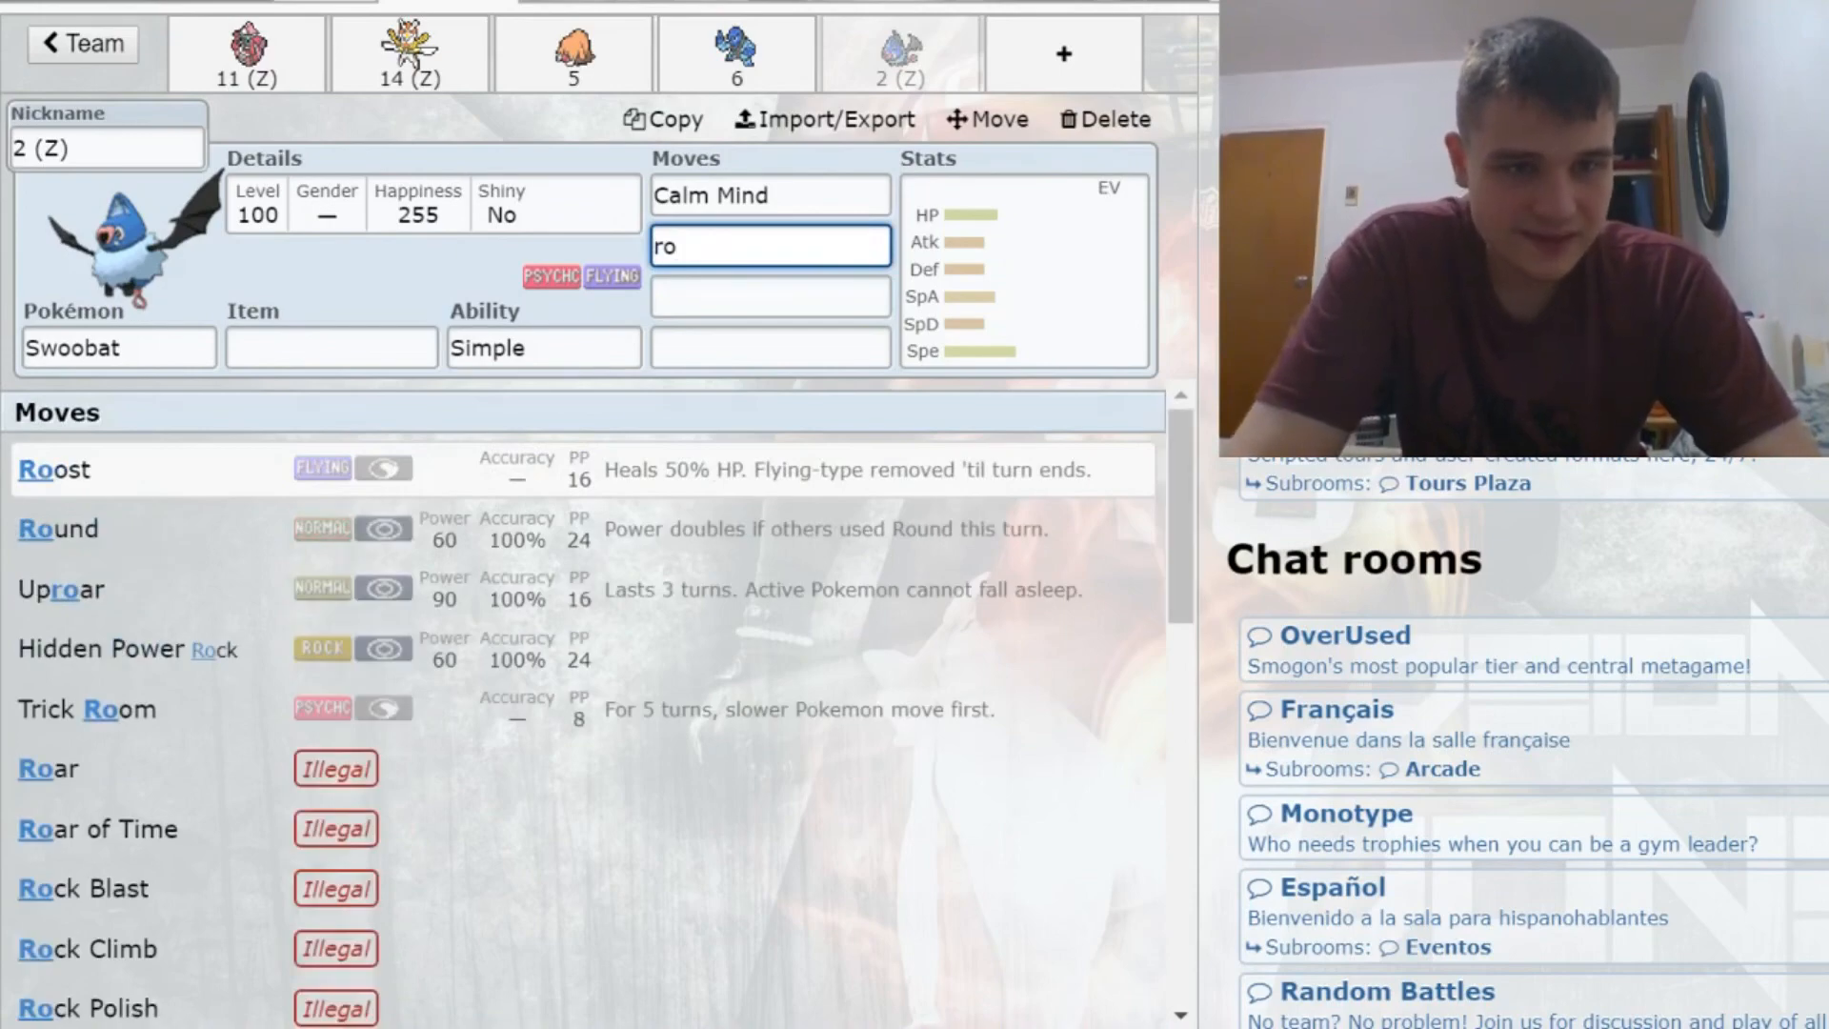
{"action": "left_click", "coordinate": [54, 469]}
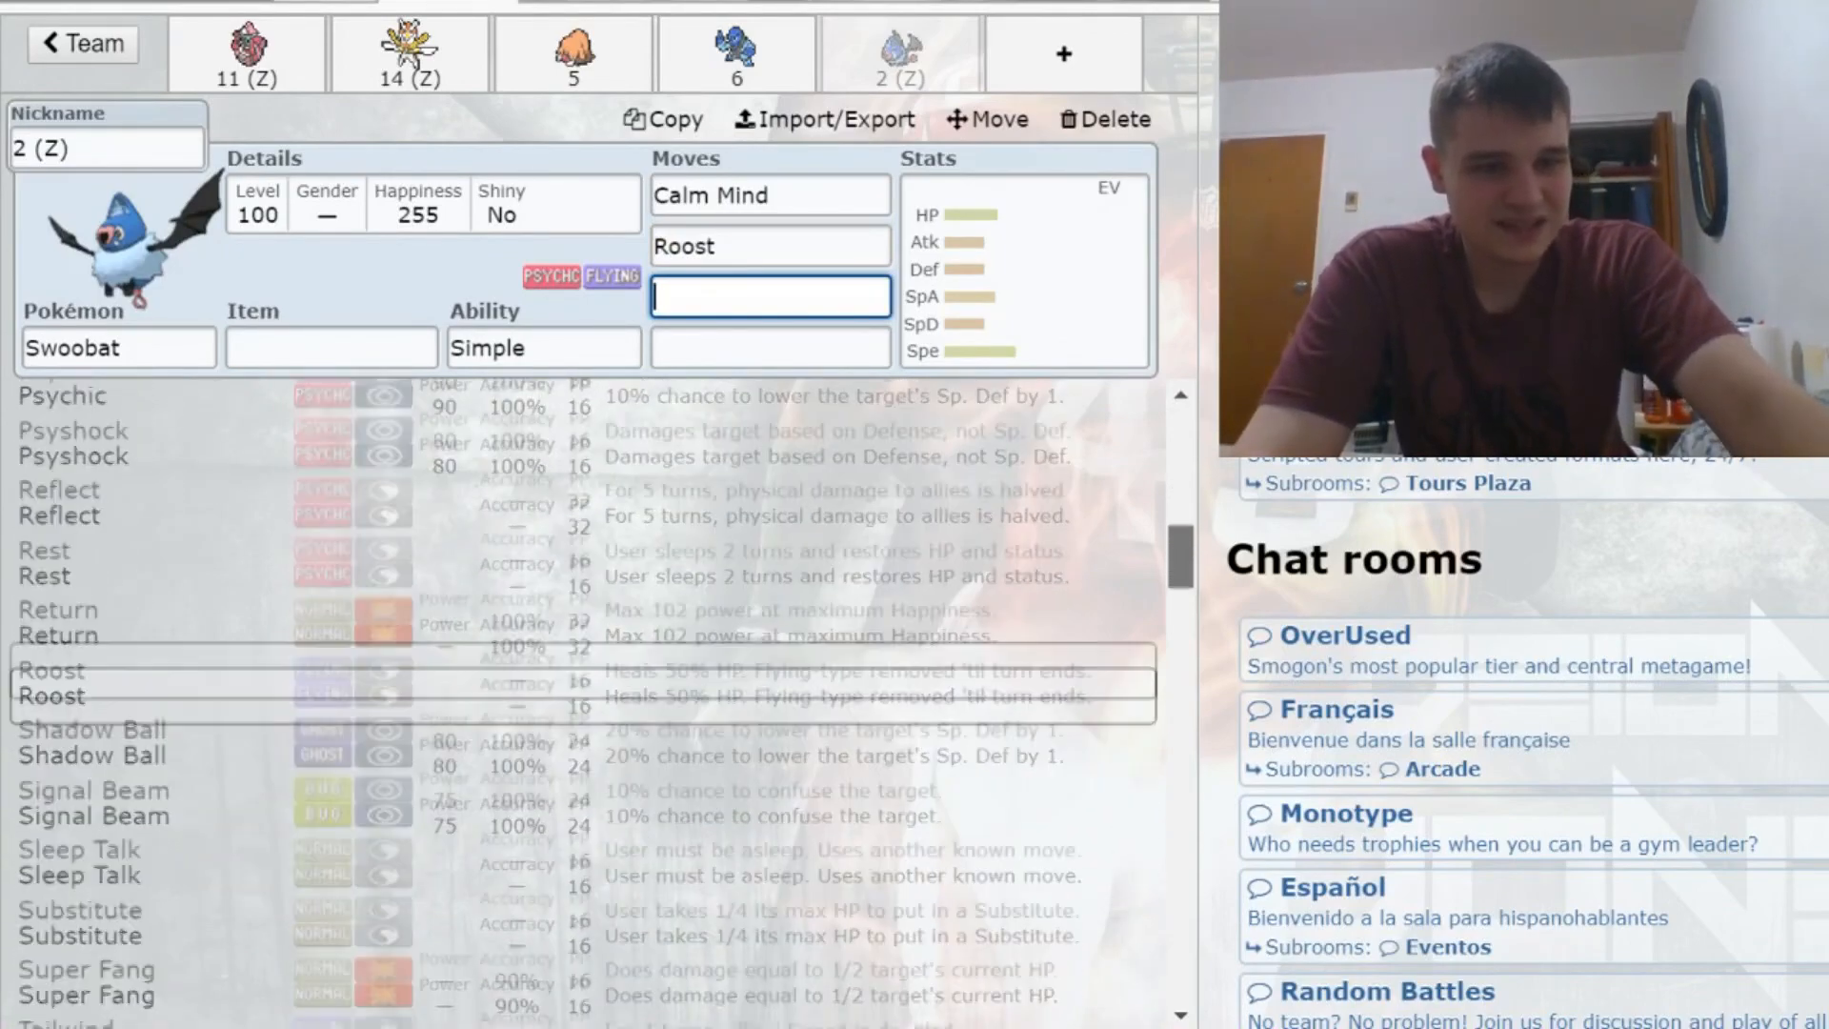
{"action": "scroll", "scroll_direction": "down", "scroll_amount": 3}
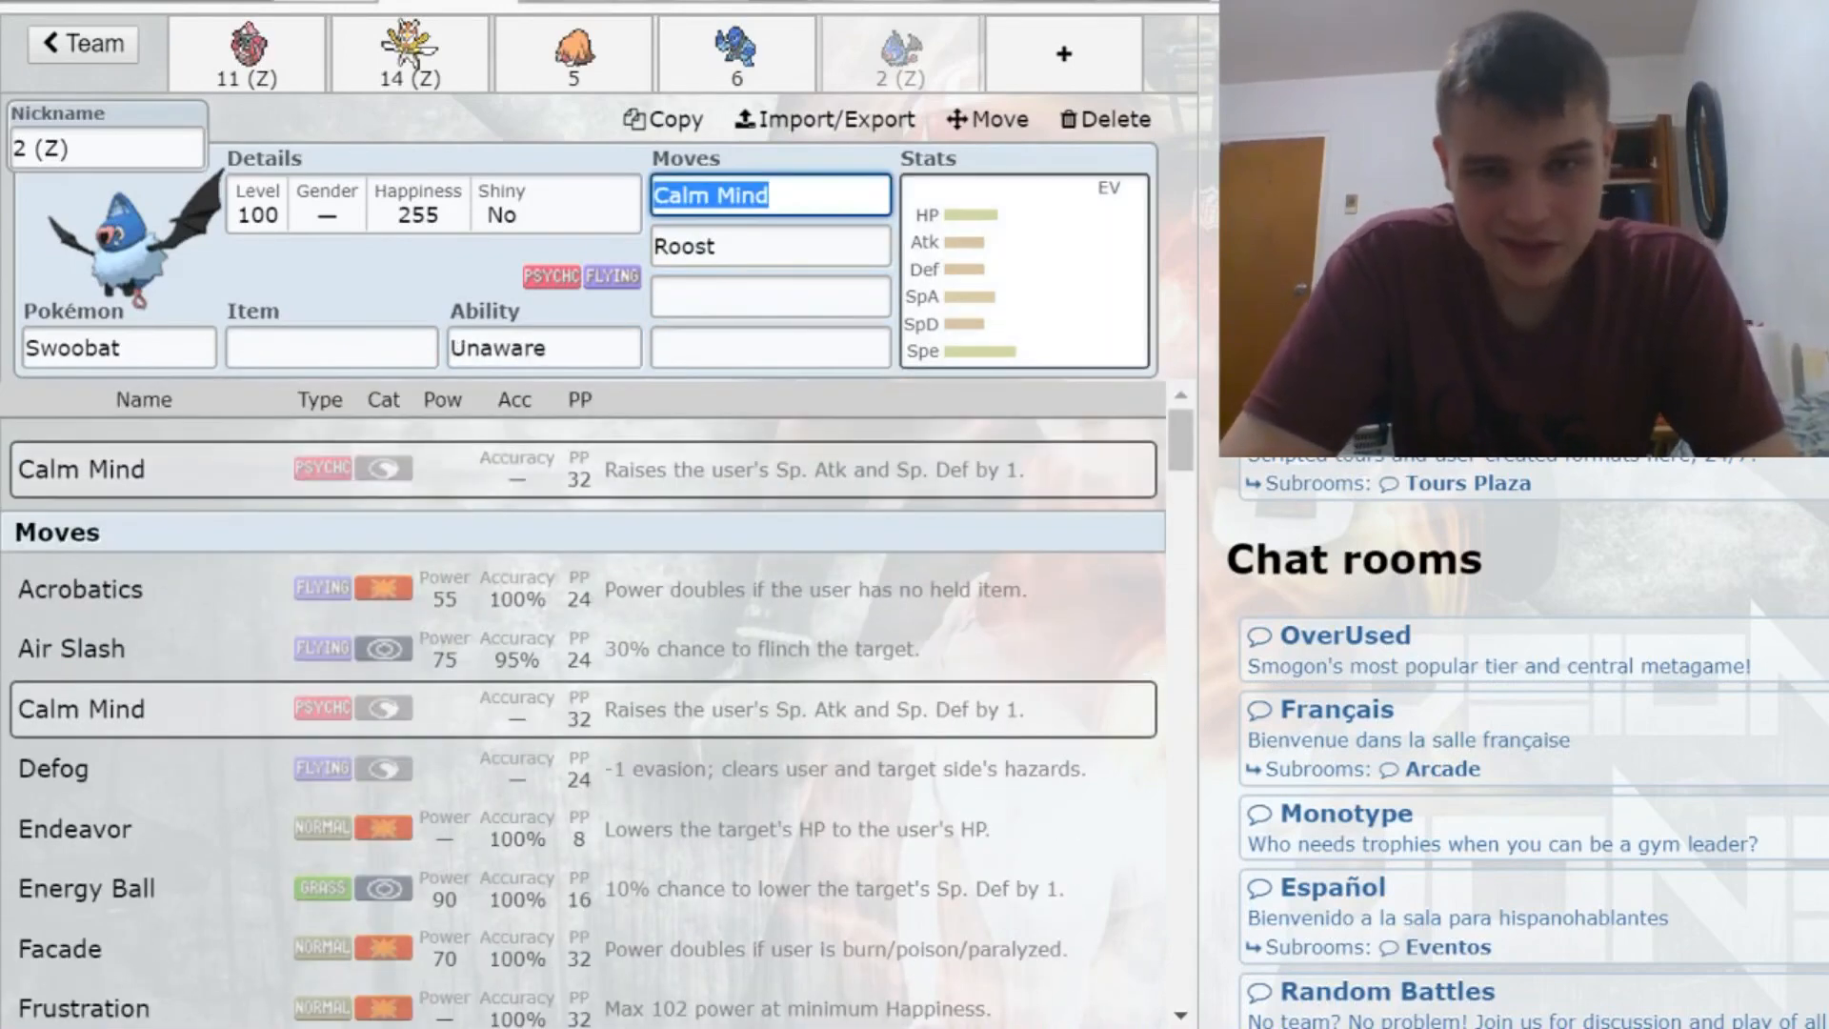
Step: Set Swoobat's Attack IV to 0 and return to the All teams list
{"action": "left_click", "coordinate": [1023, 269]}
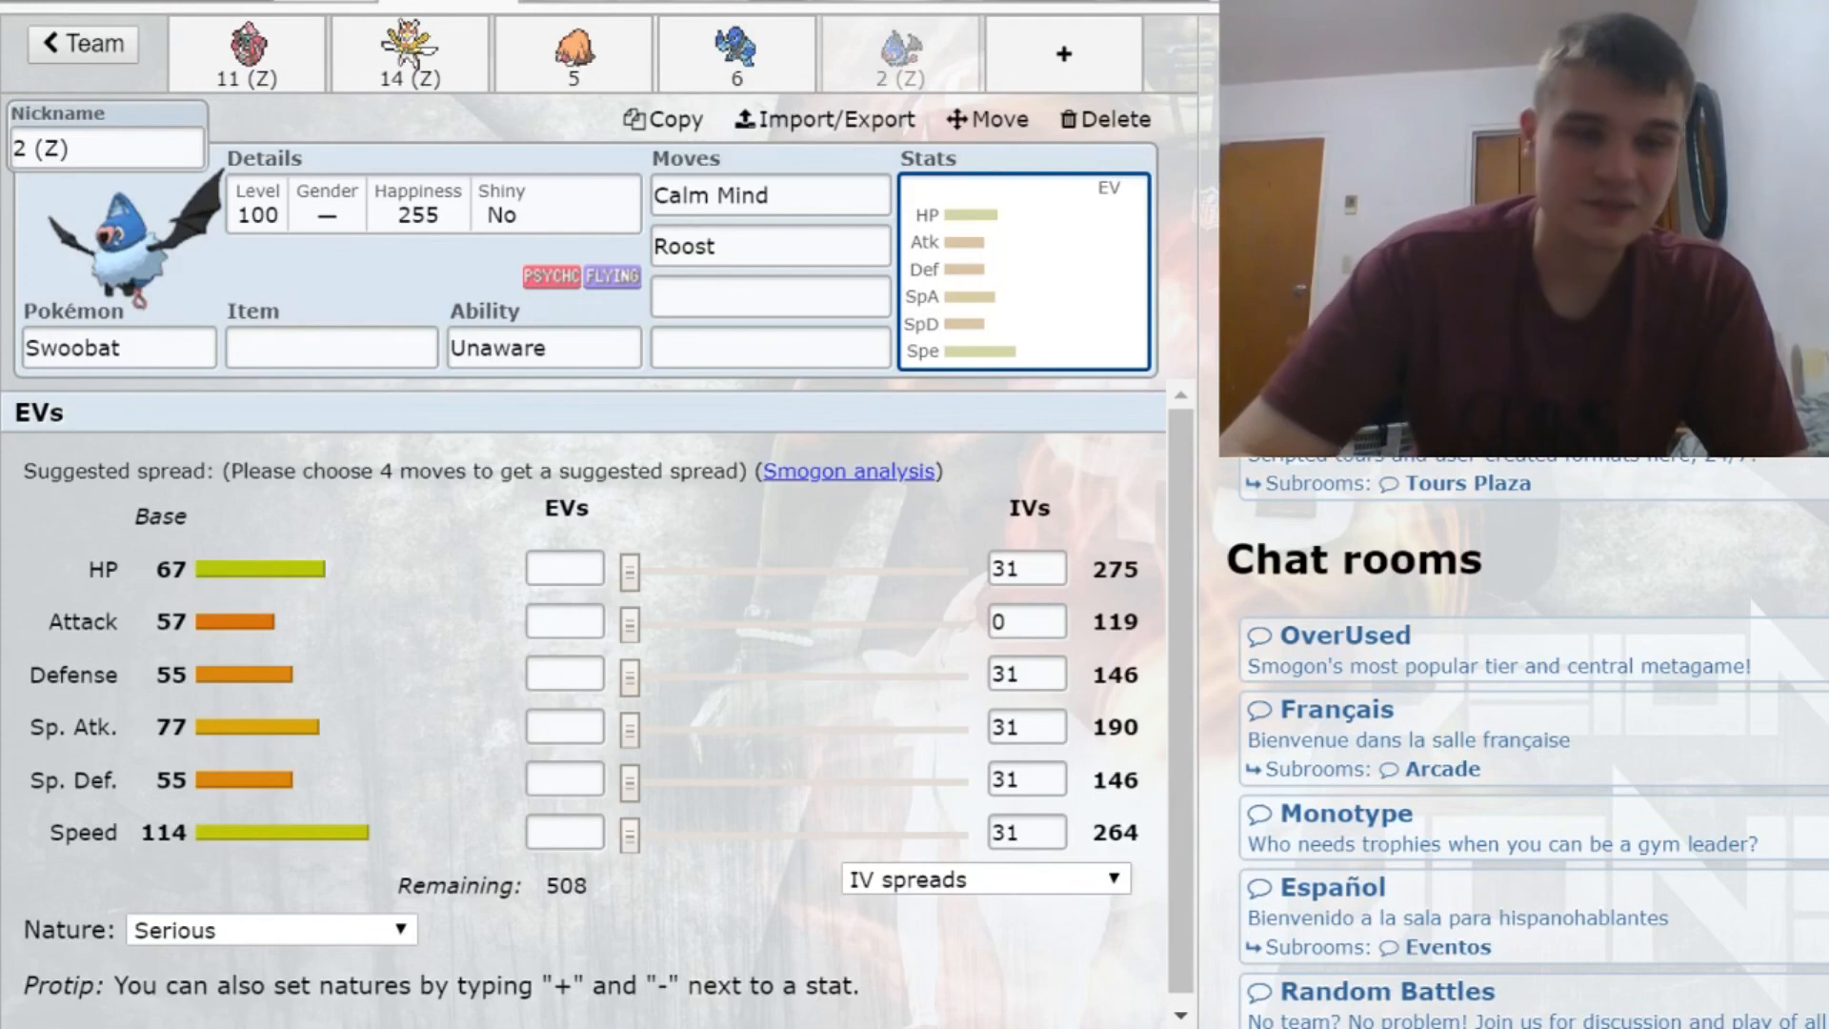
{"action": "left_click", "coordinate": [541, 348]}
{"action": "type", "text": "Simple"}
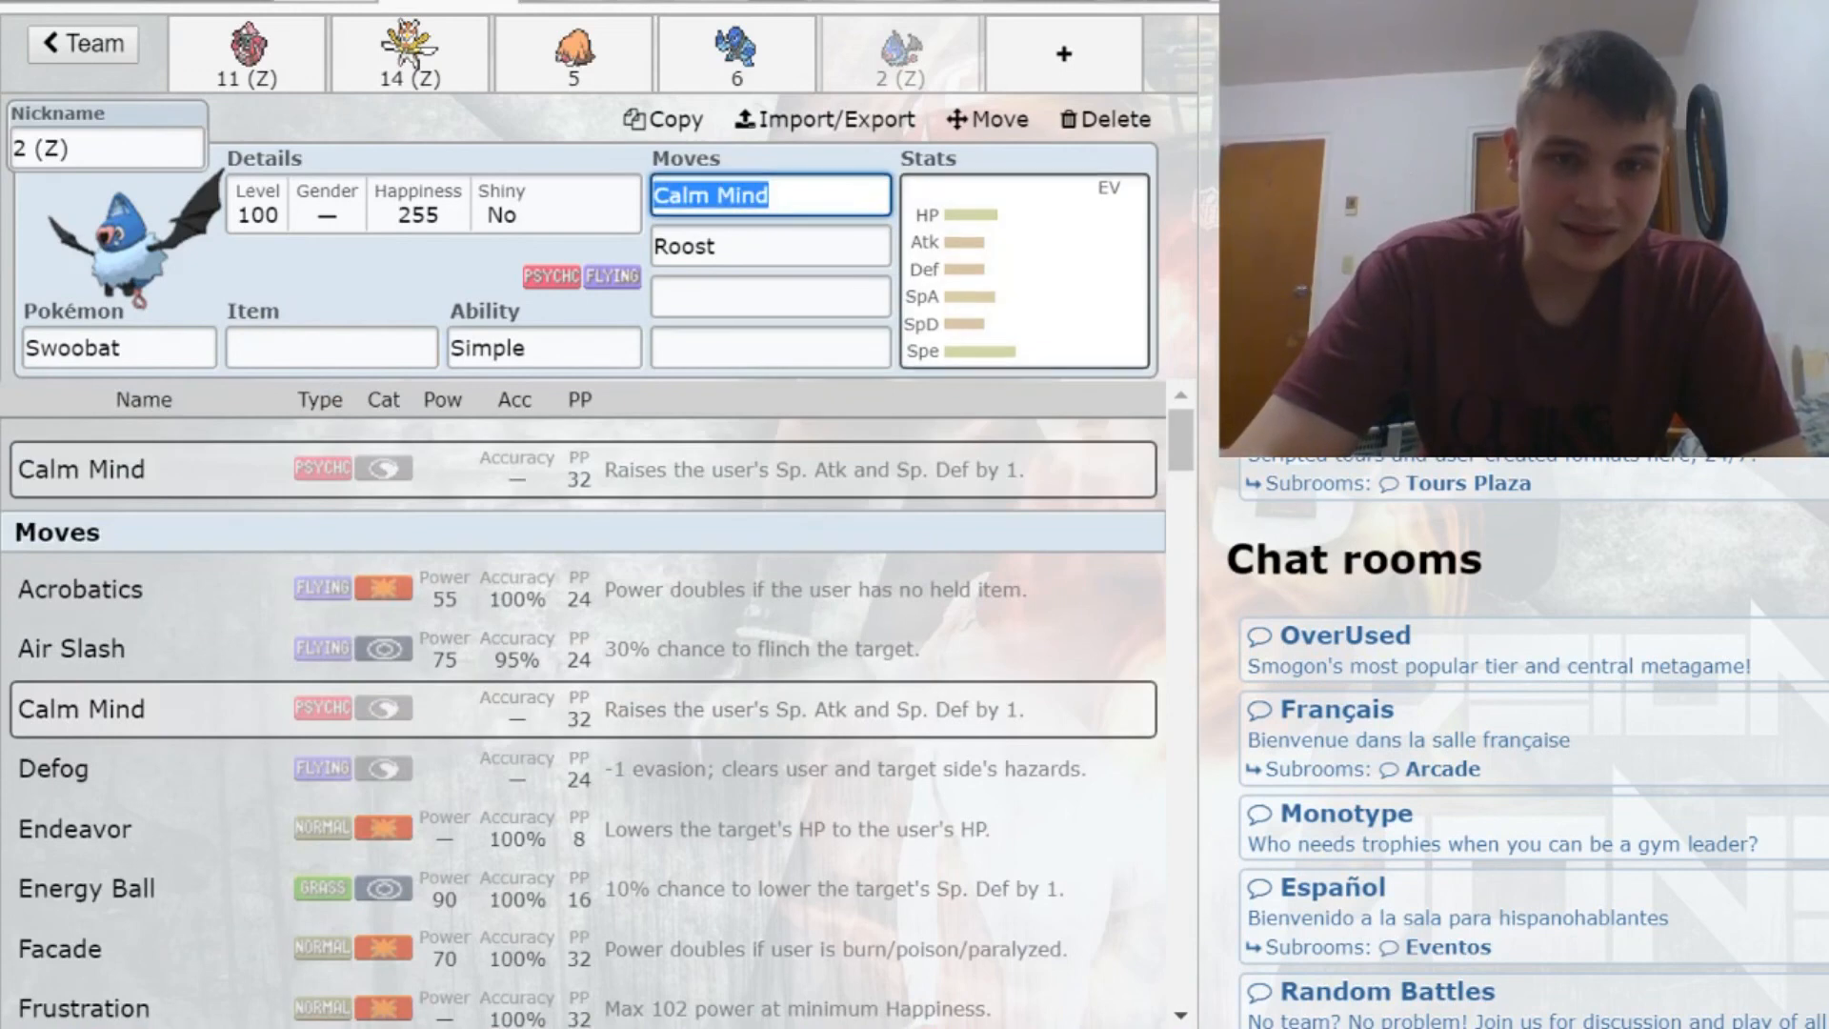
{"action": "left_click", "coordinate": [1023, 268]}
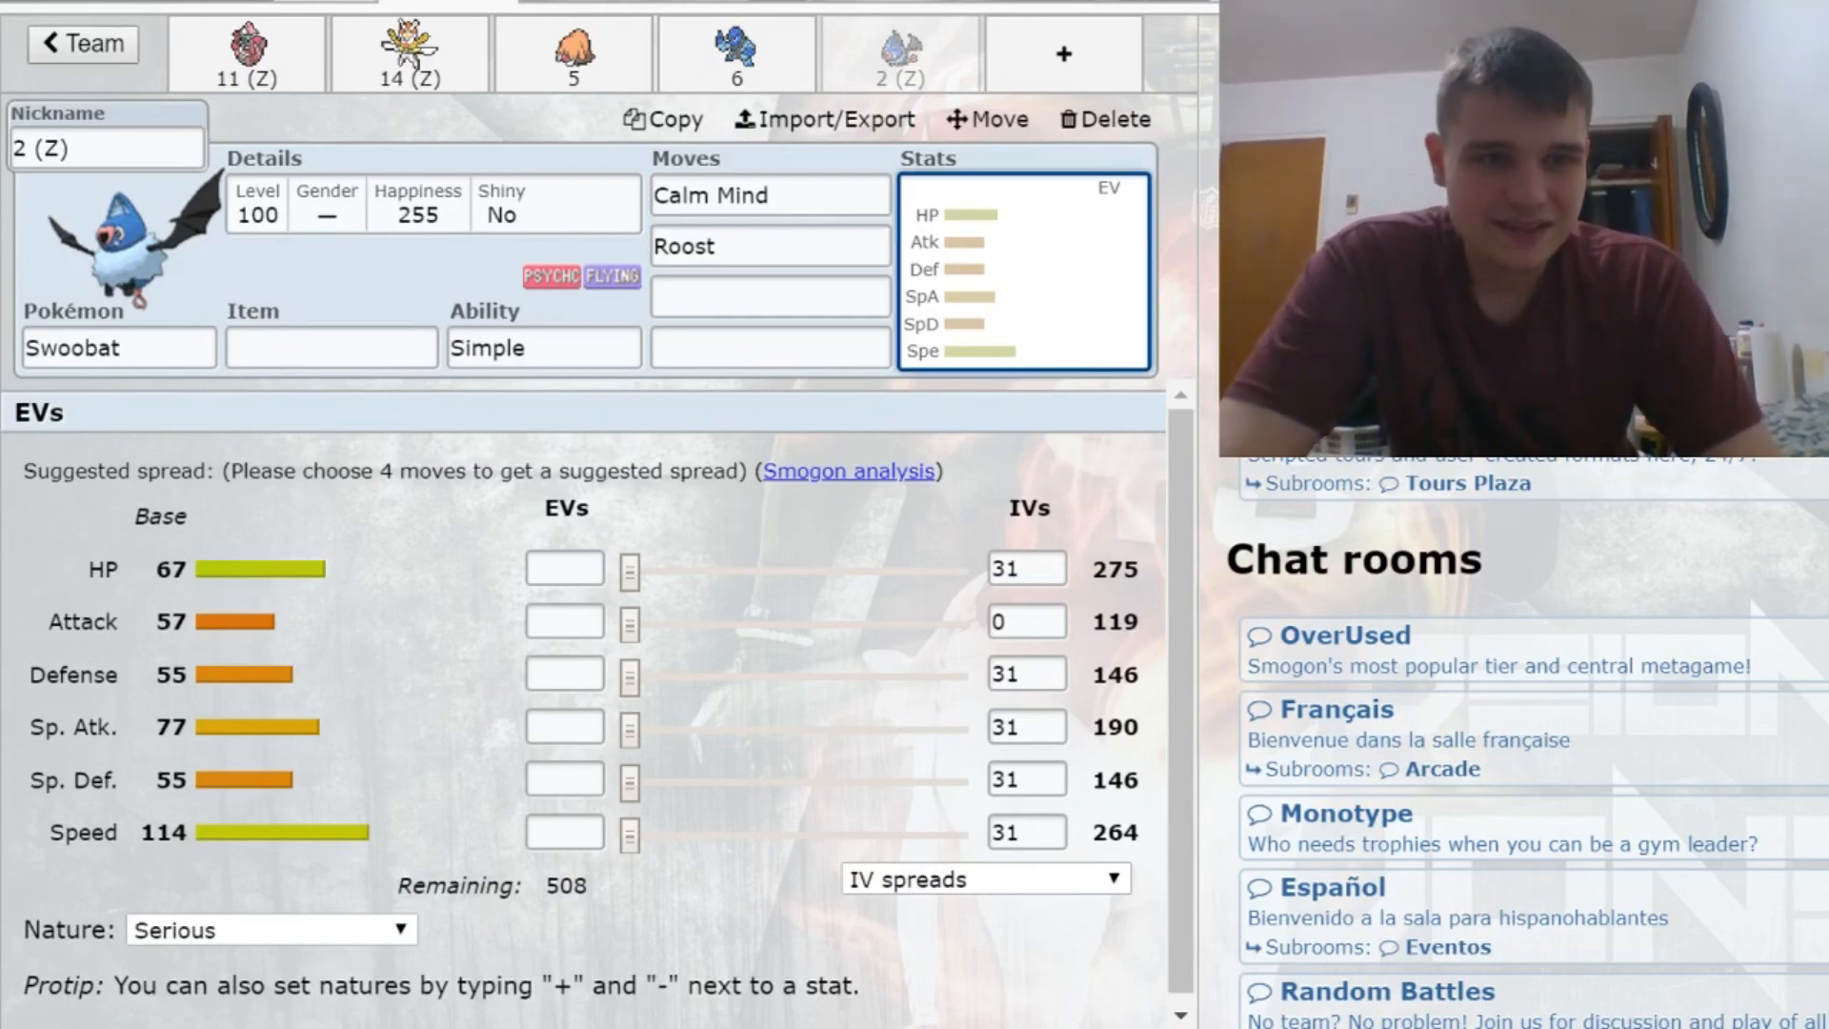
{"action": "left_click", "coordinate": [82, 43]}
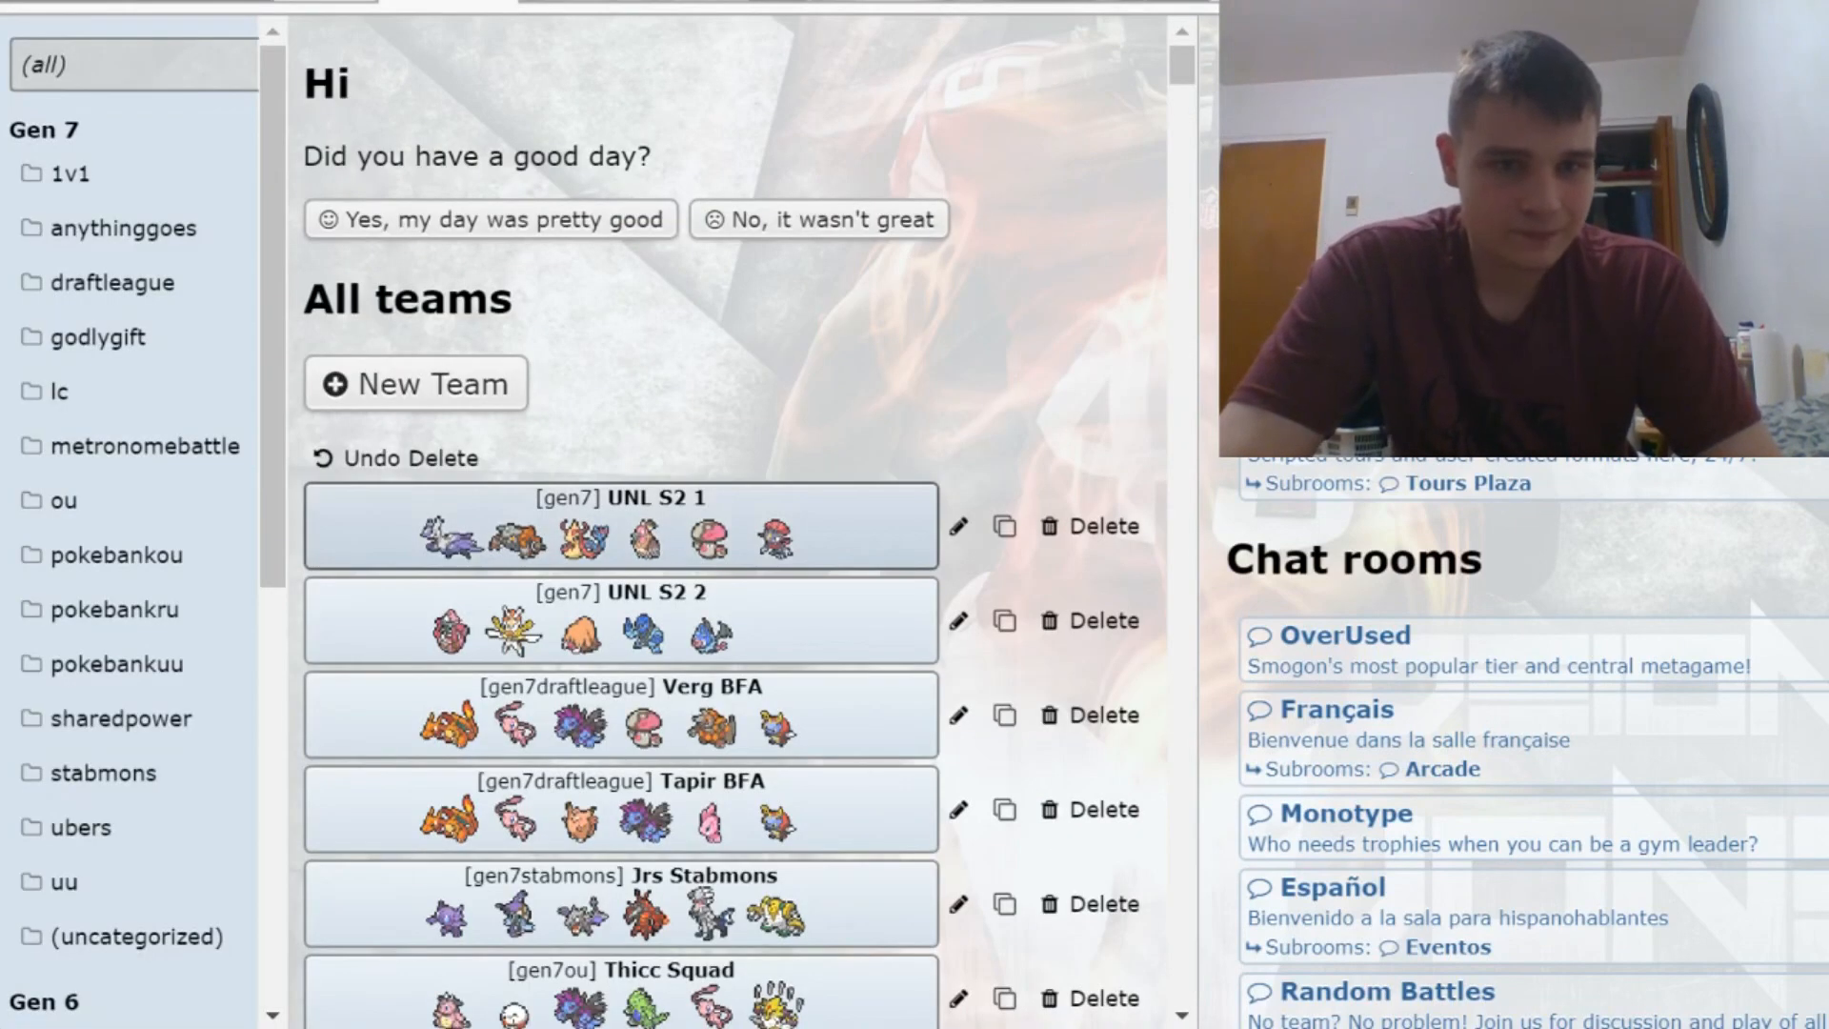